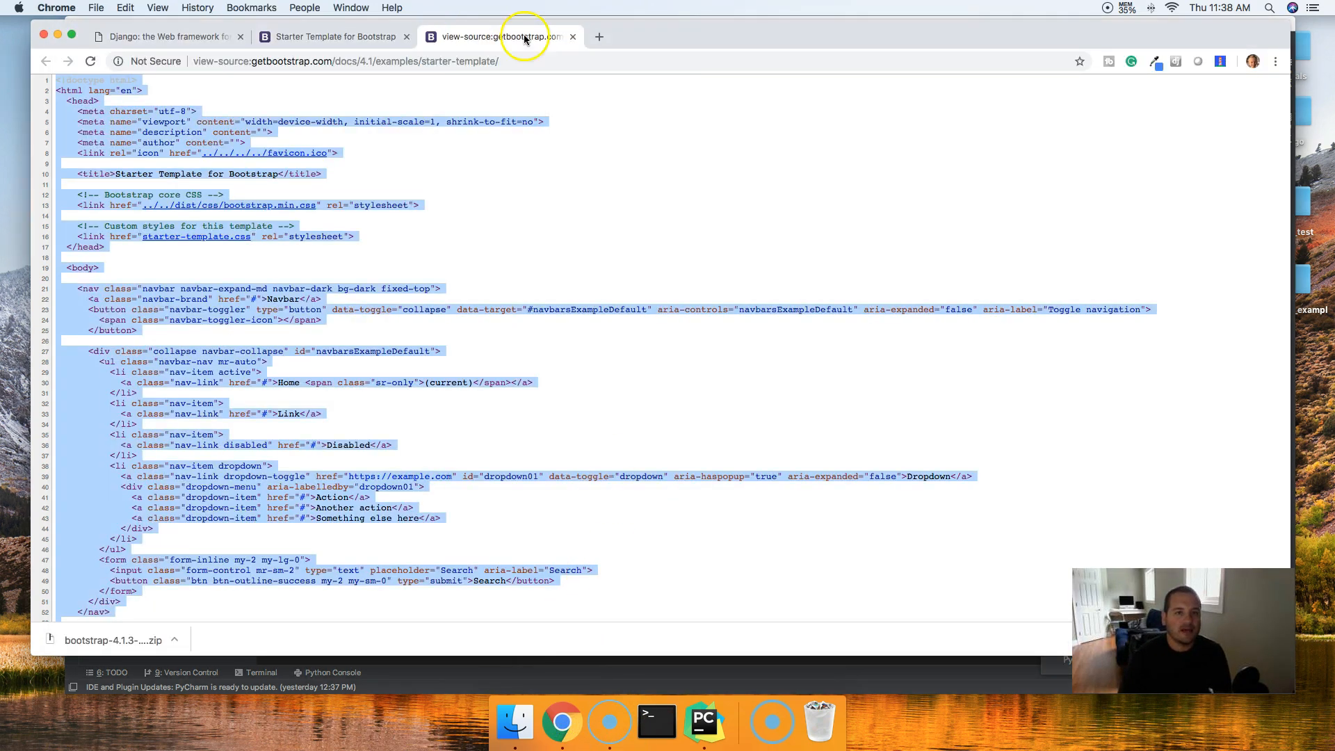
Close the Bootstrap template source tabs and begin reading down the MasterCode tutorial
click(572, 37)
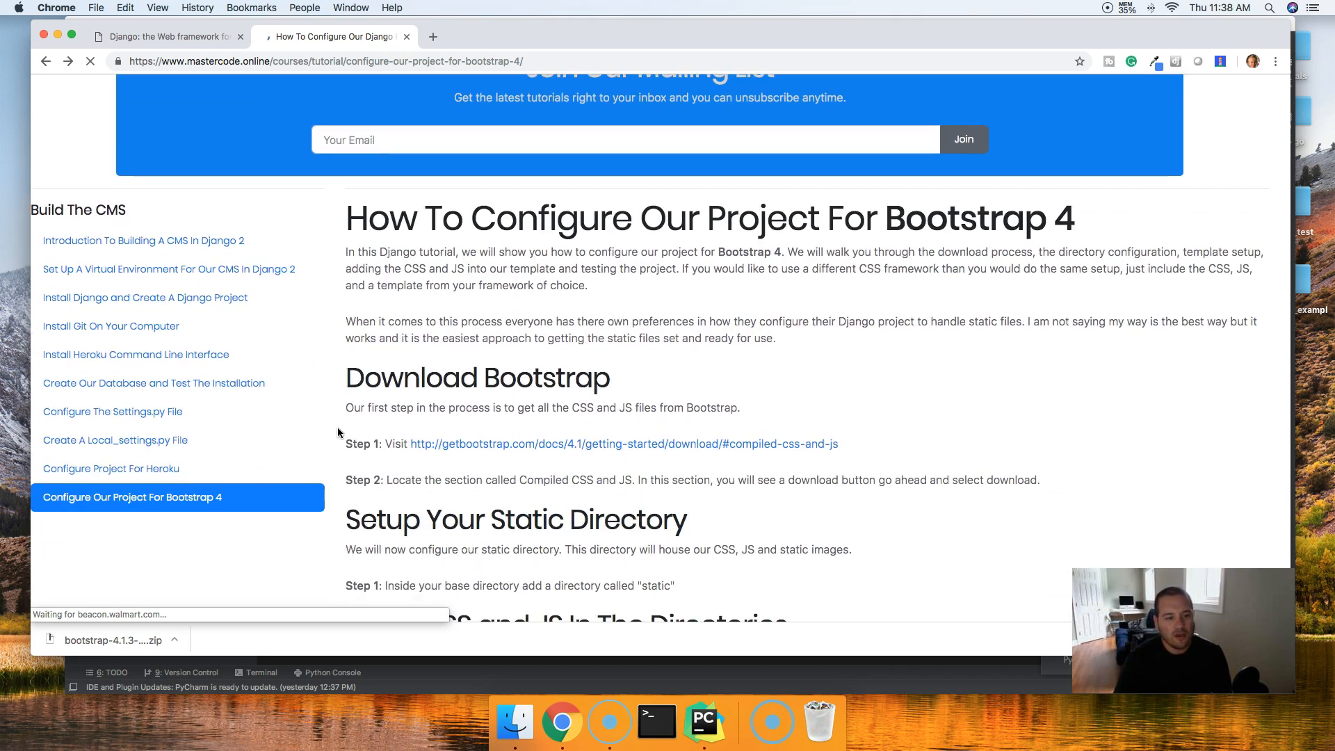
scroll(down, 3)
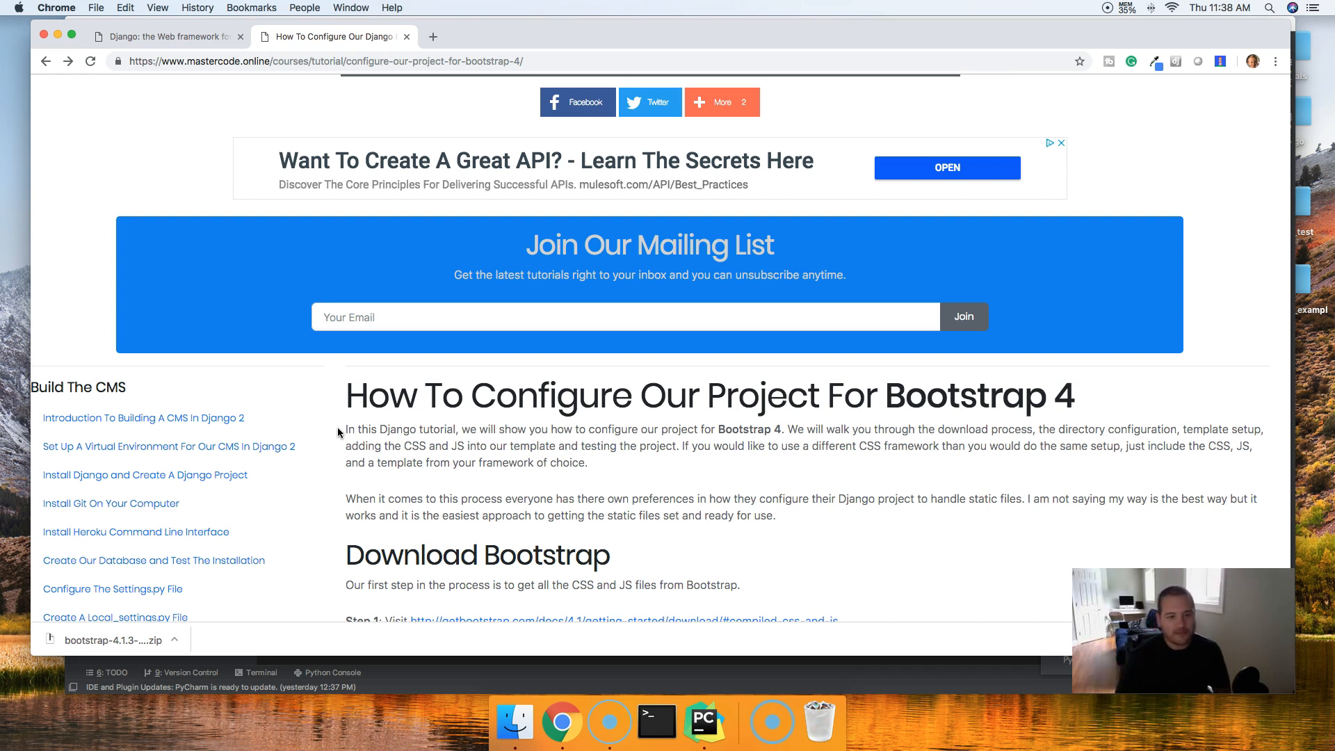
scroll(down, 3)
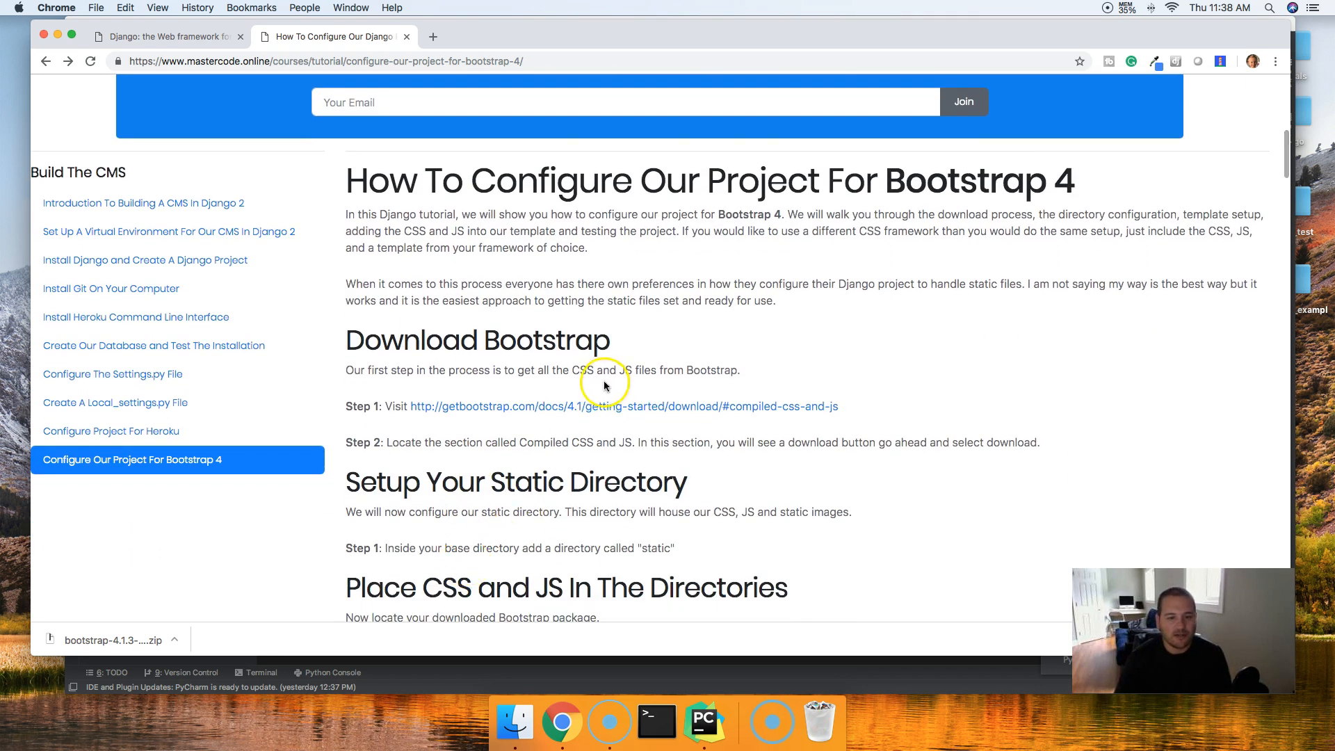
mouse_move(792, 416)
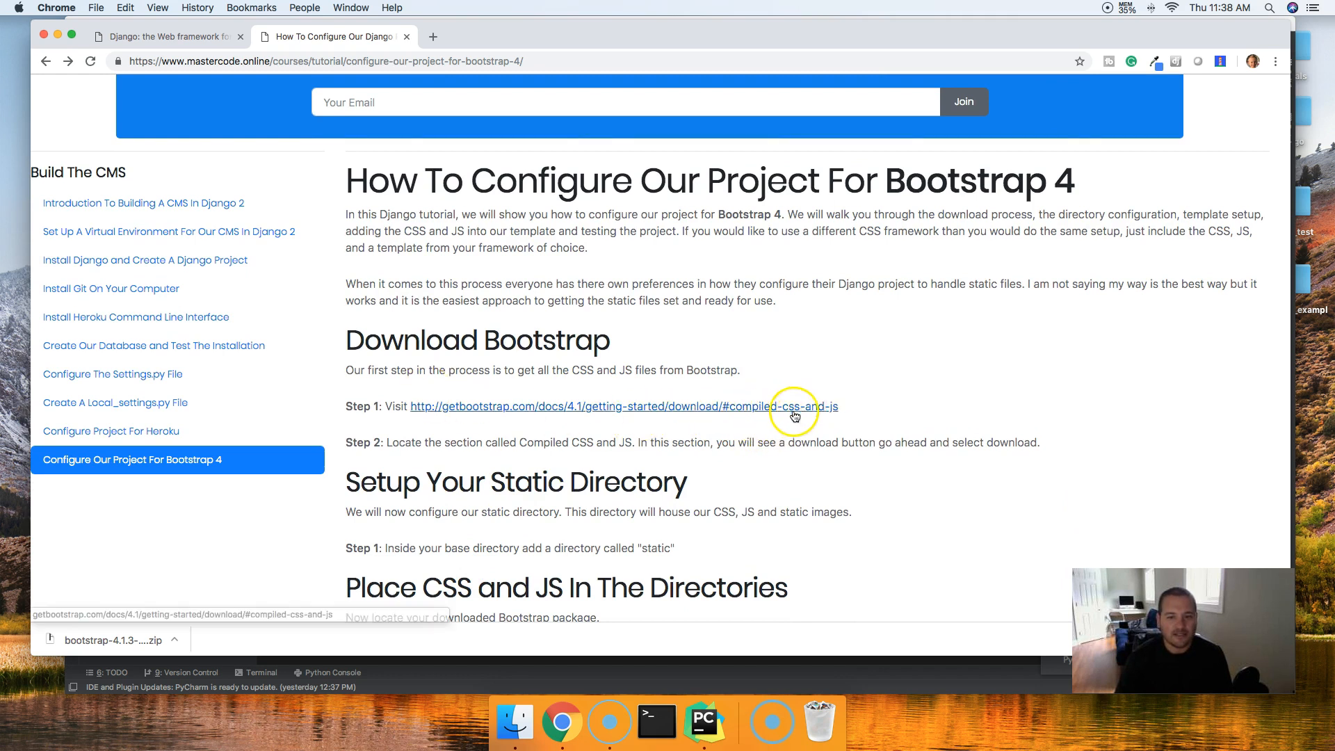
scroll(down, 3)
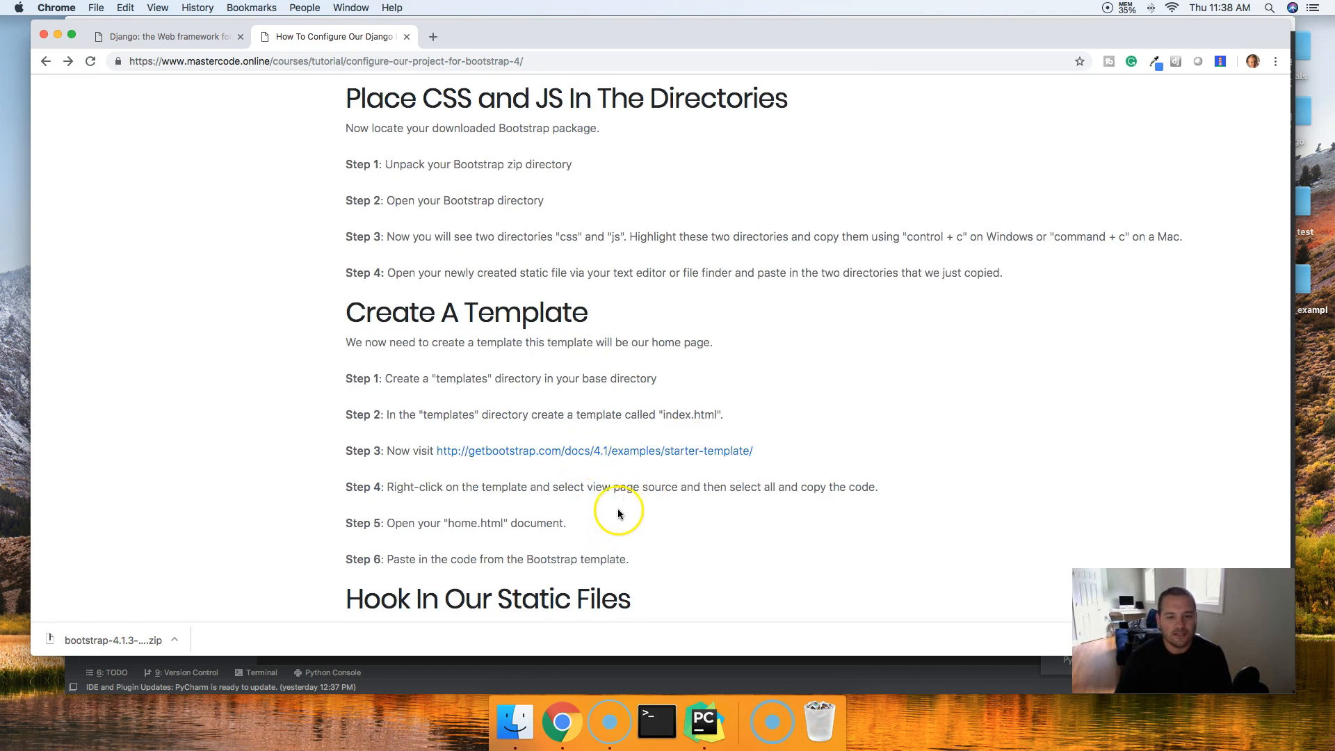
scroll(down, 3)
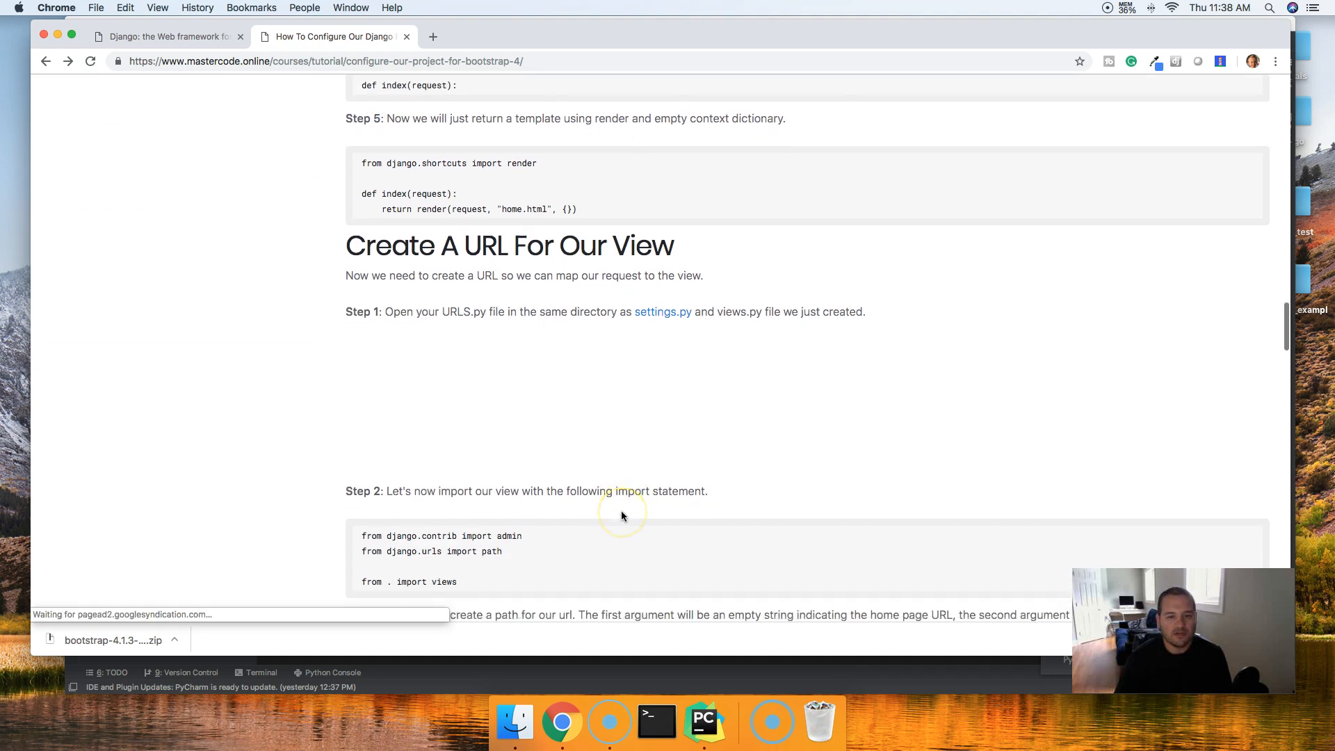
Read through the rest of the tutorial, then scroll back up to the Download Bootstrap step
scroll(down, 3)
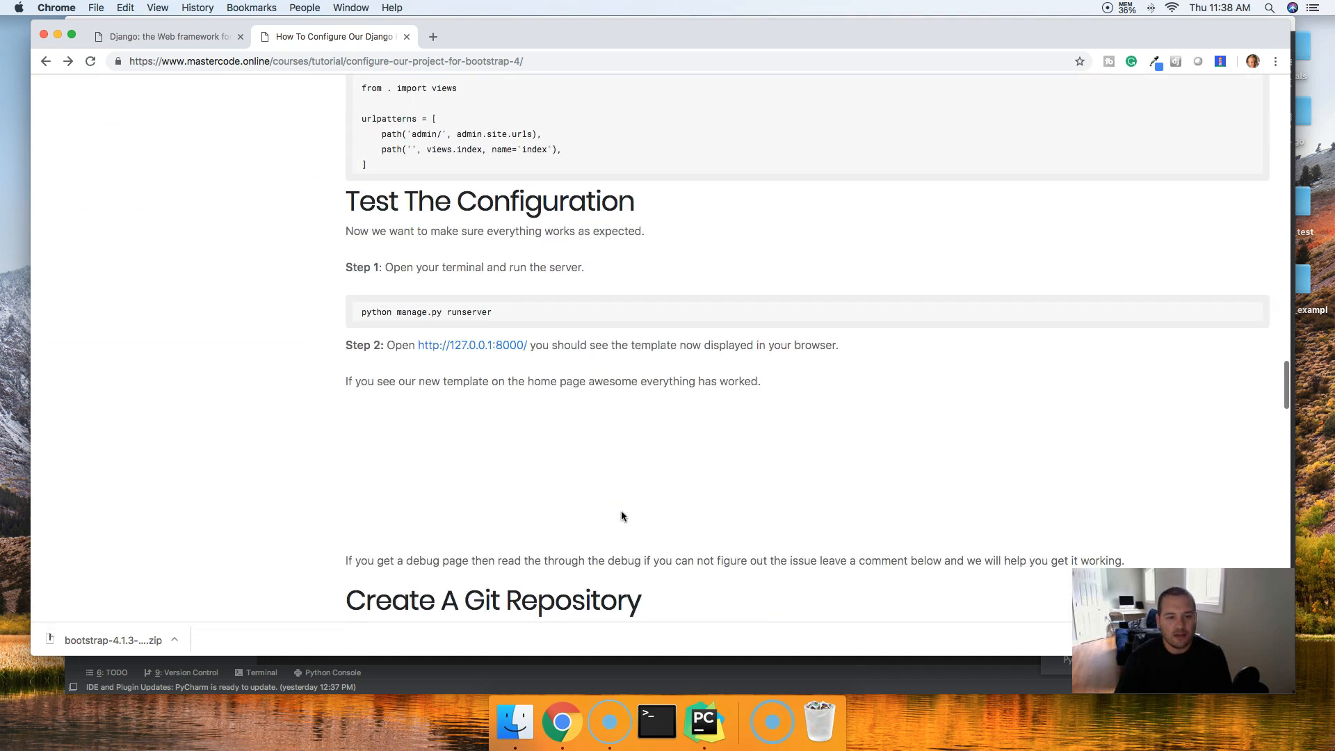
scroll(down, 3)
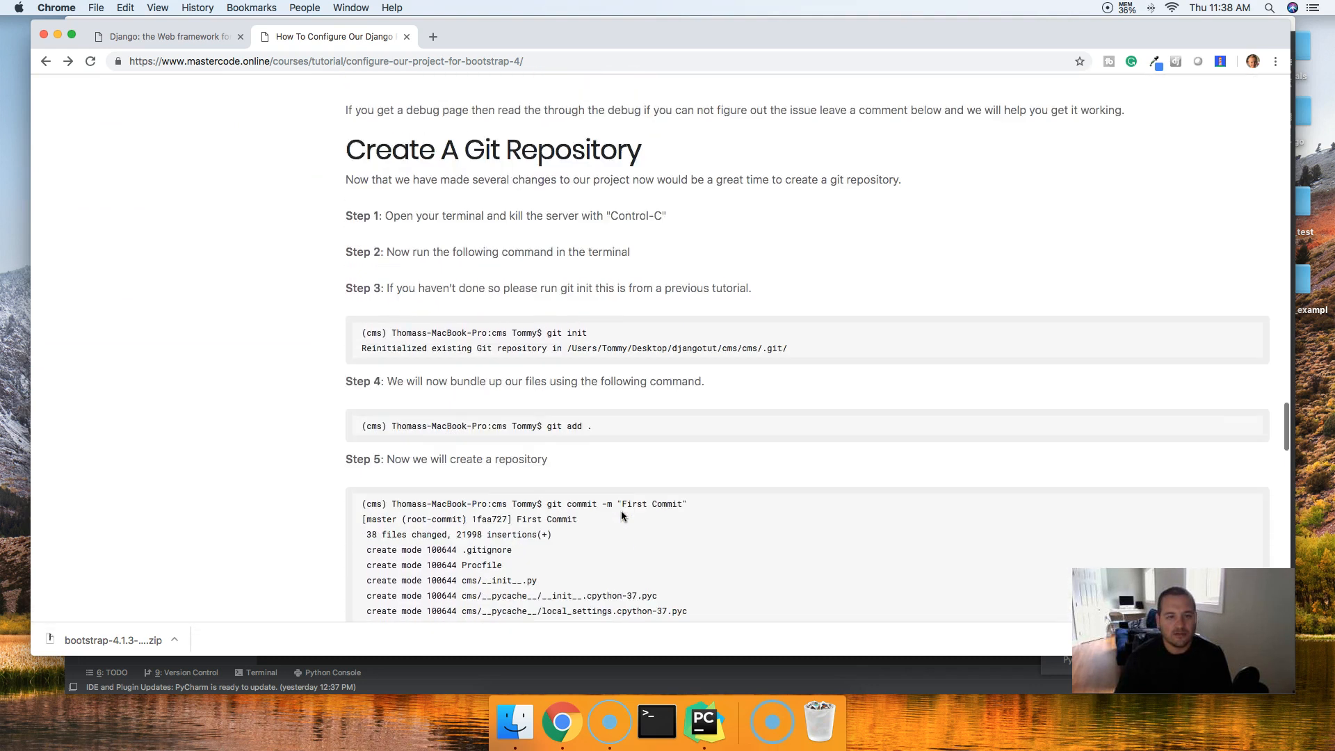
scroll(down, 3)
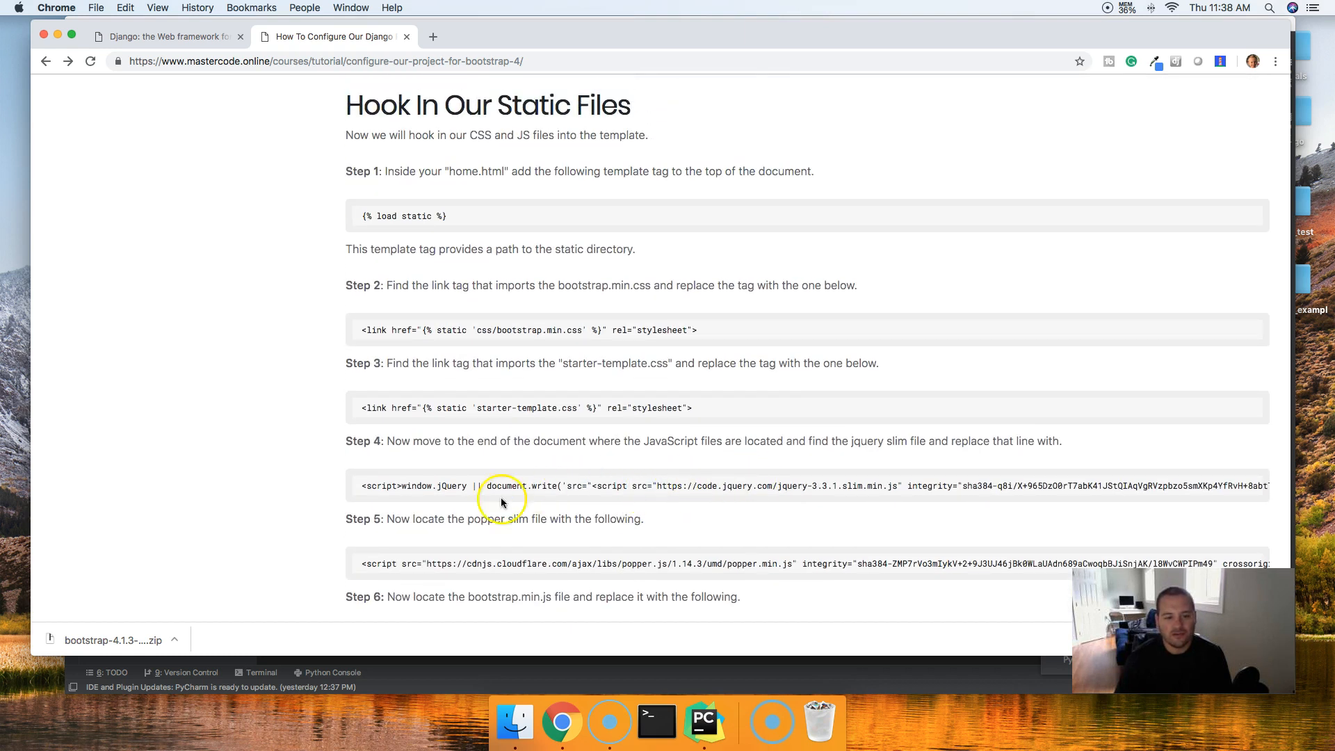
mouse_move(631, 486)
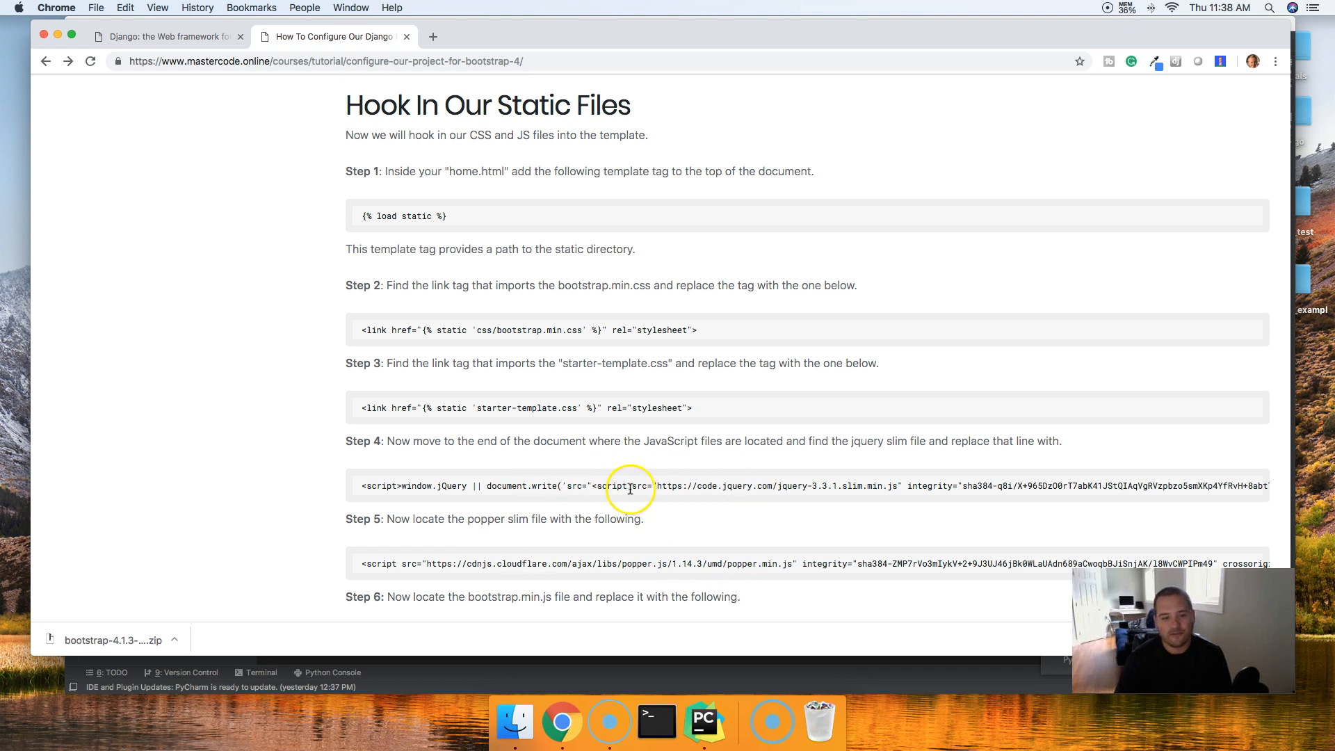
mouse_move(587, 408)
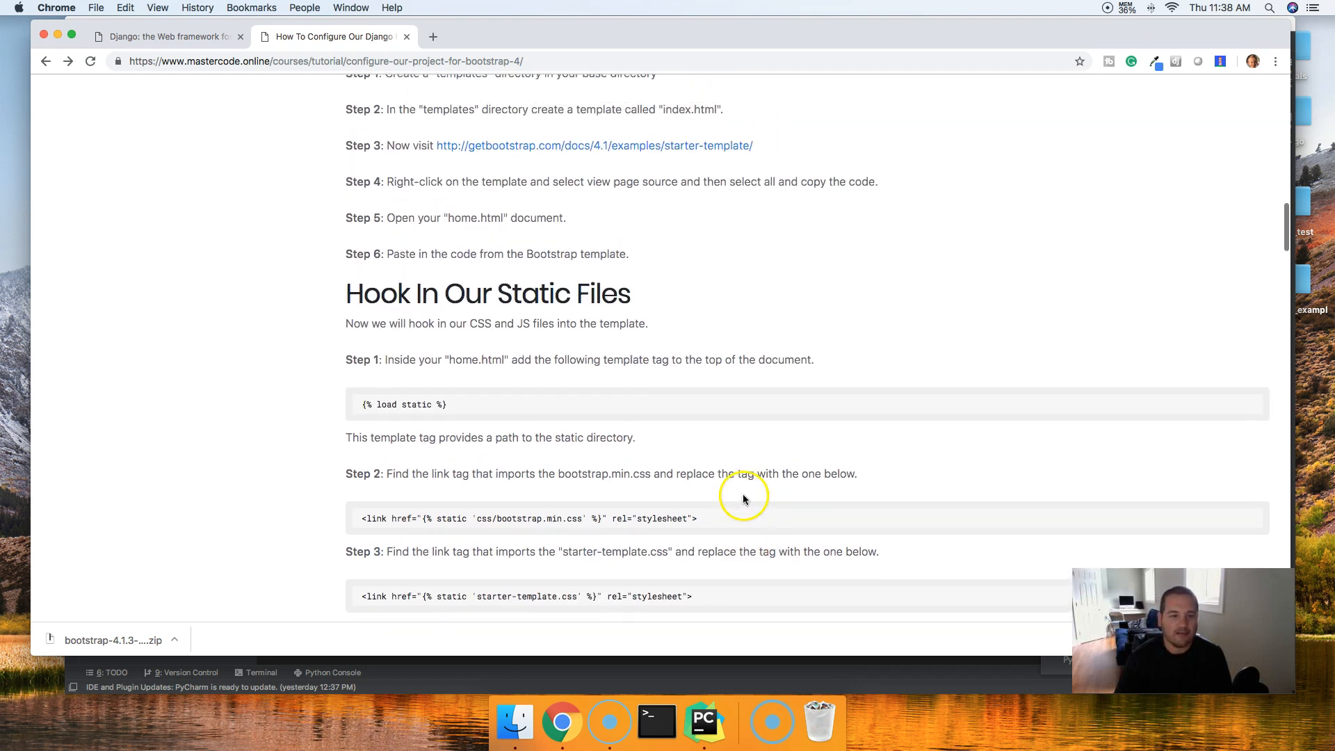
scroll(down, 3)
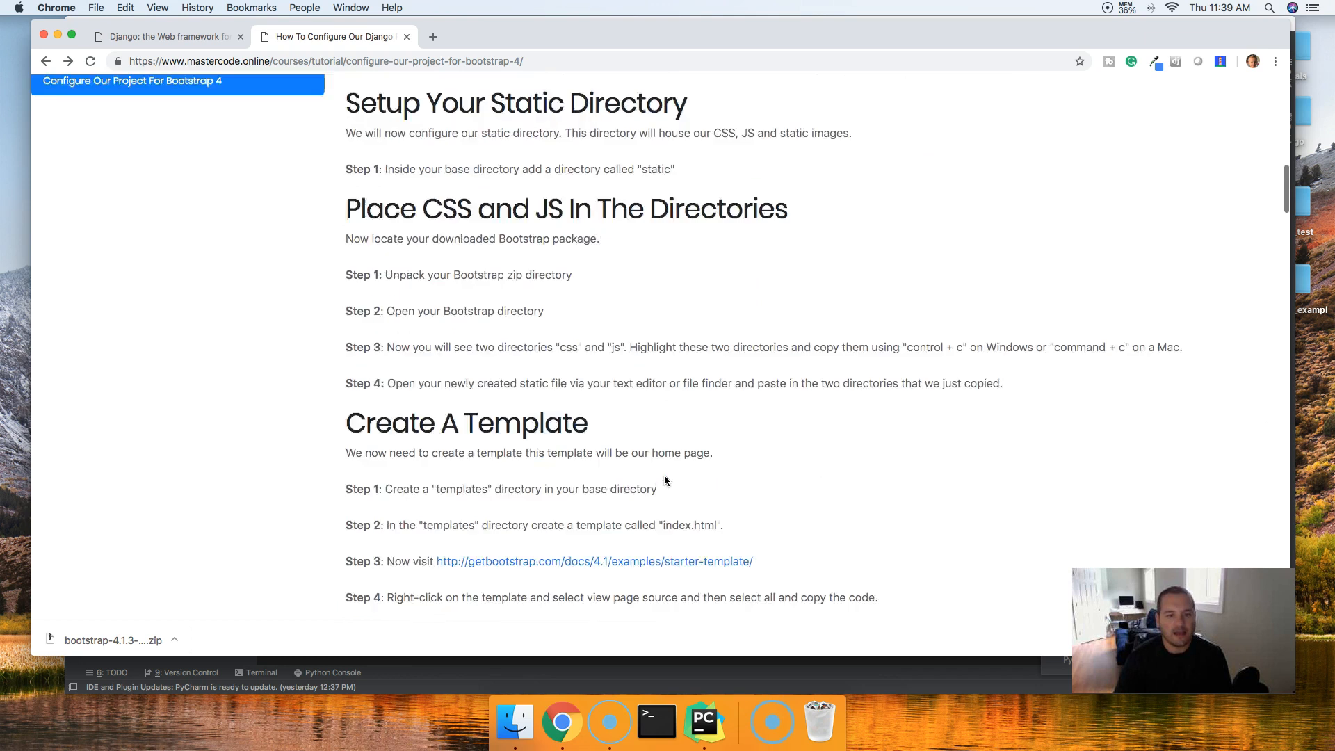
scroll(up, 3)
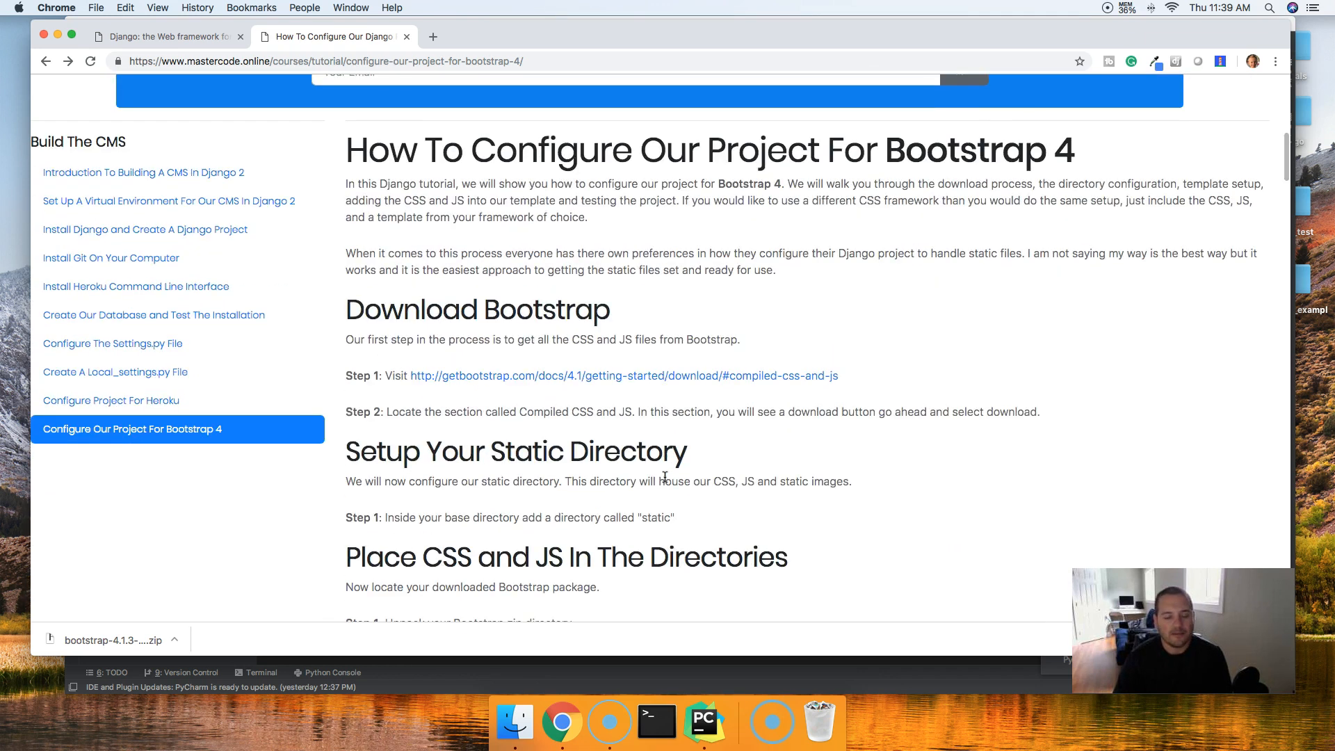
mouse_move(624, 375)
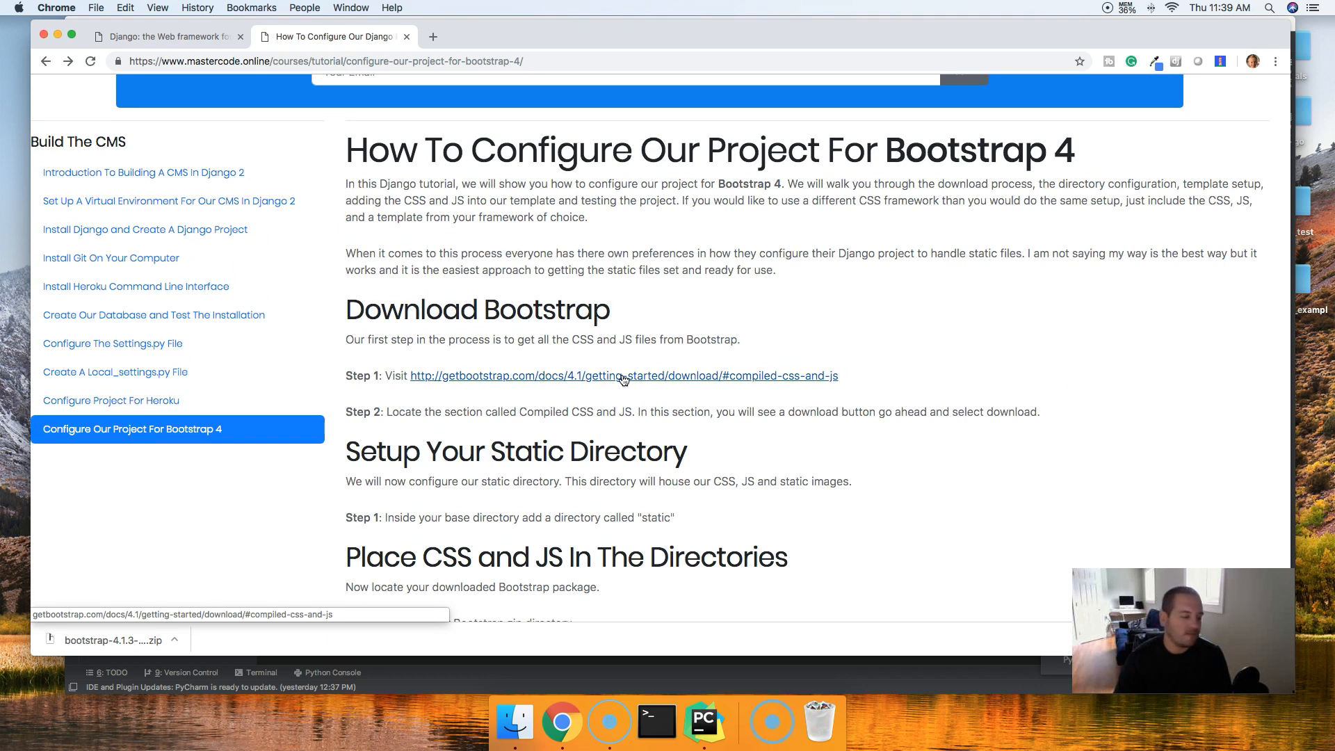
Follow the getbootstrap link and download the Compiled CSS and JS package
click(625, 375)
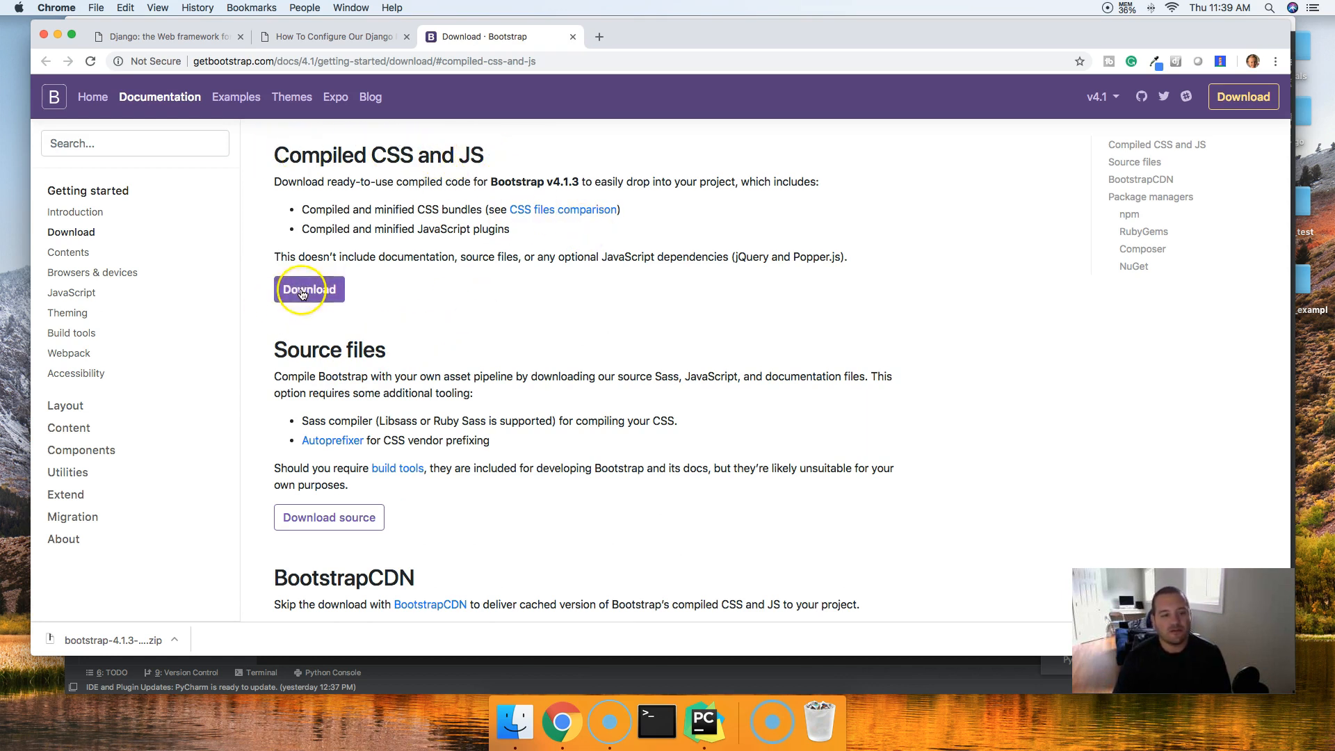
click(309, 289)
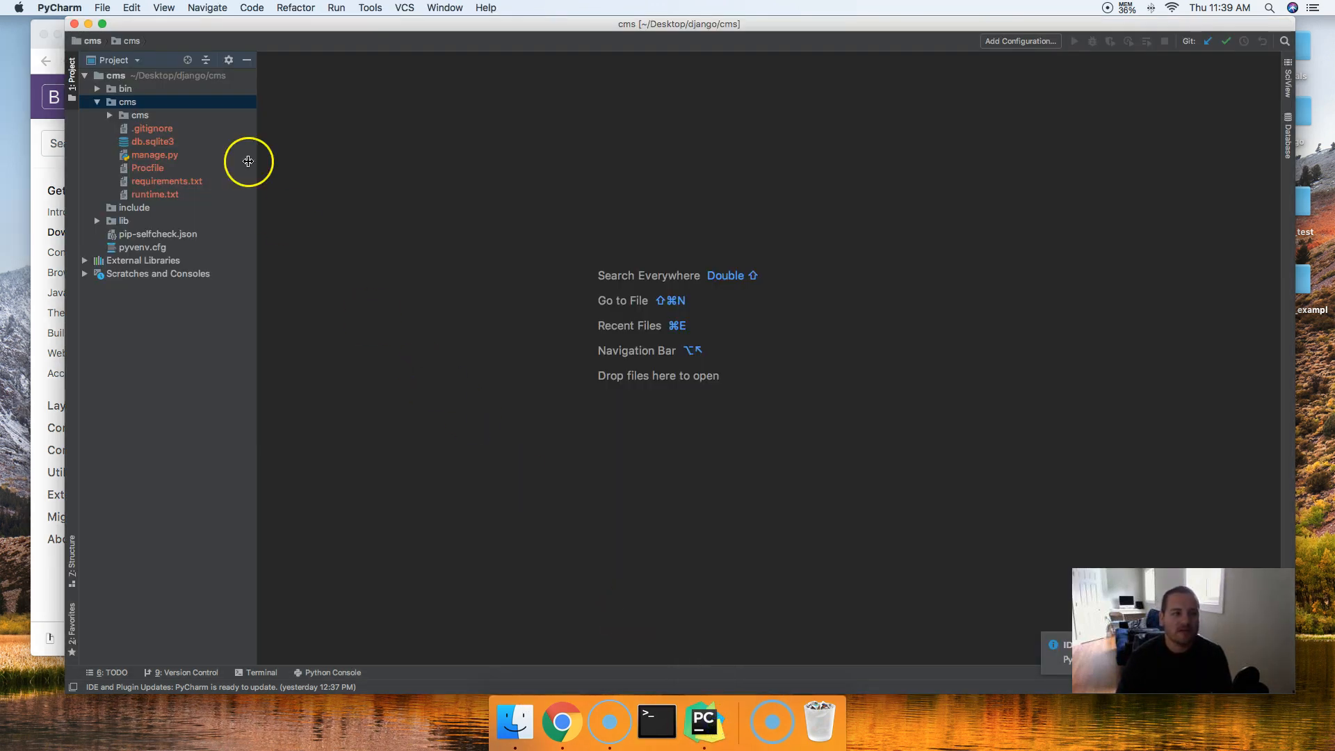
right_click(126, 102)
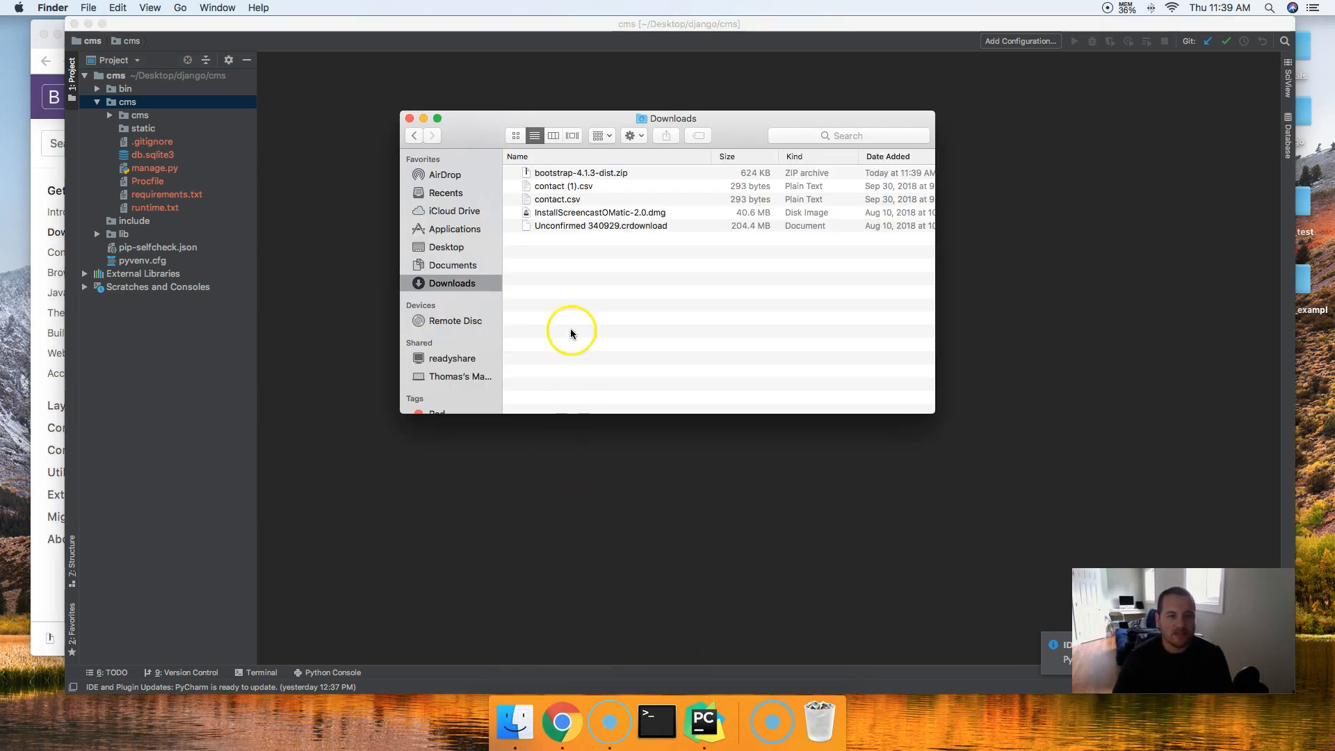
mouse_move(455, 223)
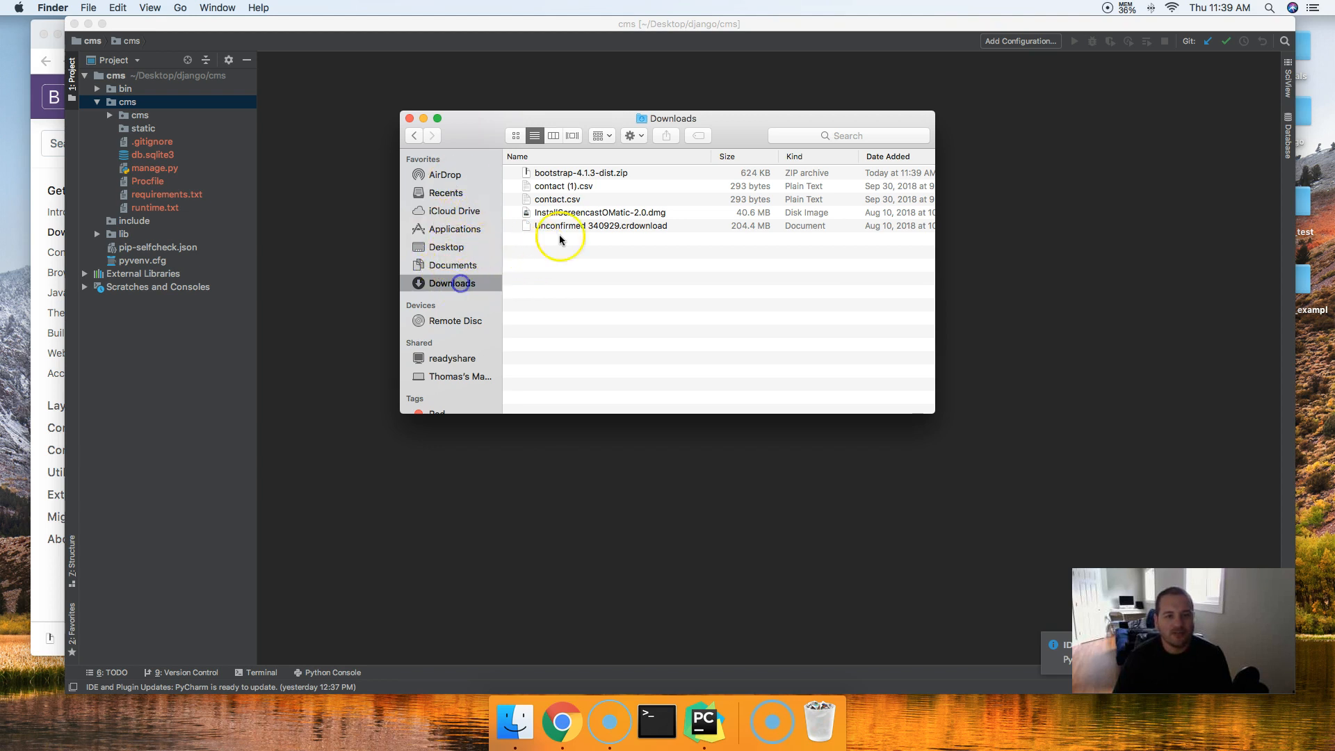
Unpack bootstrap-4.1.3-dist.zip in Downloads and select its css and js folders together
click(581, 173)
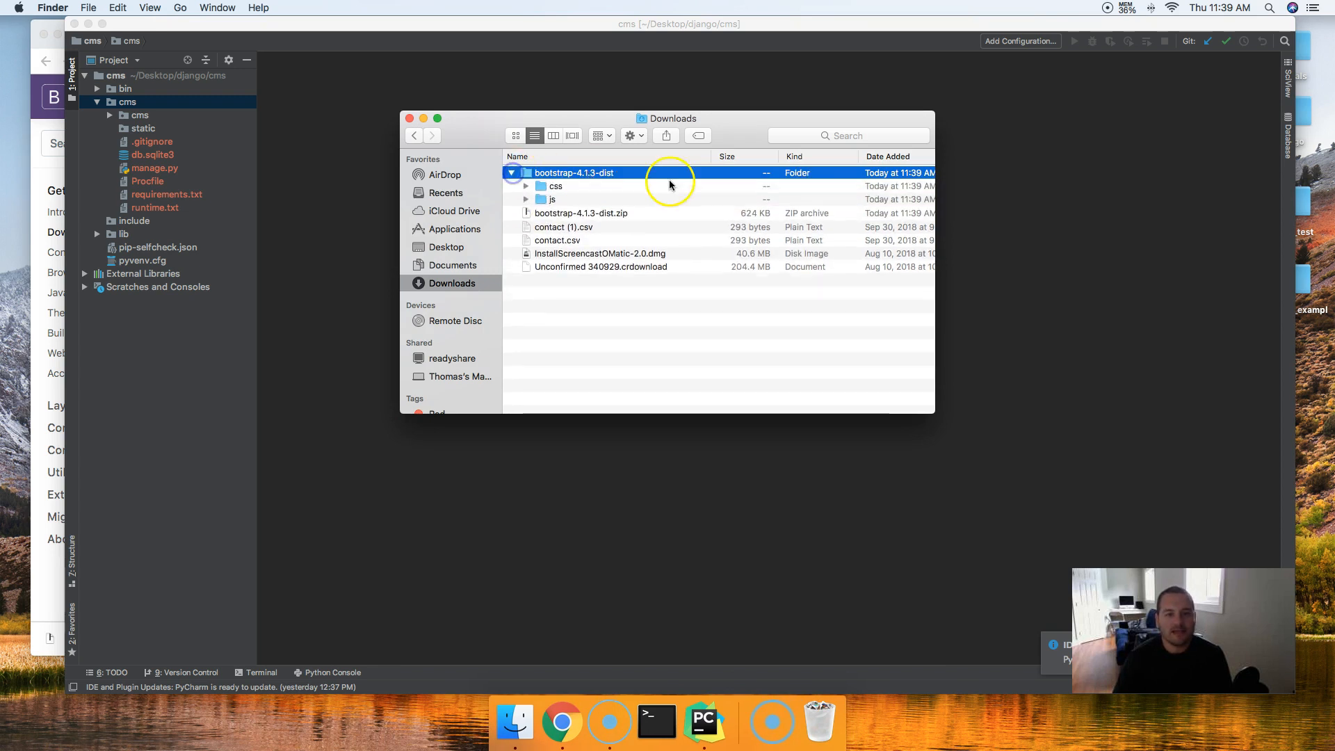
click(555, 185)
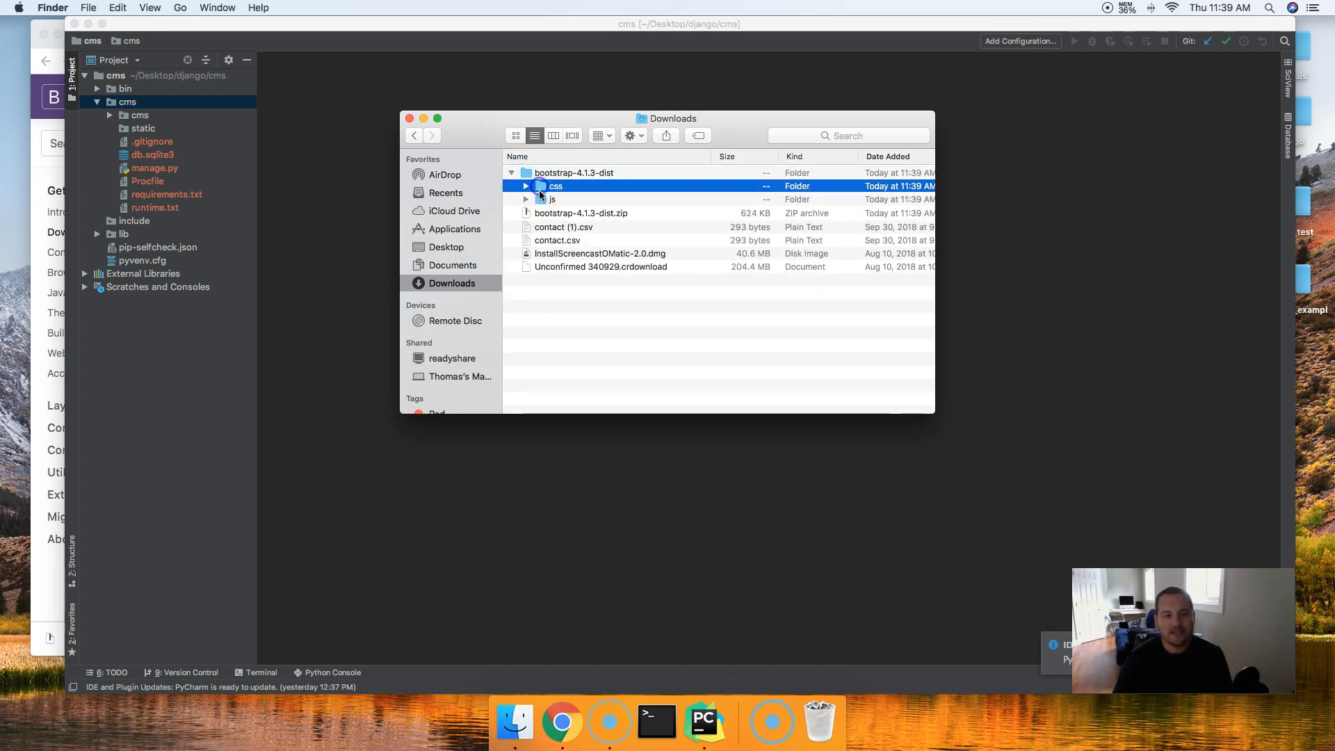
click(526, 185)
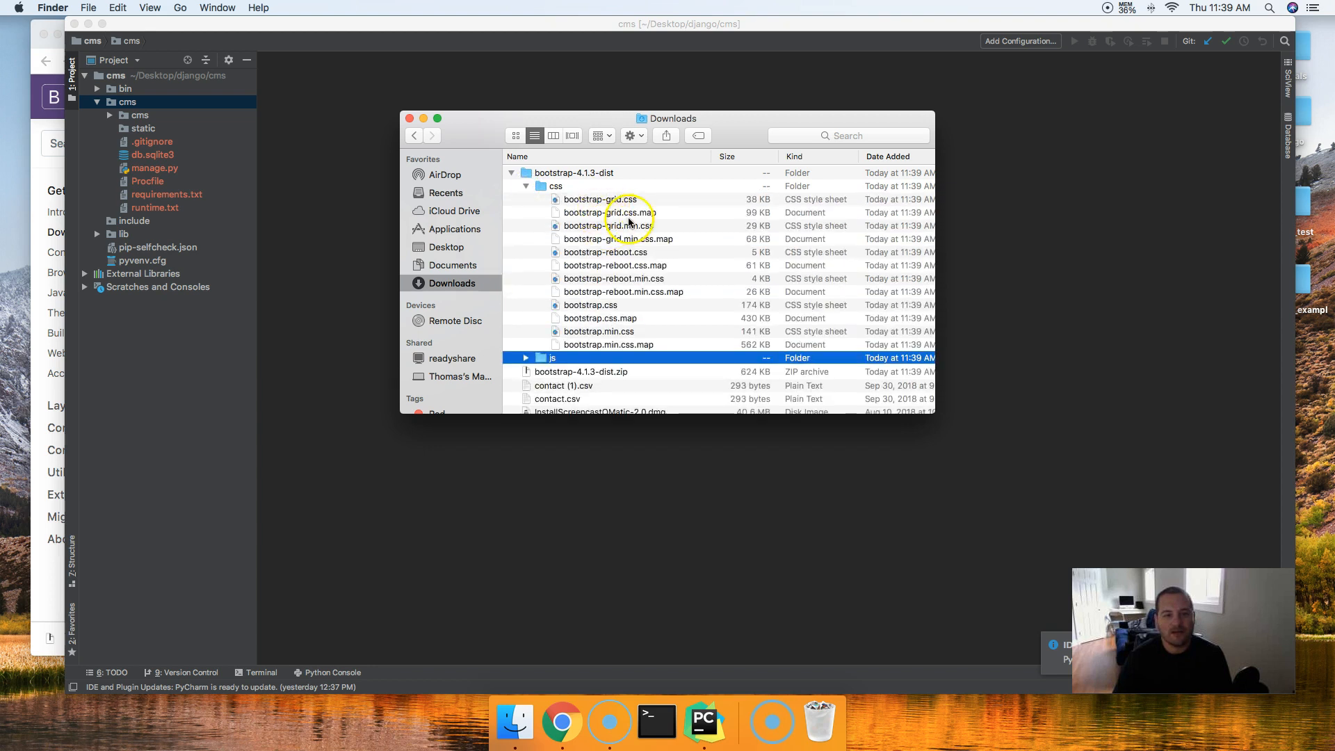
scroll(down, 3)
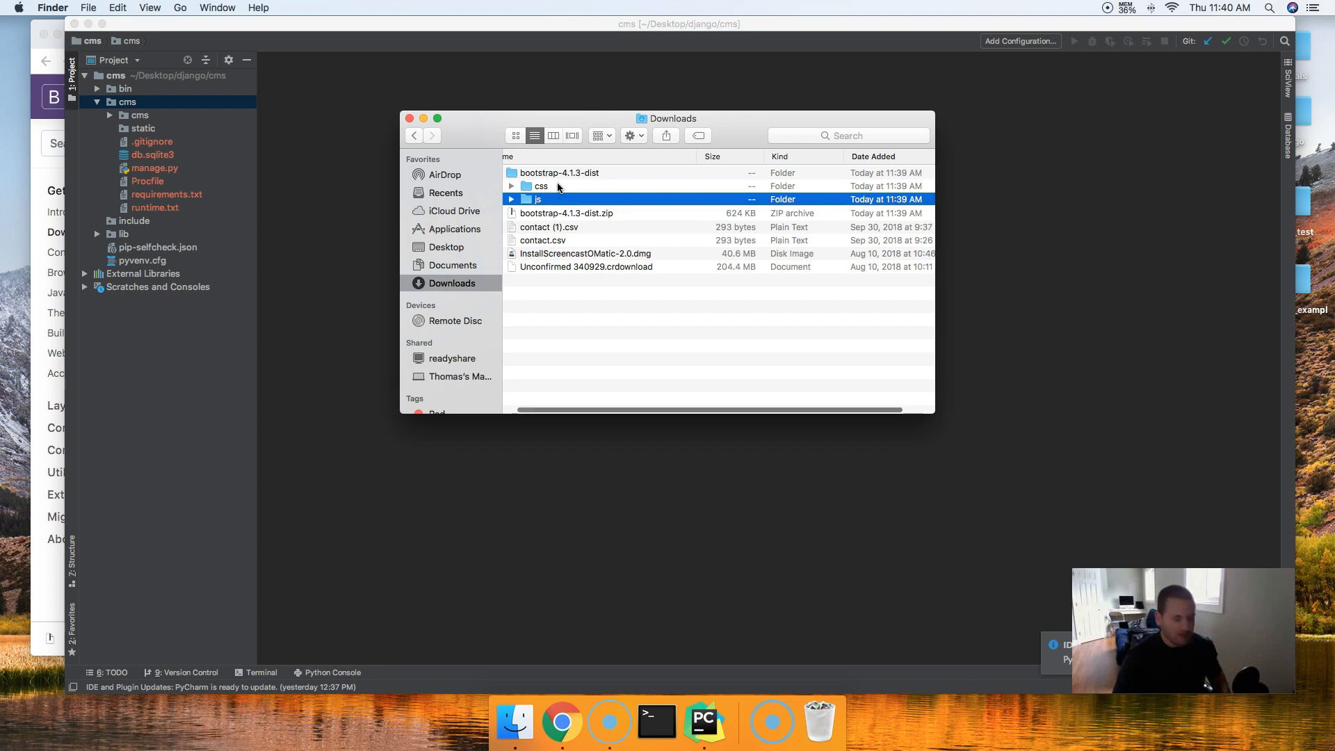
click(541, 185)
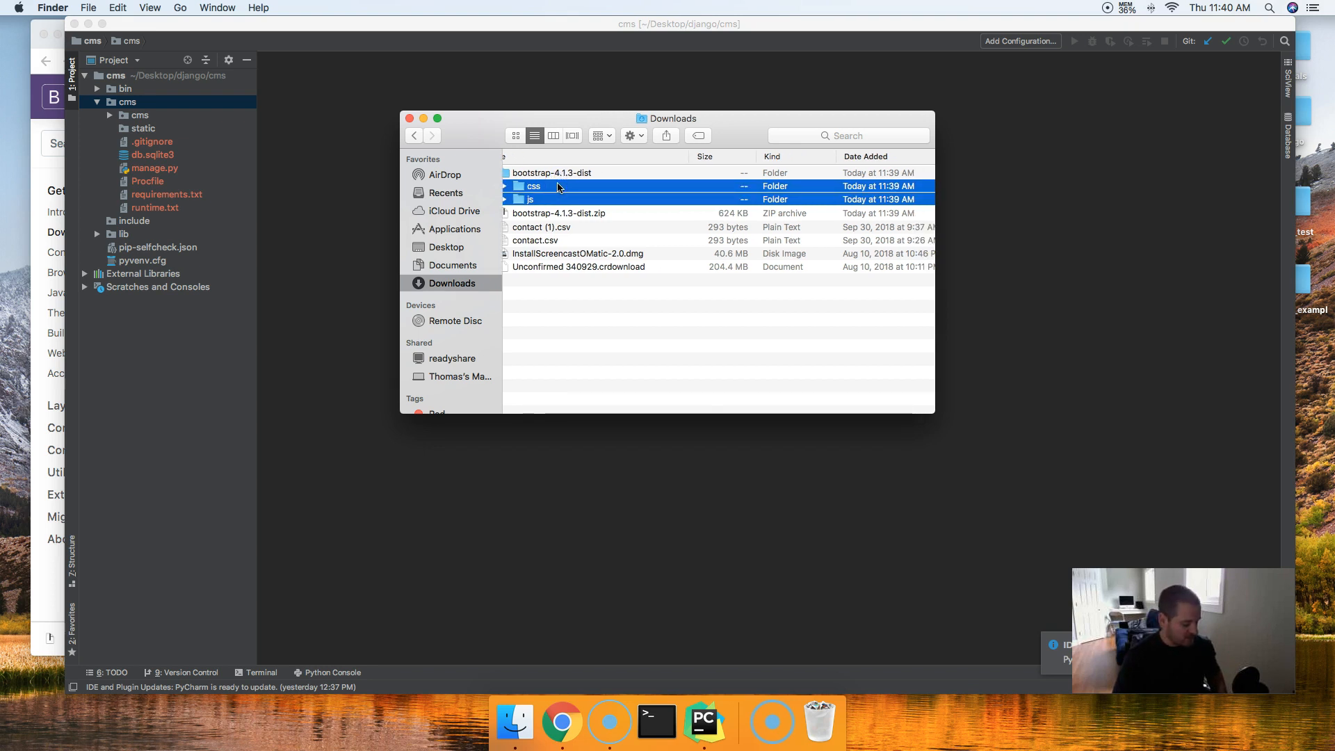
Return to the cms project and highlight the static directory as the paste destination
click(139, 115)
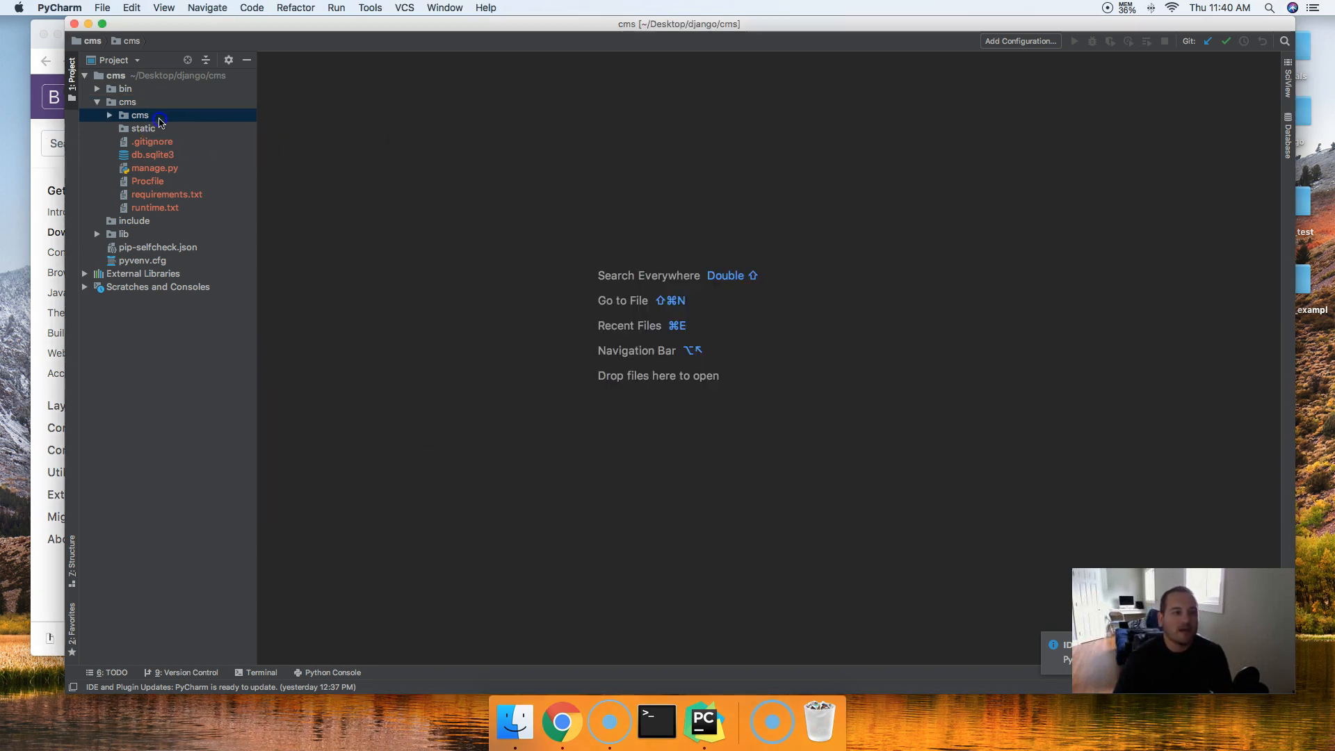
click(143, 128)
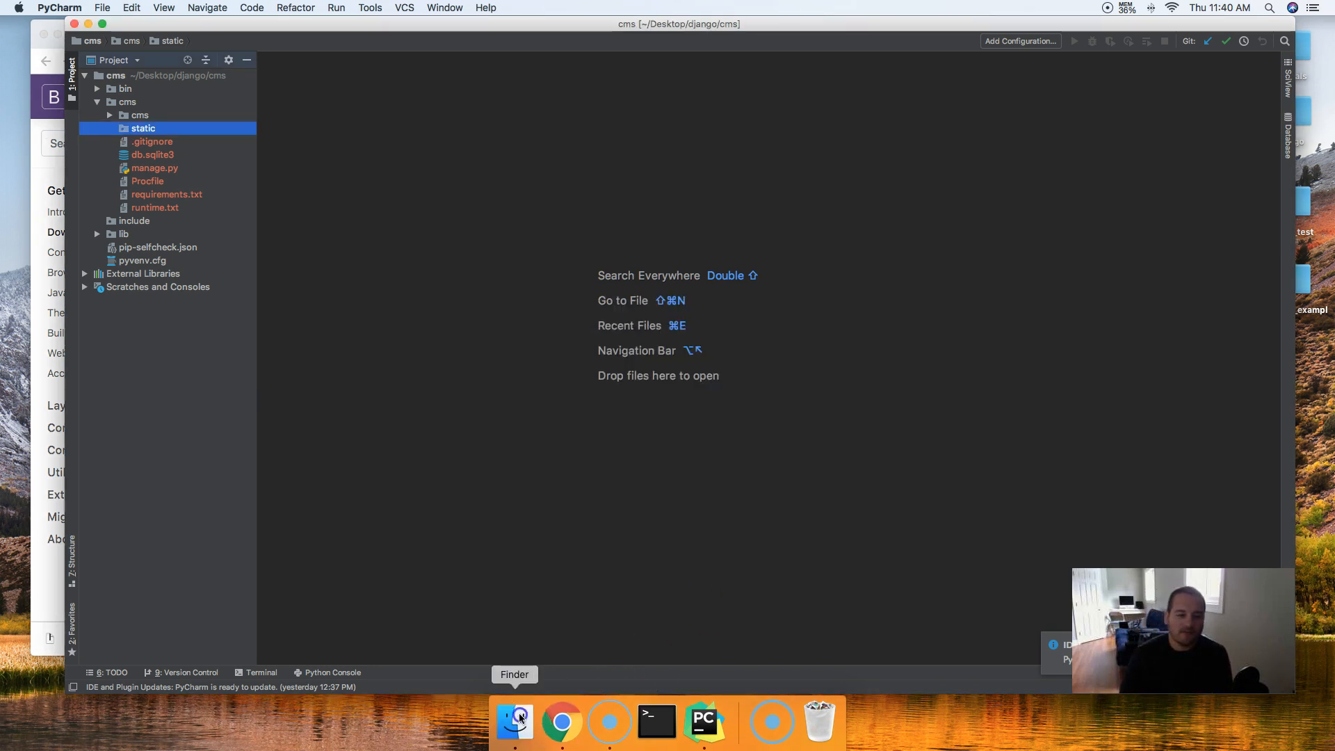
In Finder, navigate to the django folder on the Desktop to place css and js into cms/static
click(515, 720)
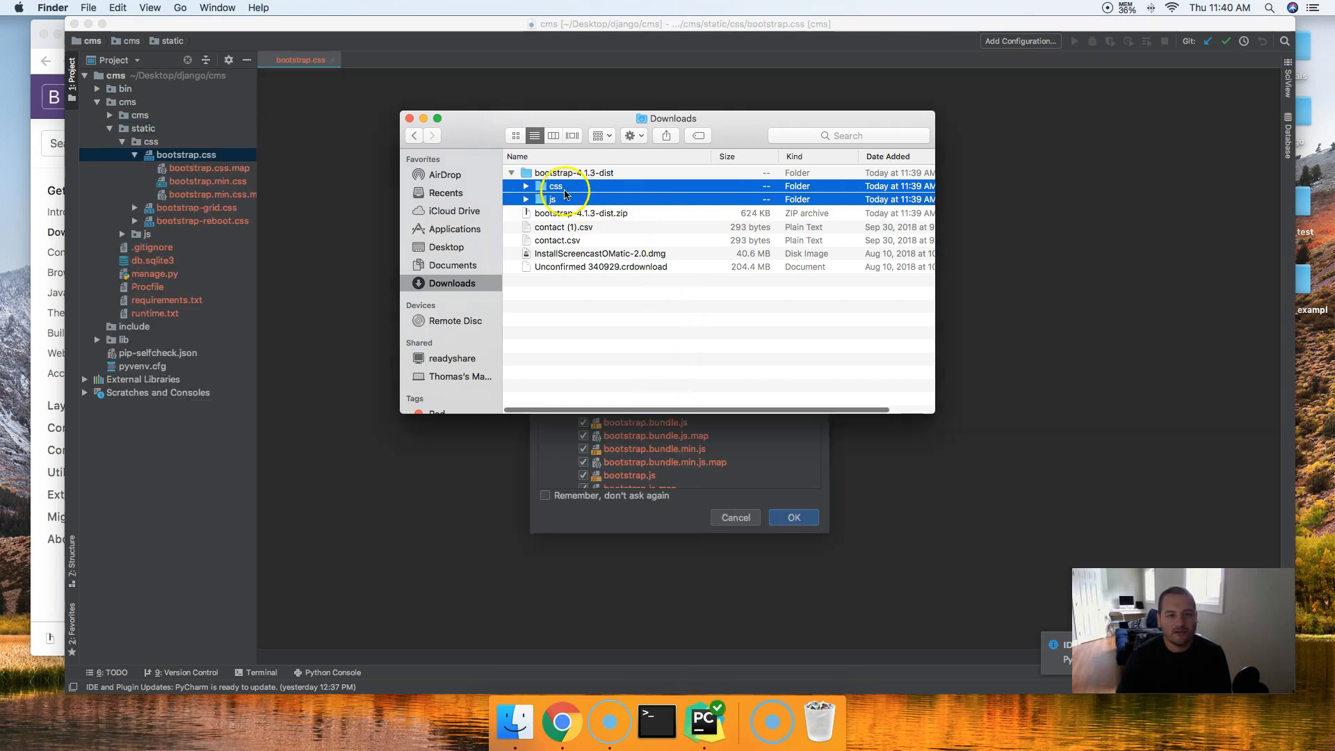
click(446, 247)
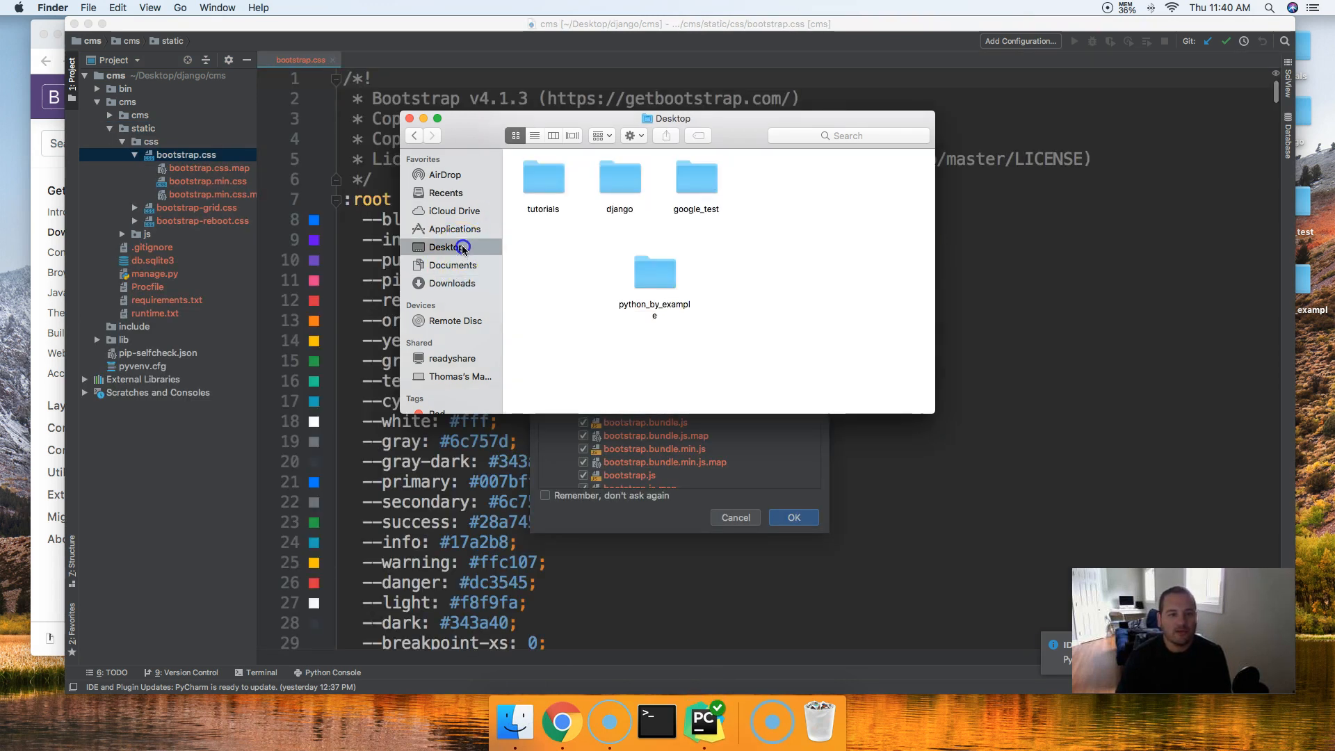
click(619, 179)
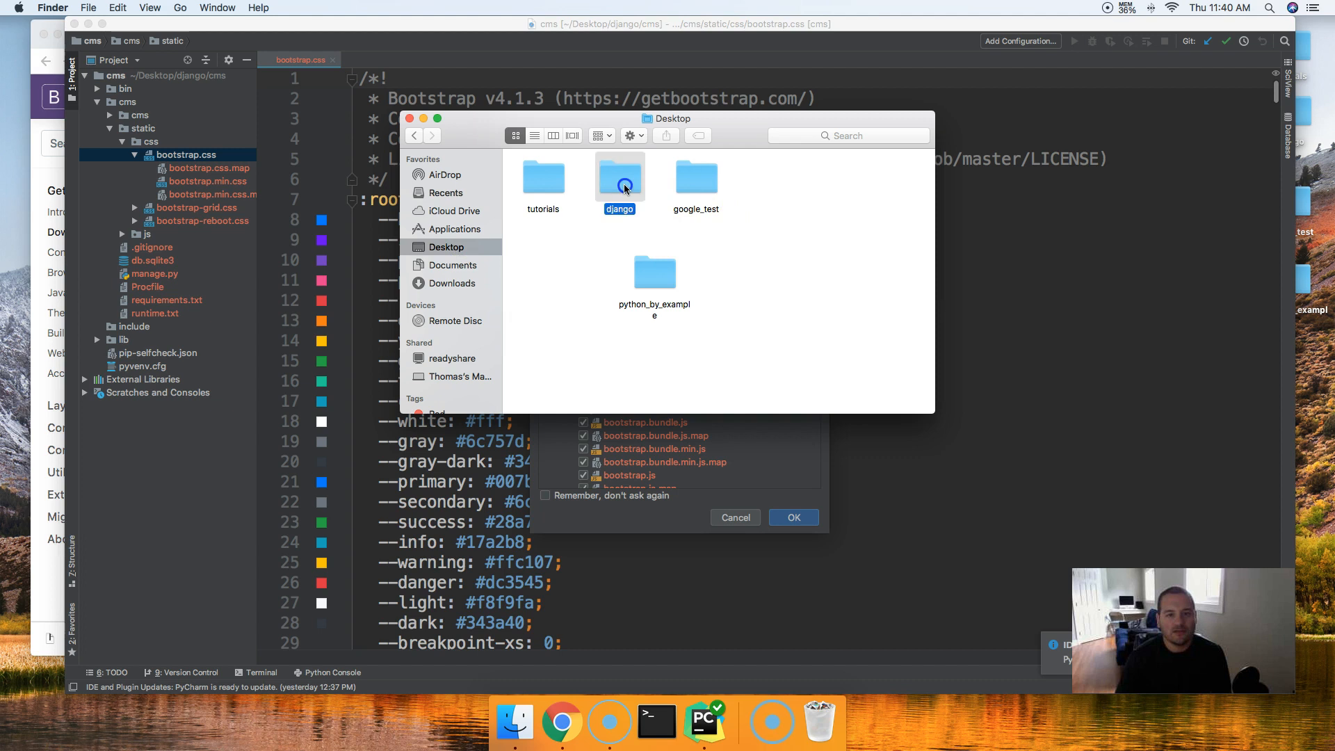
double_click(619, 179)
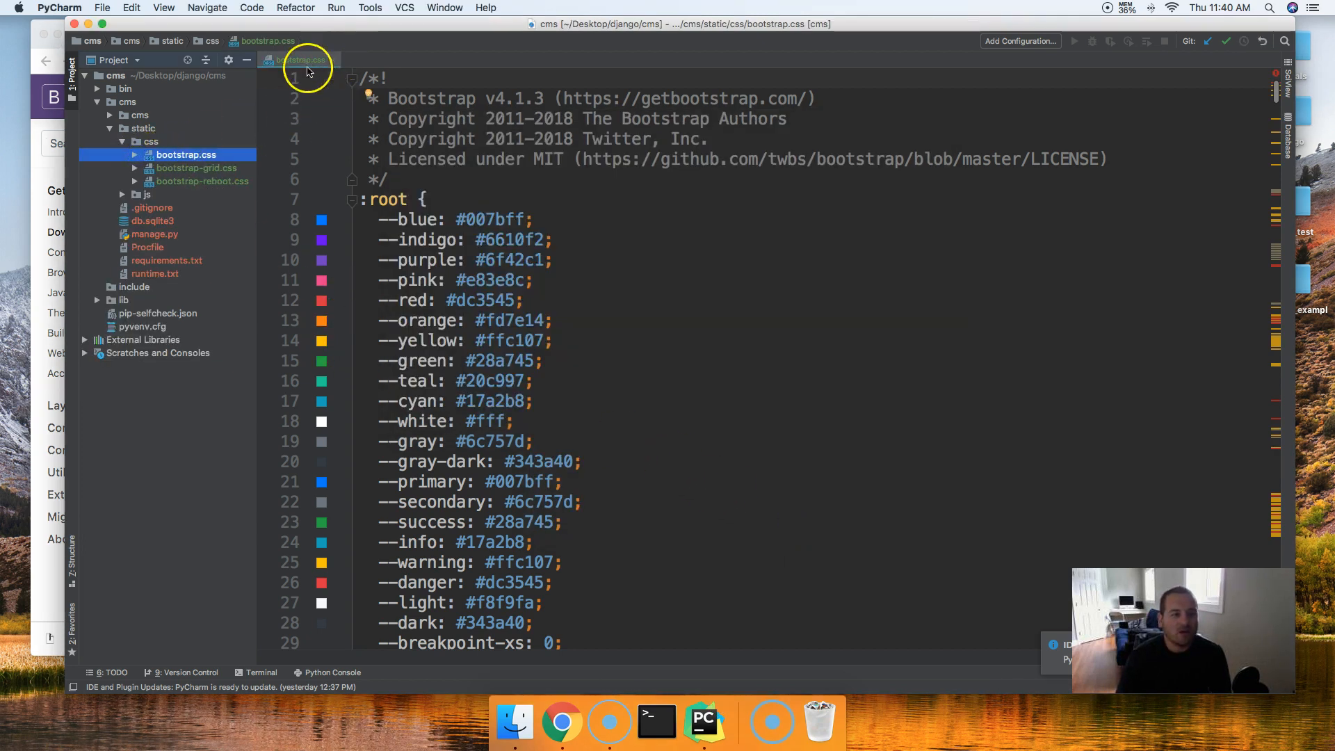
Collapse the css folder, close bootstrap.css, and switch back to Chrome's Bootstrap download page
click(186, 154)
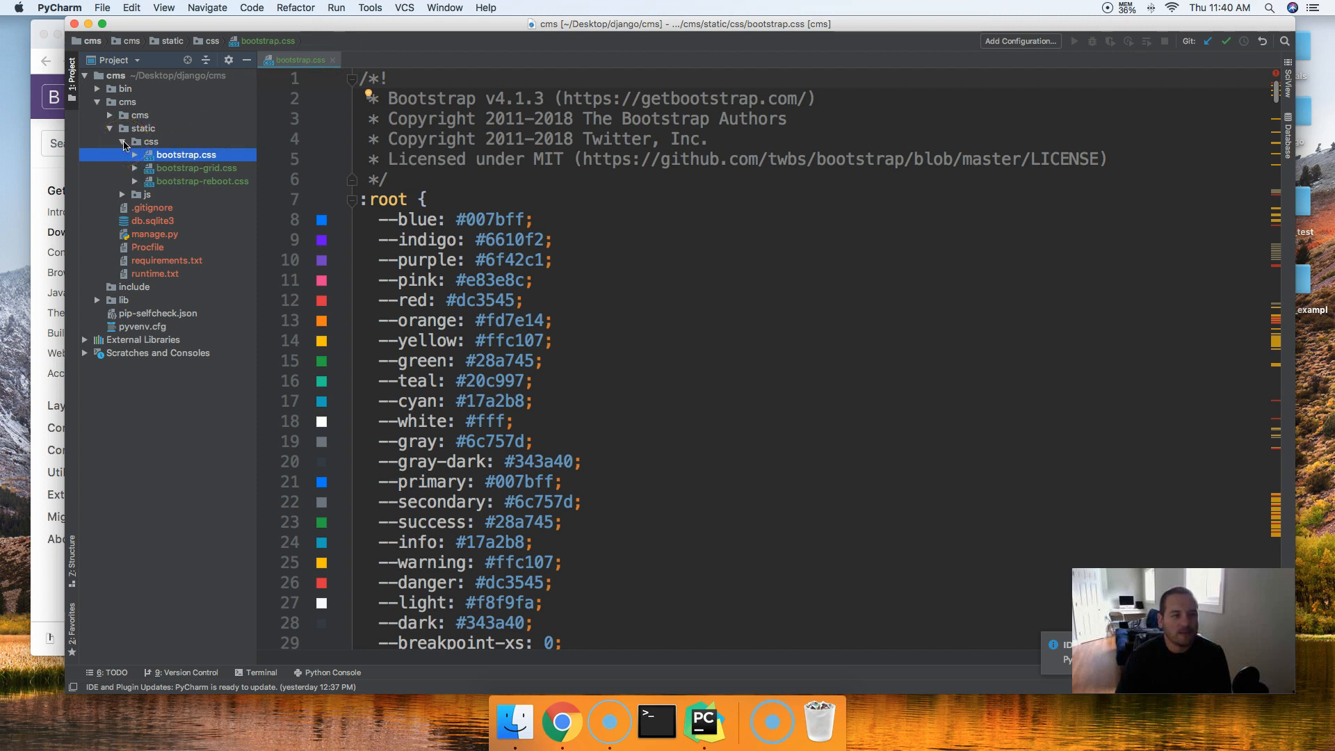
click(122, 142)
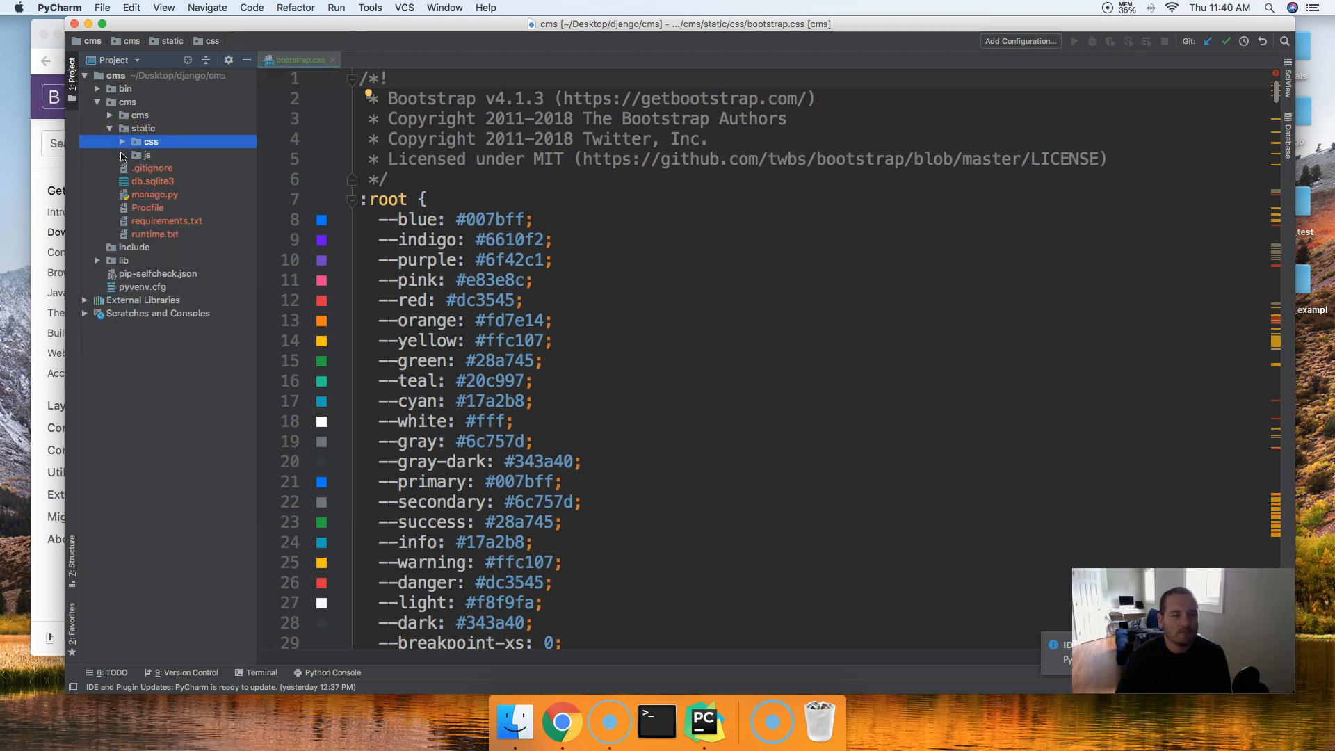
mouse_move(328, 61)
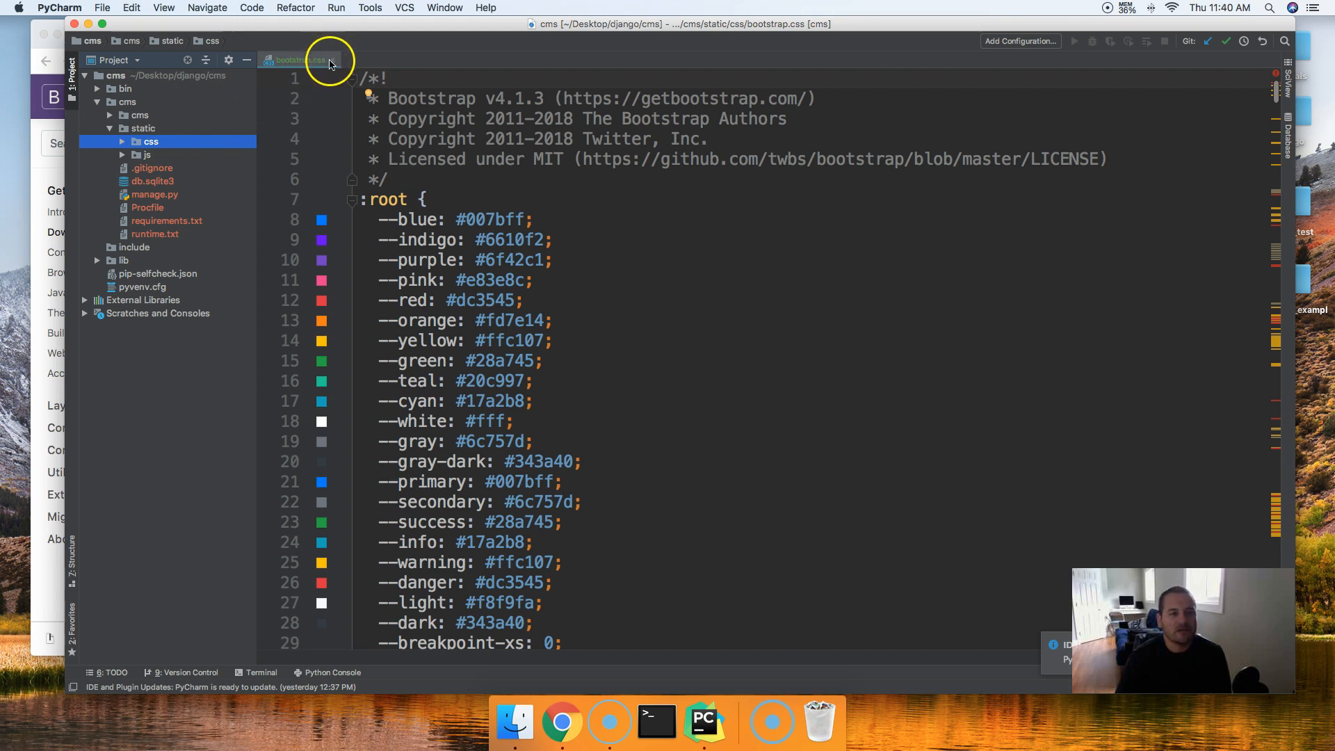
click(330, 60)
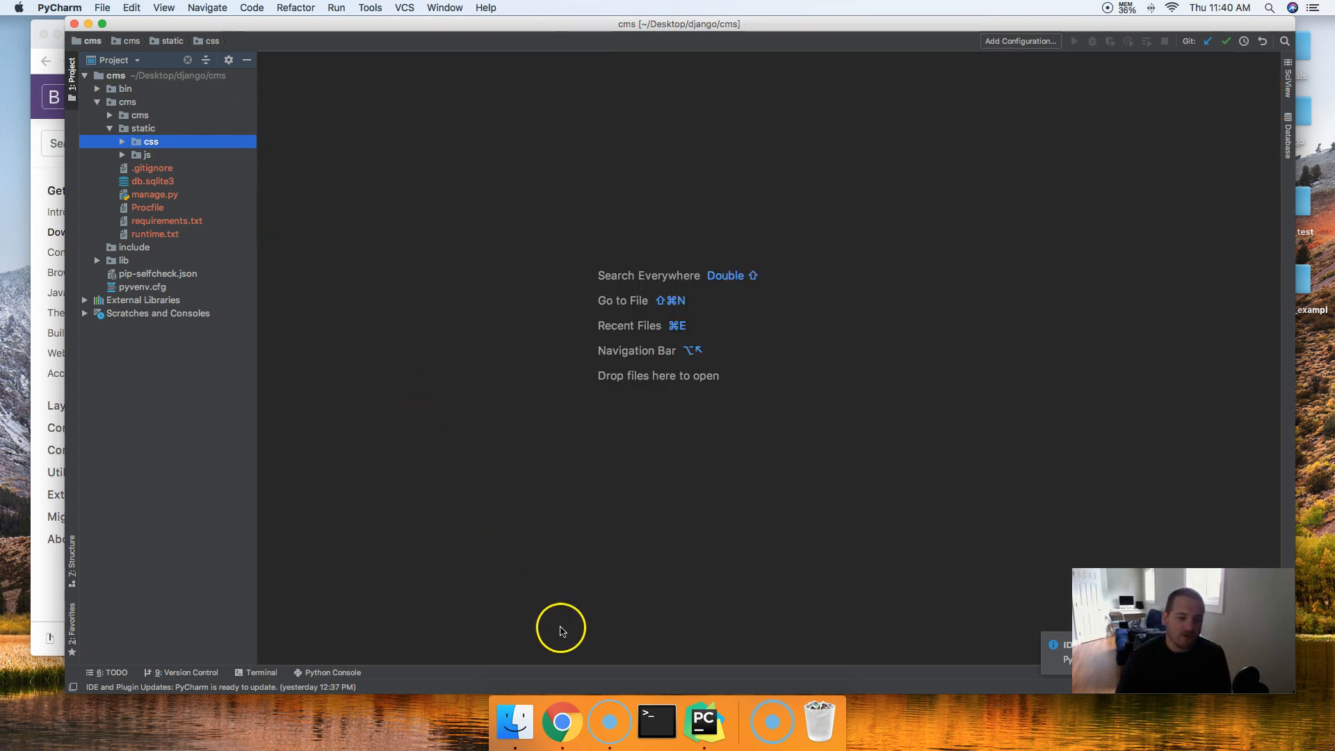
click(561, 722)
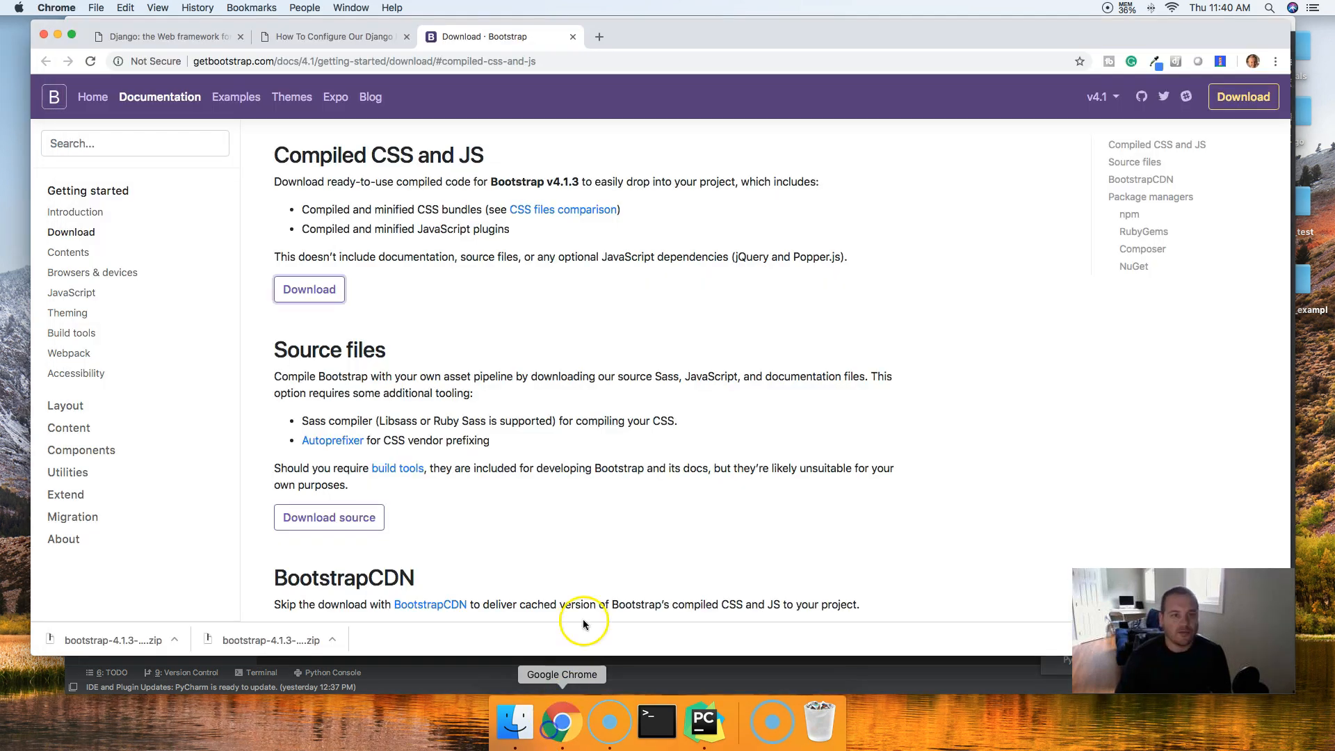
Switch to the MasterCode tutorial tab and scroll to the Create A Template steps
click(332, 37)
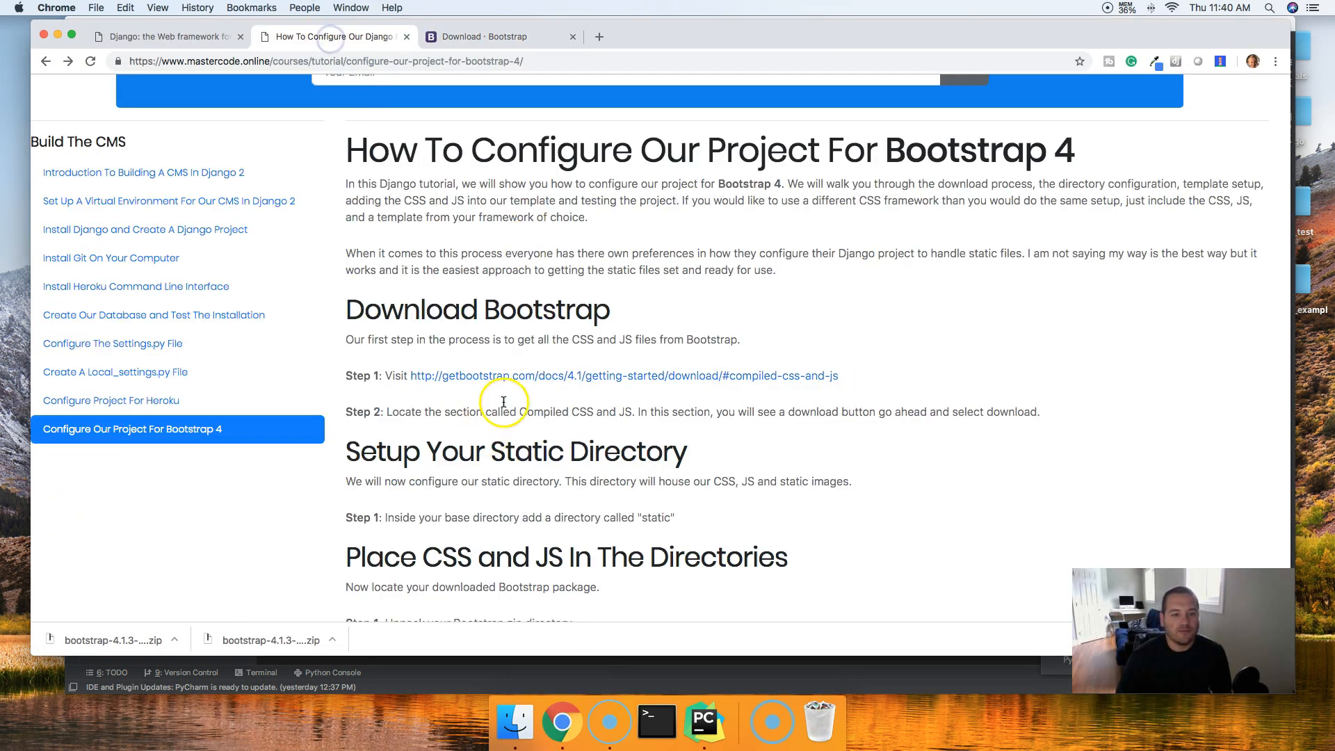
scroll(down, 3)
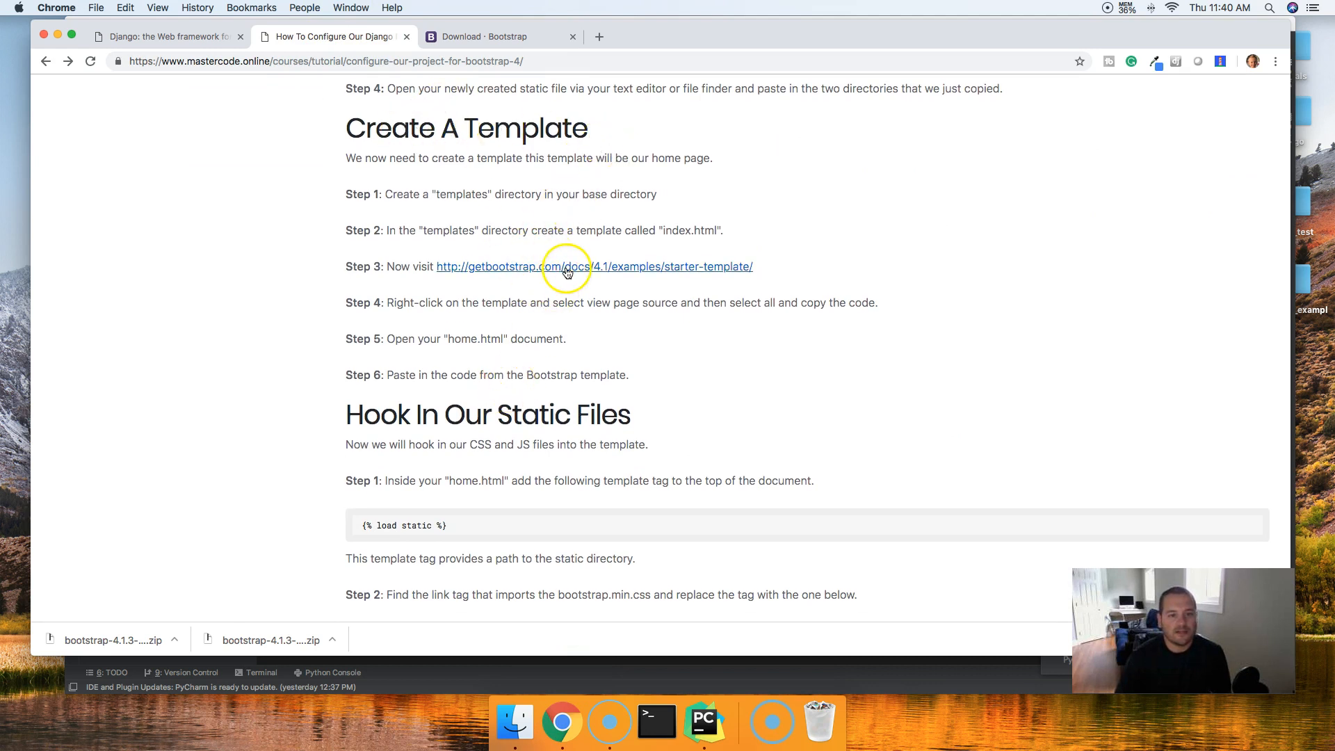
mouse_move(740, 266)
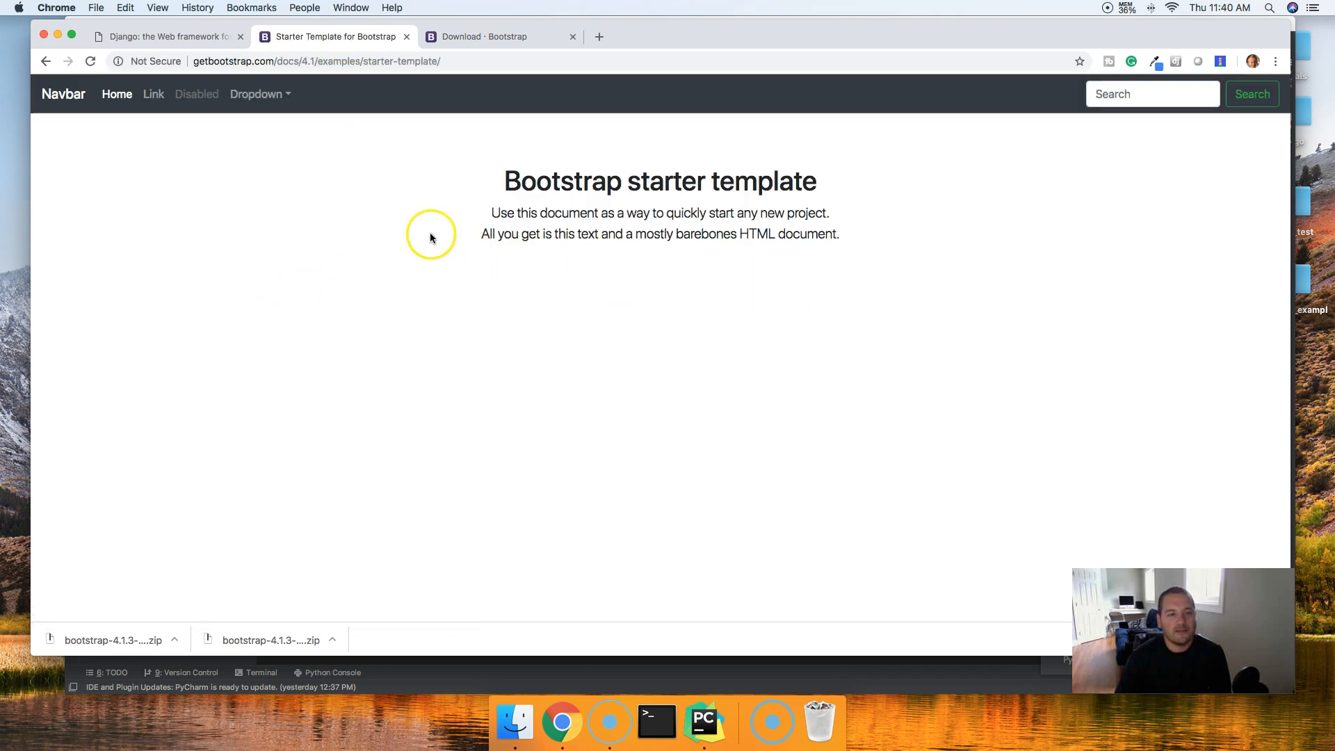
mouse_move(273, 182)
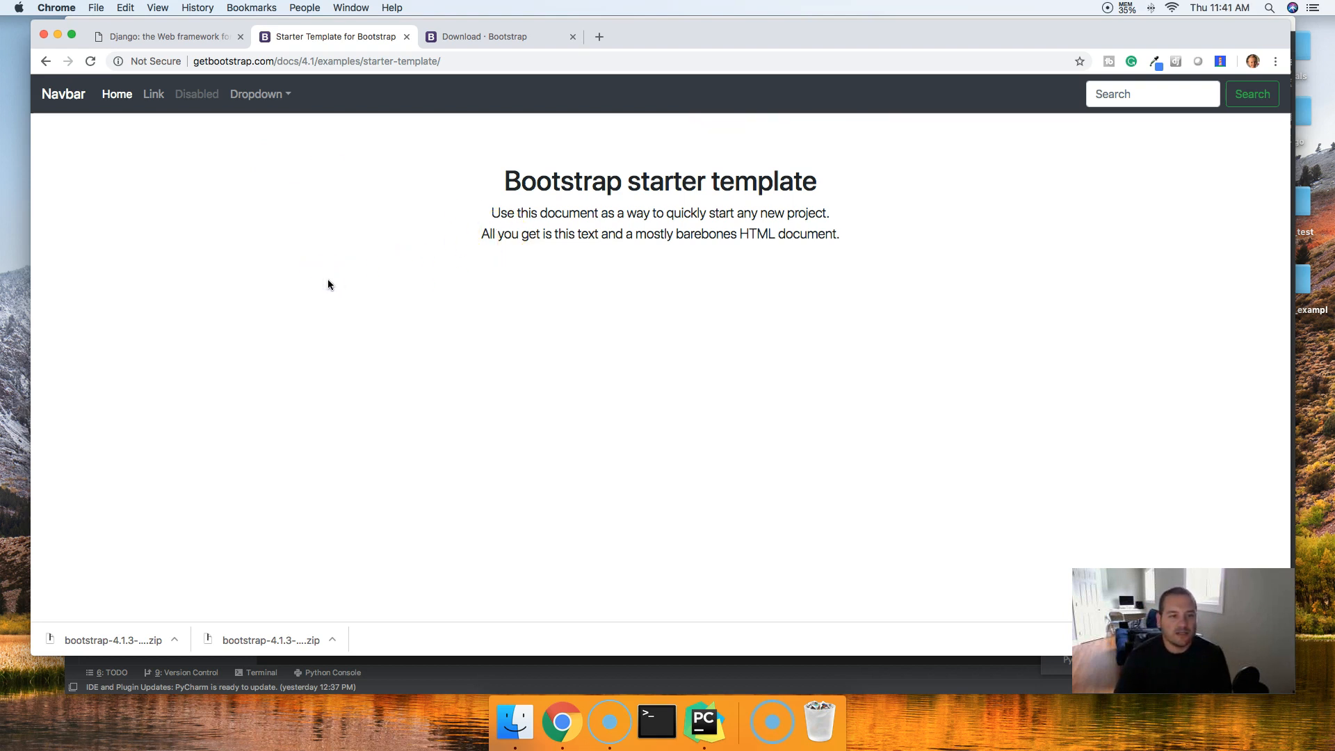
View the starter template's page source and select all of its HTML
right_click(329, 285)
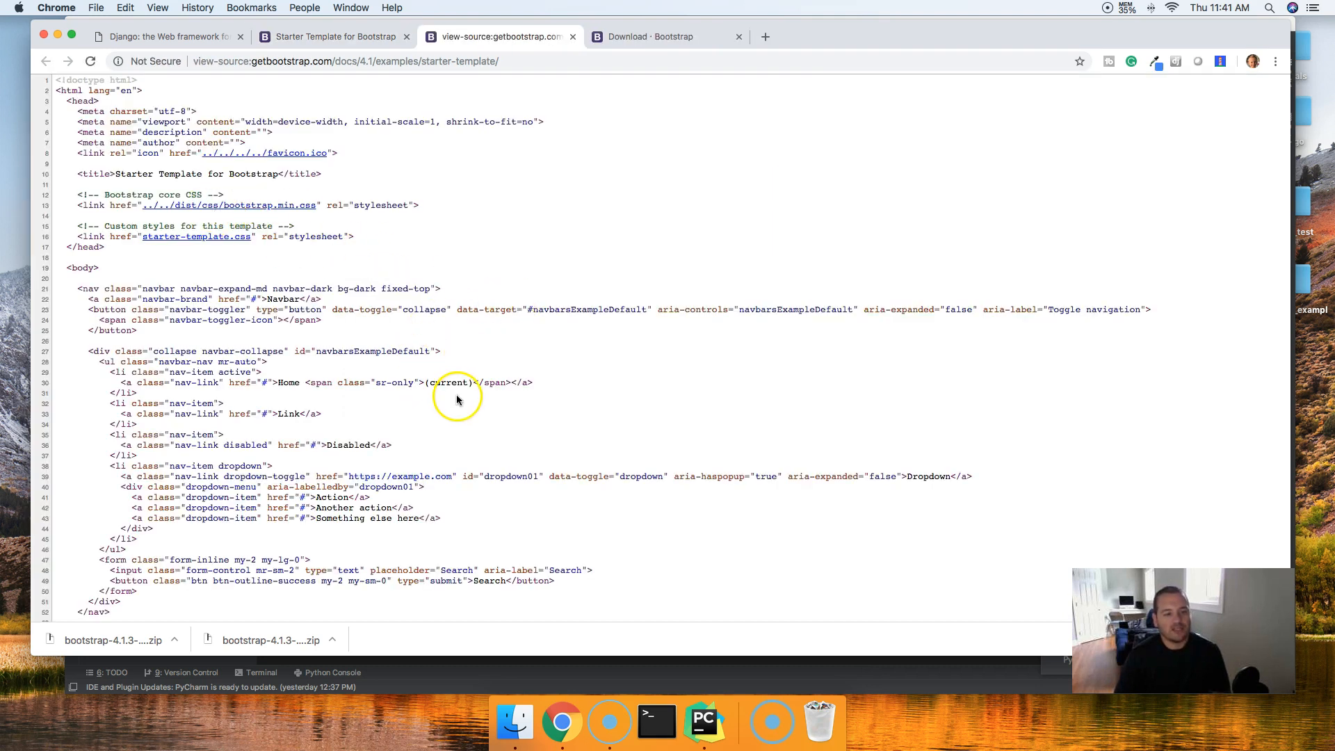
mouse_move(458, 398)
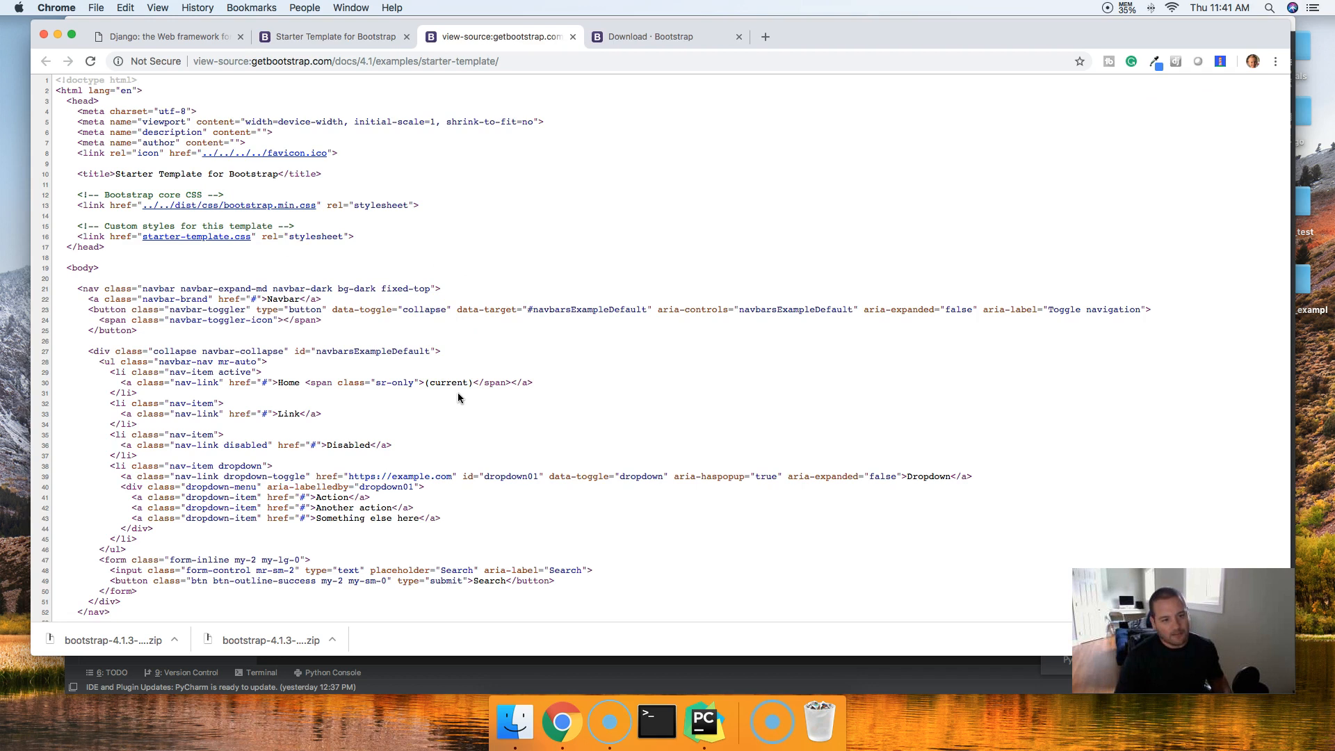
key(cmd+a)
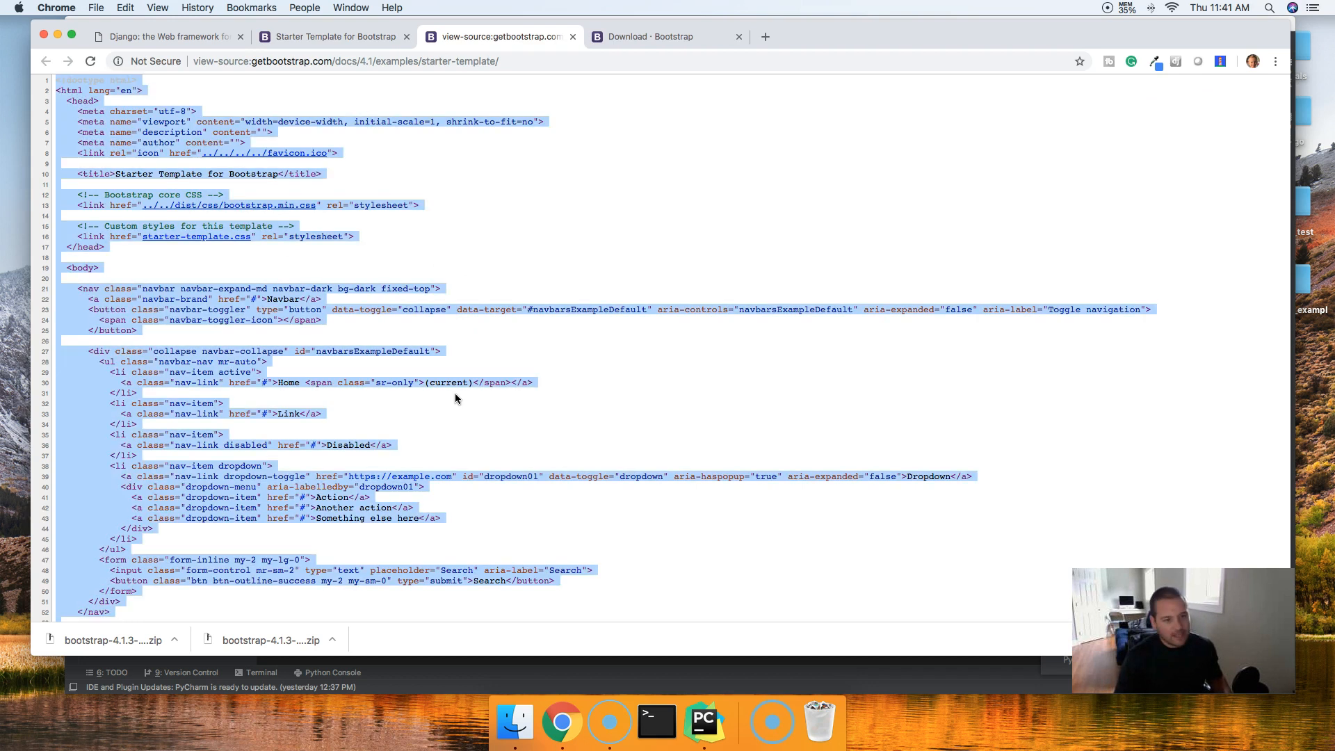
mouse_move(562, 723)
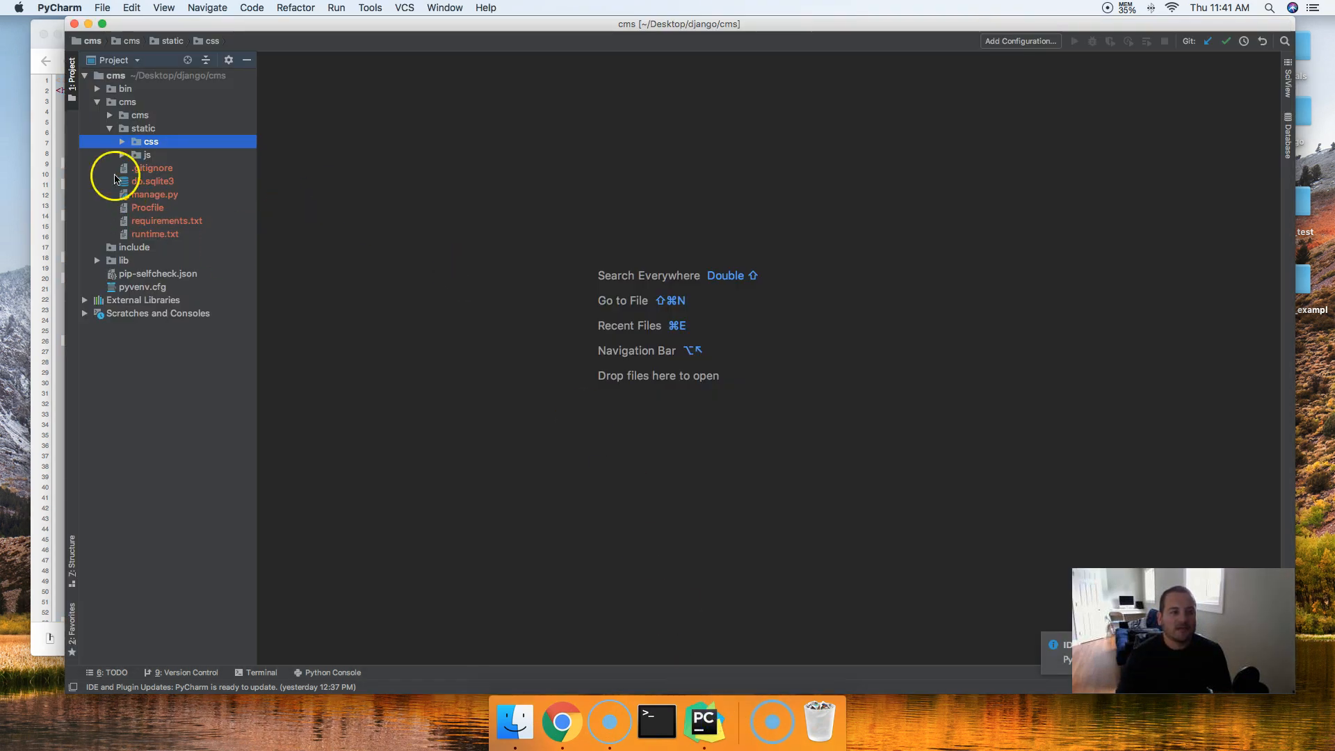
Create a new templates directory inside the cms project folder
click(110, 128)
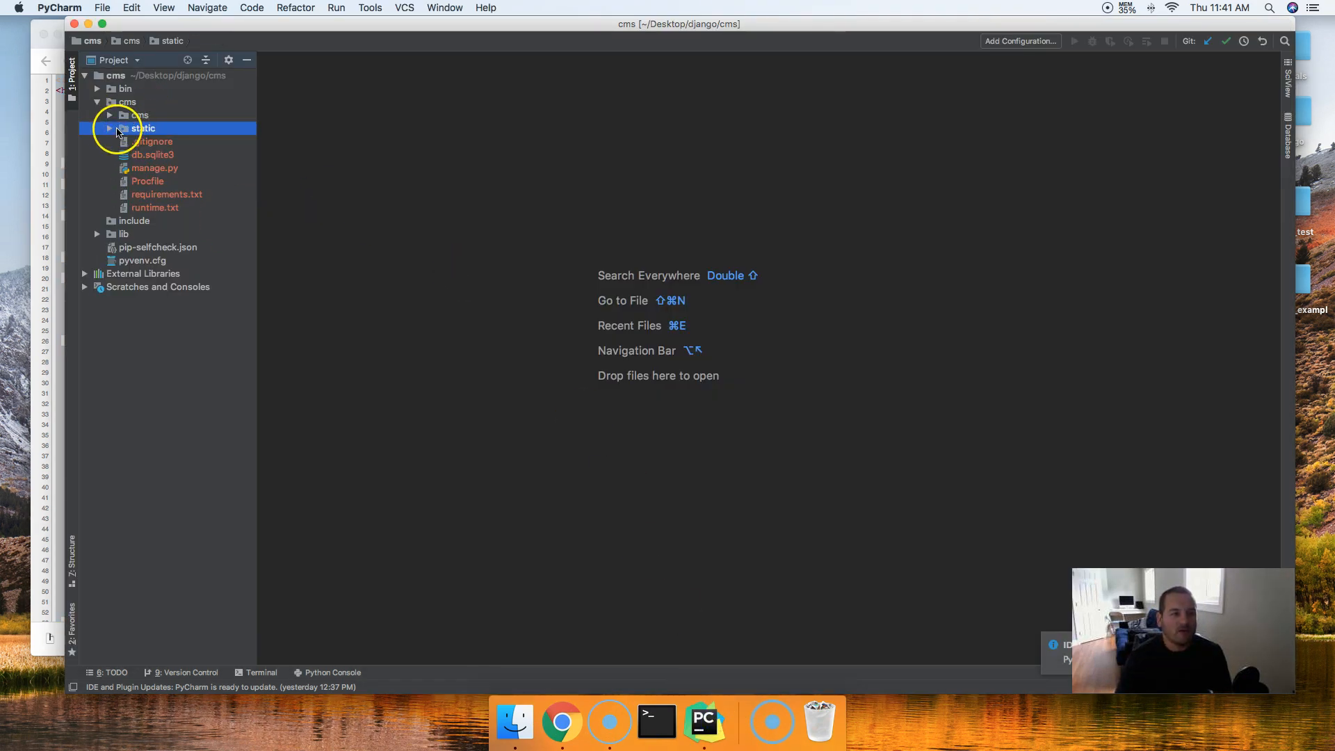
click(126, 101)
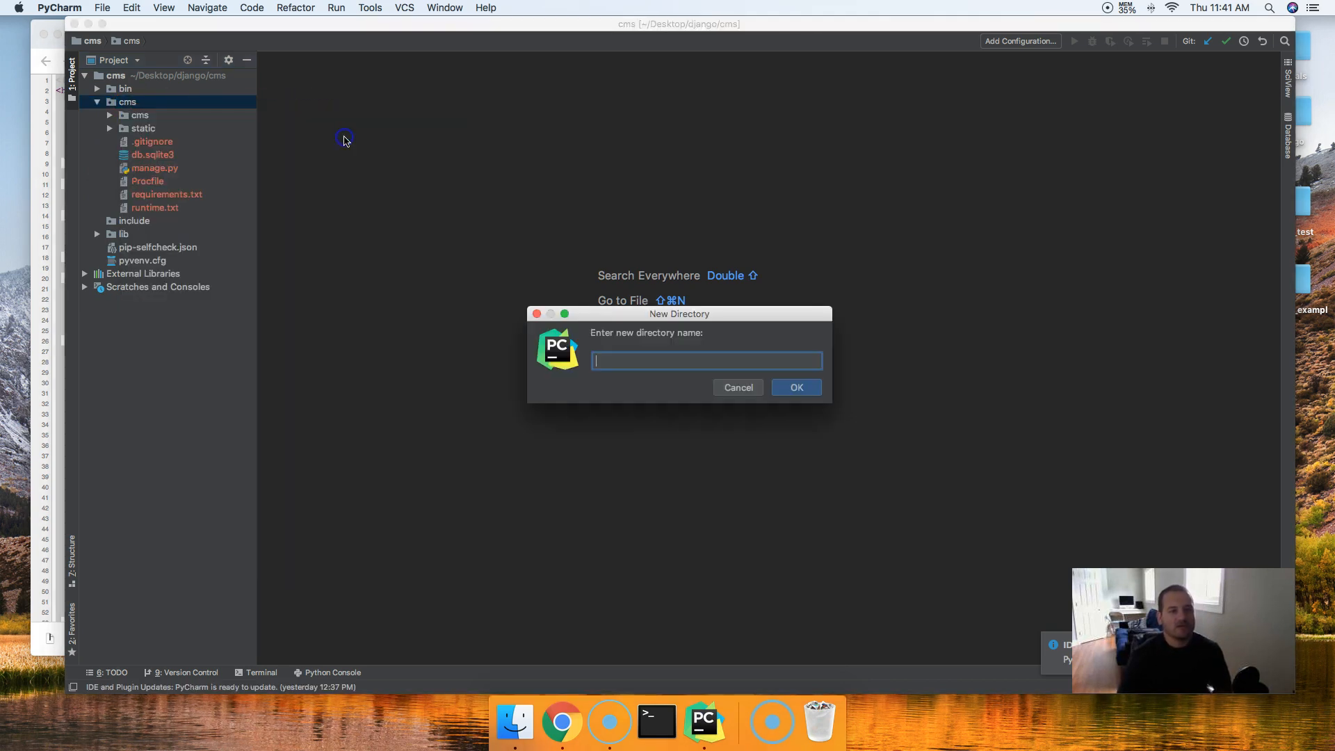
text(t)
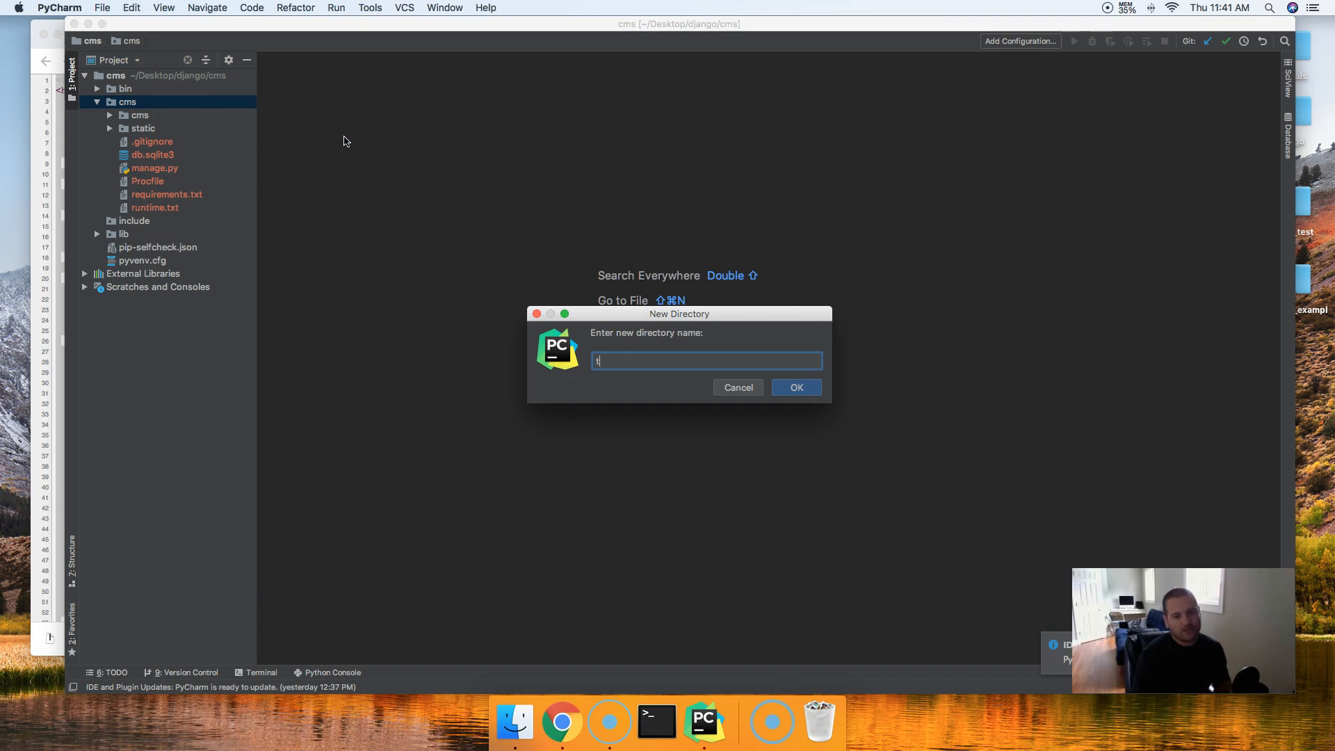
click(794, 387)
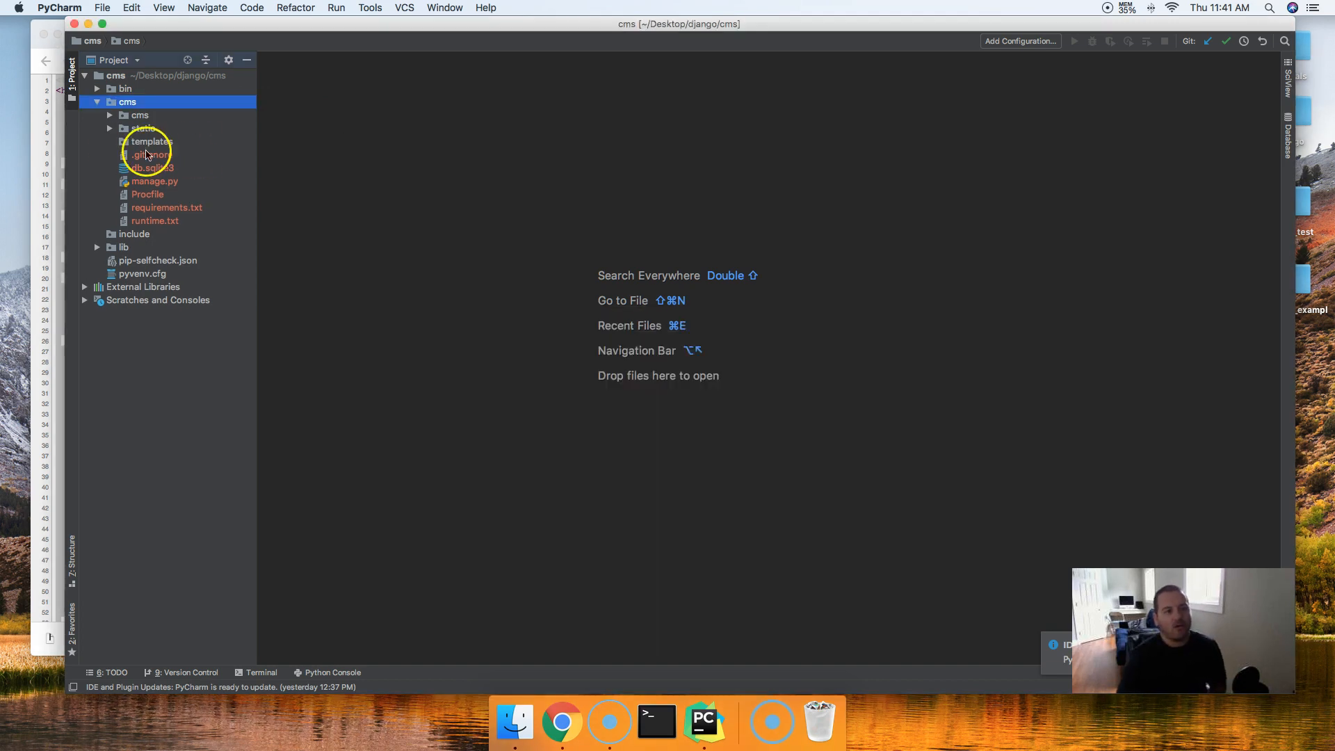
Create an empty index.html file inside the templates folder
click(150, 141)
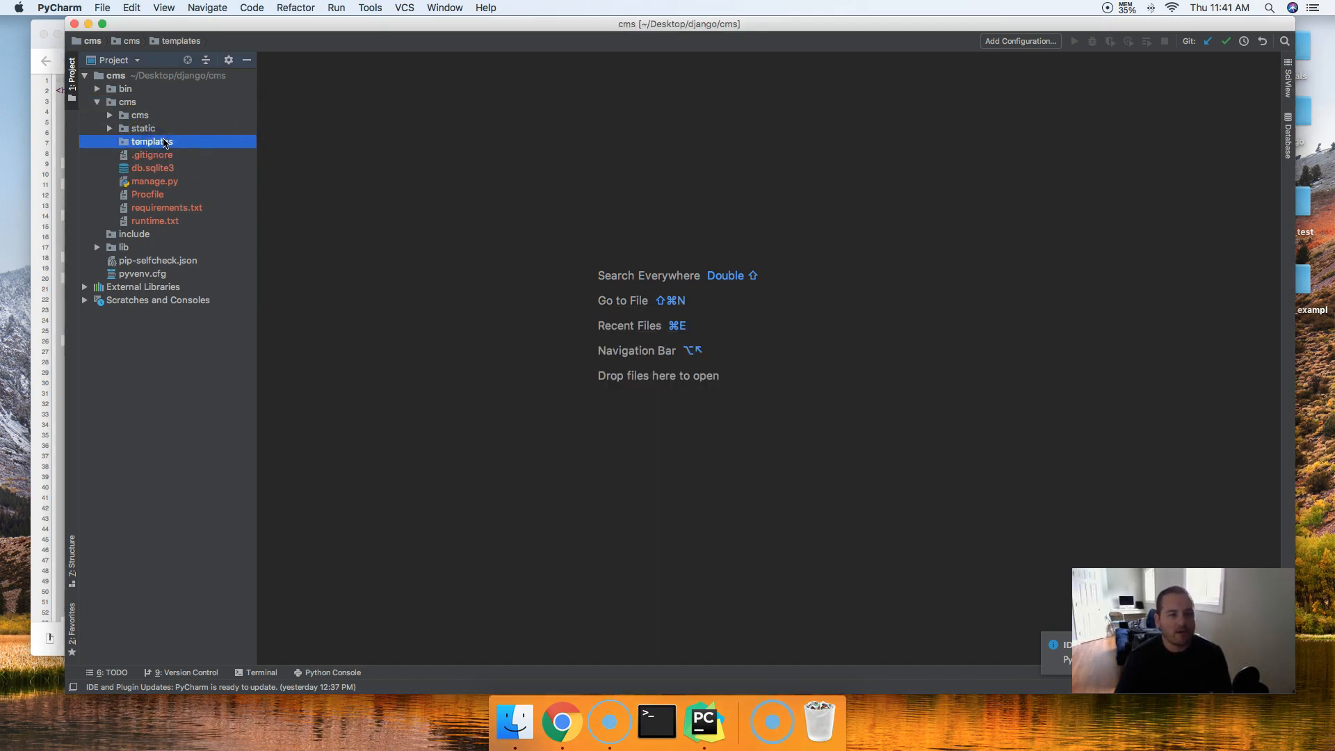
right_click(151, 142)
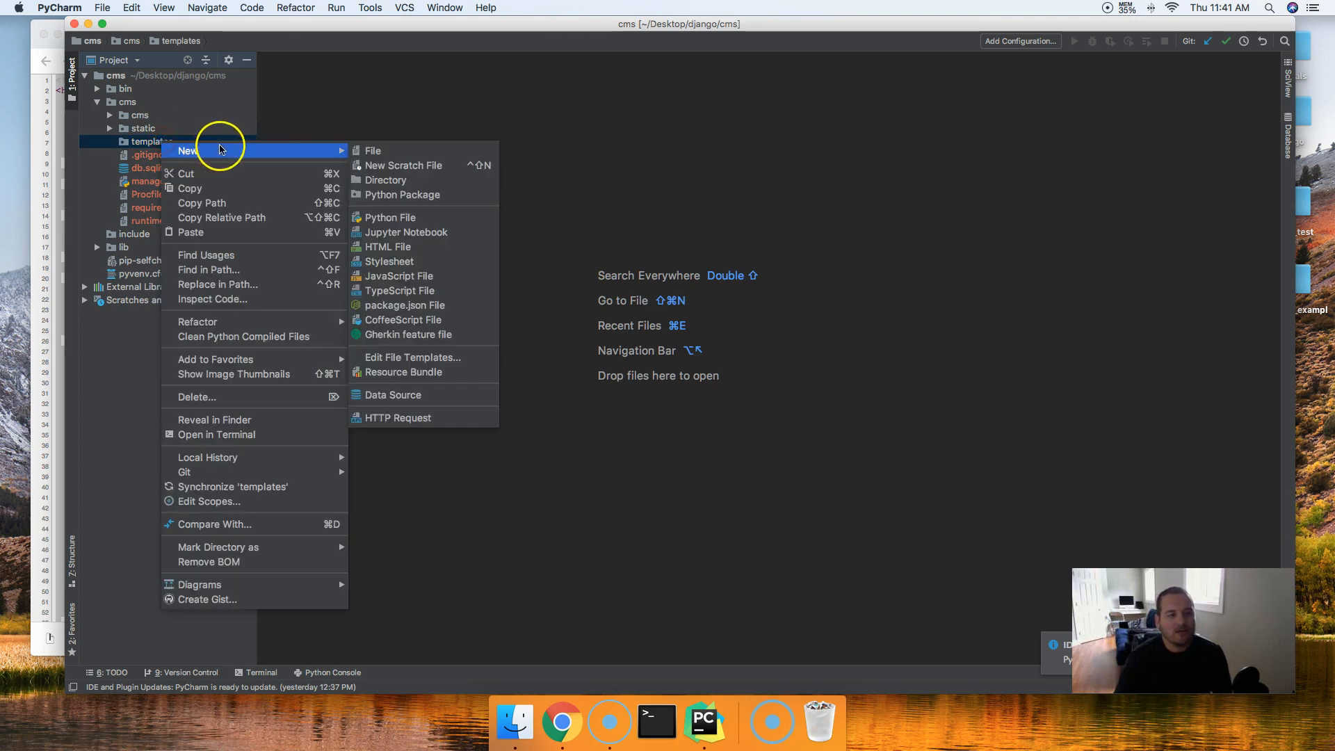
click(372, 150)
text(index.html)
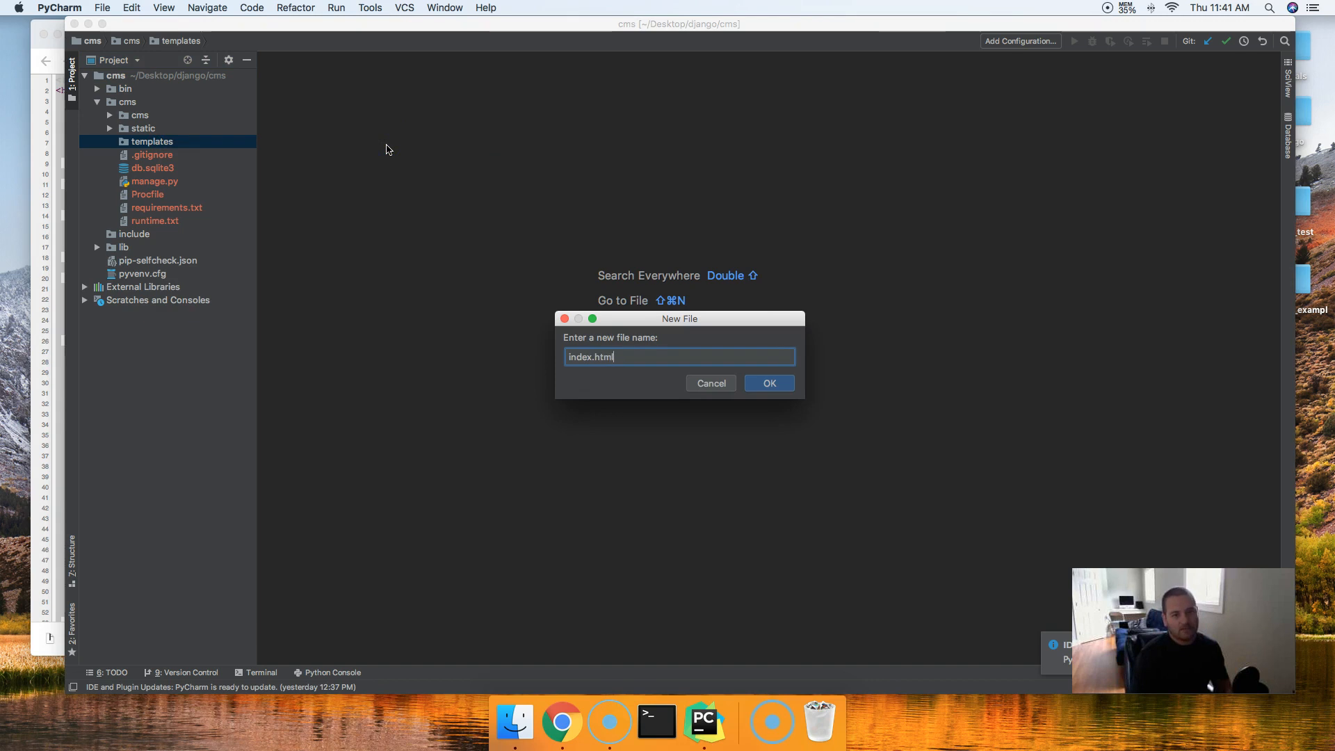
click(767, 383)
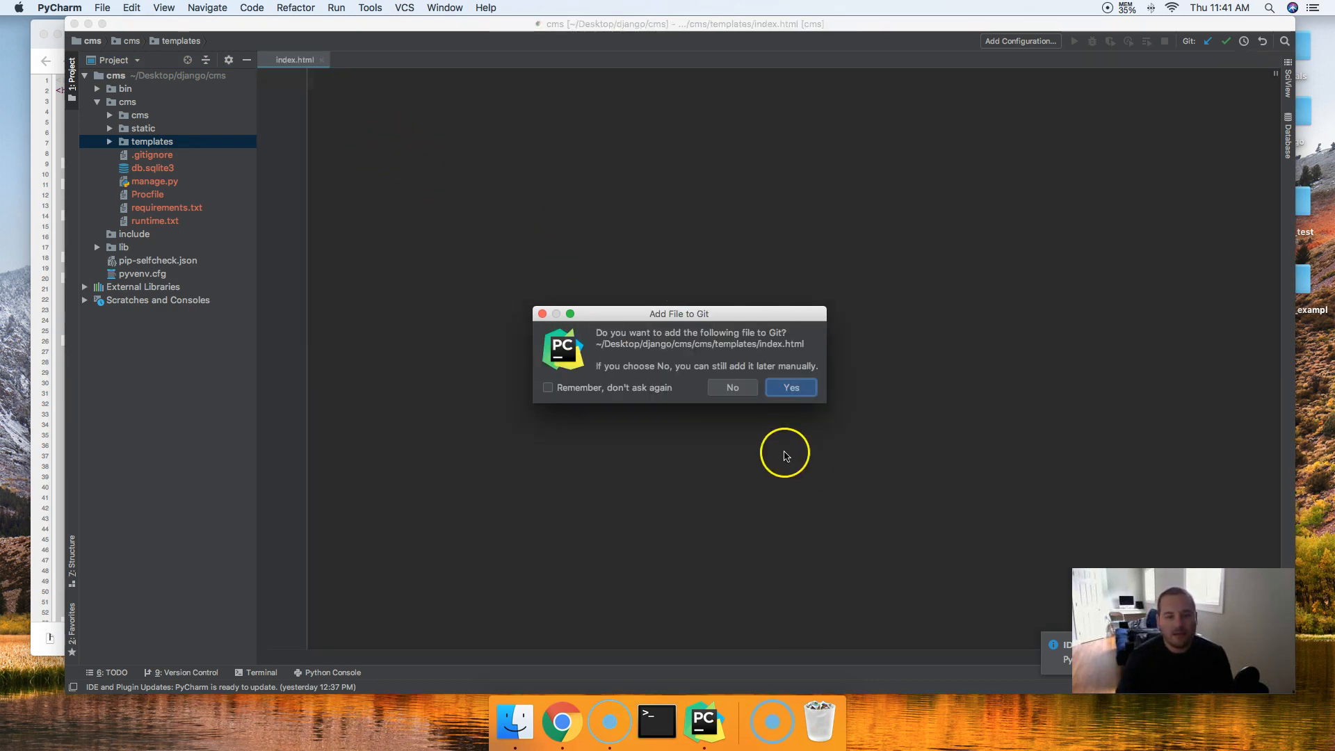
Add index.html to git and paste the copied Bootstrap starter template HTML into it
click(790, 388)
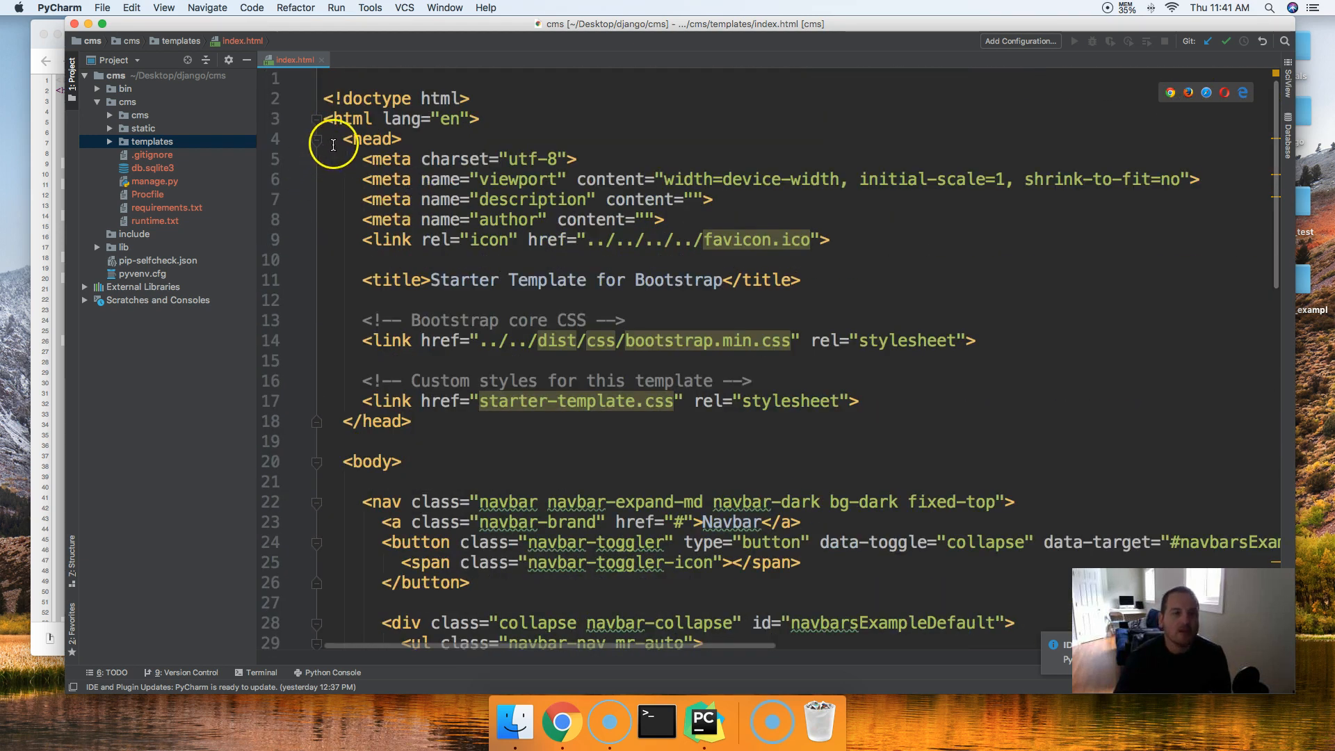
click(562, 723)
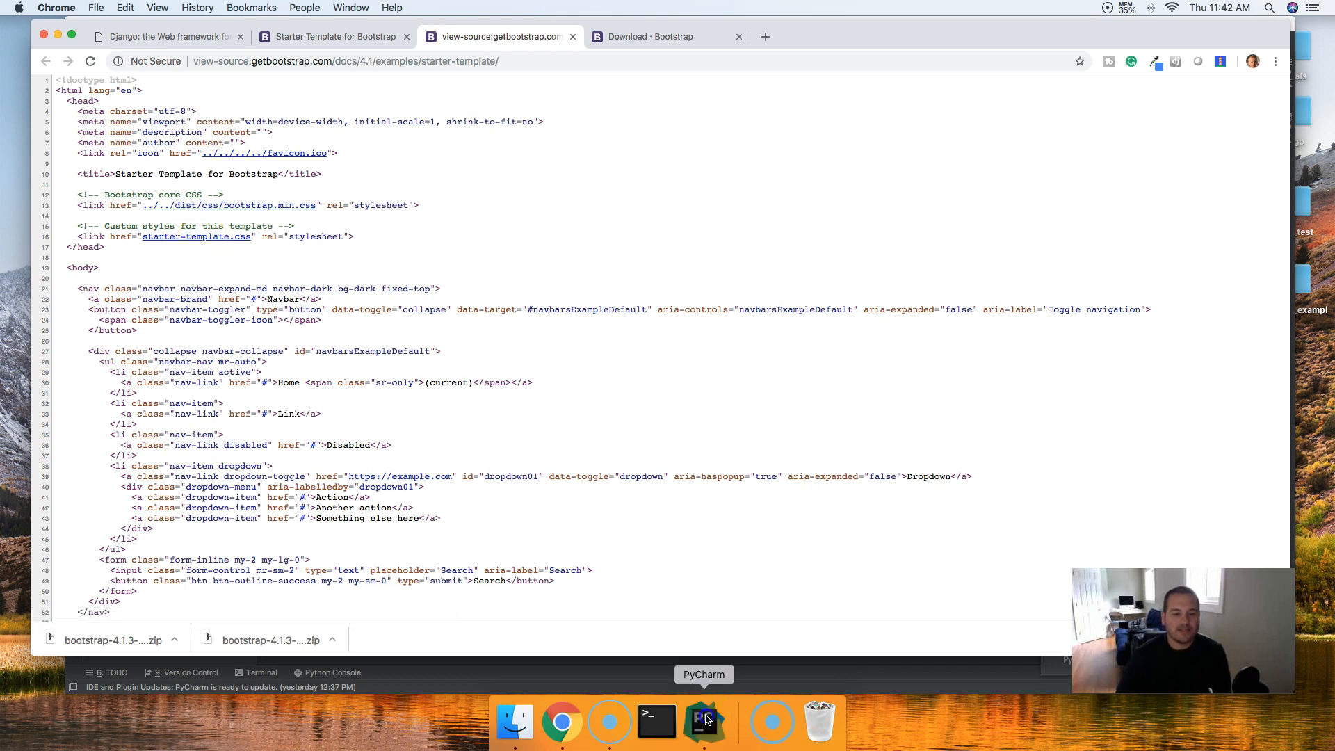
click(703, 721)
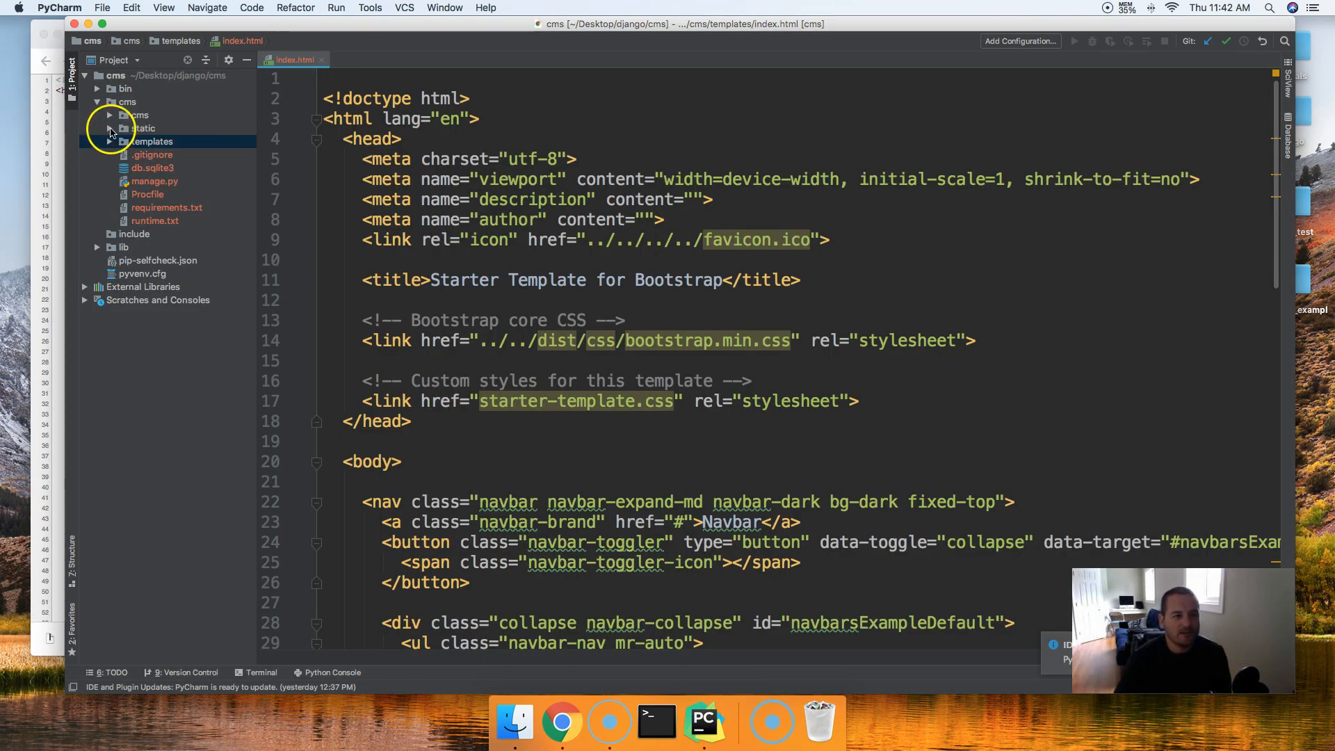
Expand static/css to check the Bootstrap files, collapse them, and return to Chrome
click(109, 128)
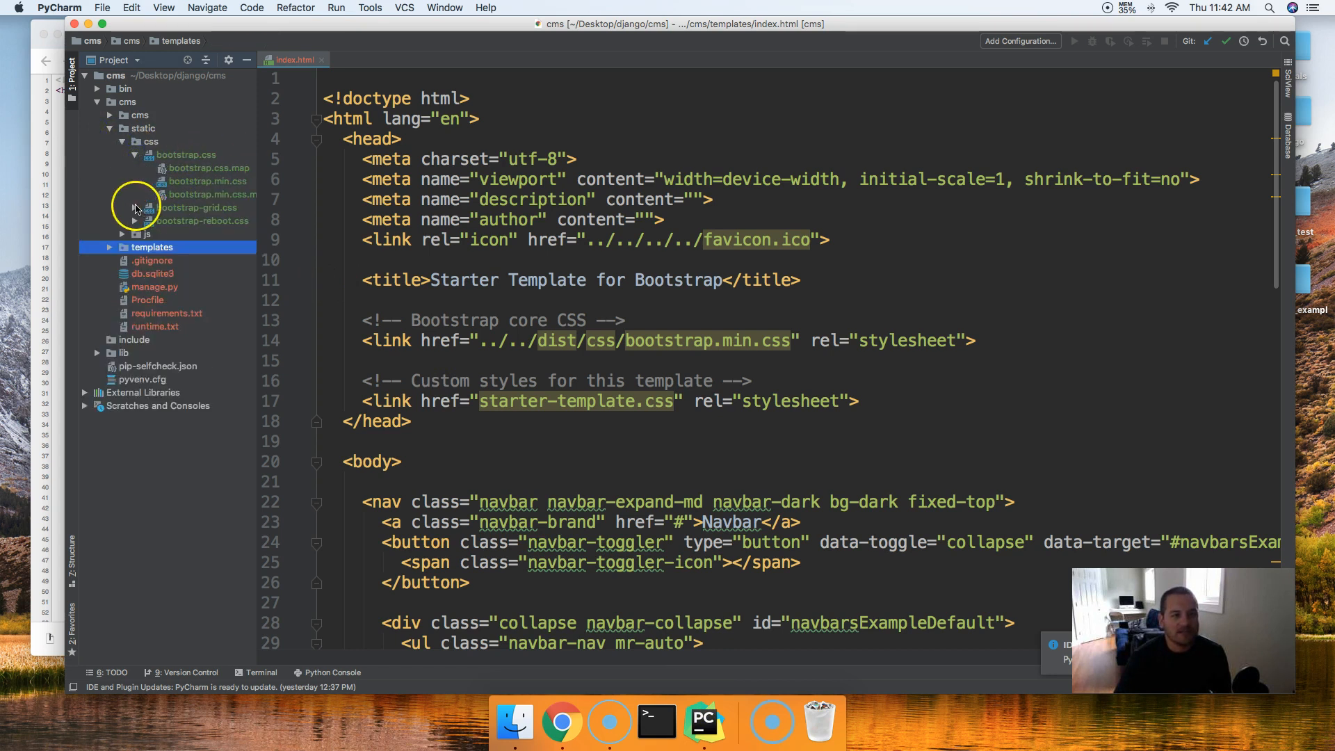
click(135, 207)
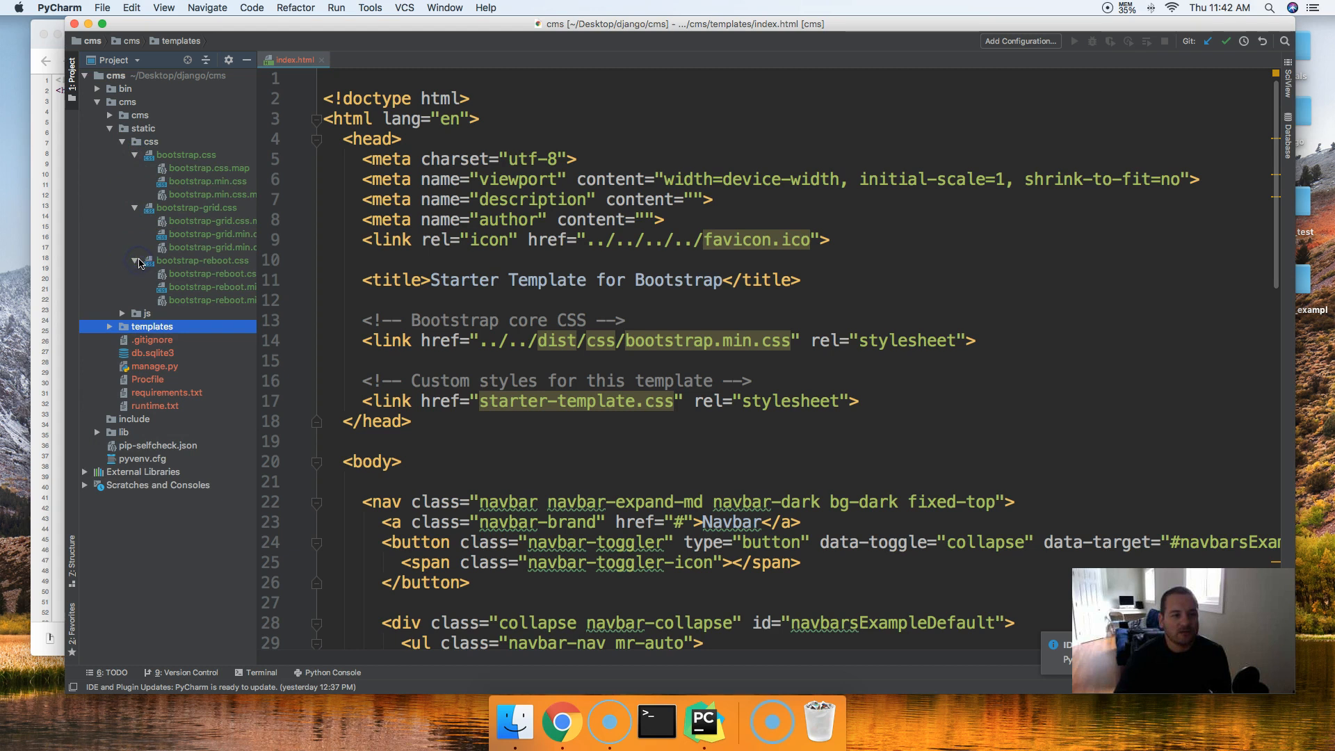
click(134, 158)
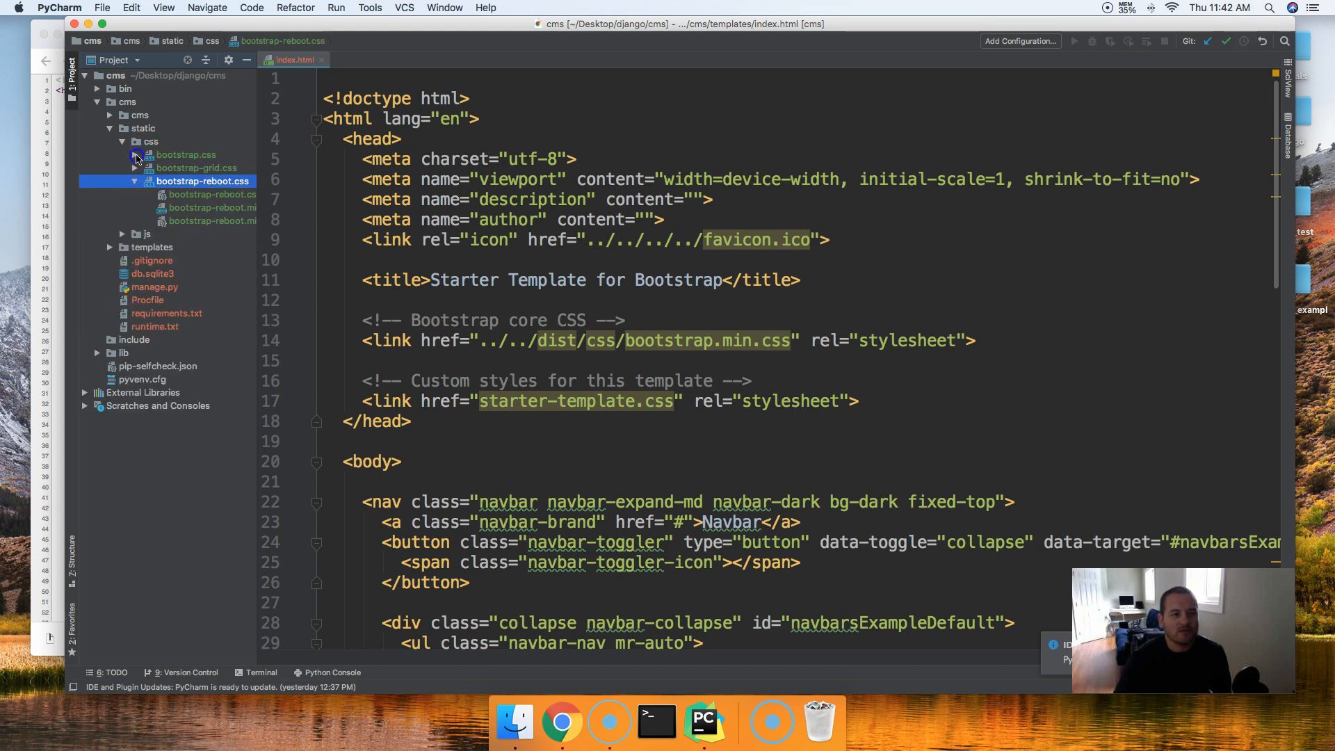
click(562, 724)
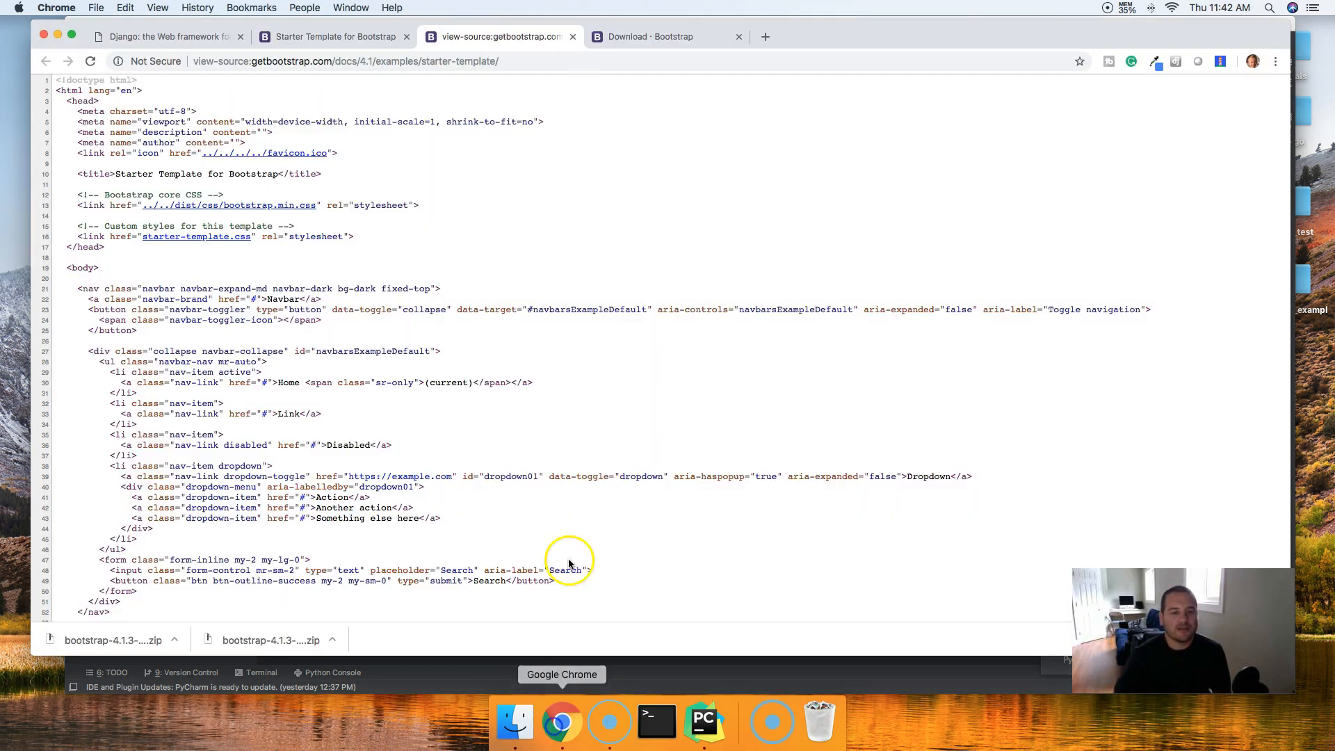
Start saving the starter-template.css stylesheet from the page source, choosing Desktop as the location
click(196, 236)
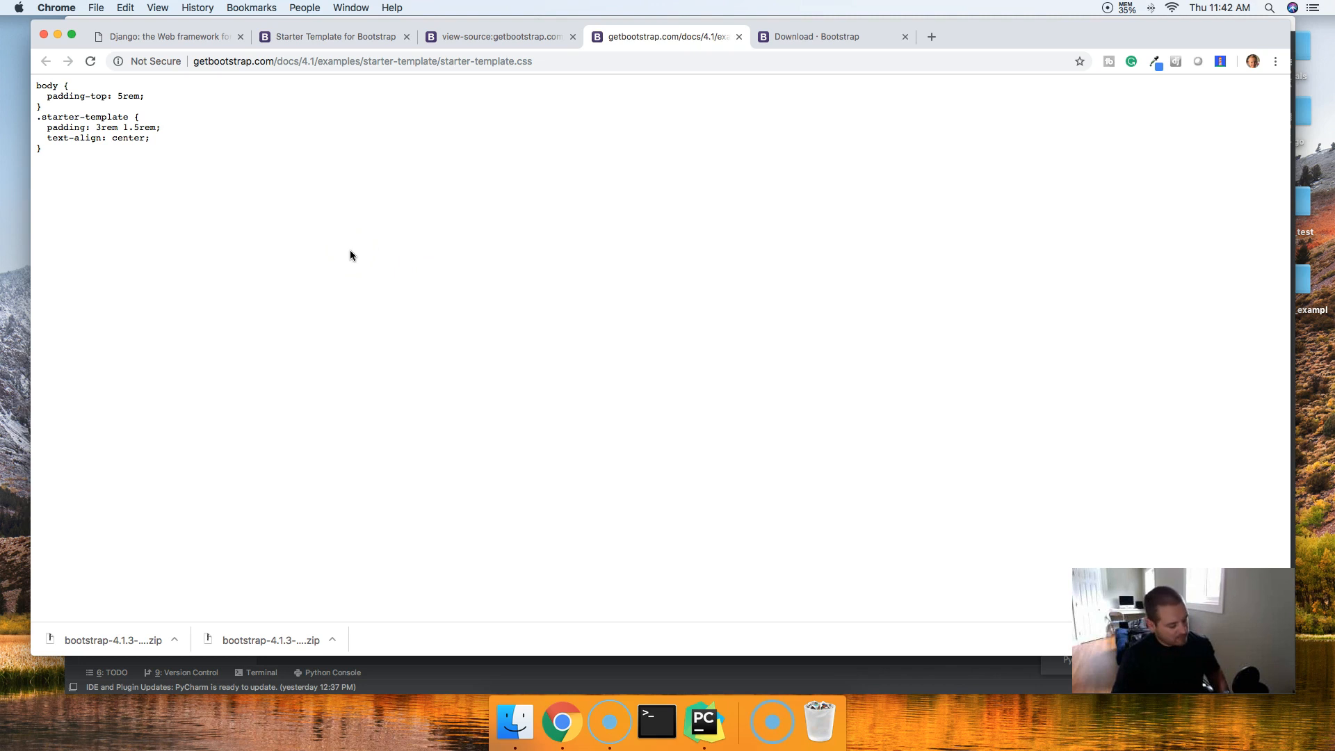
key(cmd+s)
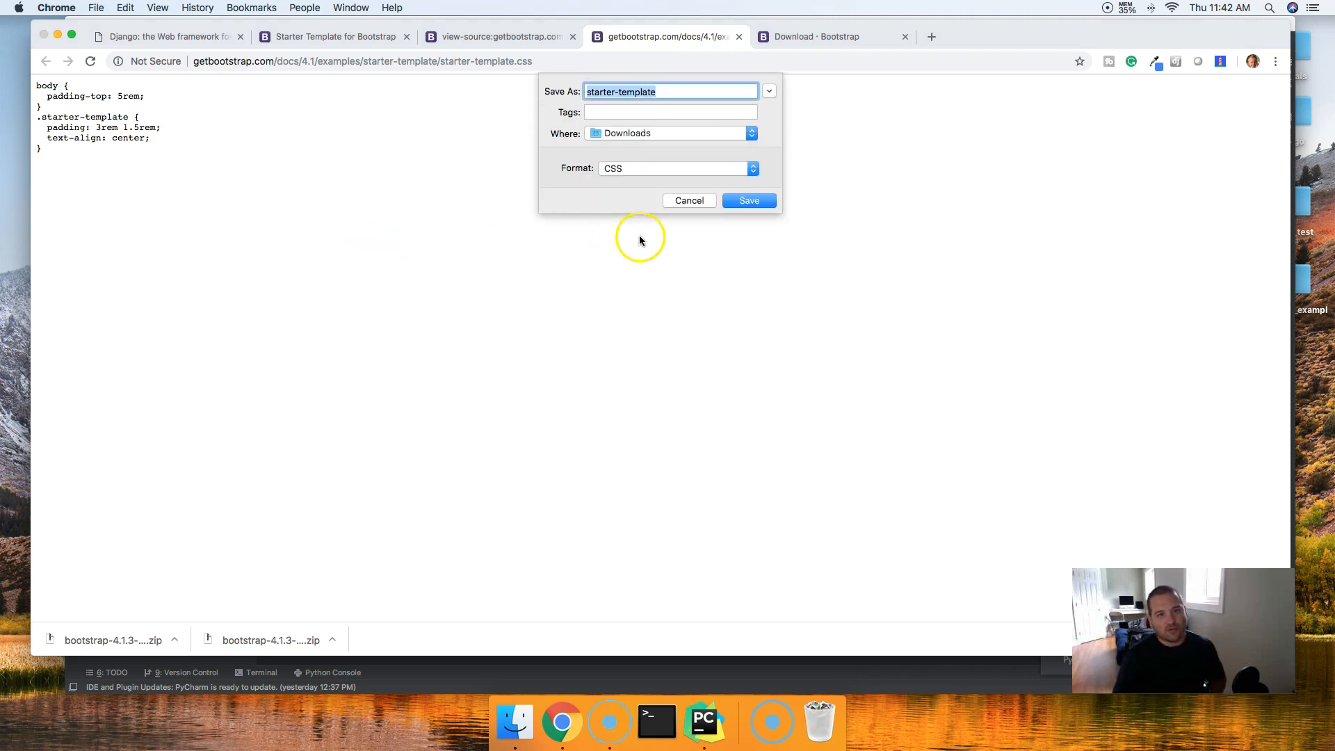
click(750, 133)
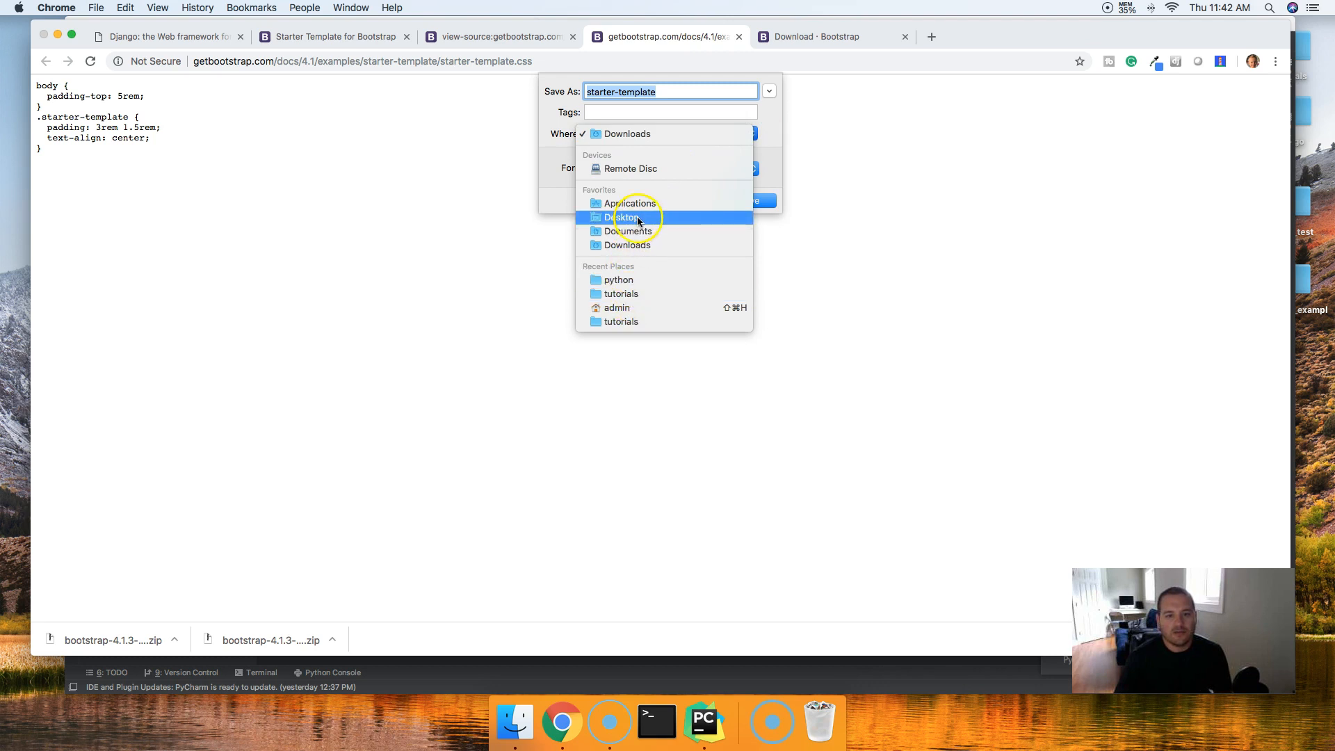
click(621, 217)
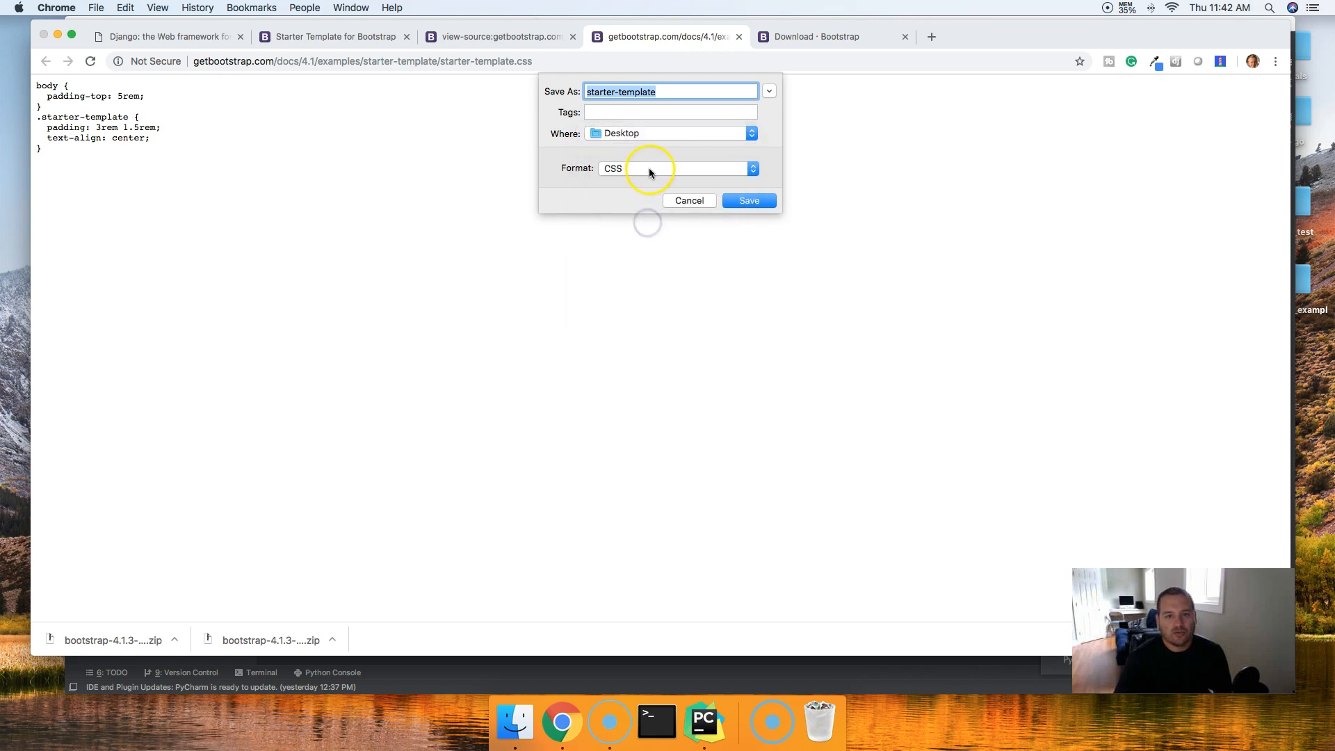
mouse_move(646, 167)
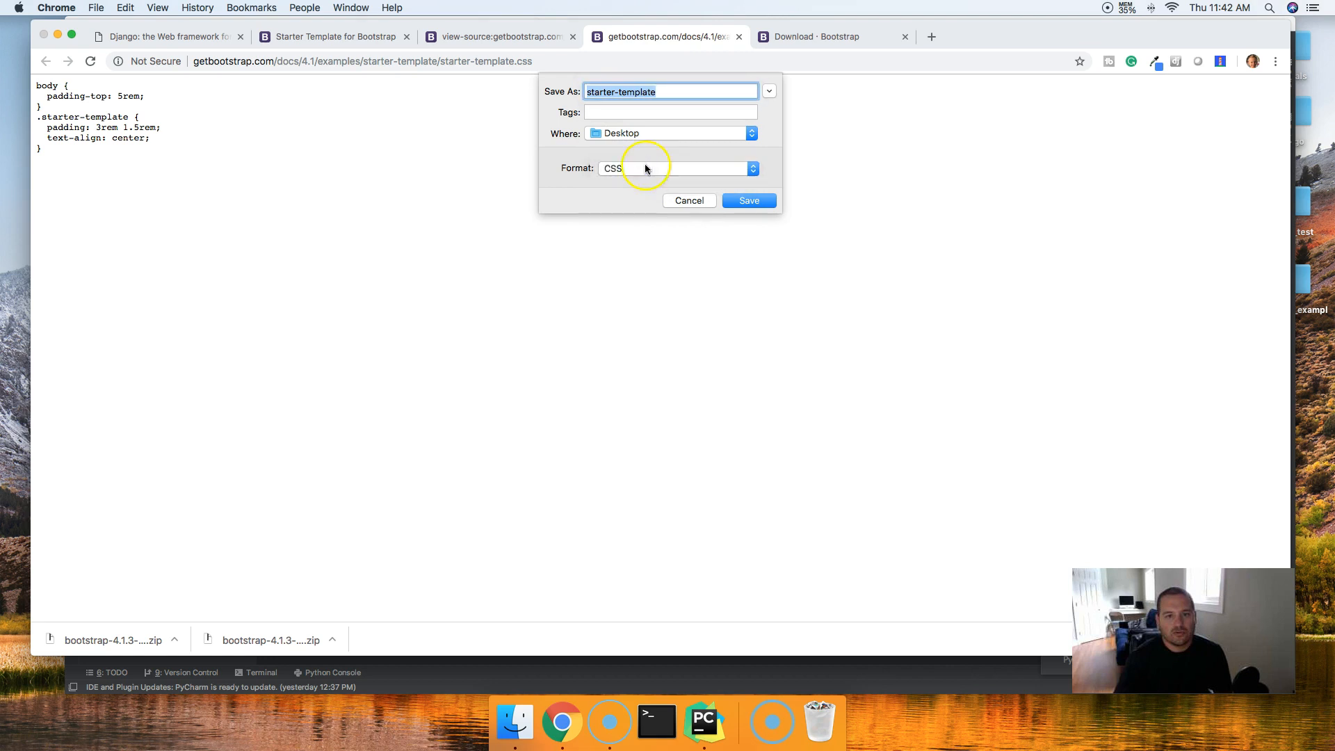
Browse Desktop > django > cms > static > css and save the stylesheet there
click(767, 92)
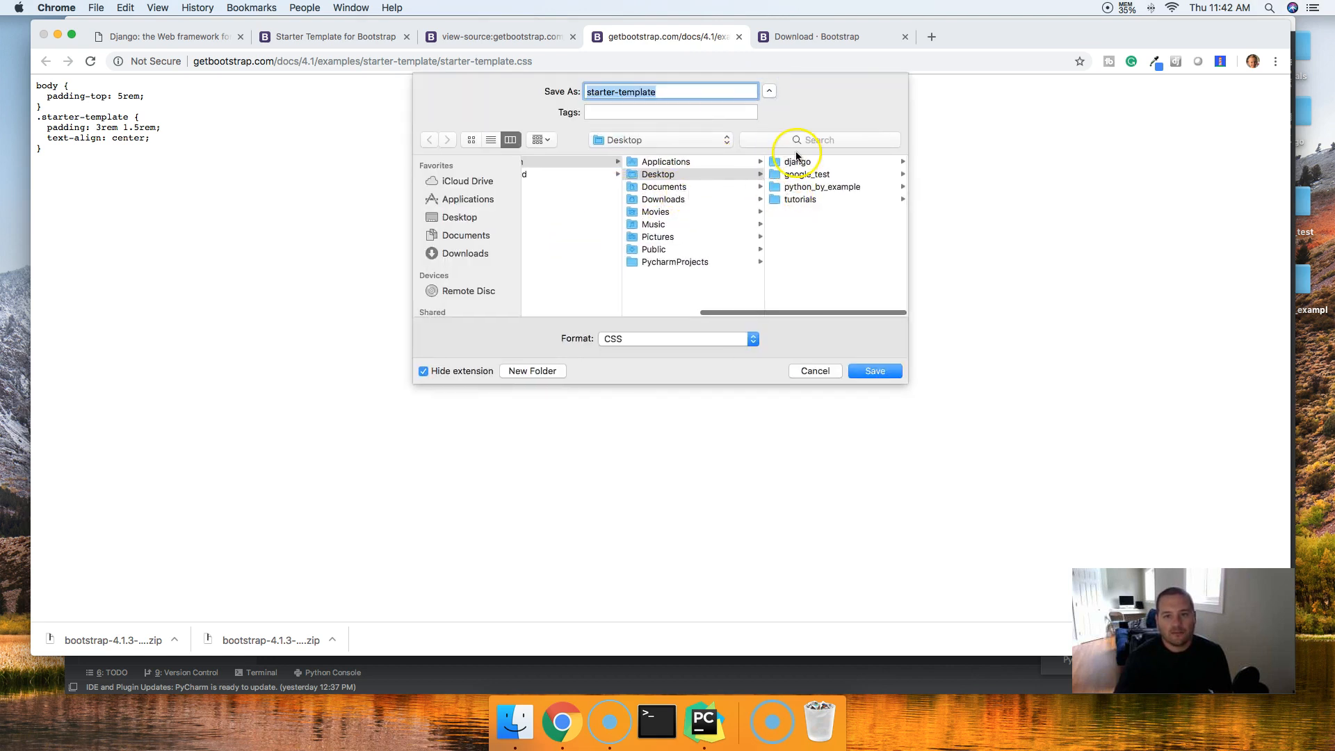
click(797, 161)
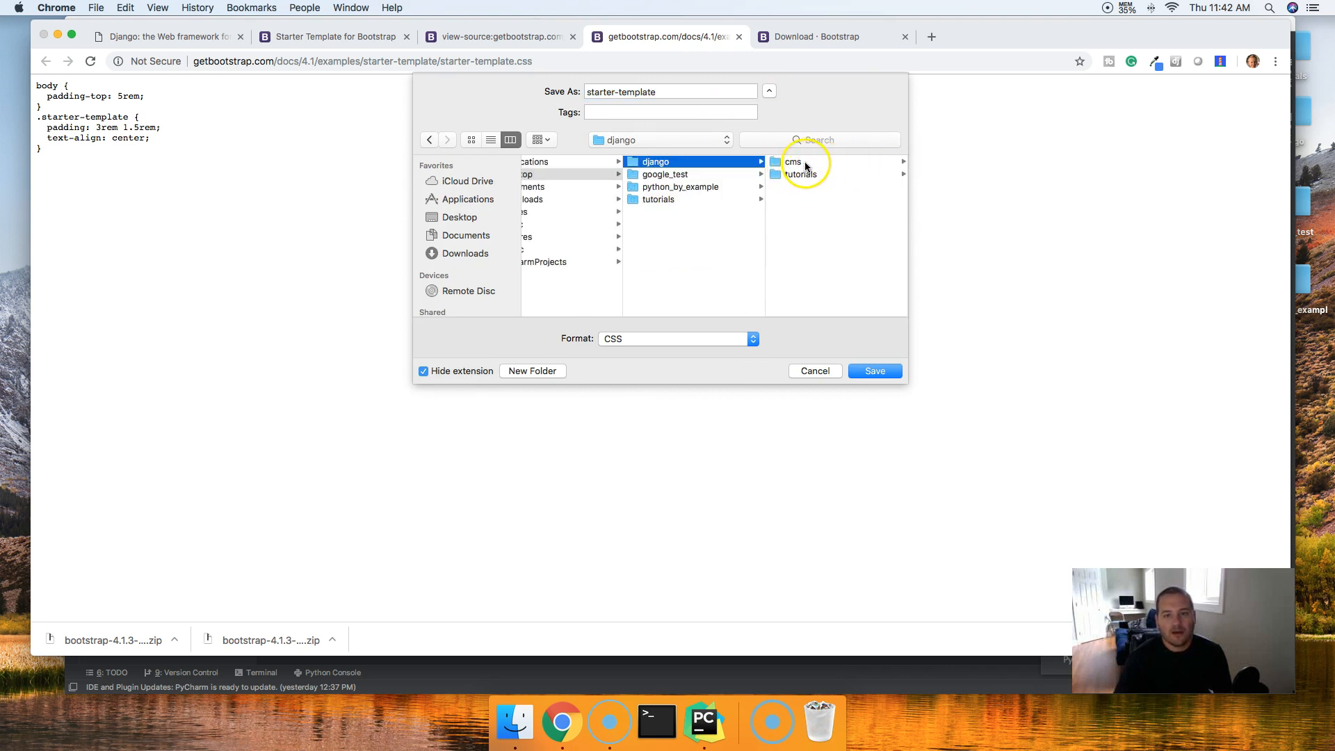
click(793, 160)
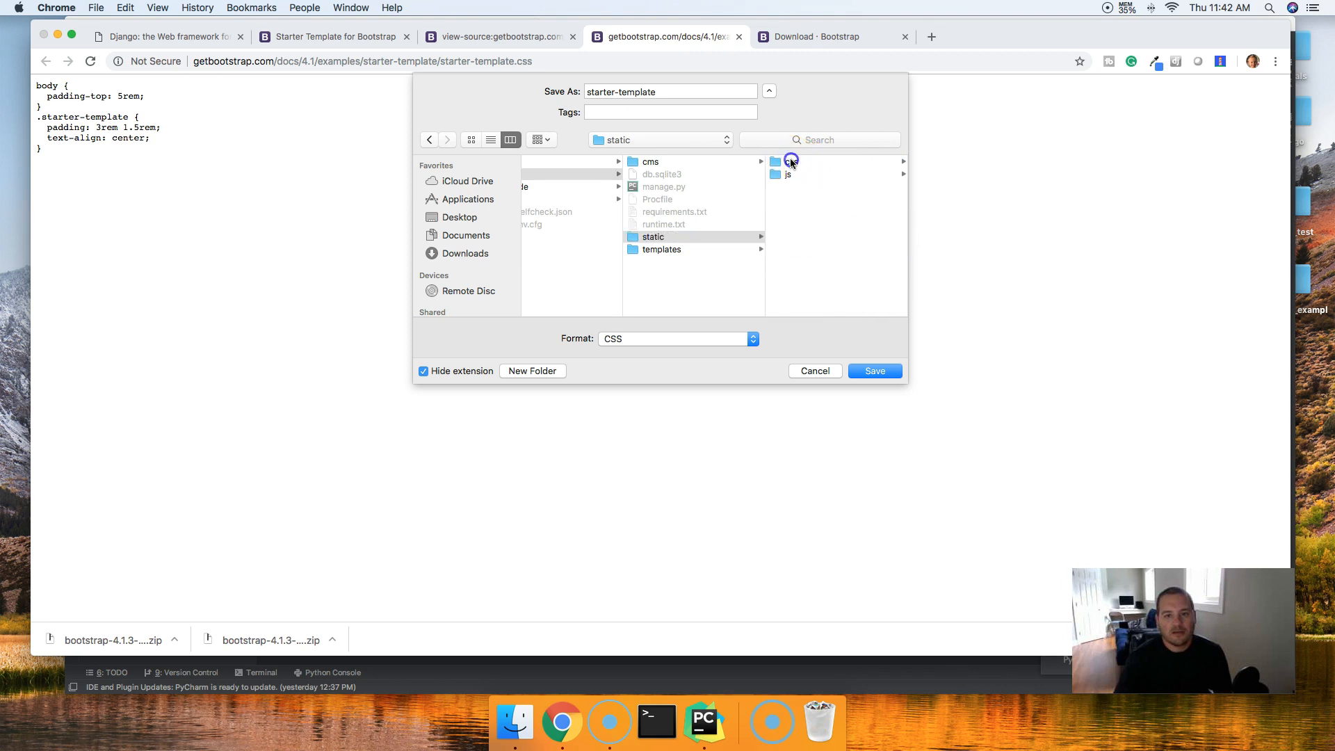
click(651, 162)
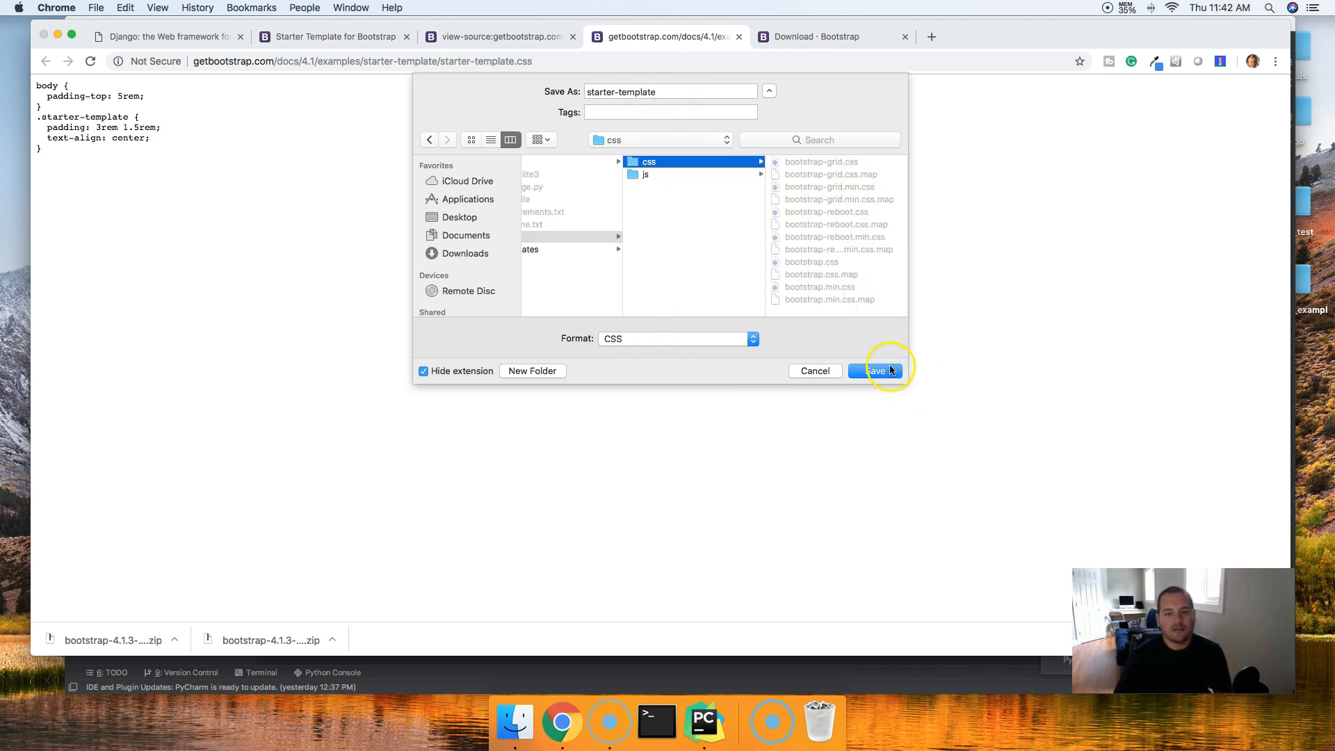
click(875, 370)
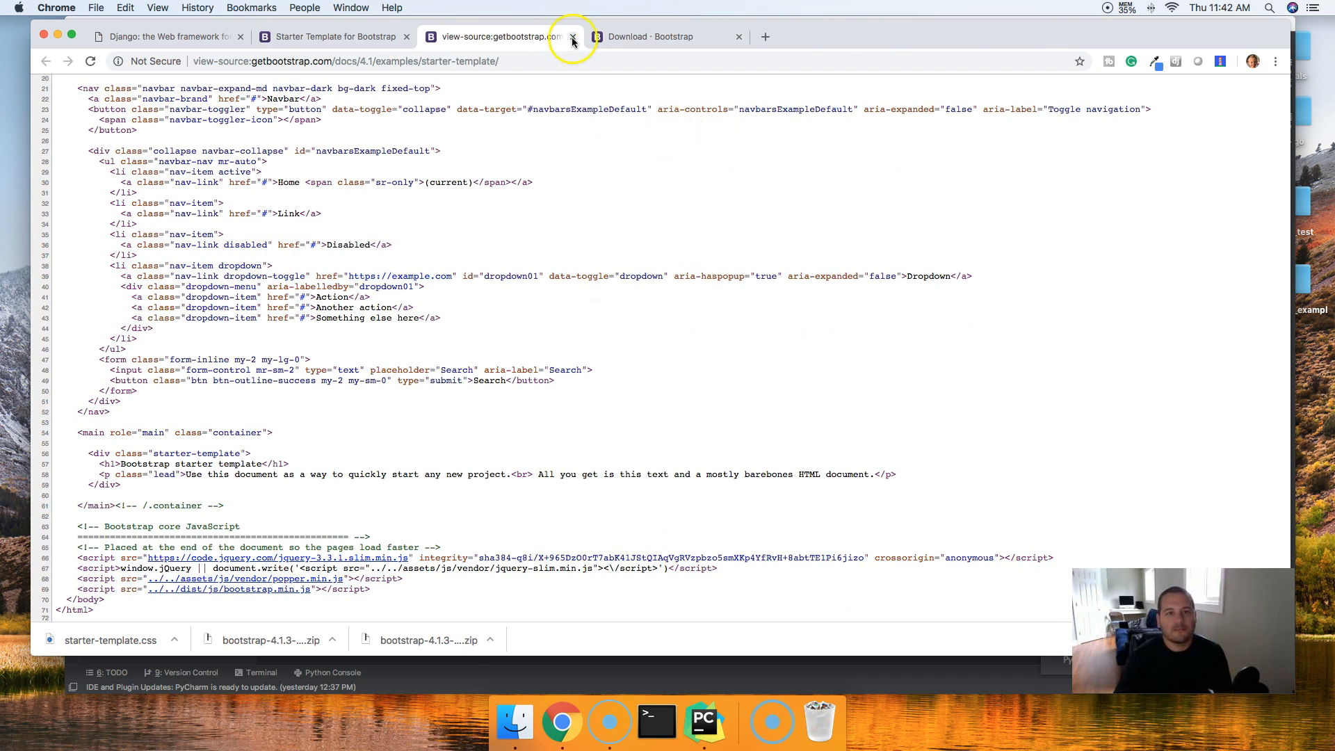
Close the source tab and go to mastercode.online's Courses list in a new tab
click(573, 37)
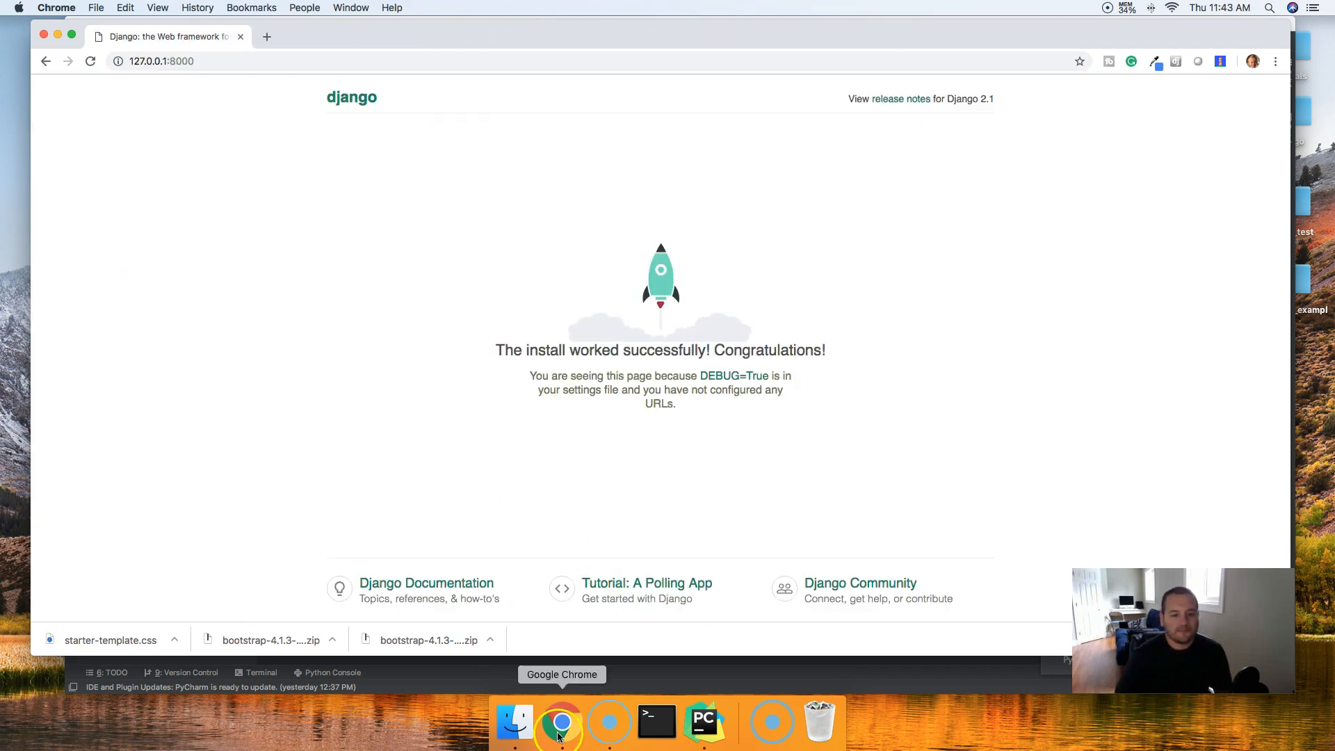
click(701, 720)
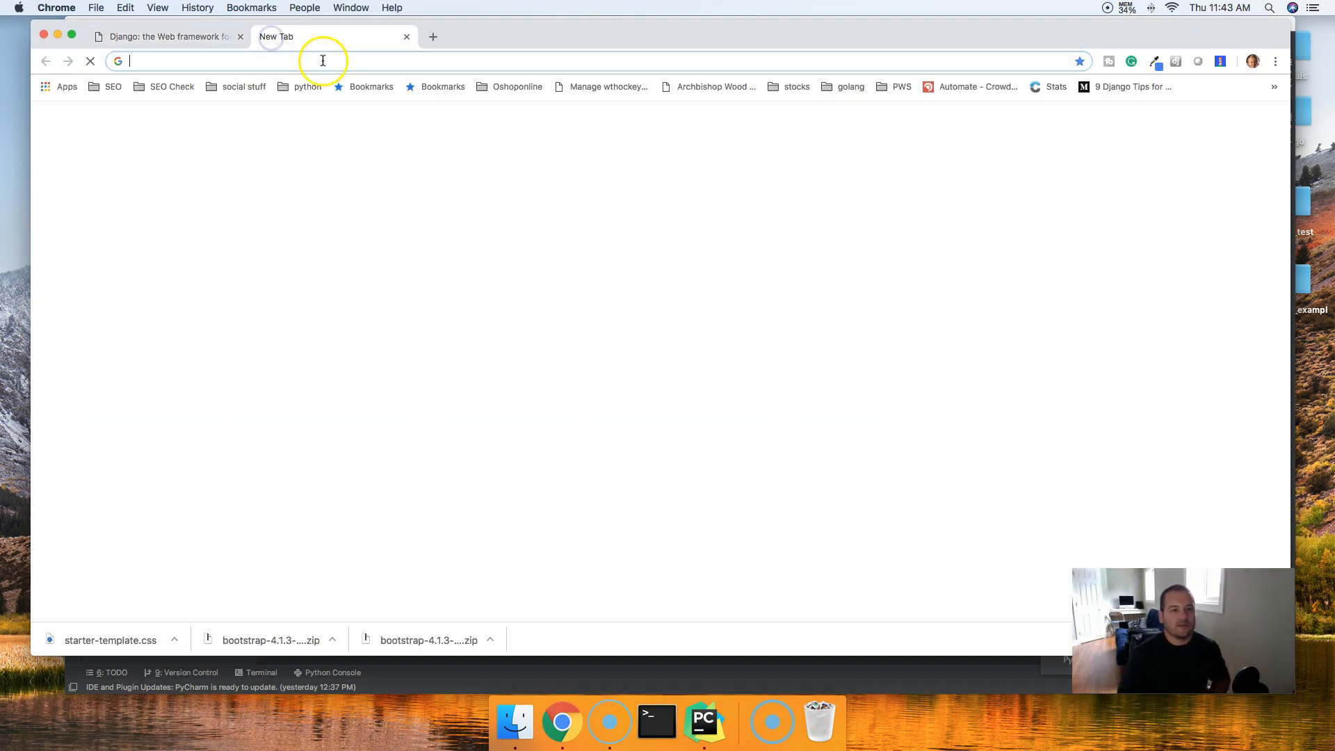
text(https://www.mastercode.online)
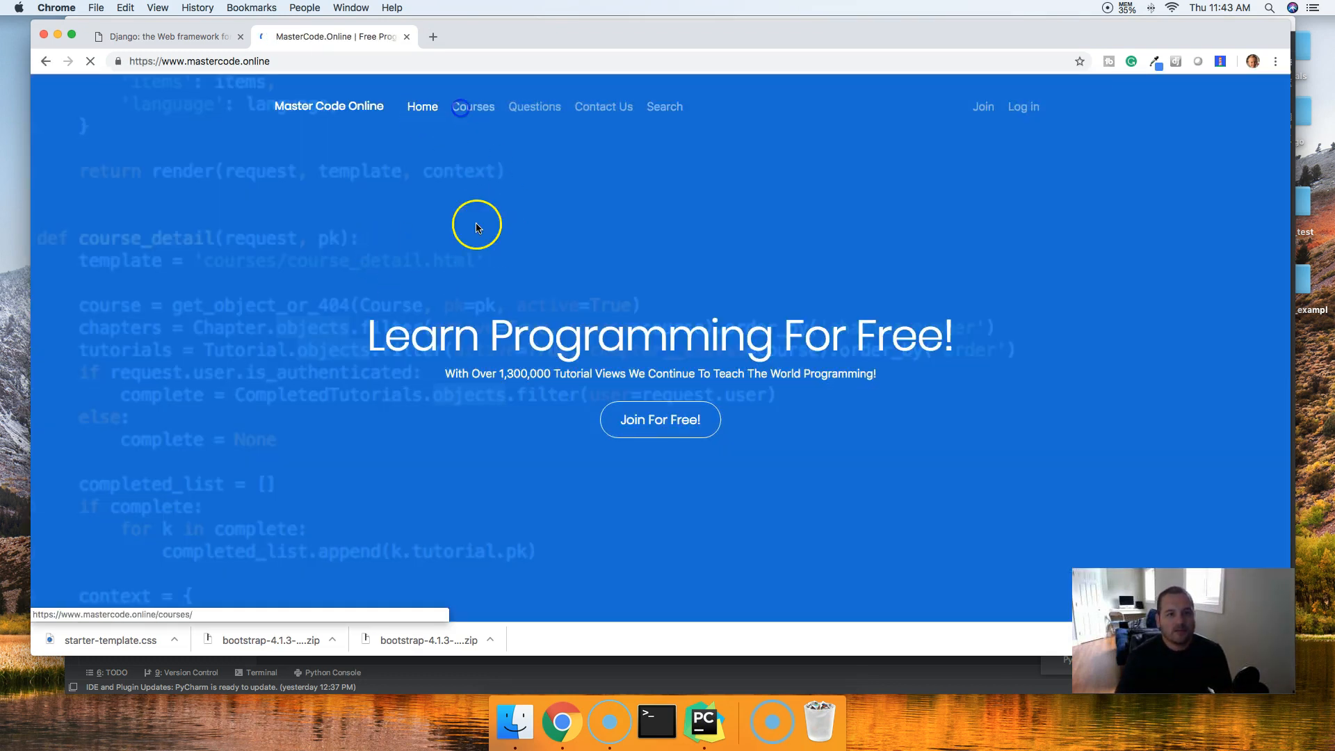
click(474, 106)
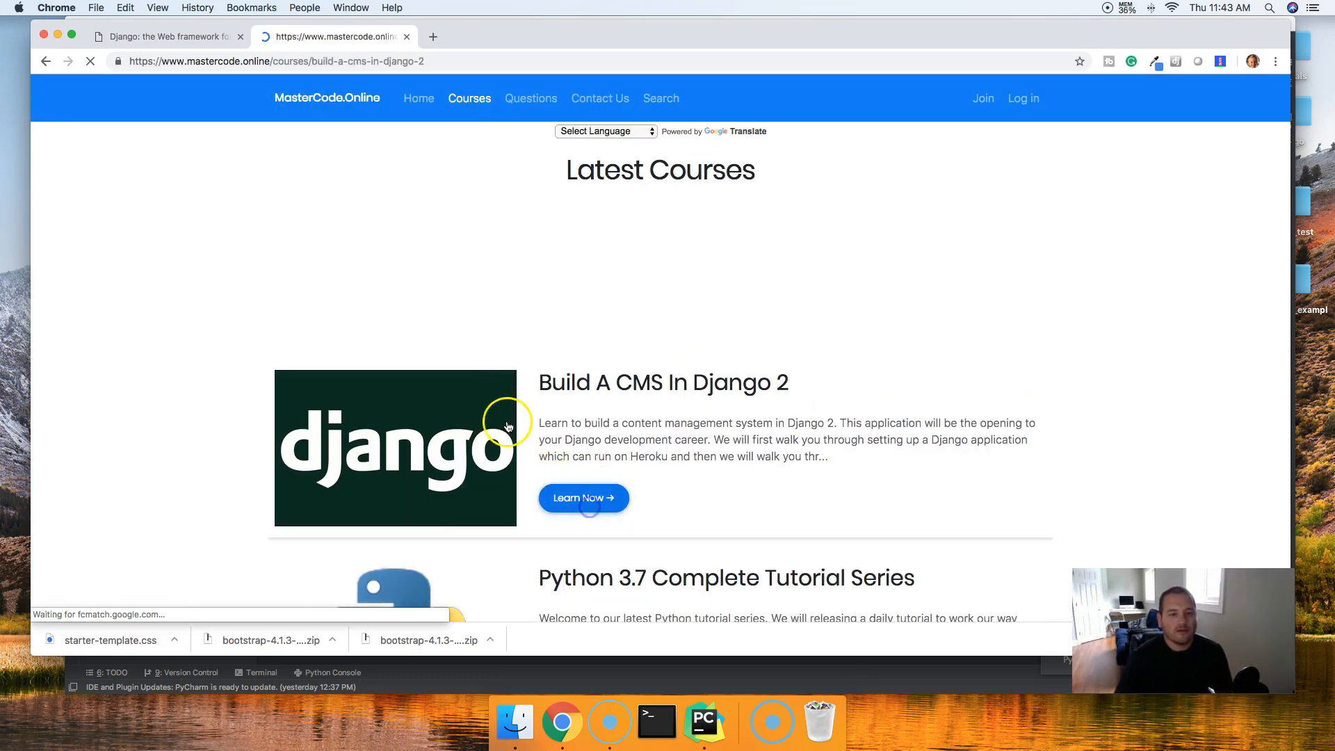
Open the Build A CMS In Django 2 course and its Bootstrap 4 configuration tutorial
click(583, 498)
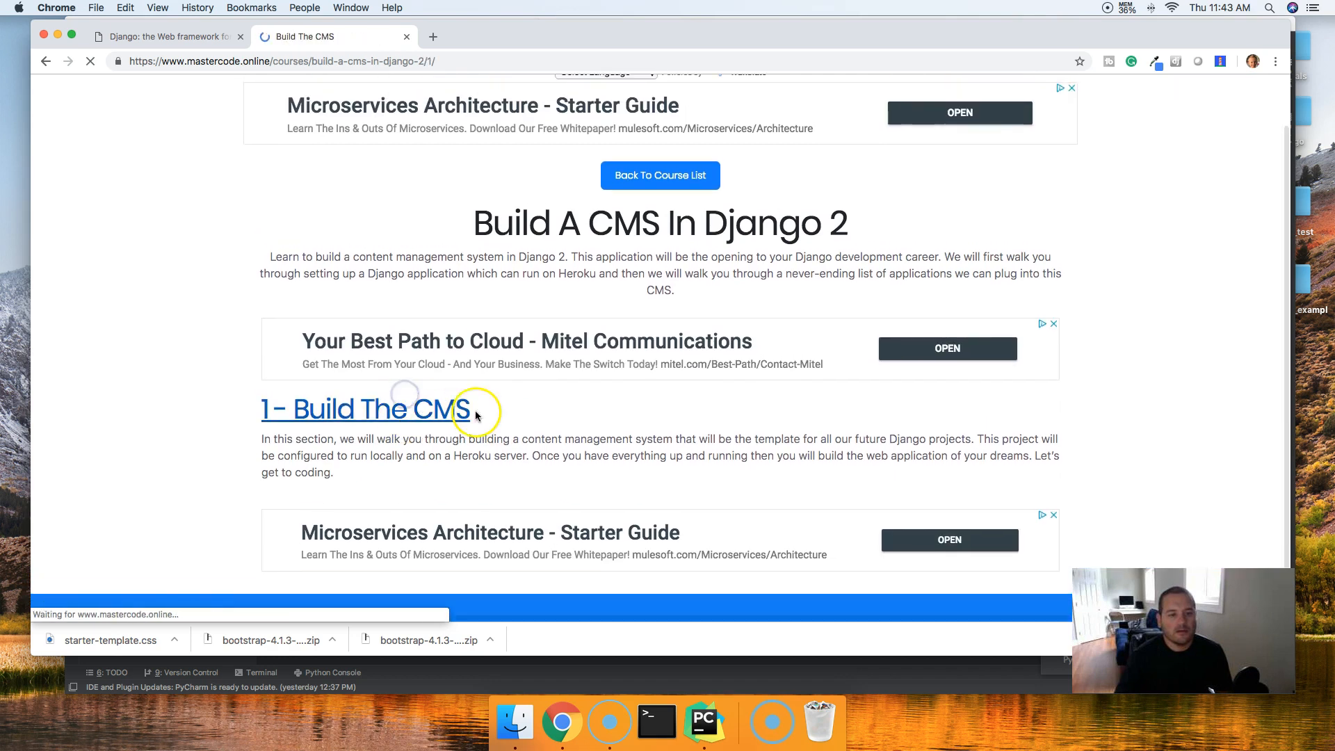
scroll(down, 3)
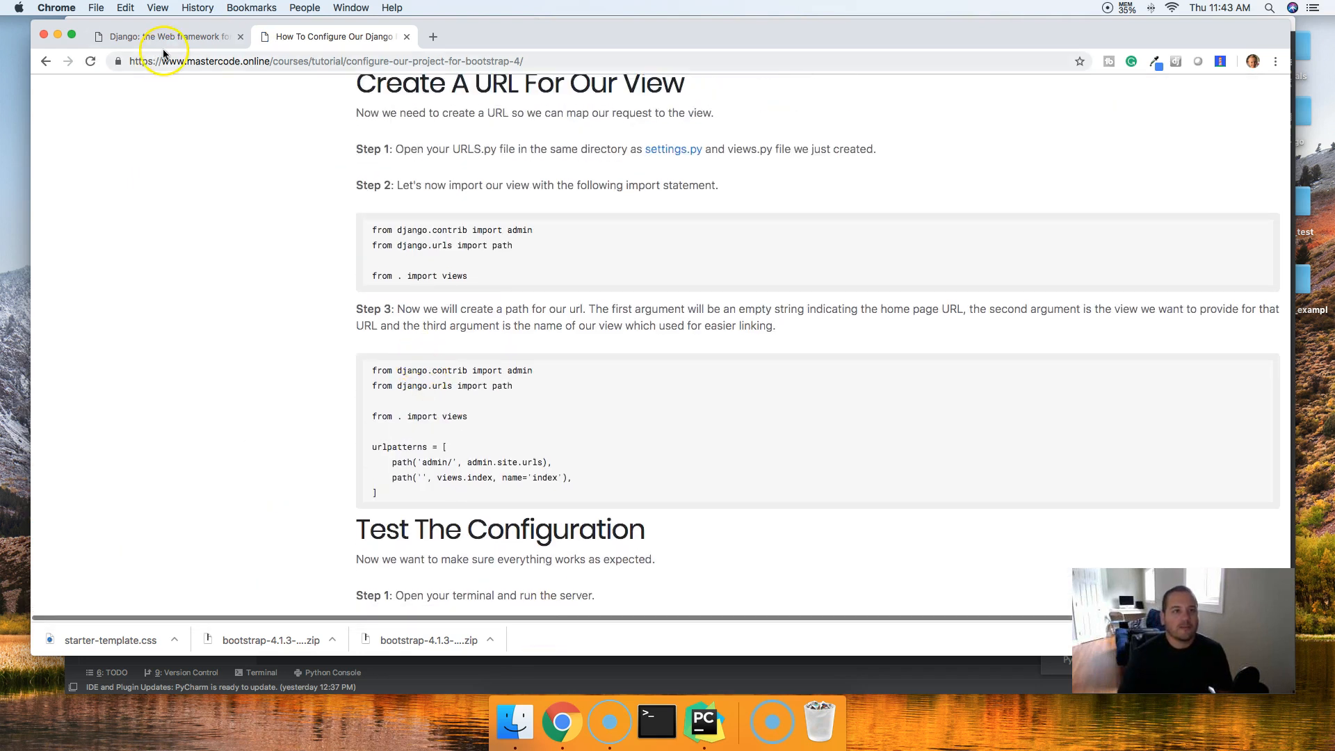
click(703, 721)
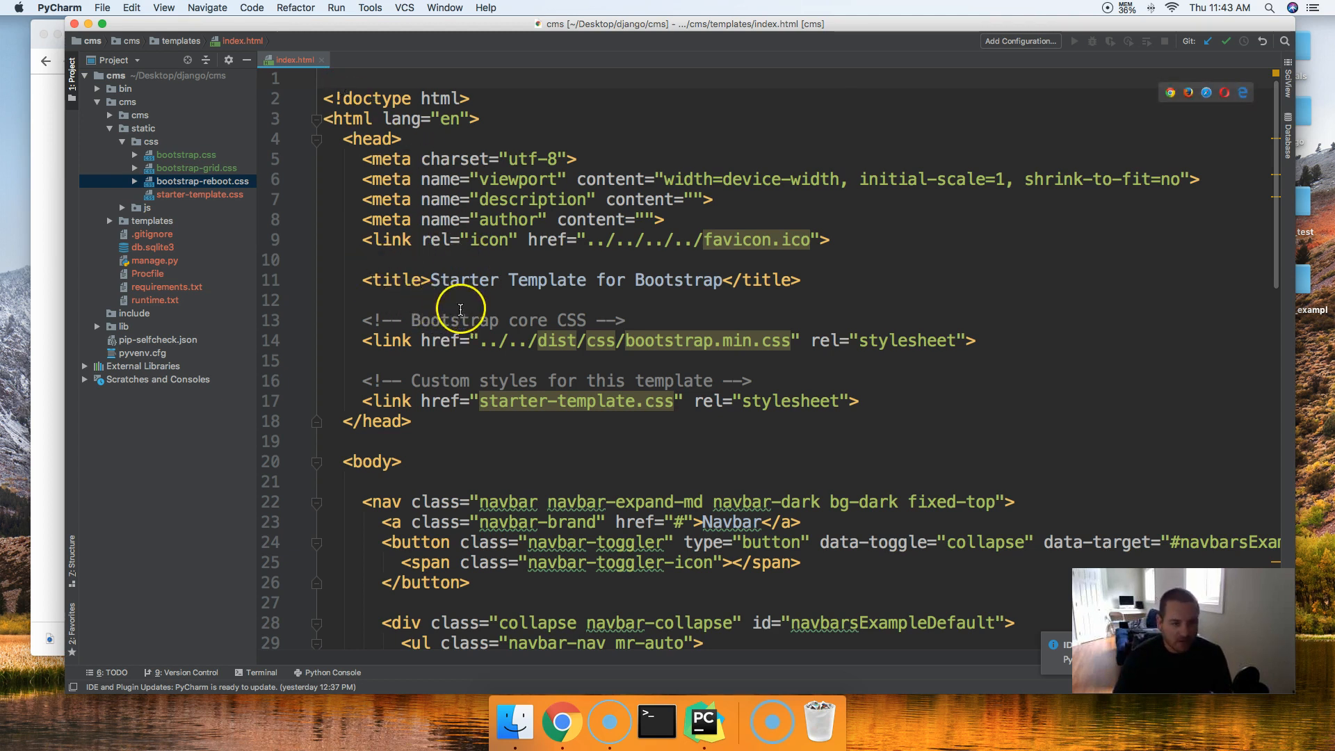
mouse_move(792, 340)
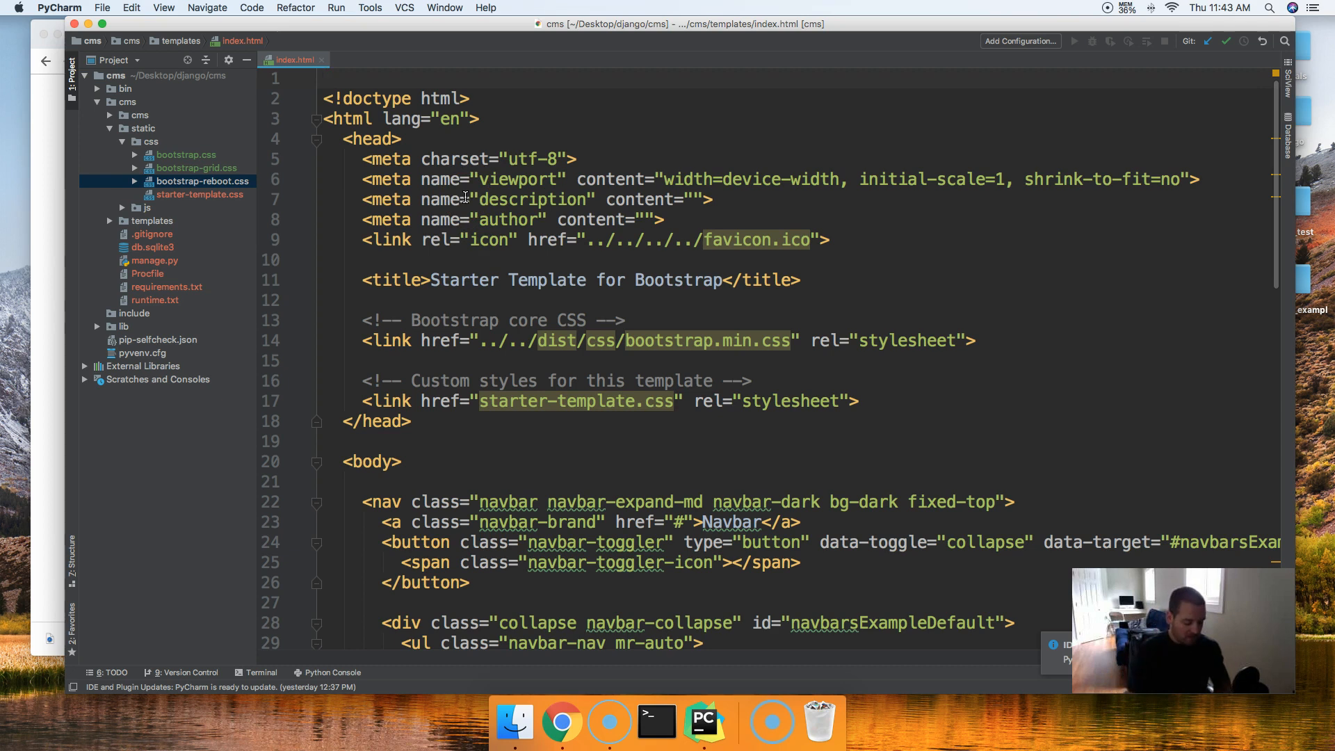
Add {% load static %} at the top of index.html and check the project's static folder
text({%)
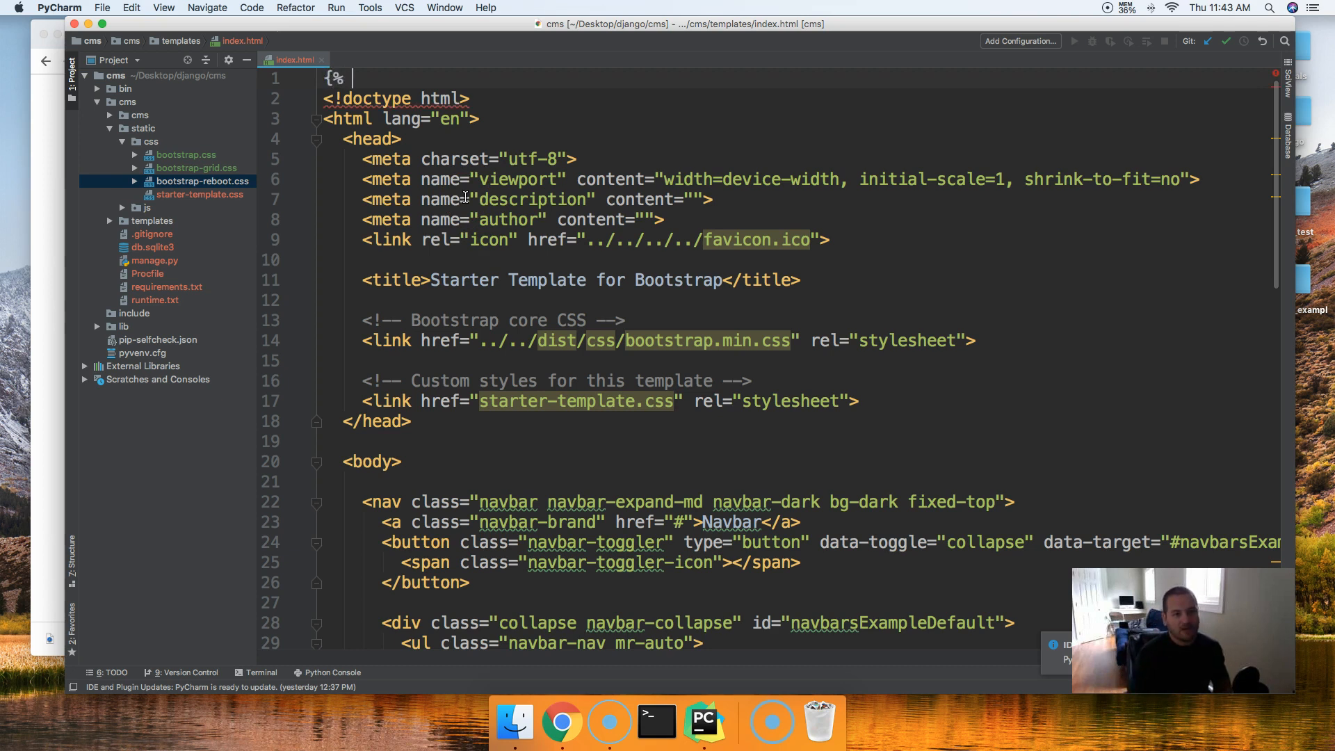
text(load st)
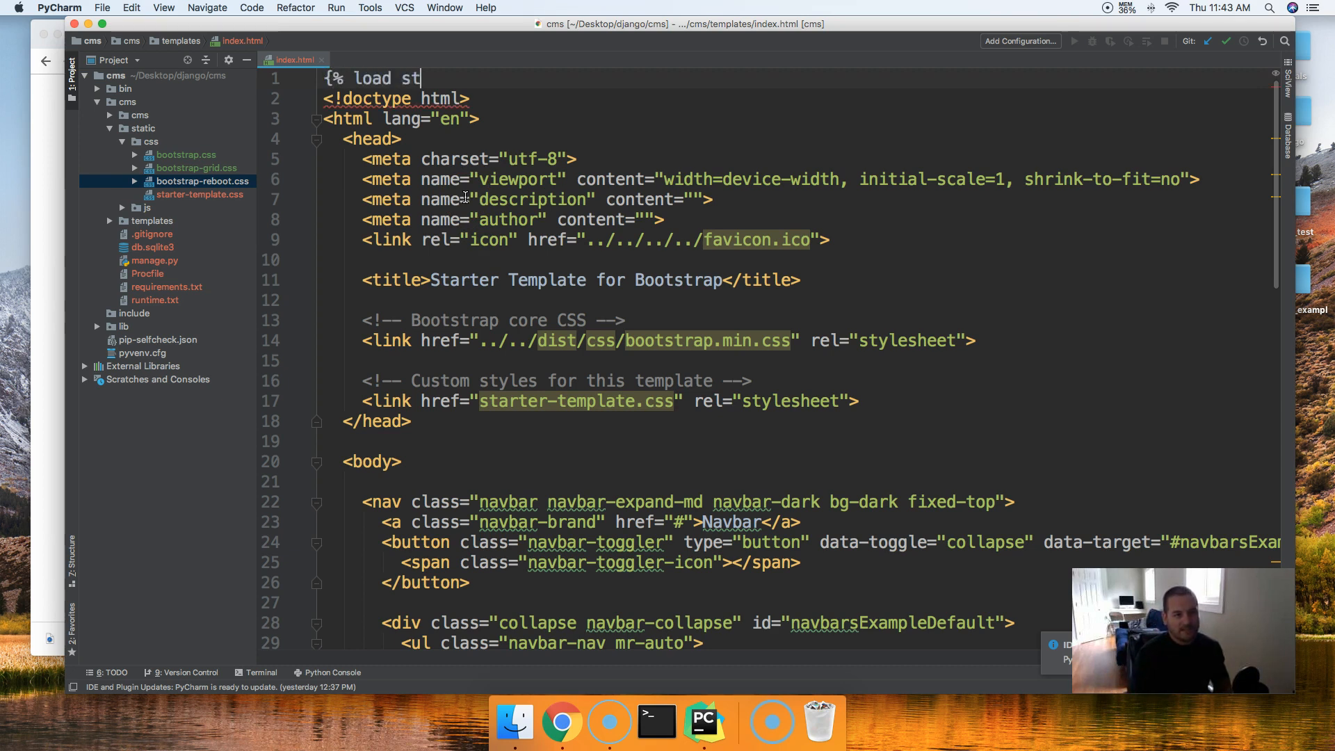
text(atic %})
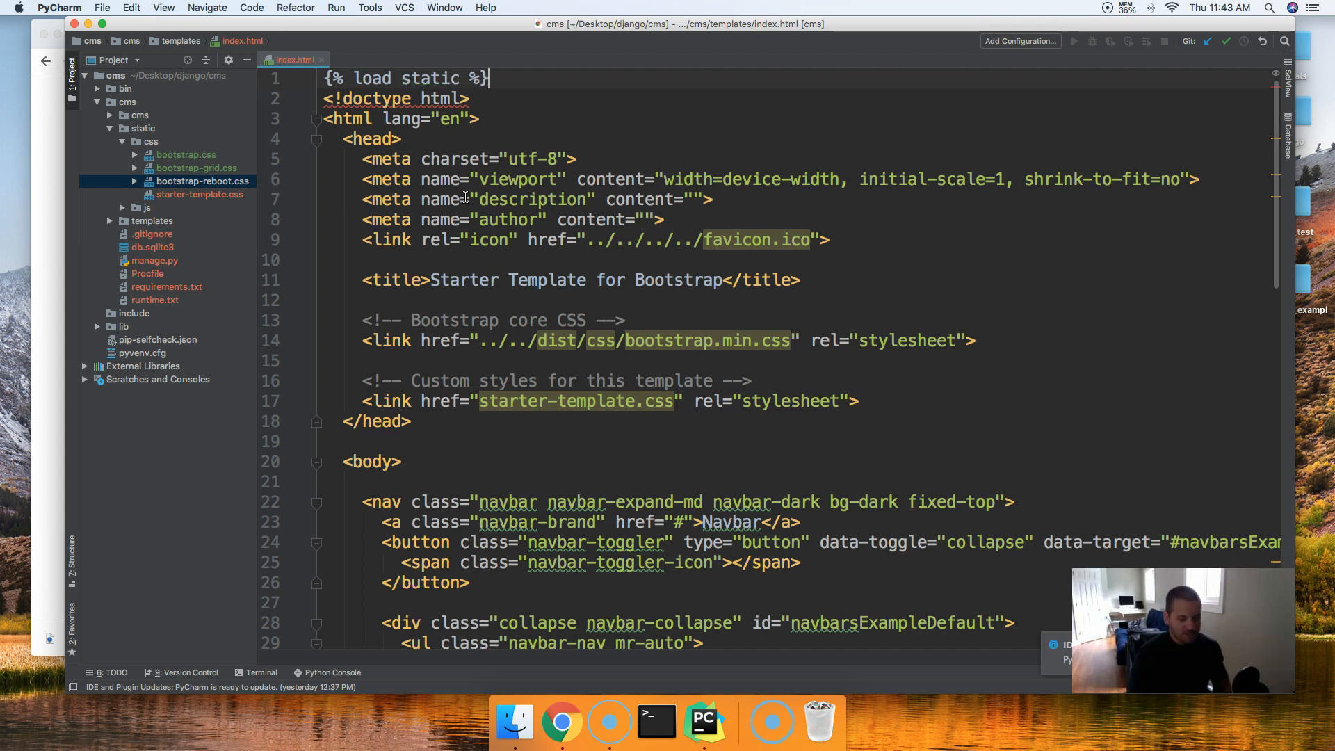
click(143, 128)
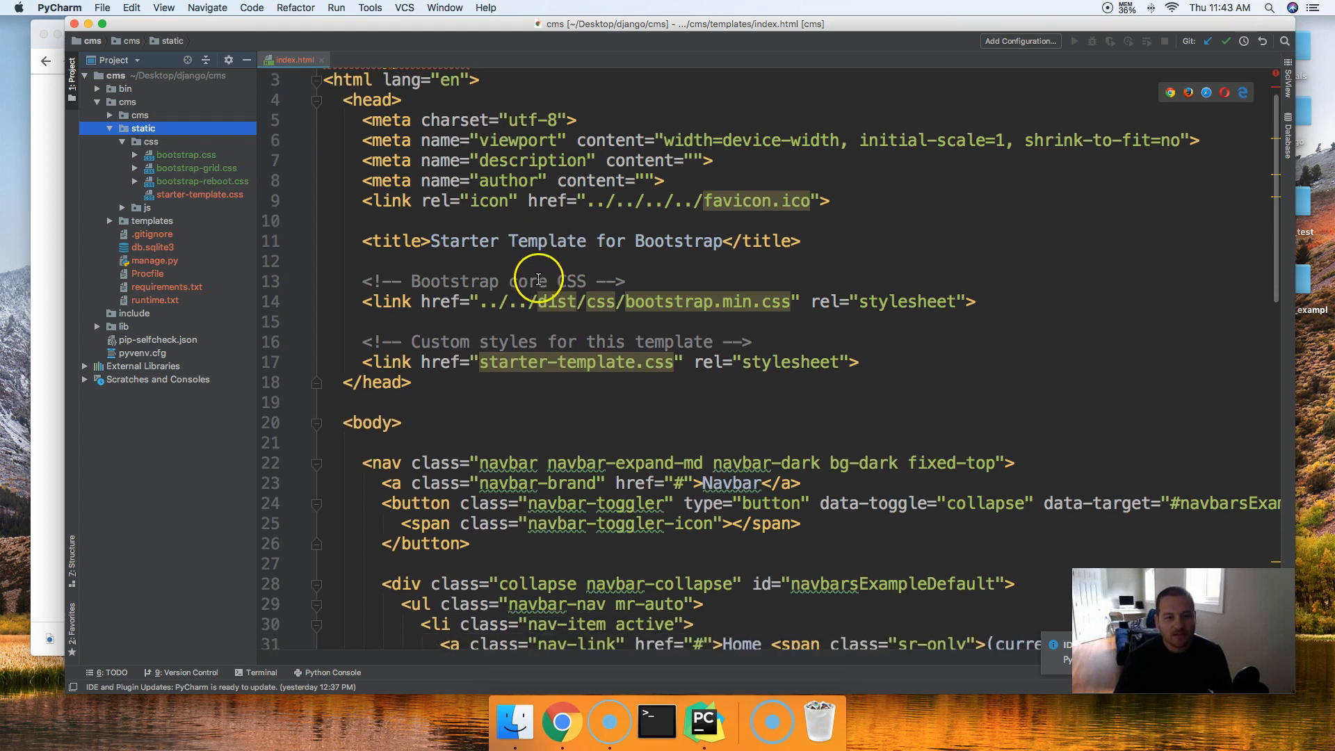
Replace the old dist path prefix on the bootstrap.min.css link with a {% static %} tag
double_click(532, 301)
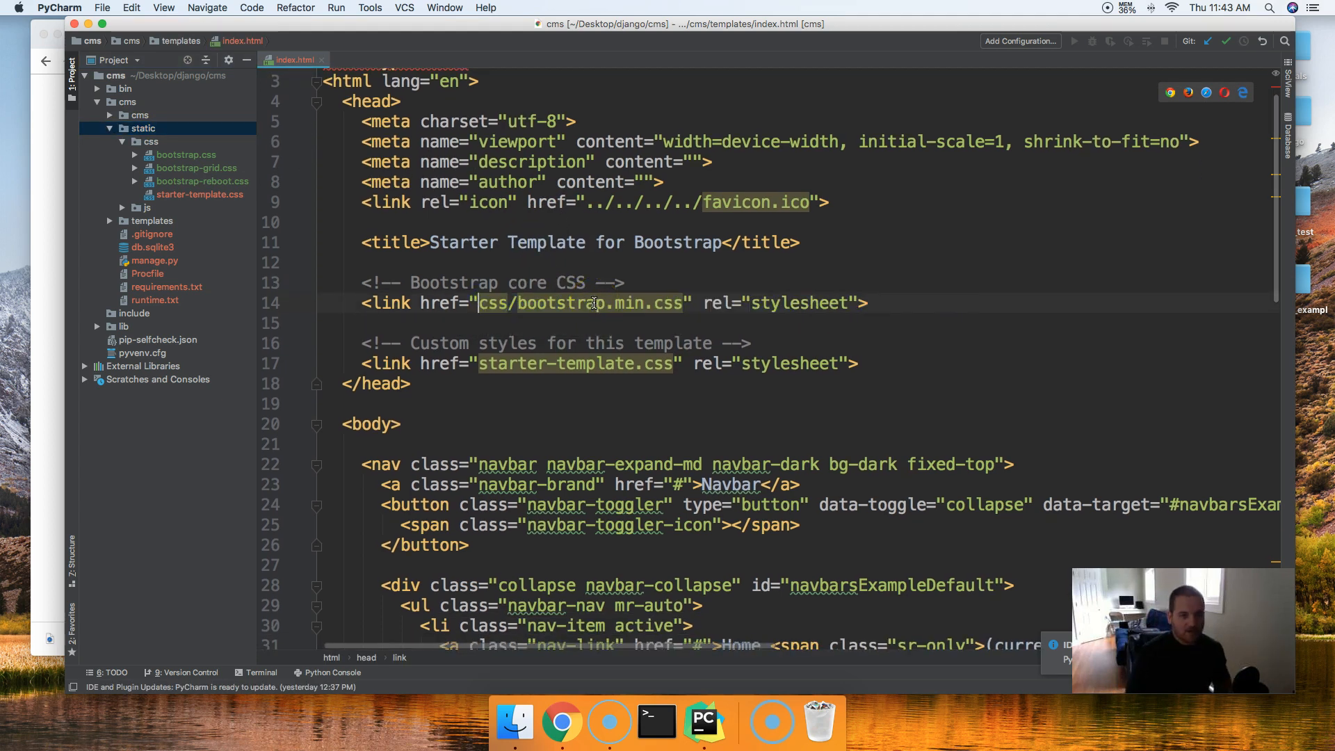
mouse_move(694, 299)
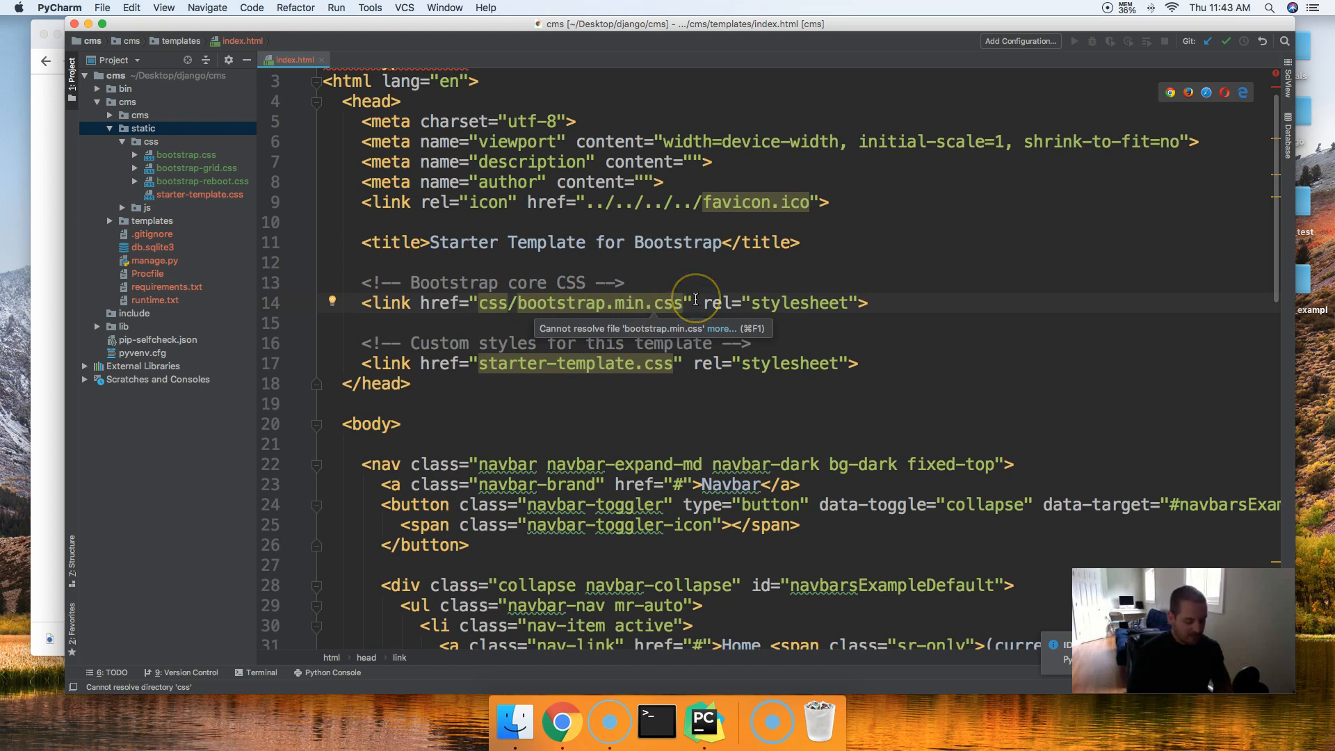
text({% u)
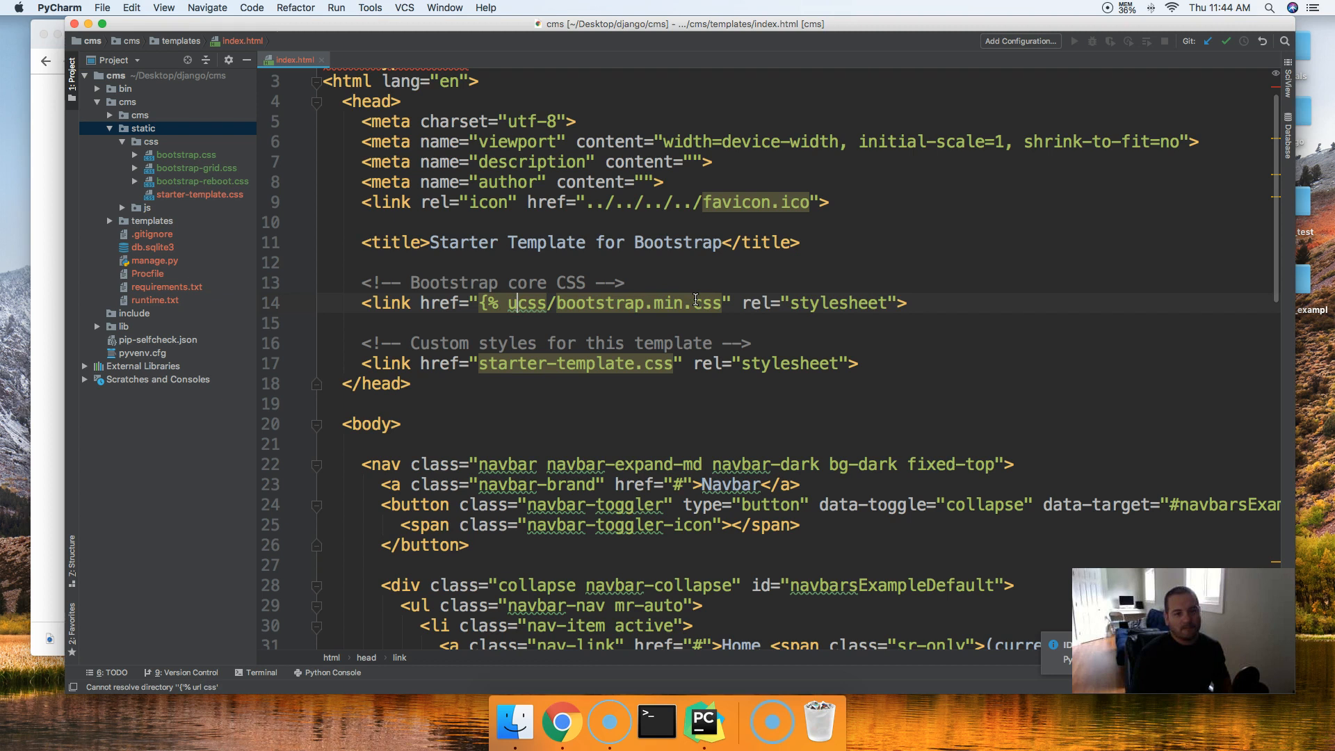
text(static)
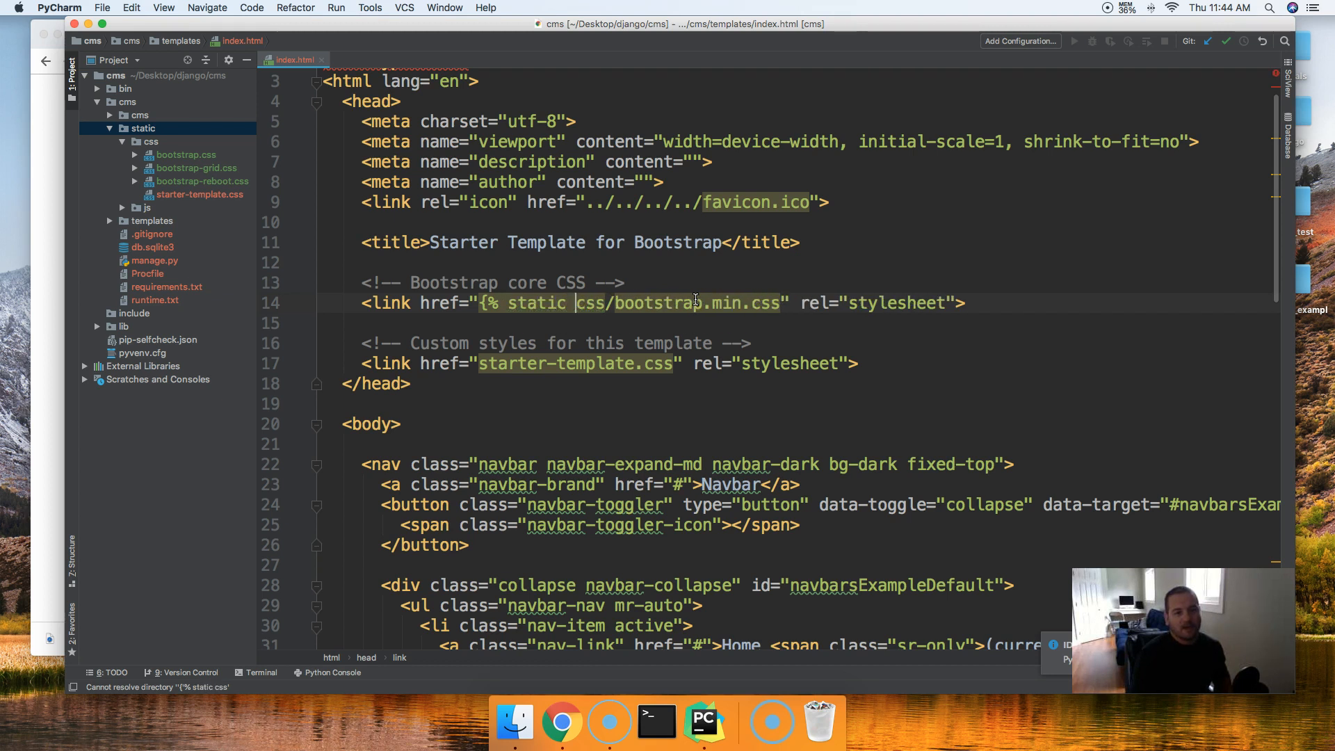
mouse_move(578, 303)
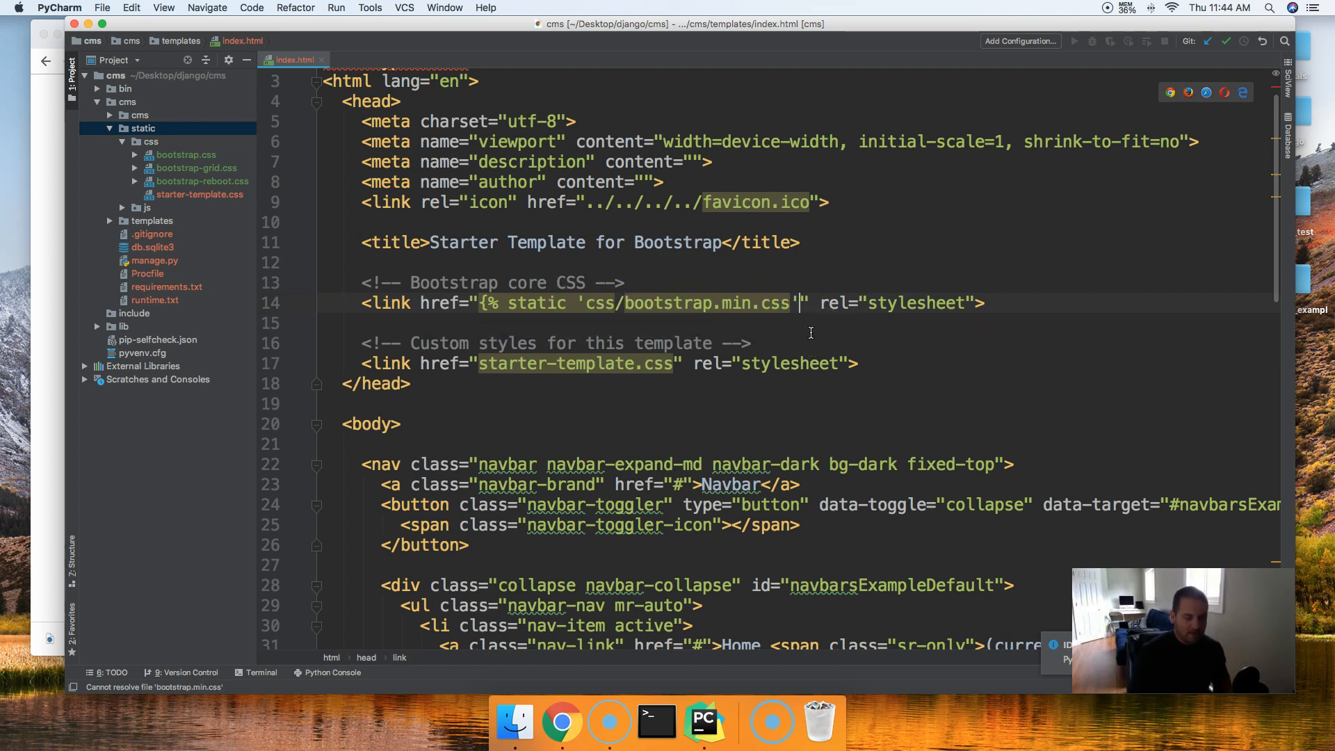
text(%})
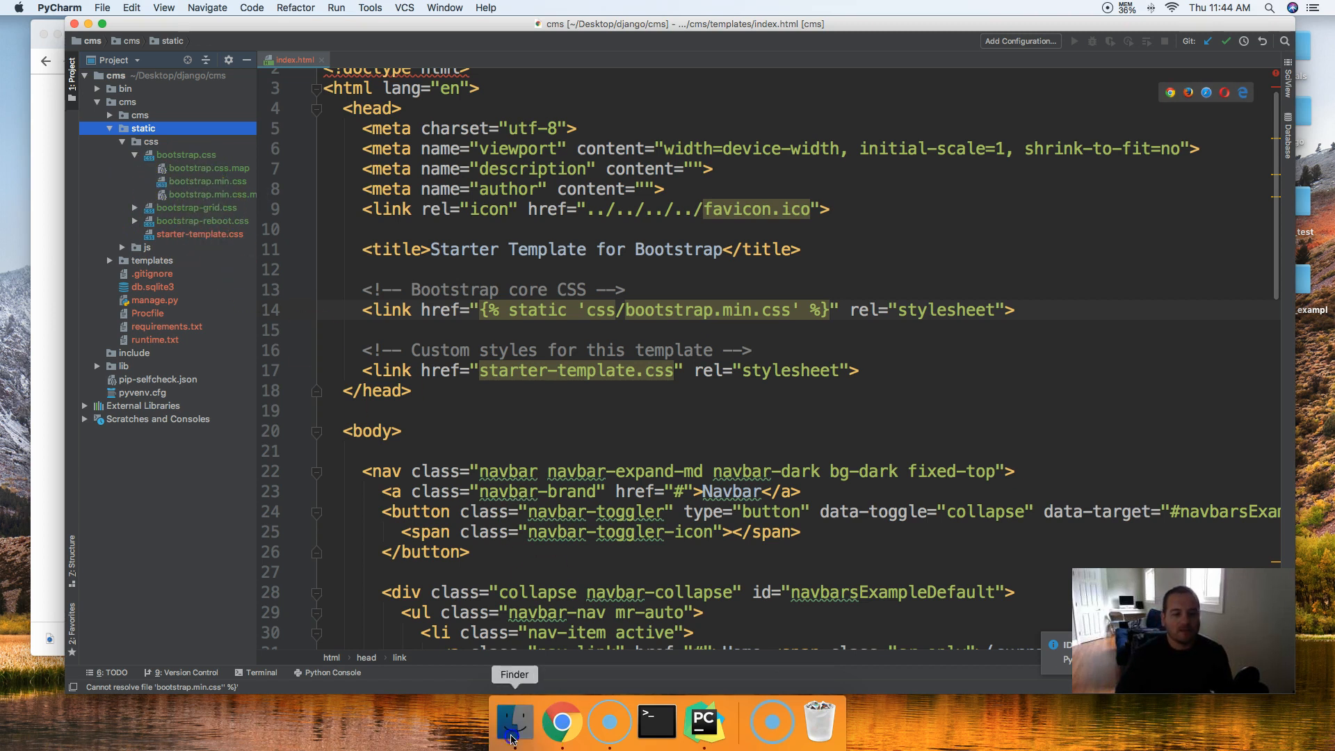
click(513, 724)
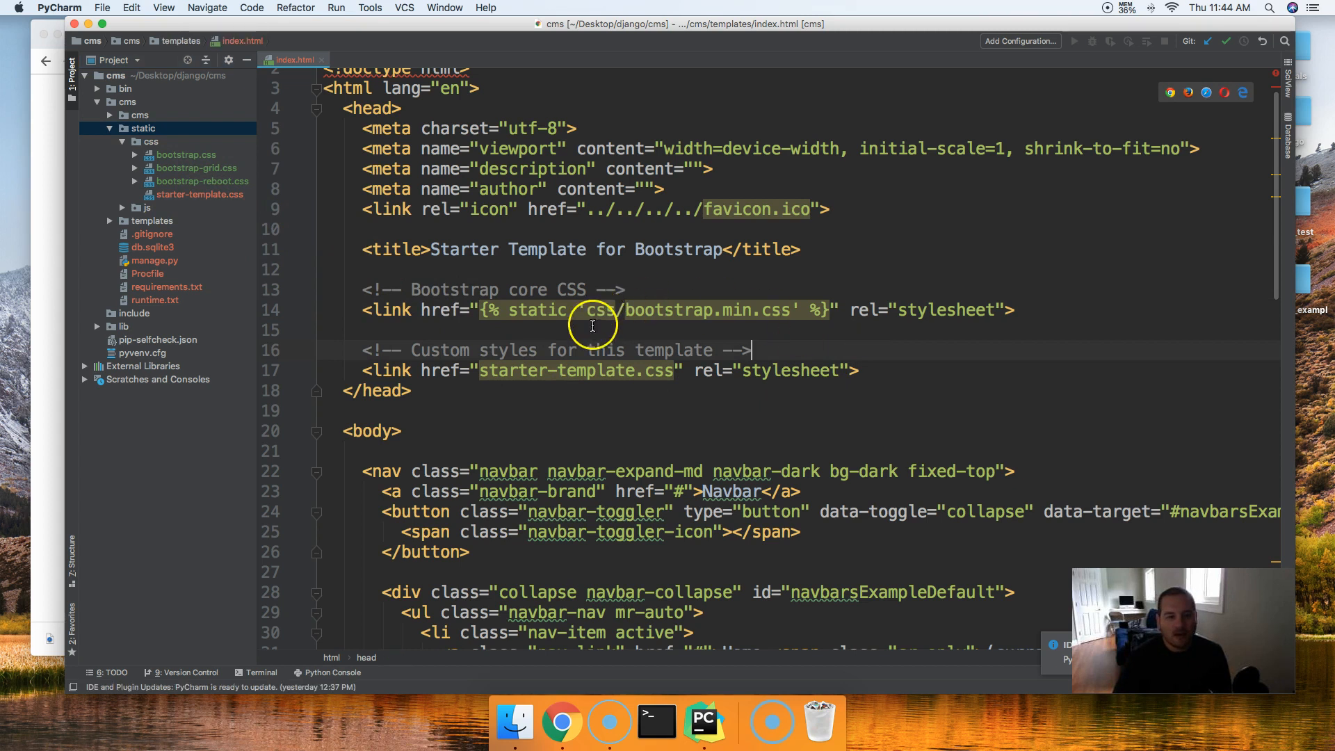
Make the starter-template.css href read {% static 'css/starter-template.css' %}
click(891, 371)
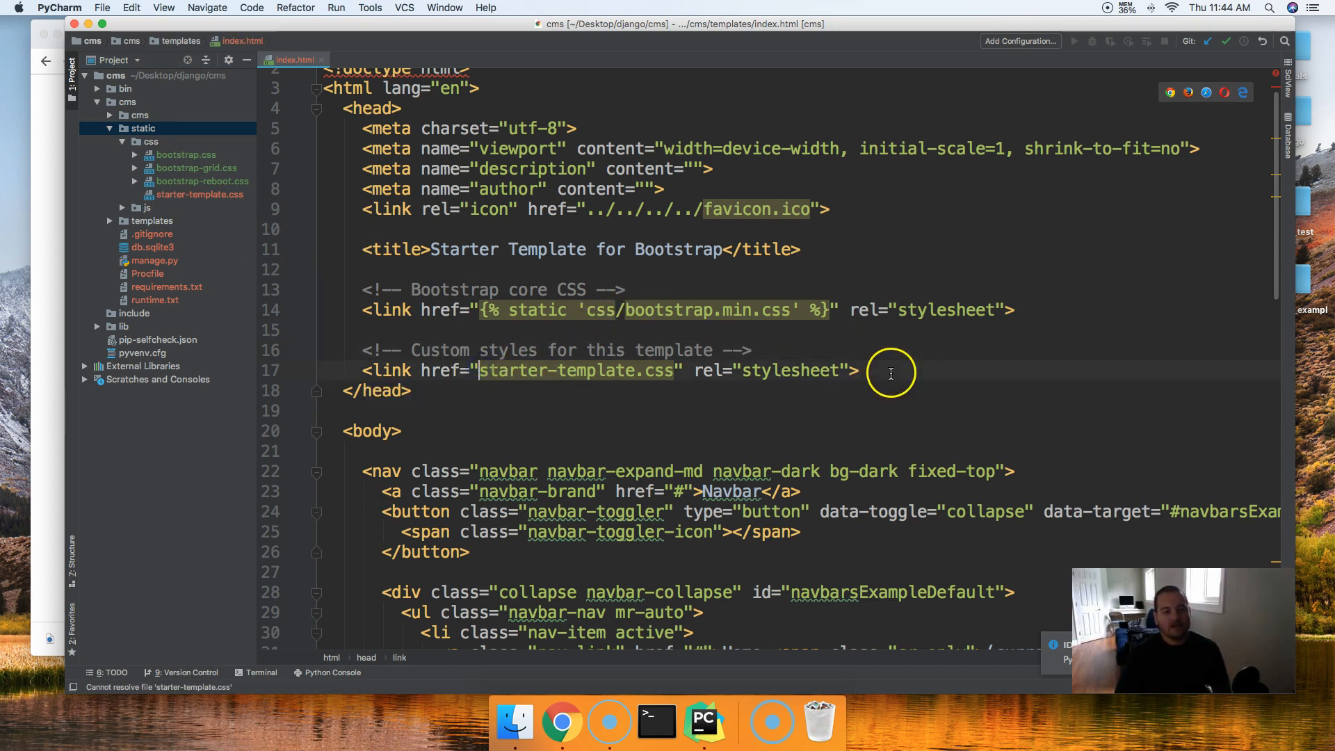
mouse_move(581, 371)
text({% static ')
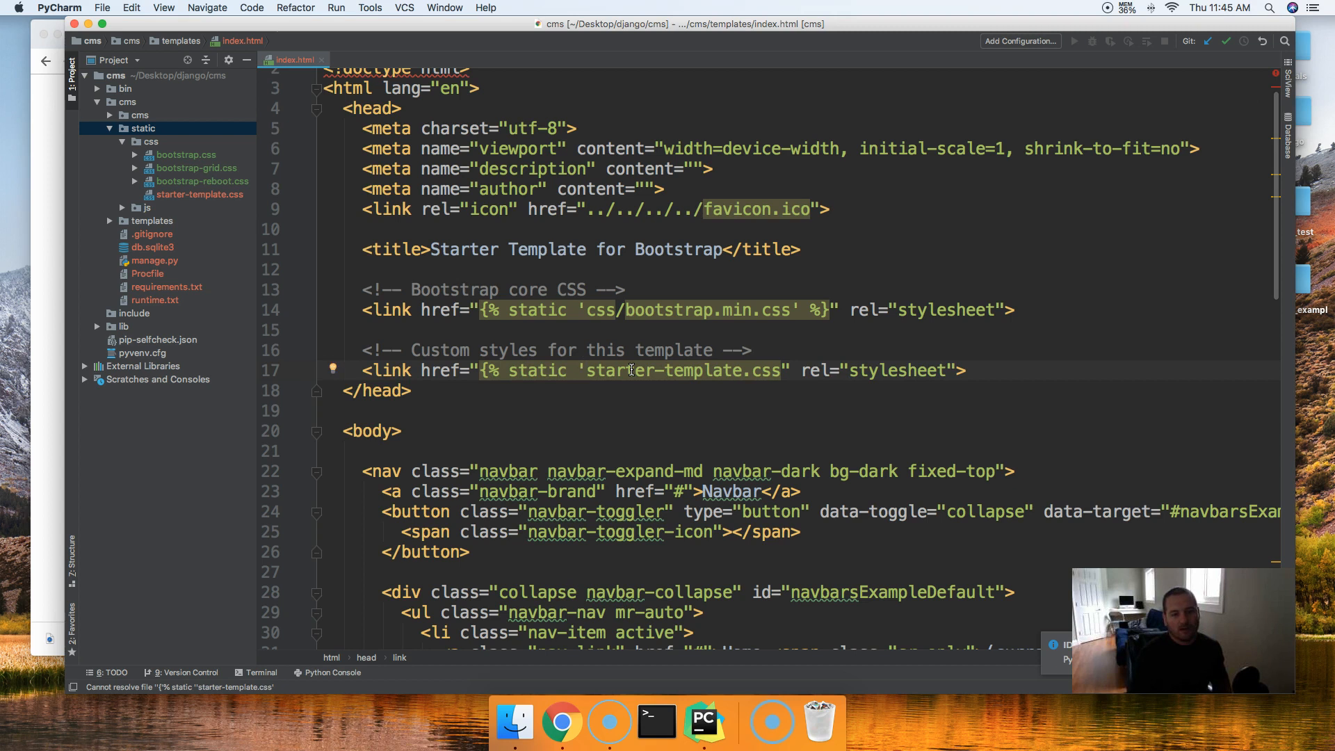
text(css/)
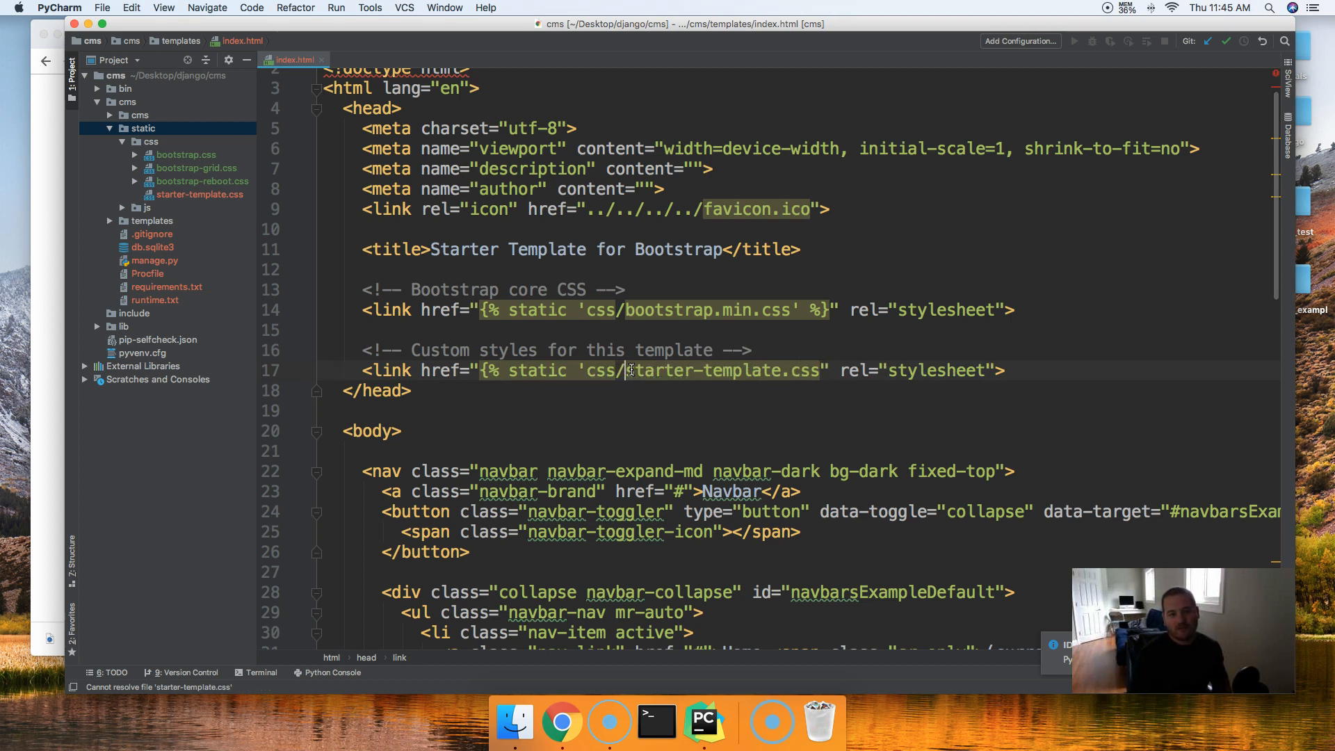
click(822, 369)
text(' )
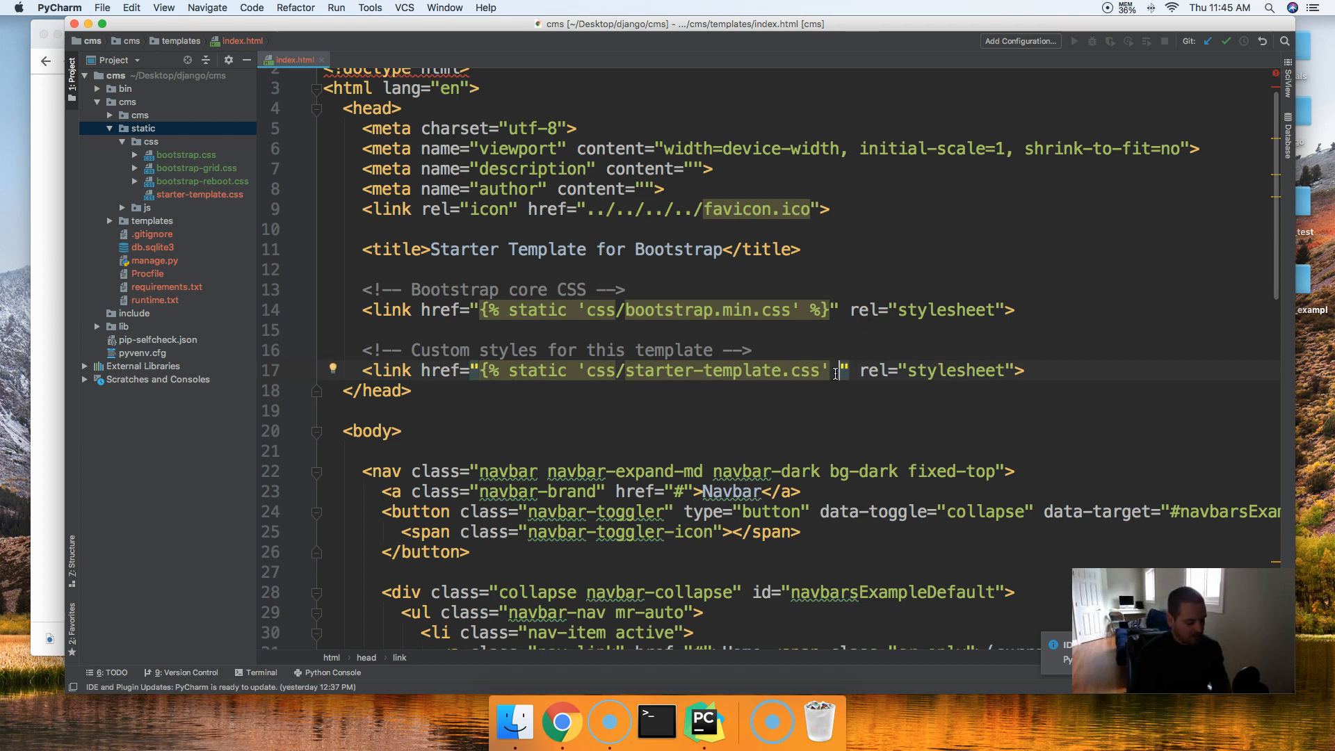
text(%})
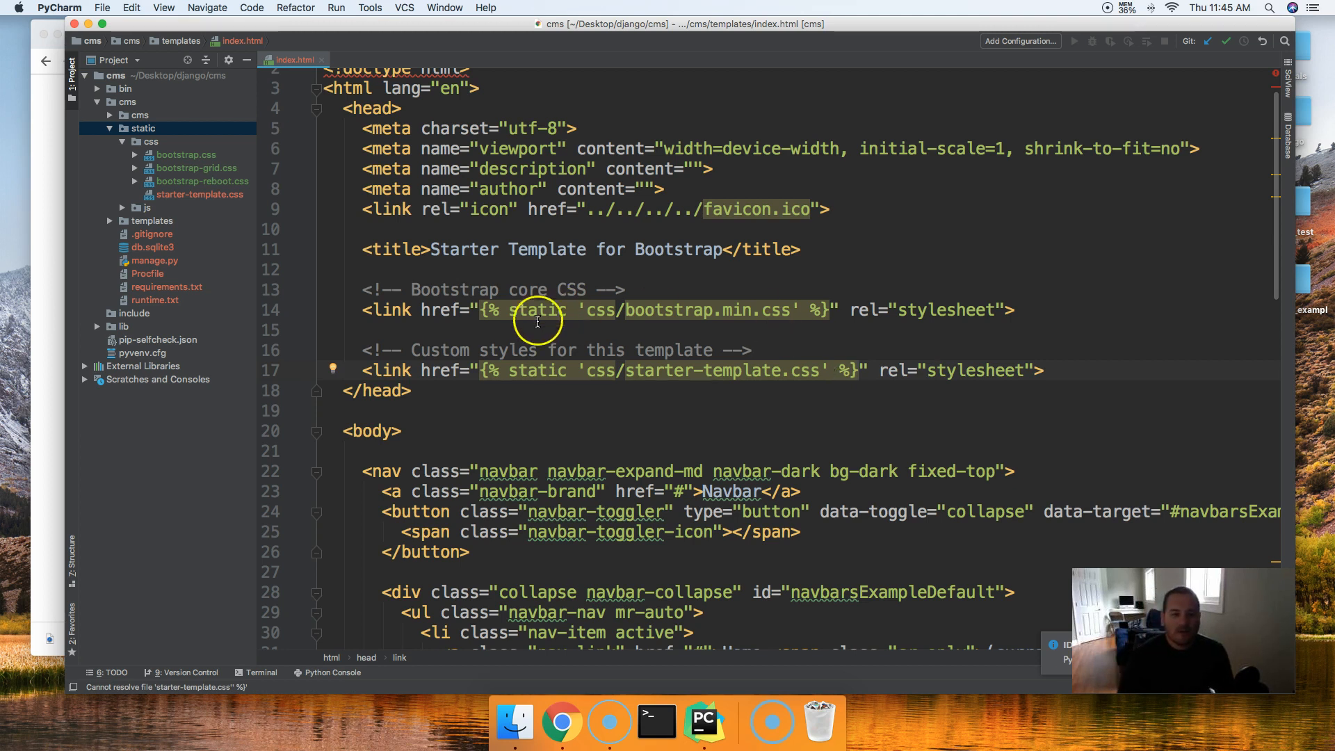
scroll(down, 3)
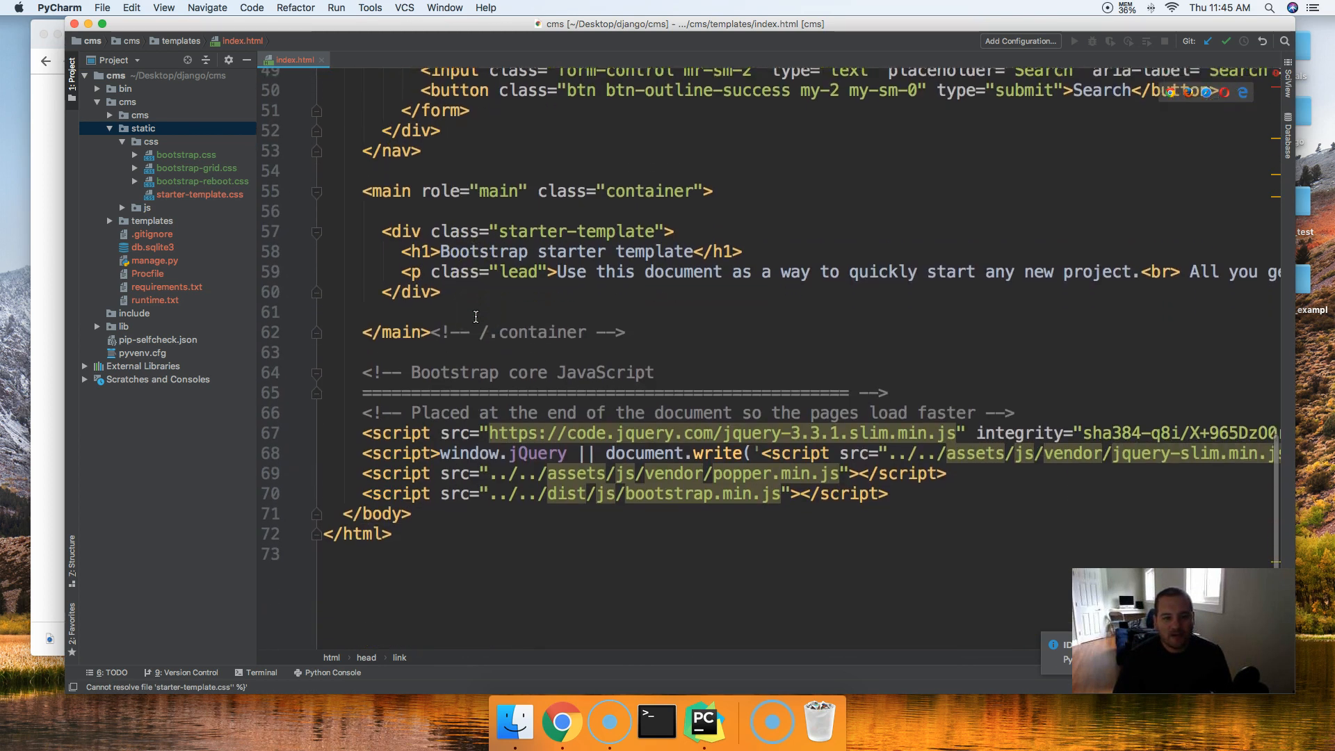
scroll(down, 3)
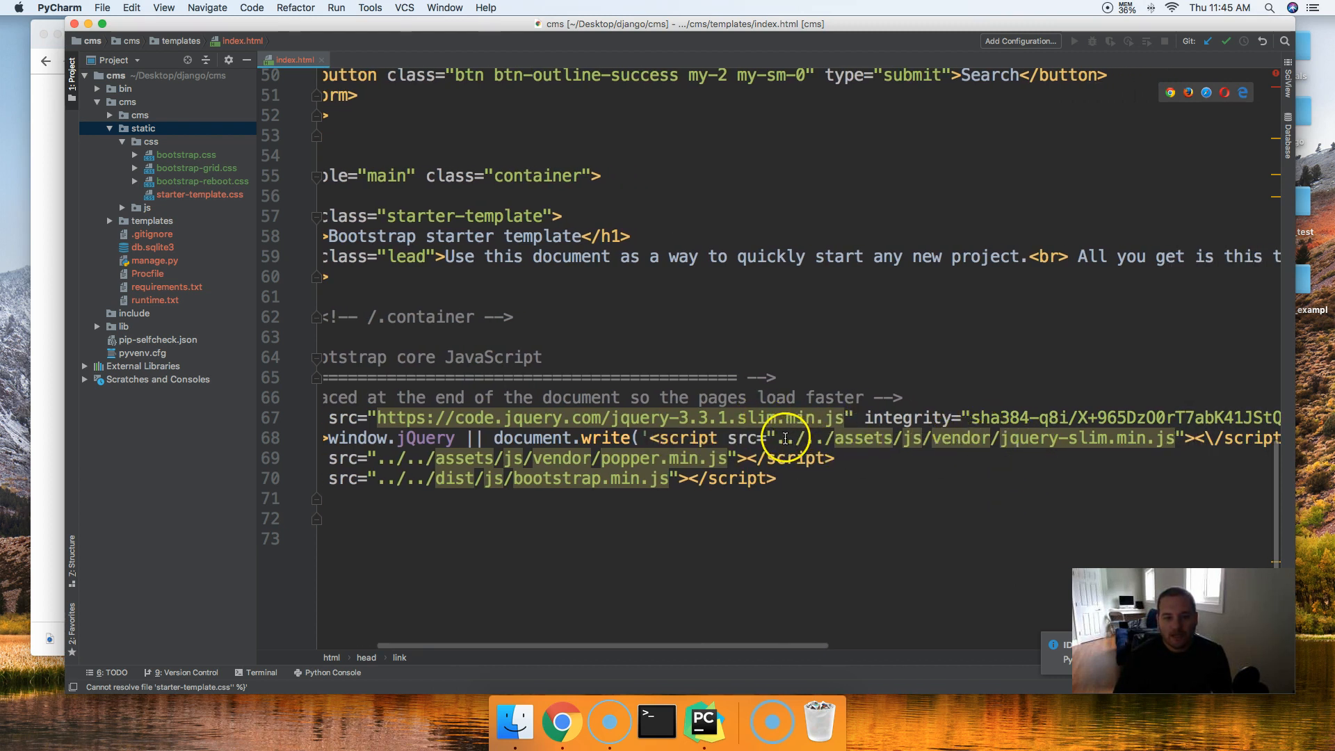
mouse_move(1137, 438)
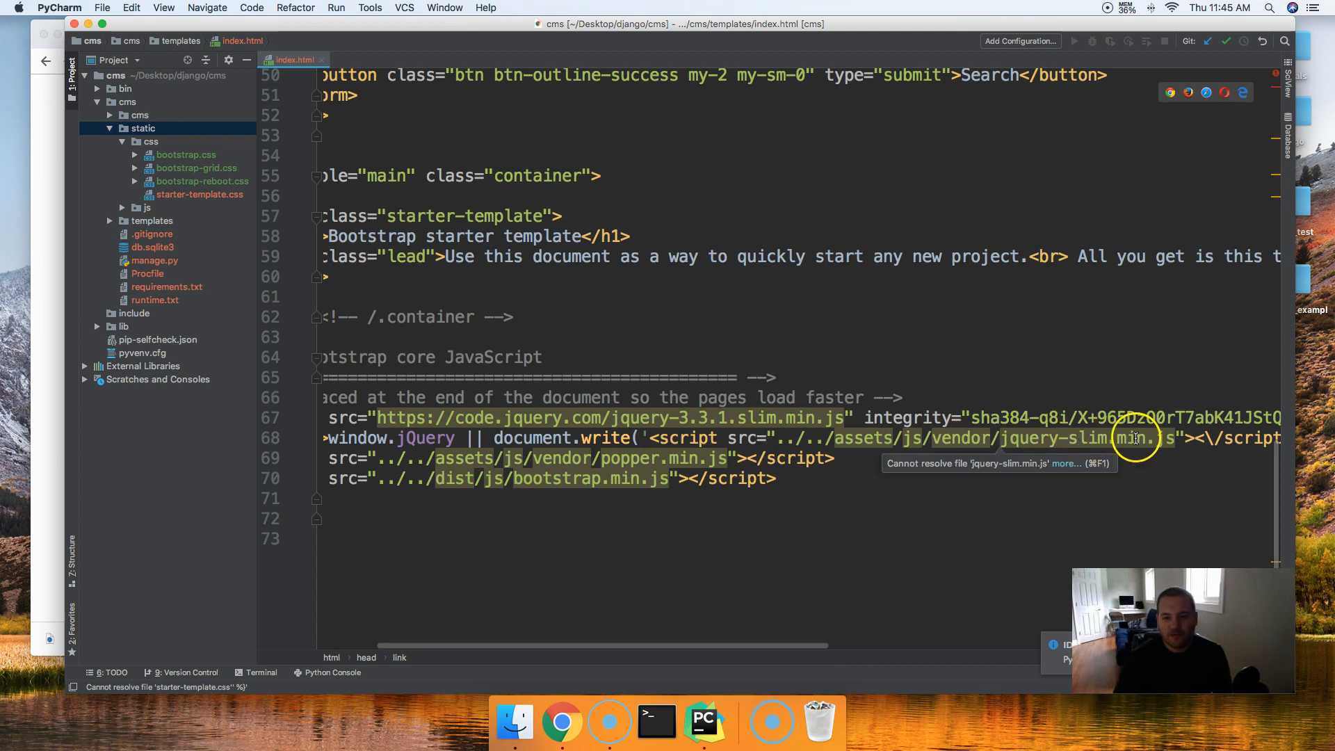
mouse_move(818, 445)
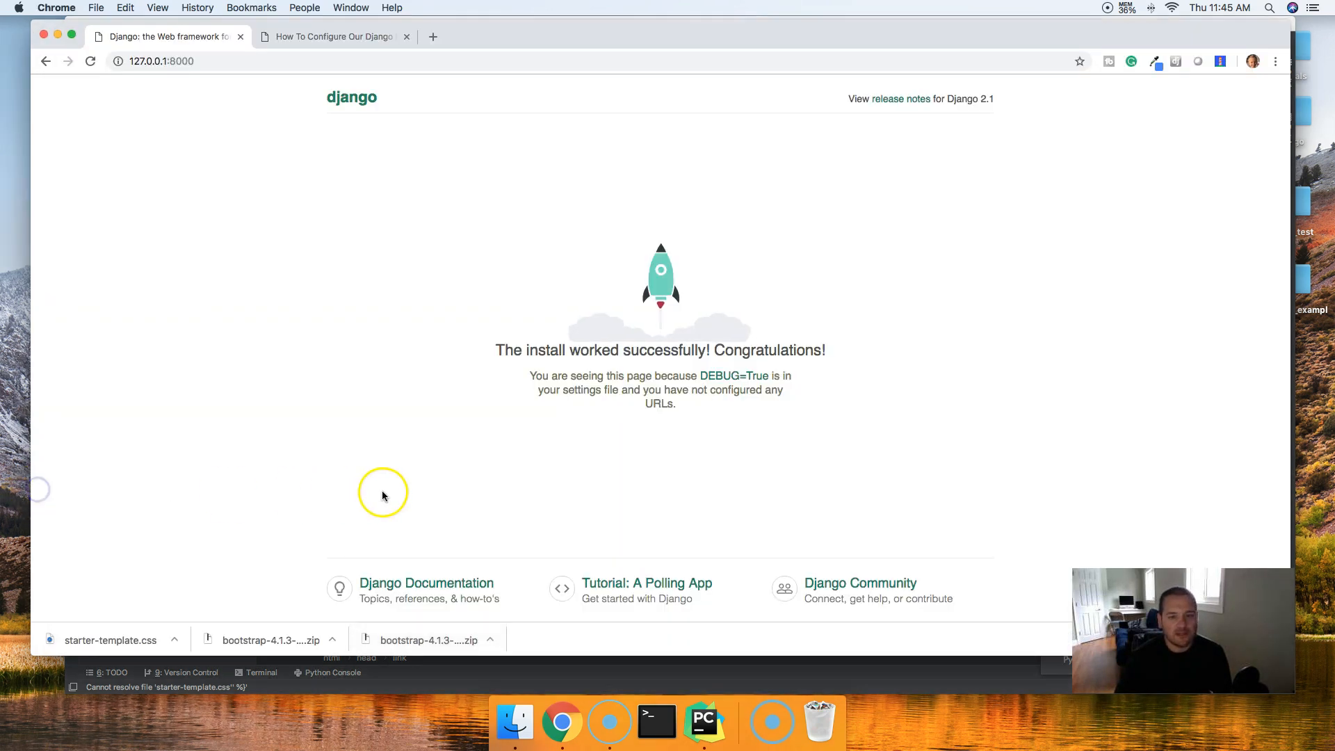
Scroll the MasterCode tutorial to Step 4's jQuery script line and return to index.html in PyCharm
click(332, 37)
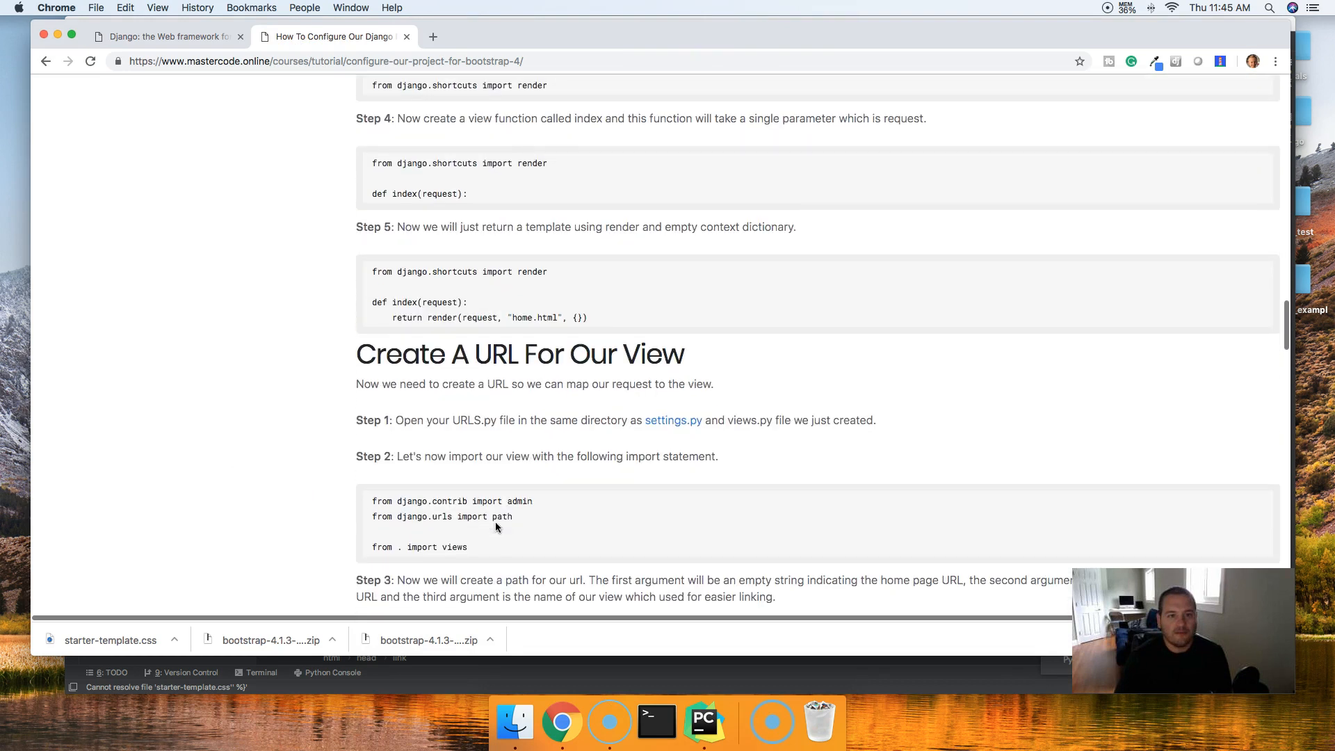
scroll(down, 3)
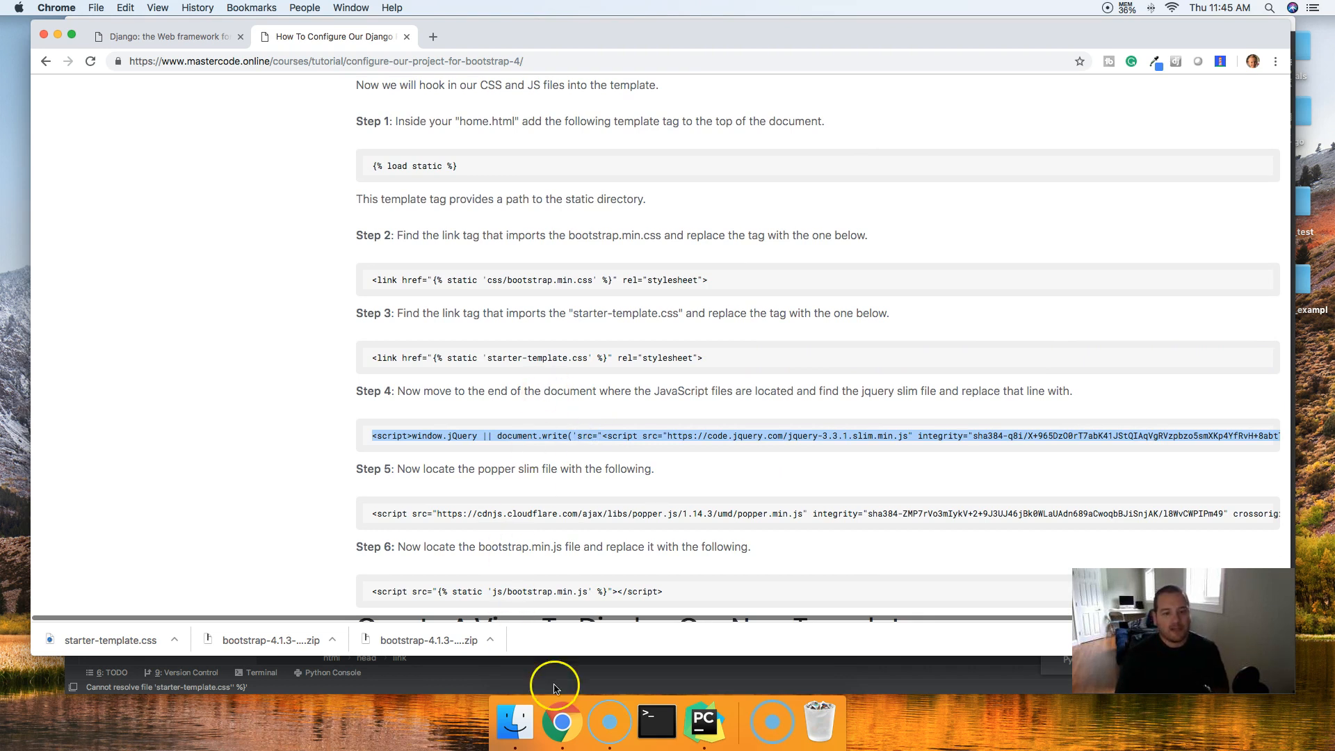
click(703, 723)
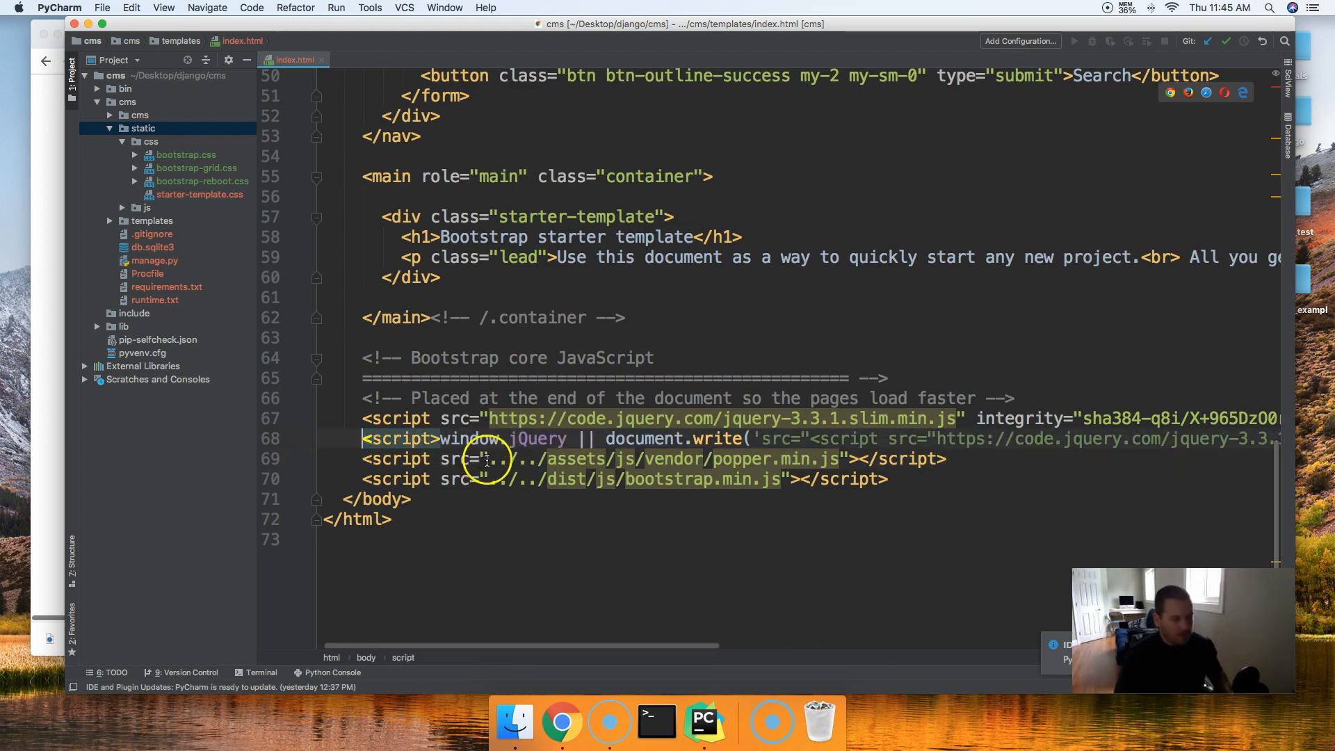
mouse_move(713, 462)
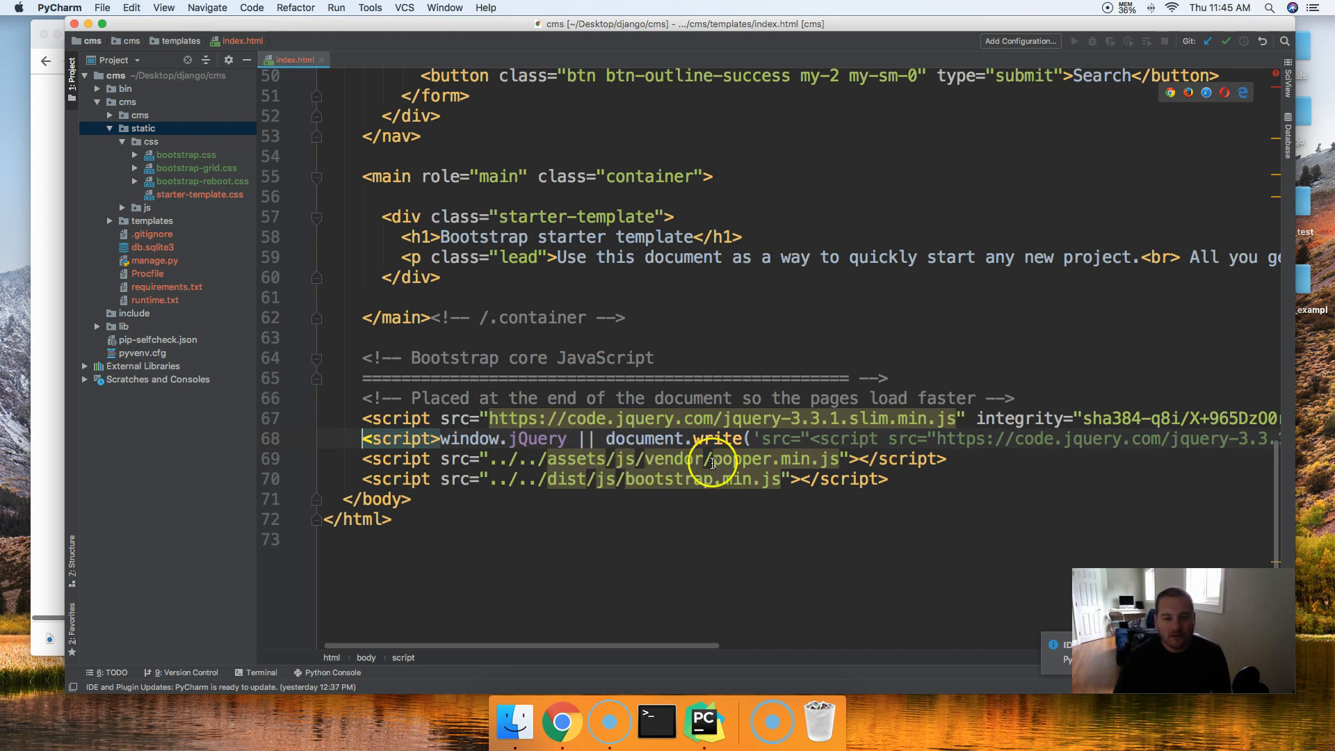
mouse_move(738, 459)
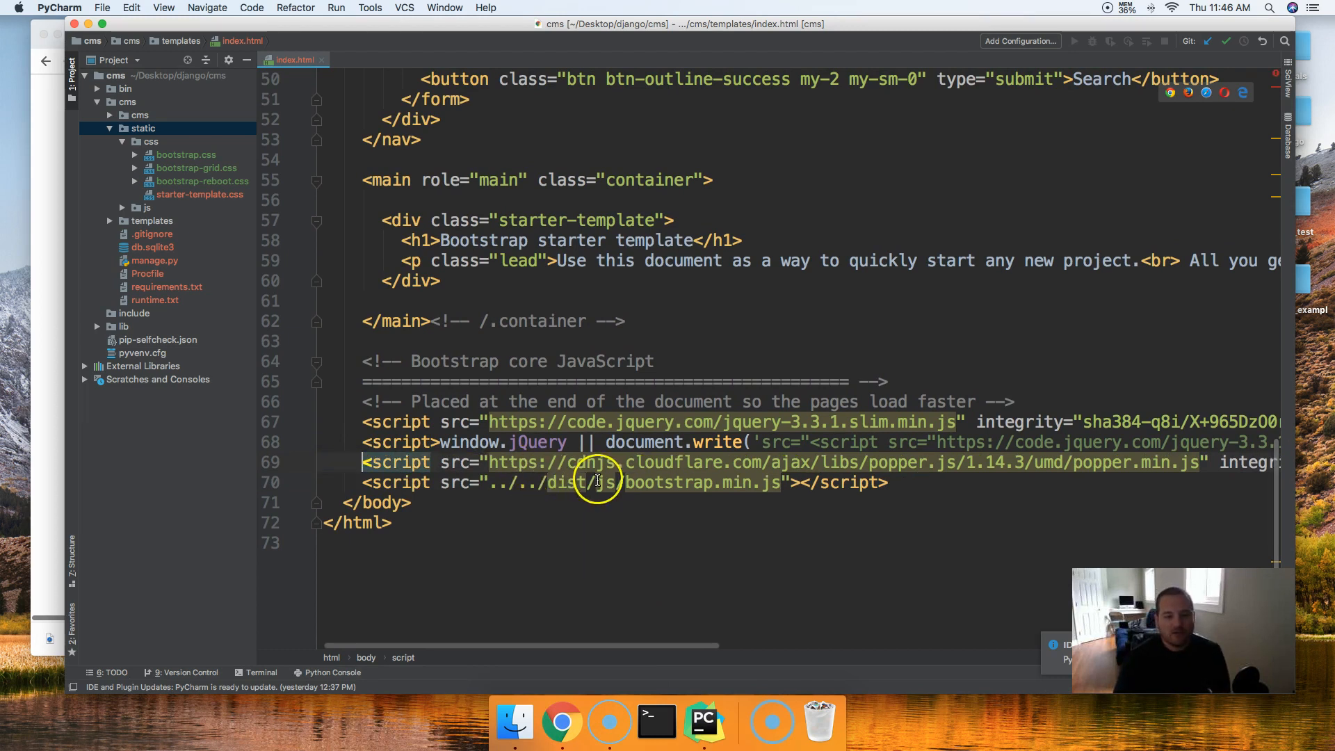
mouse_move(770, 483)
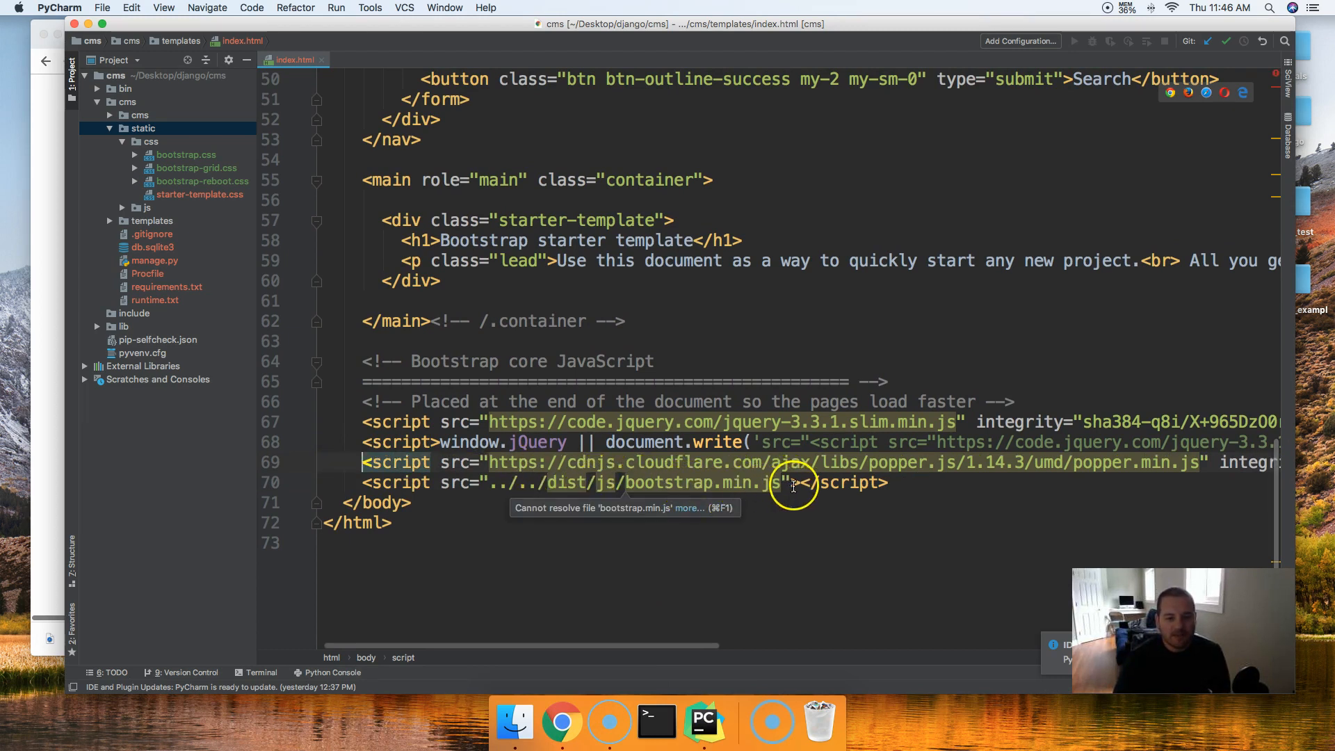
Change the bootstrap.min.js script src to {% static 'js/bootstrap.min.js' %}
double_click(554, 483)
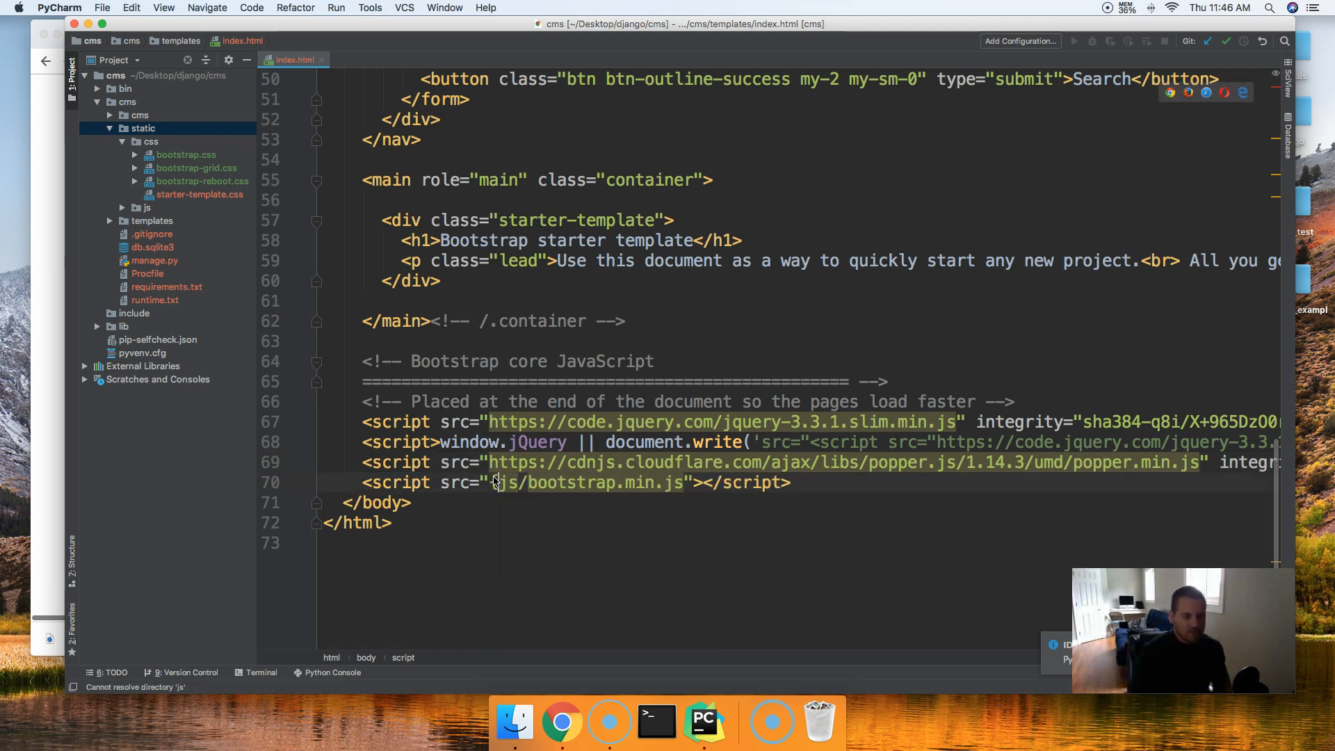
text({%)
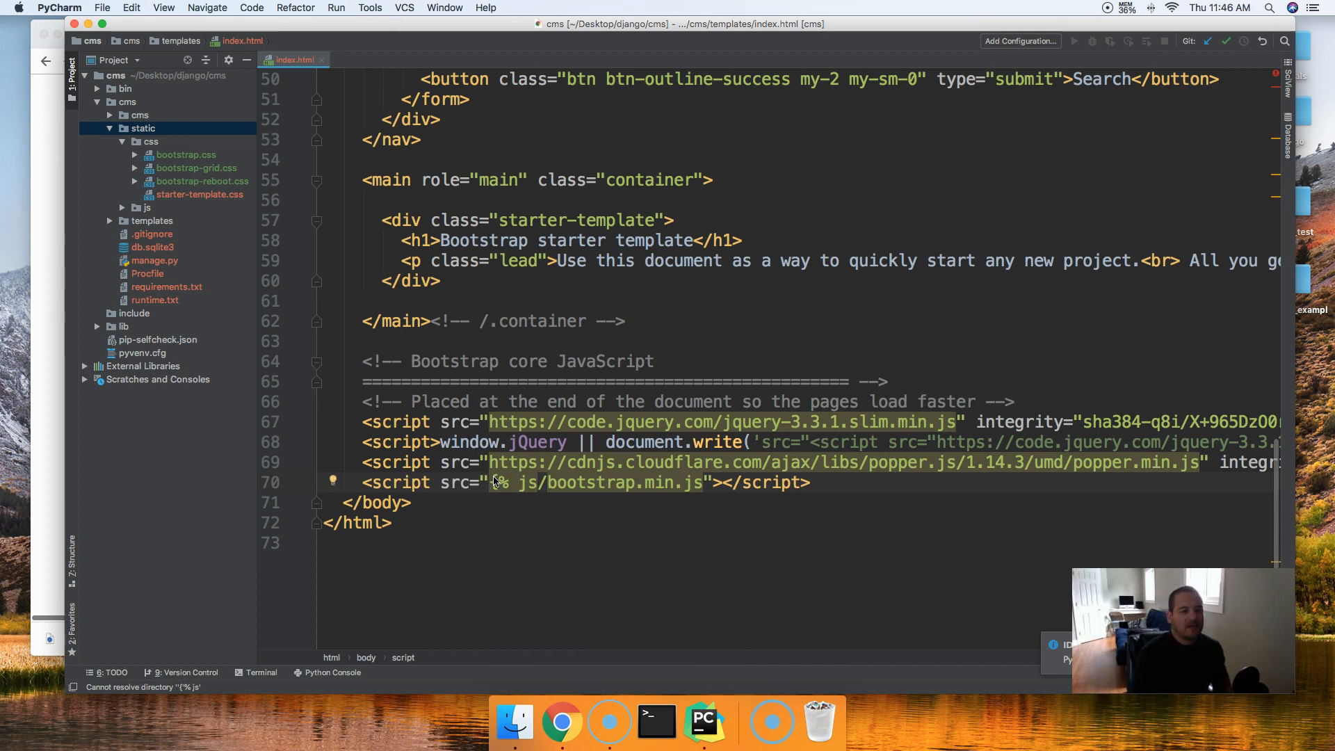
text(stl)
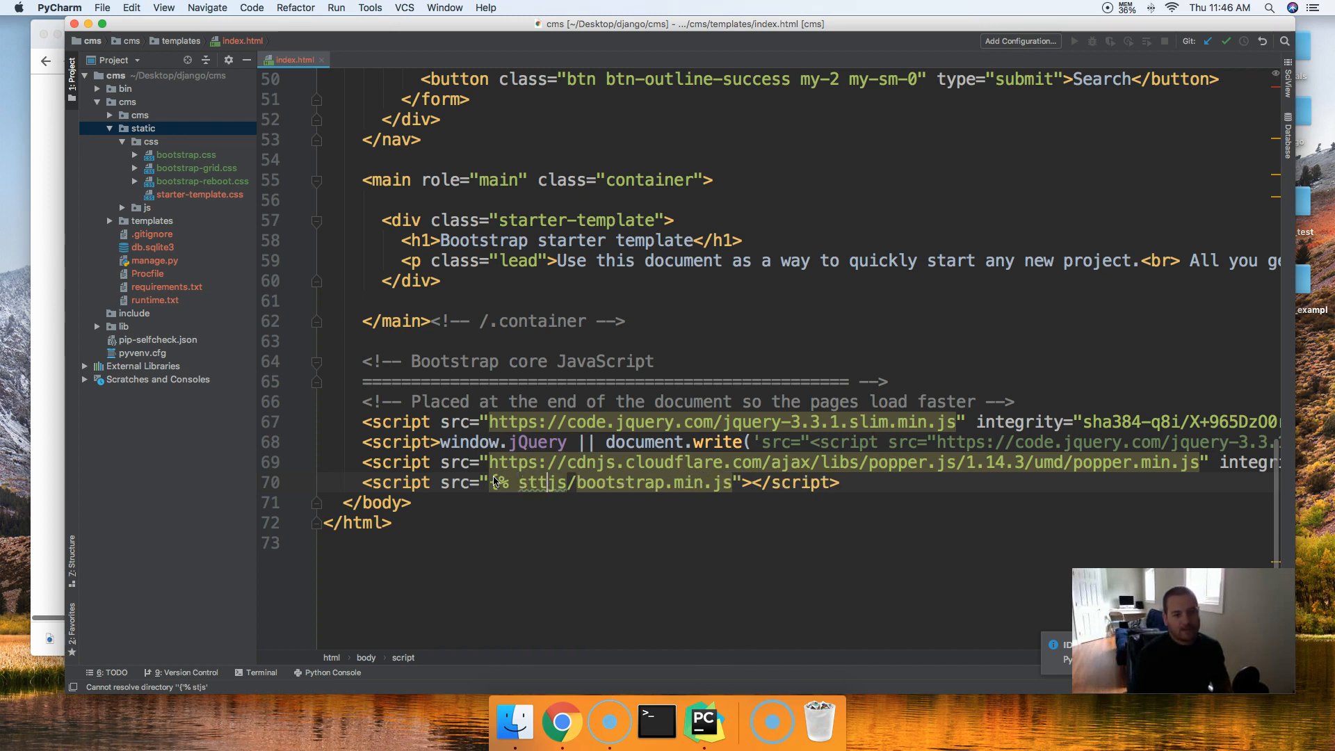
text(static)
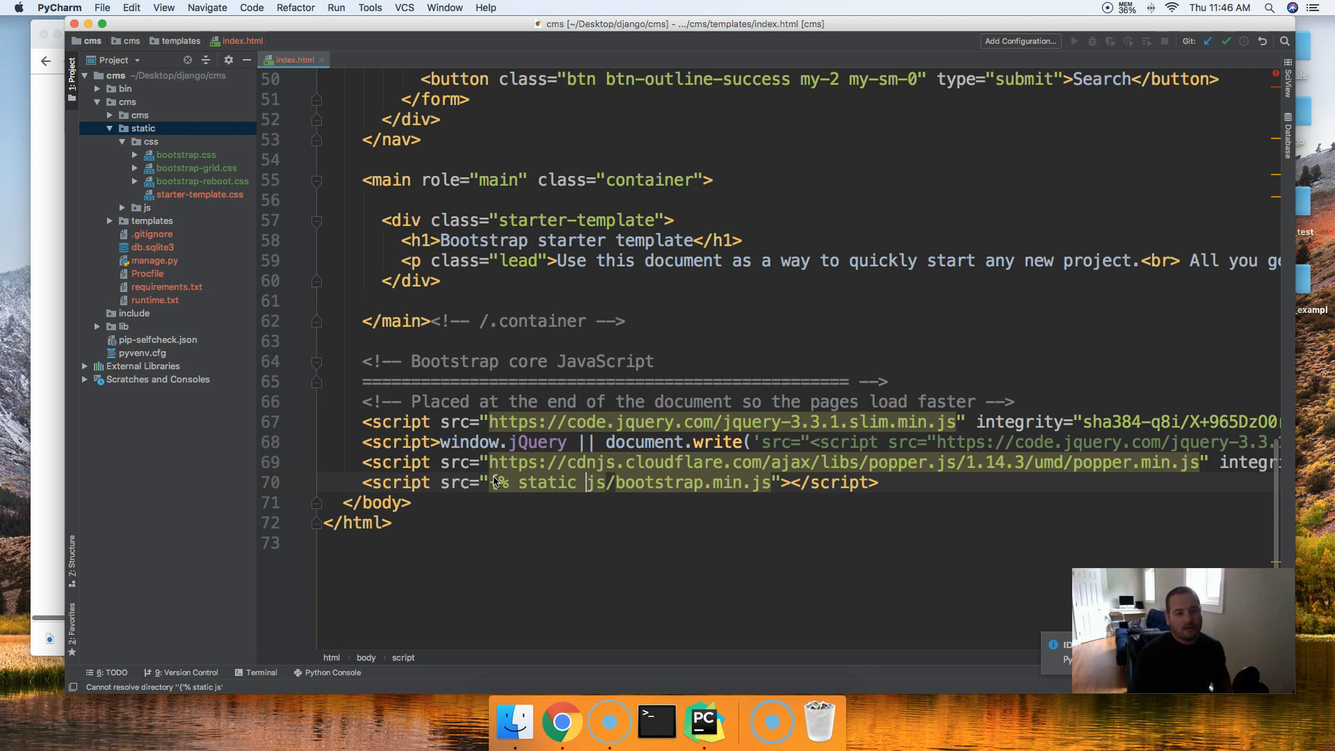
text(')
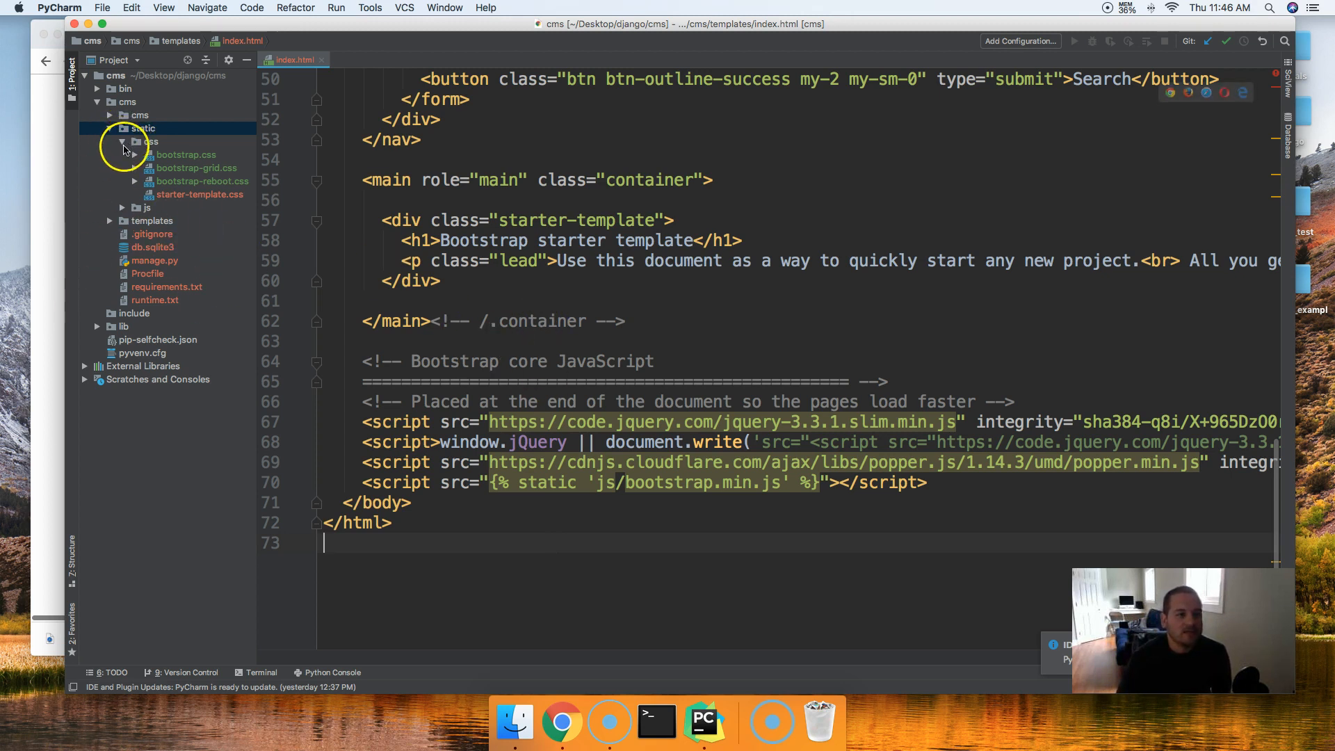
Create a new views.py file in the inner cms package and answer the Add File to Git prompt
click(124, 129)
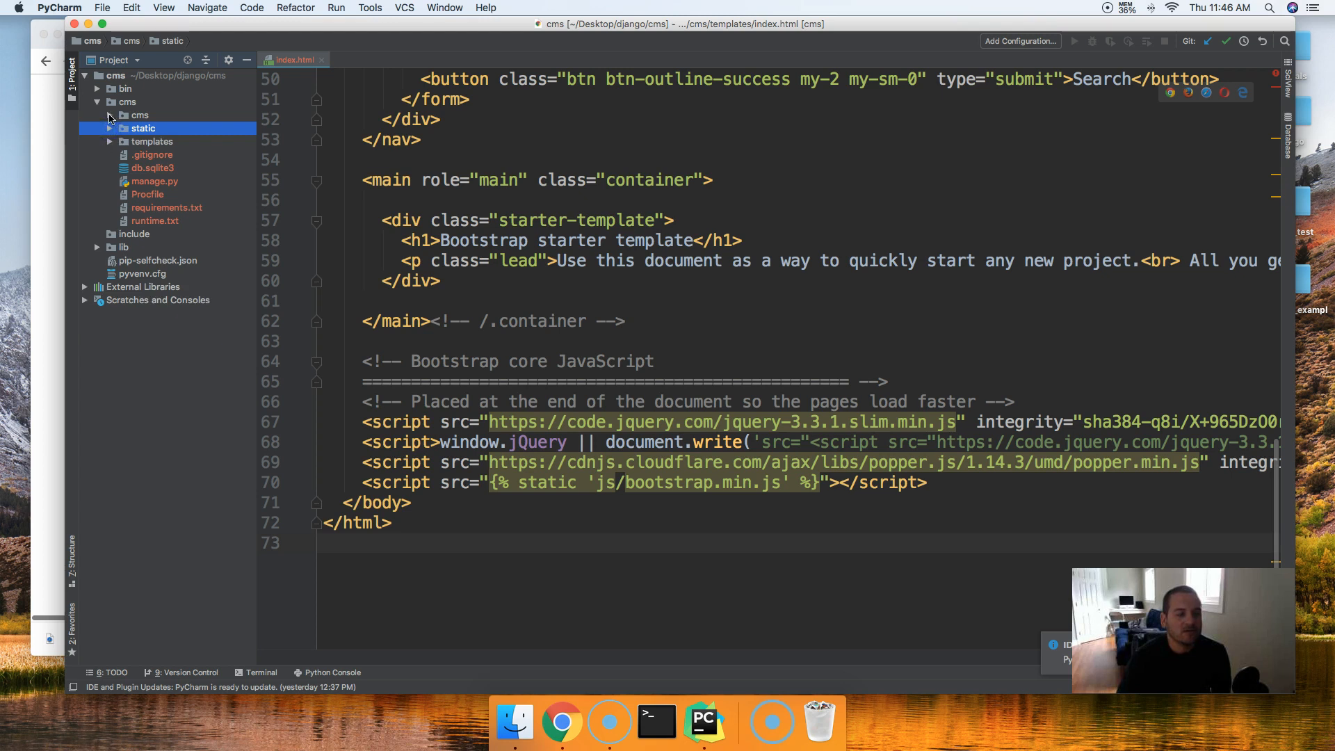
click(98, 115)
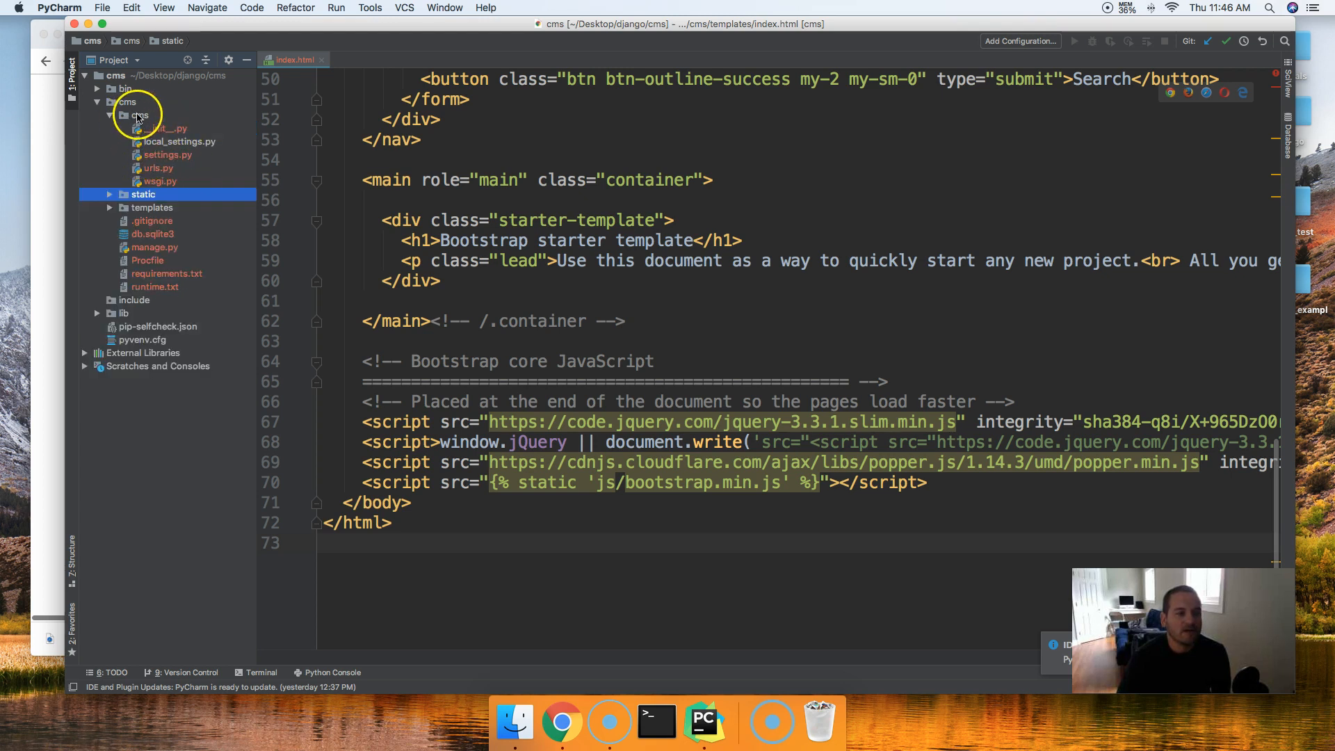
click(139, 115)
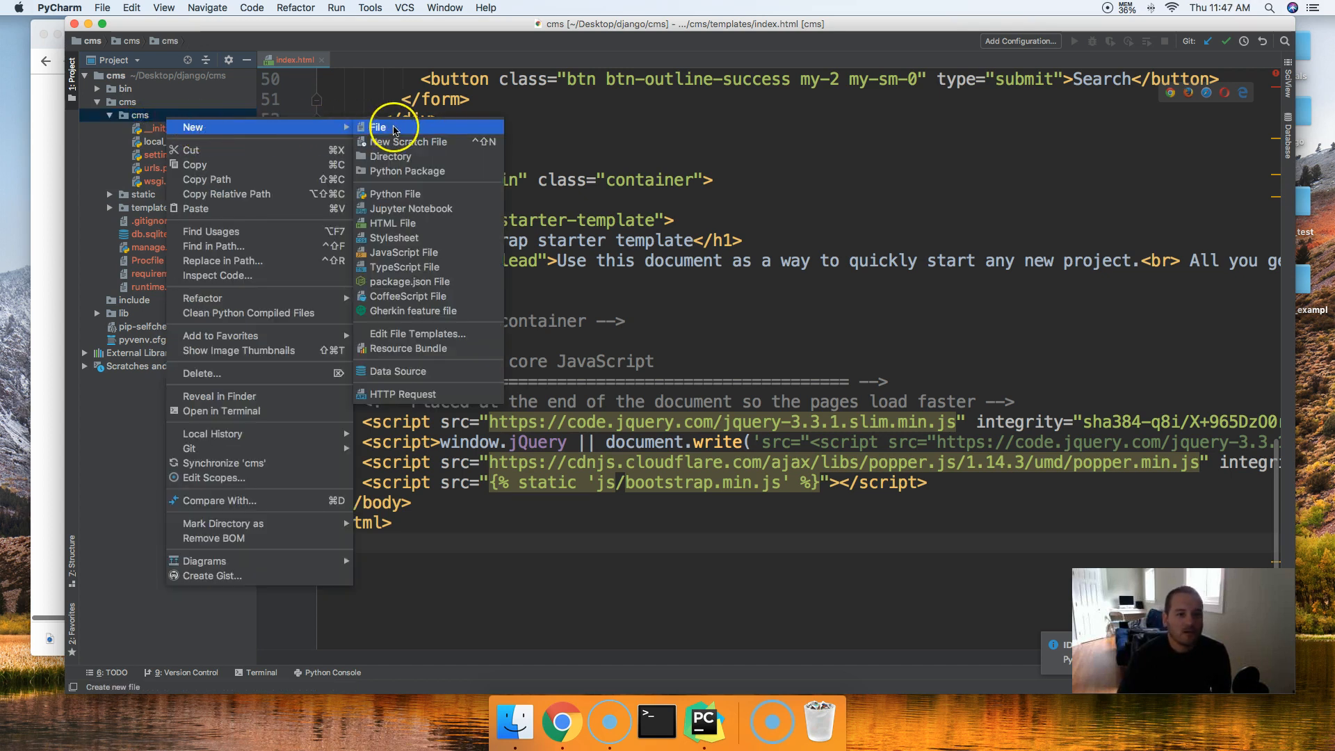
click(380, 127)
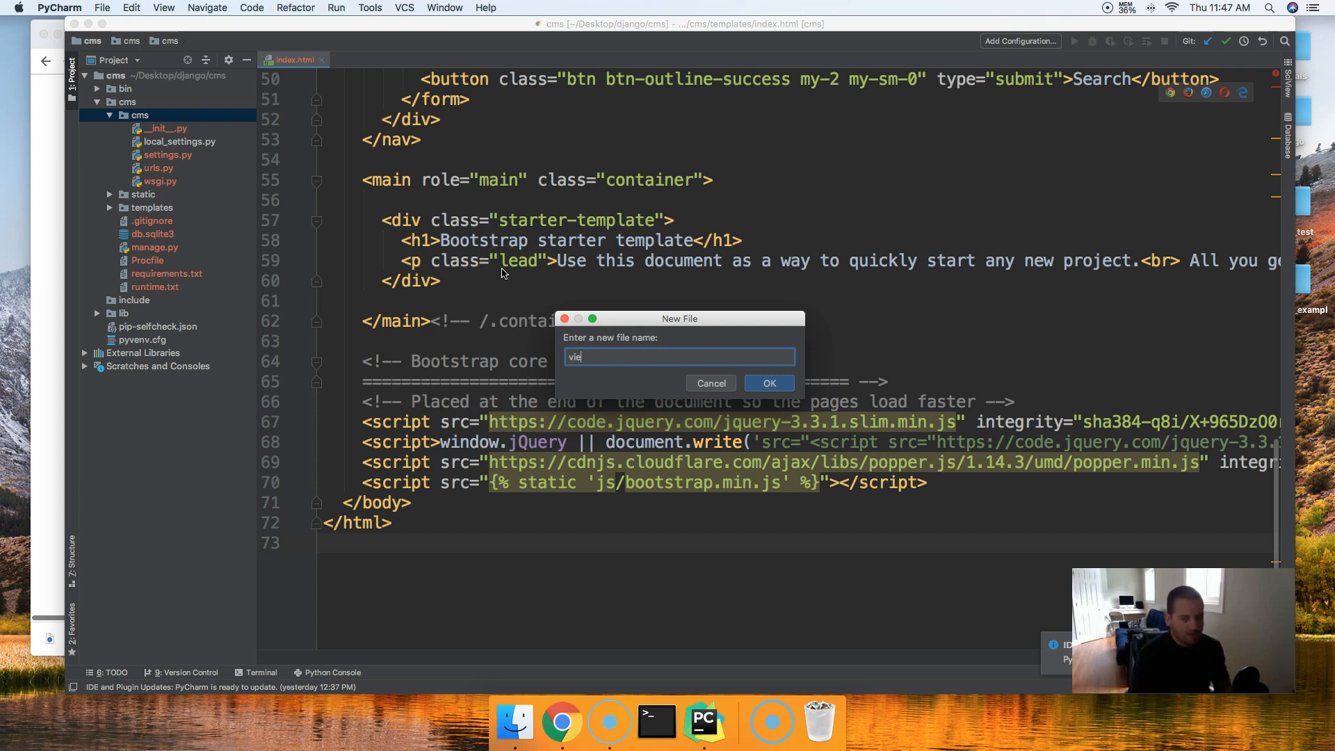
click(767, 383)
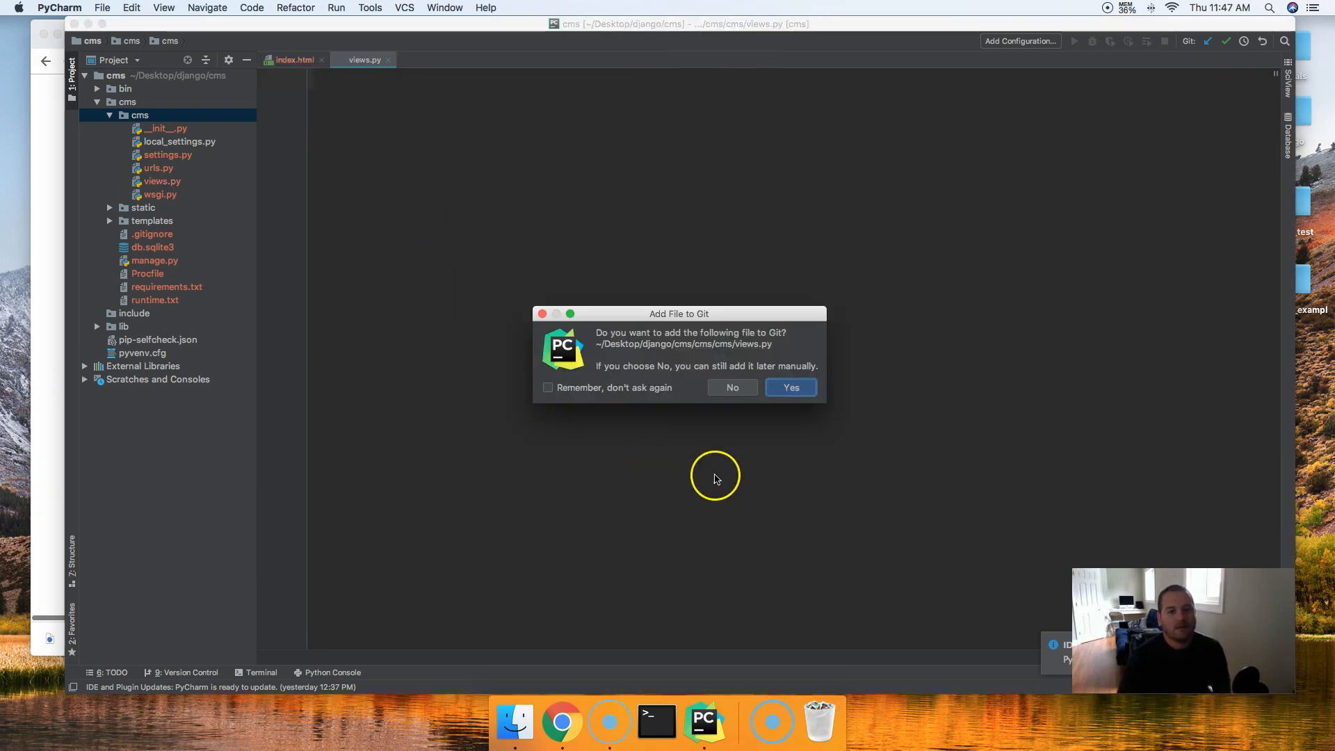
click(790, 387)
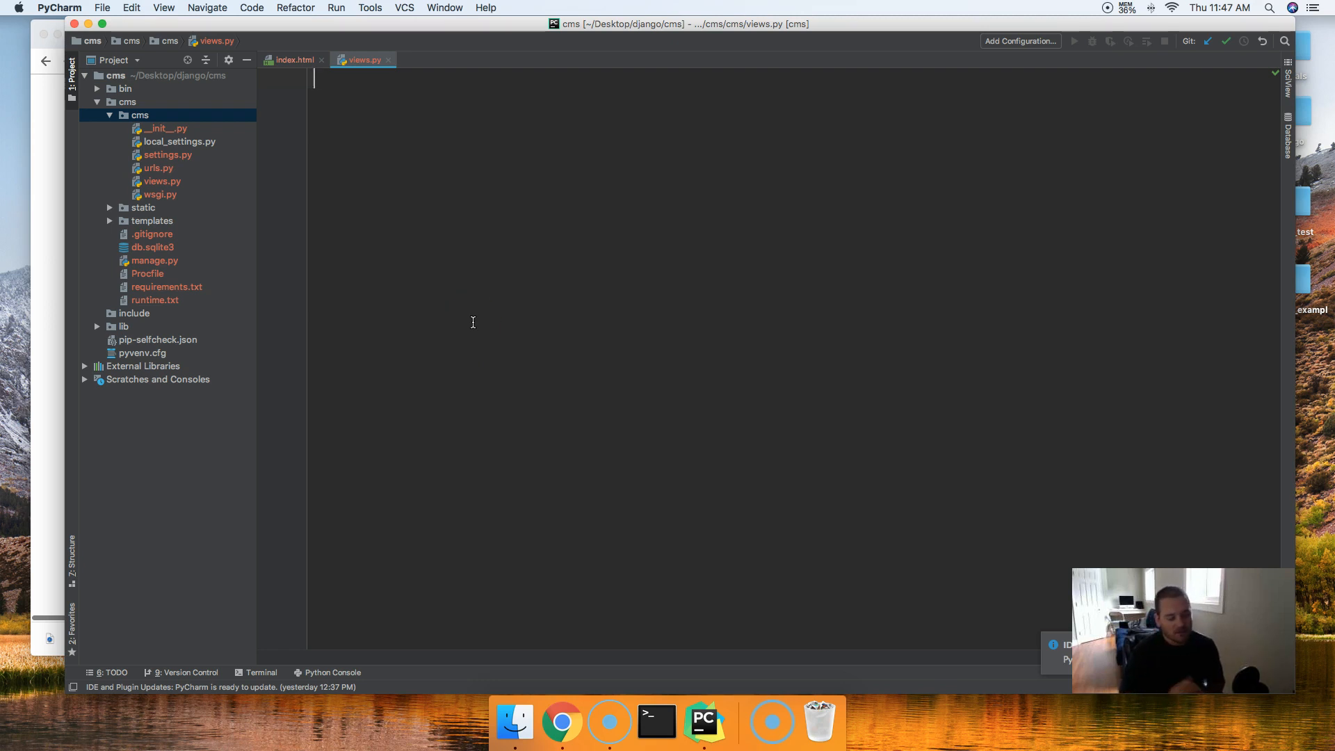
click(562, 721)
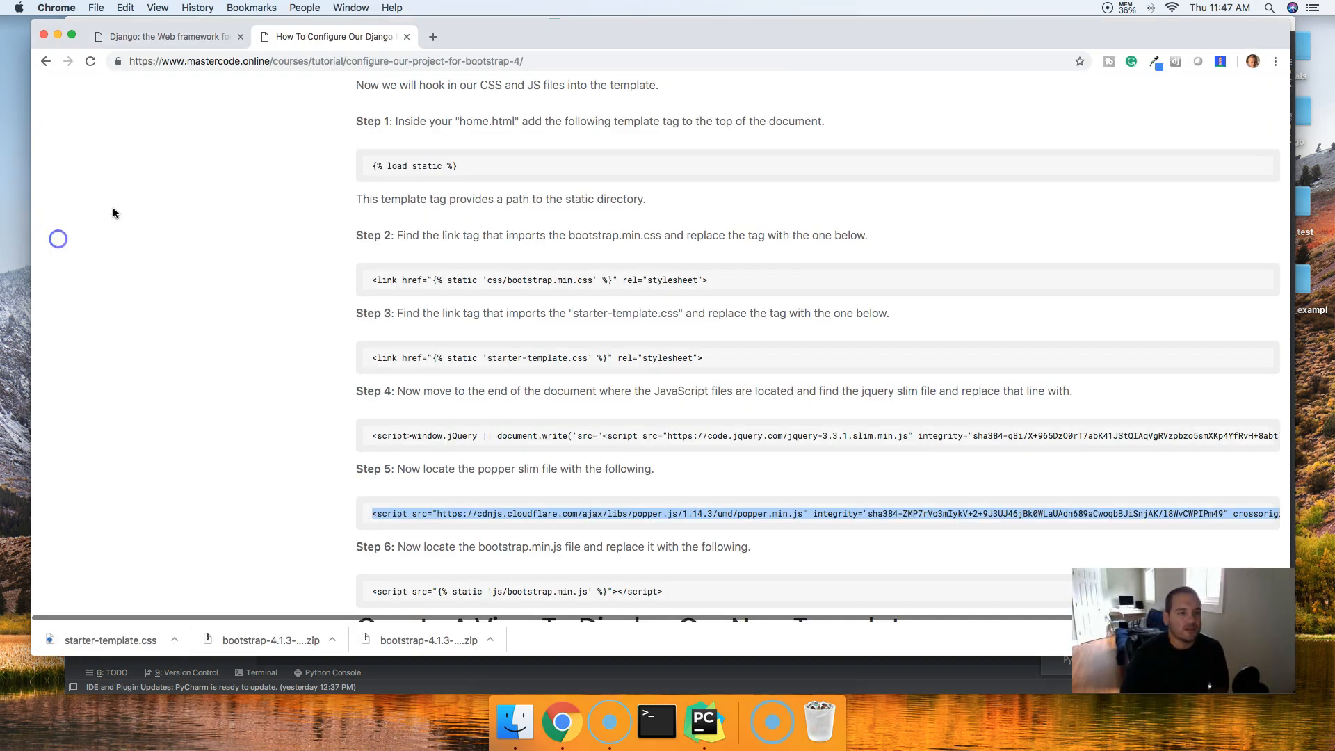
View the running Django site at 127.0.0.1:8000, still showing the default install-success page
click(167, 37)
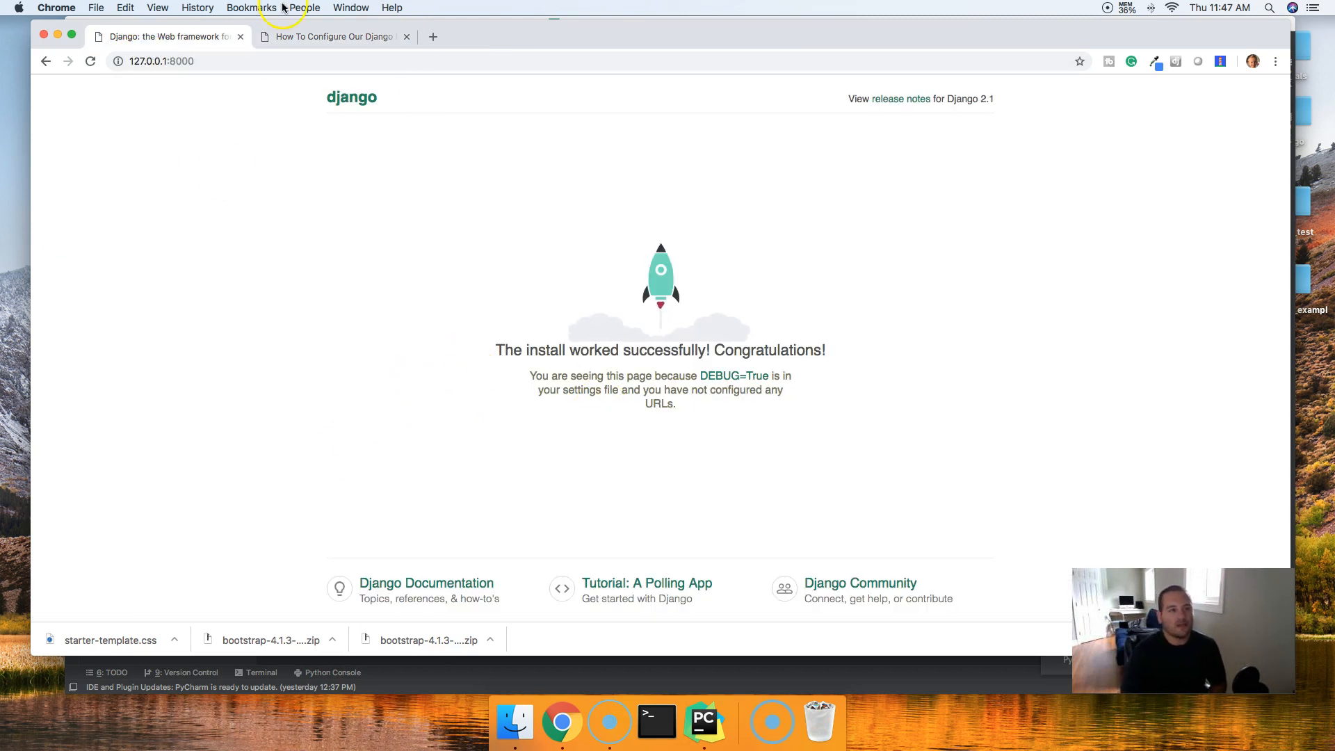
click(162, 61)
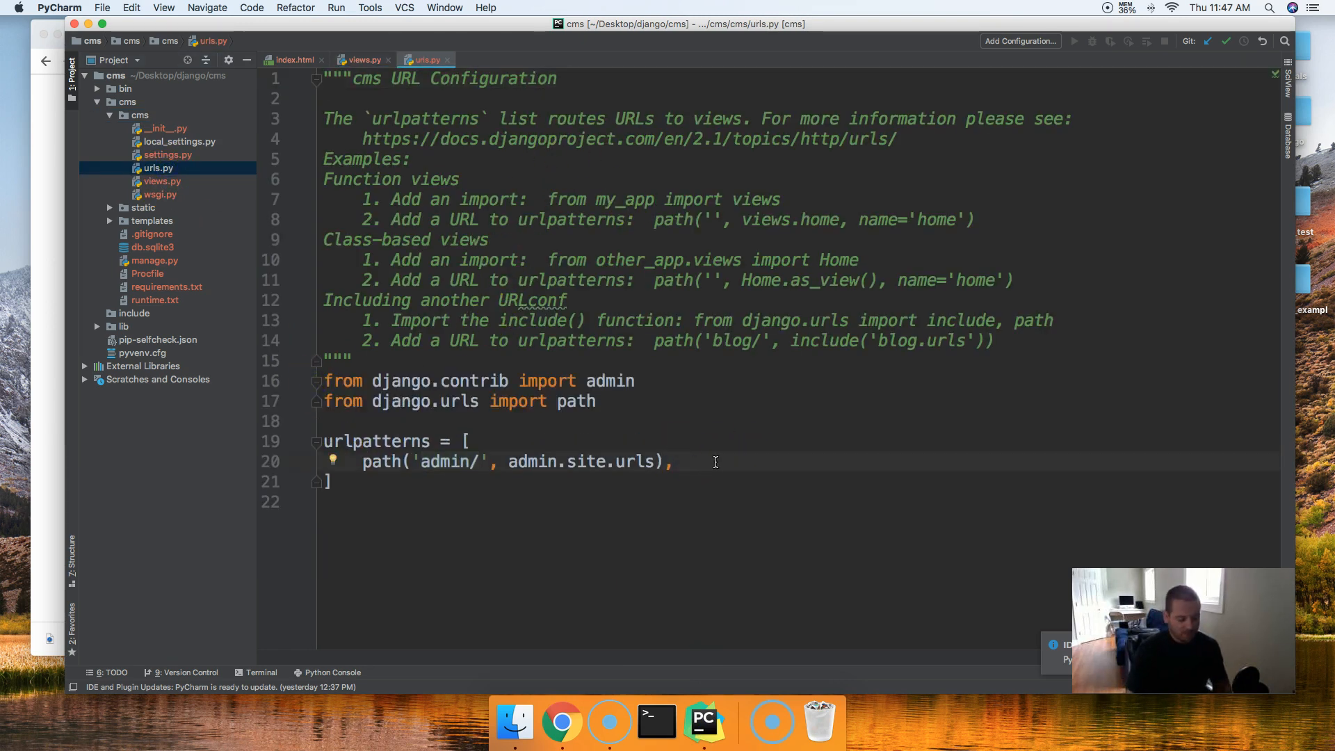
Add path('', views.index, name="index") to urlpatterns in urls.py
text(path())
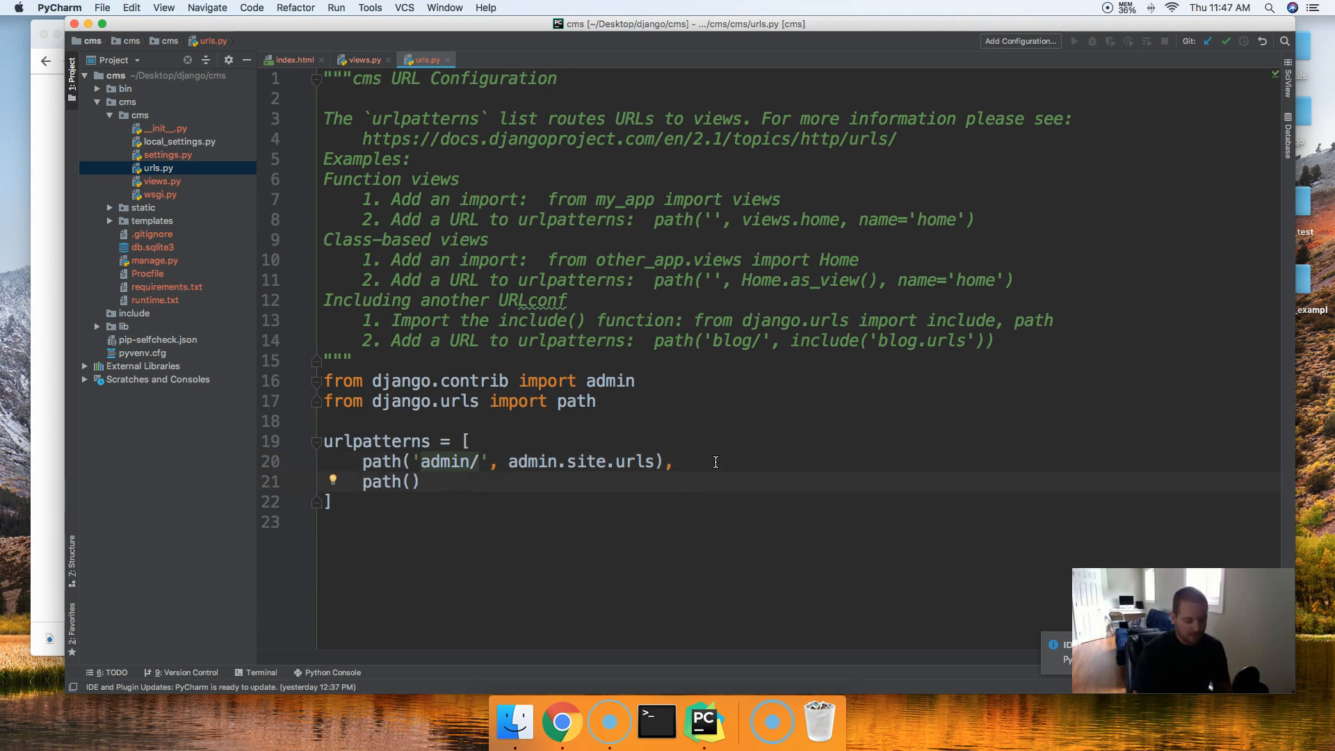
text('')
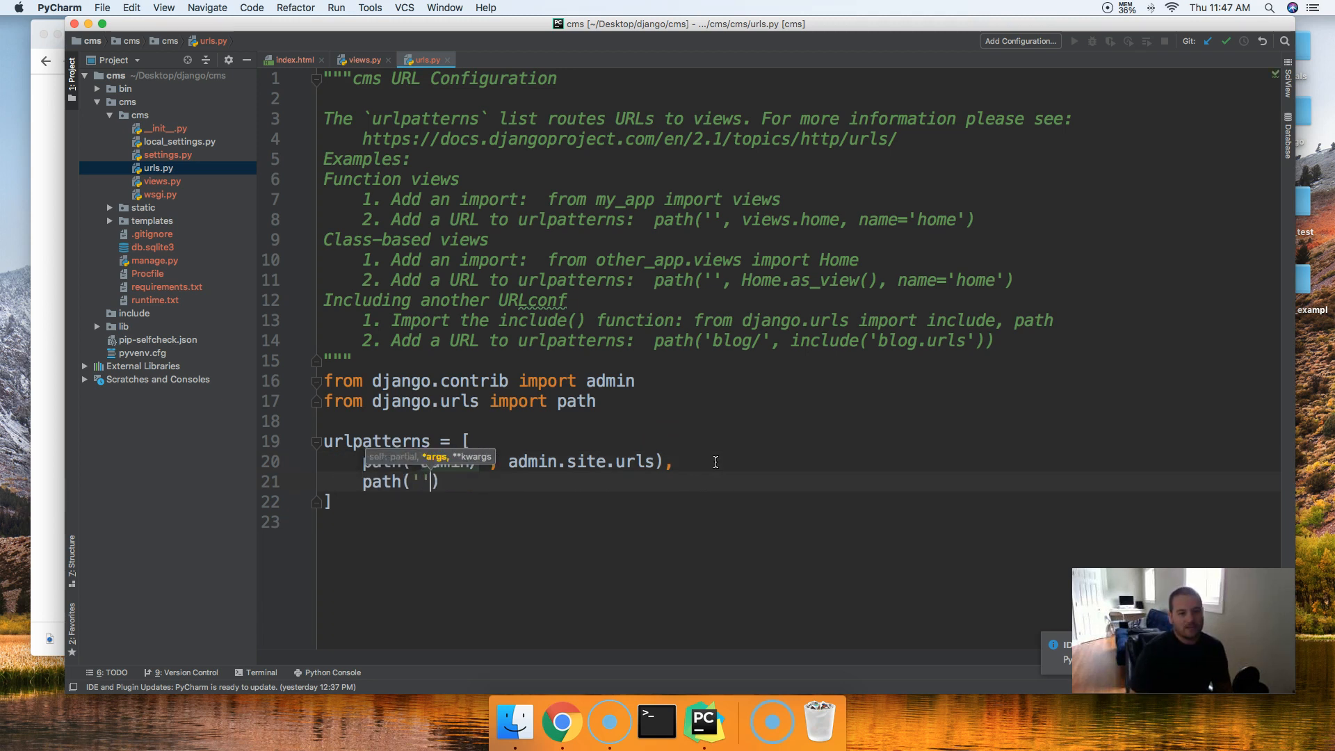
text(/)
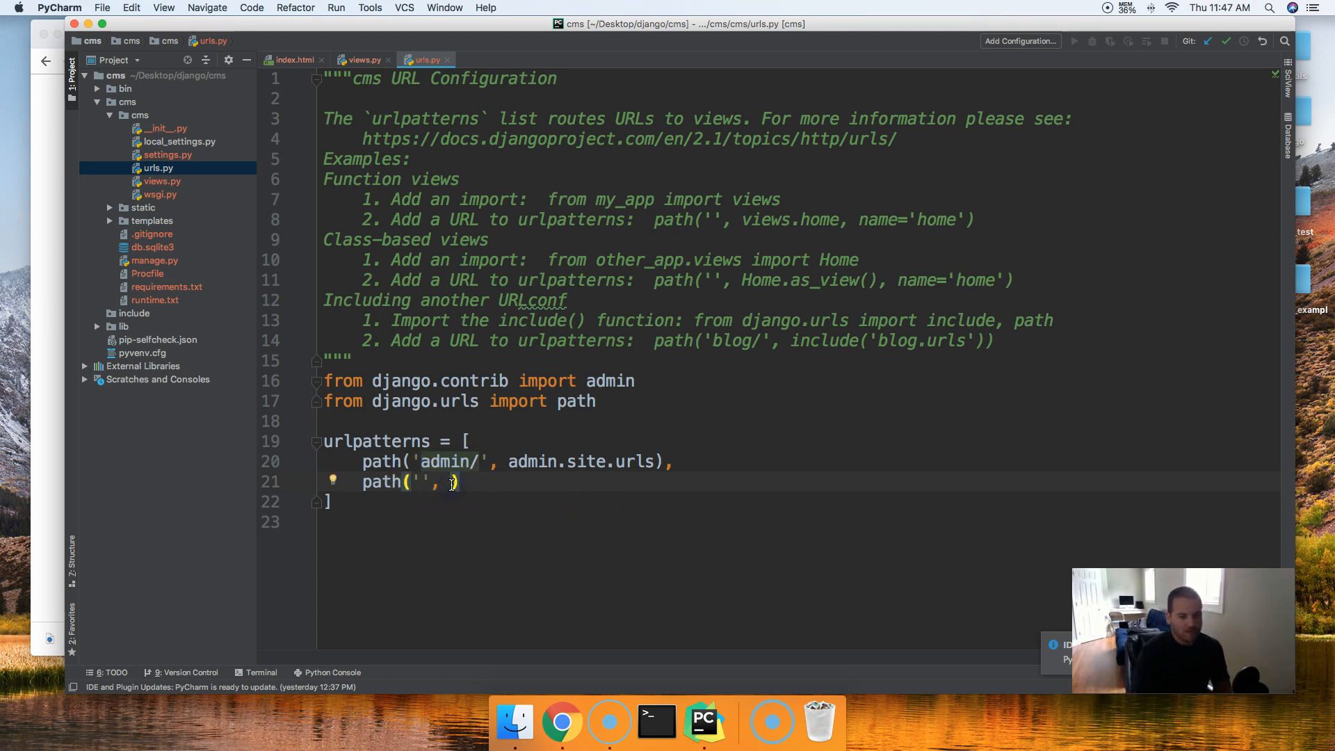
text(views)
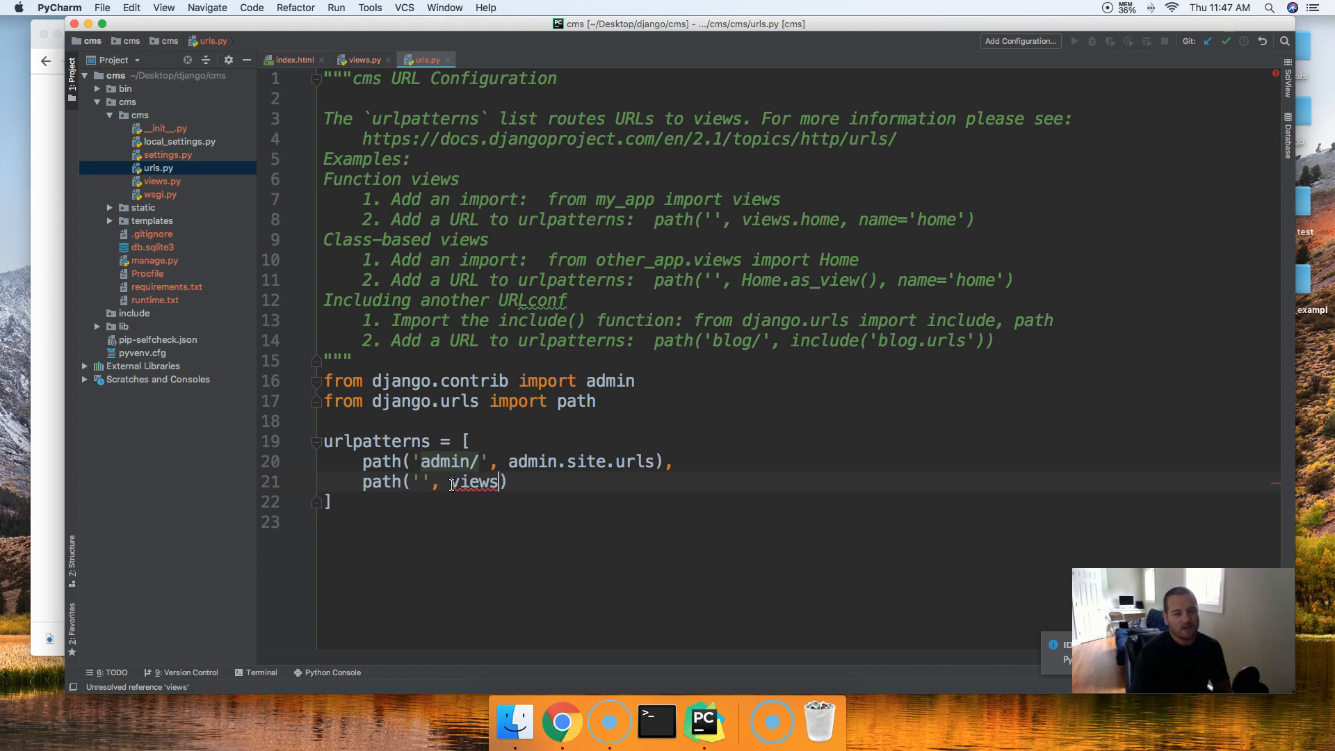
text(.index, name=")
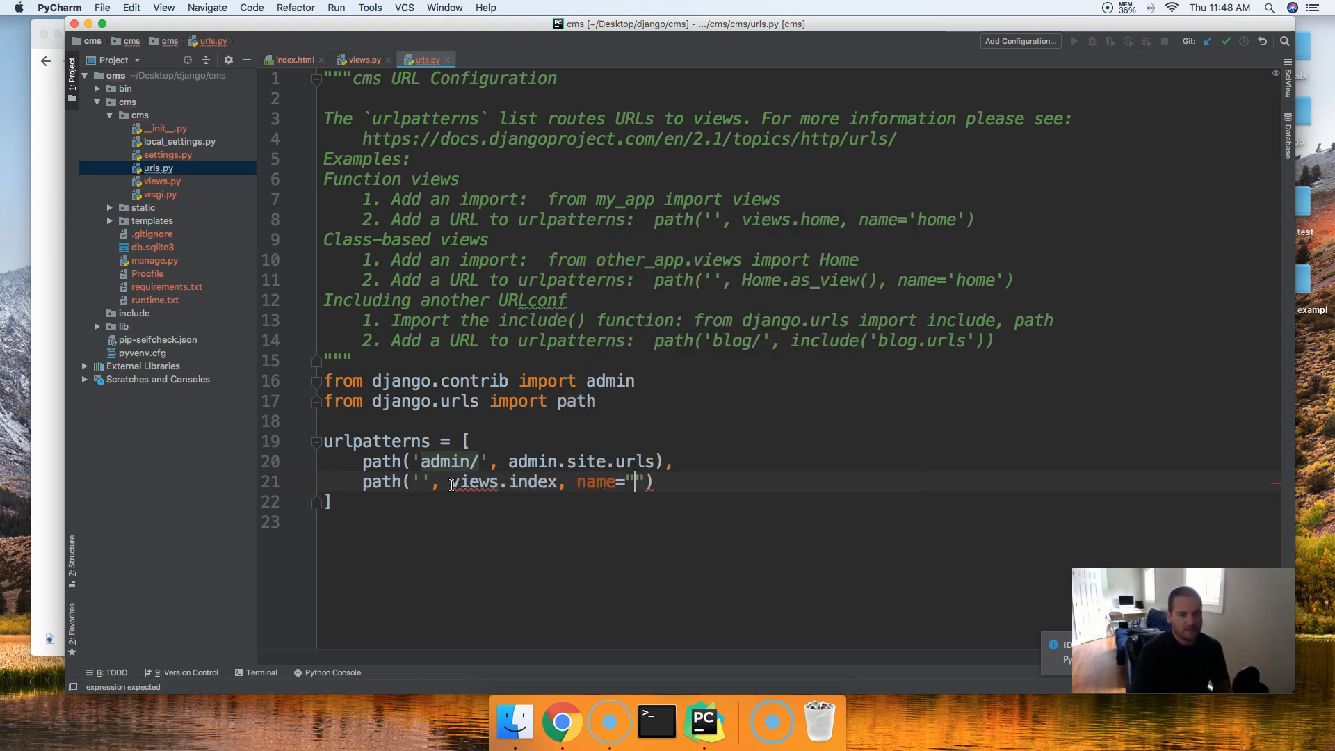
text(index)
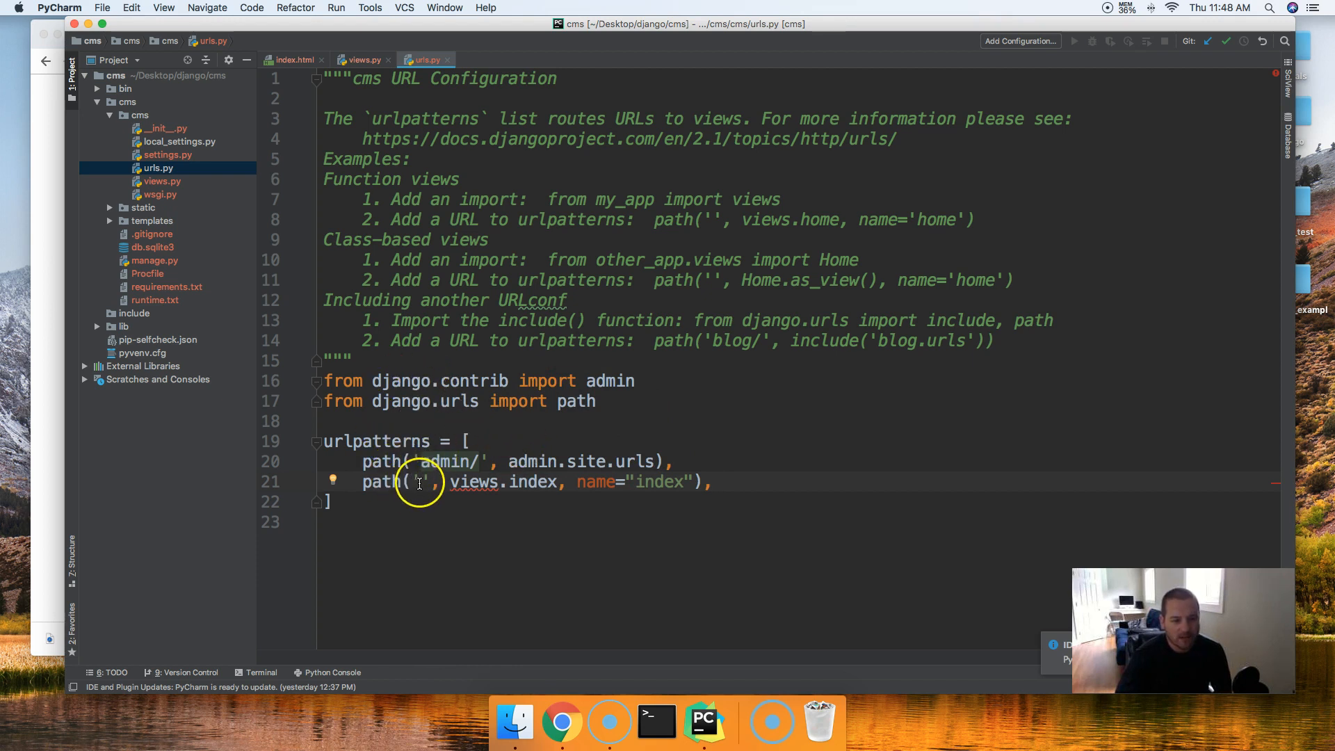
double_click(420, 482)
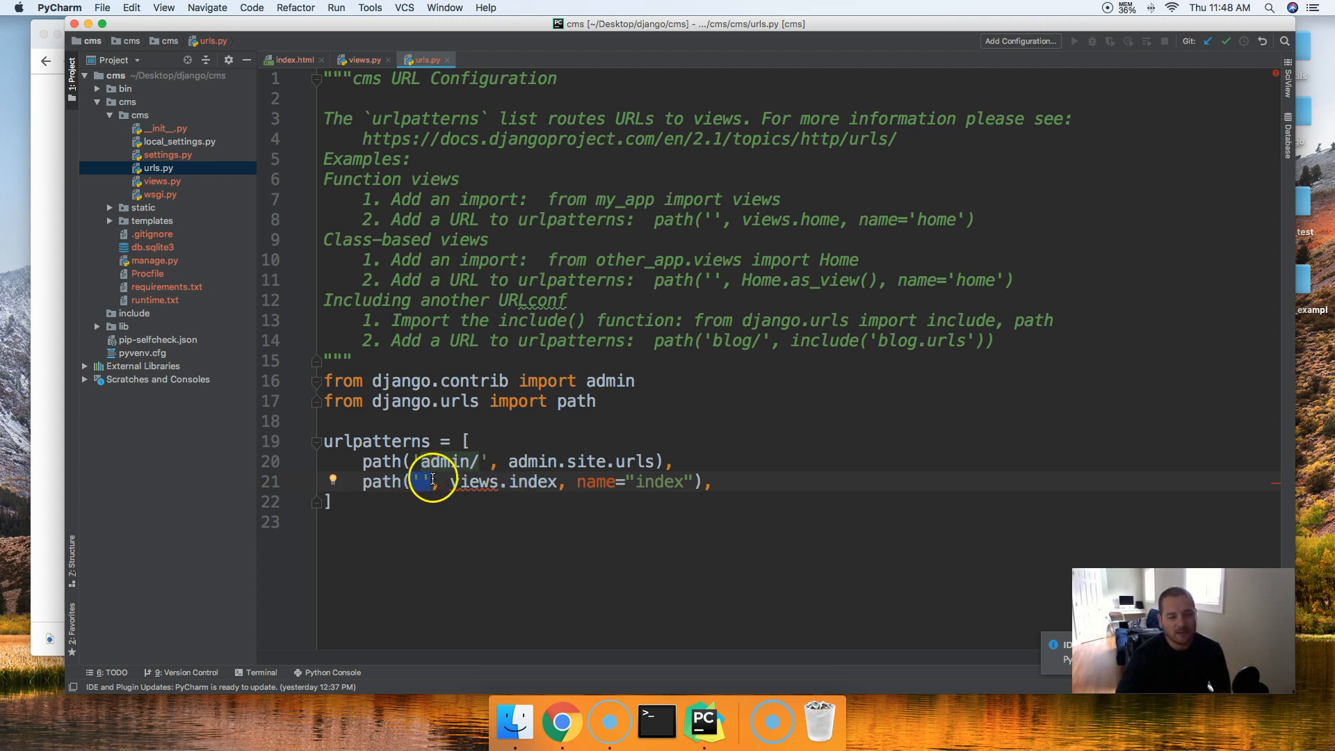
mouse_move(450, 482)
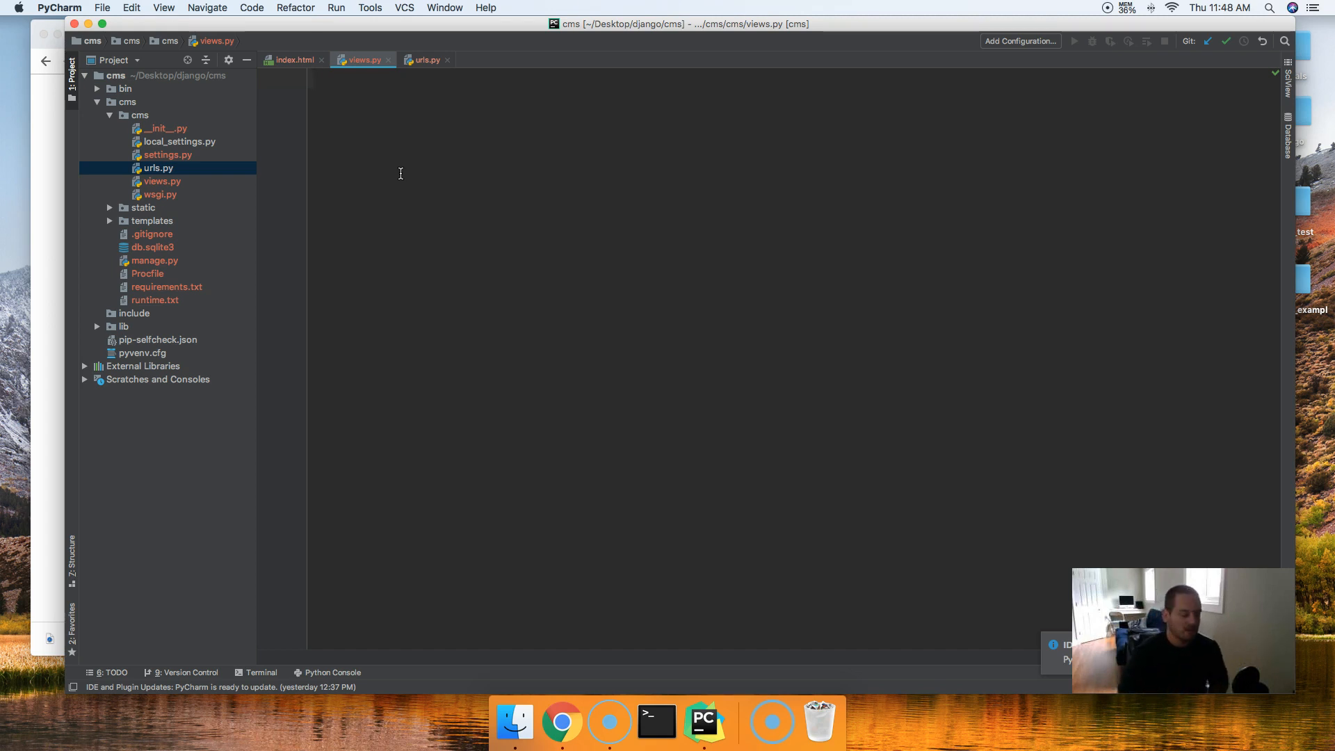
Import render from django.shortcuts at the top of views.py
text(from django.)
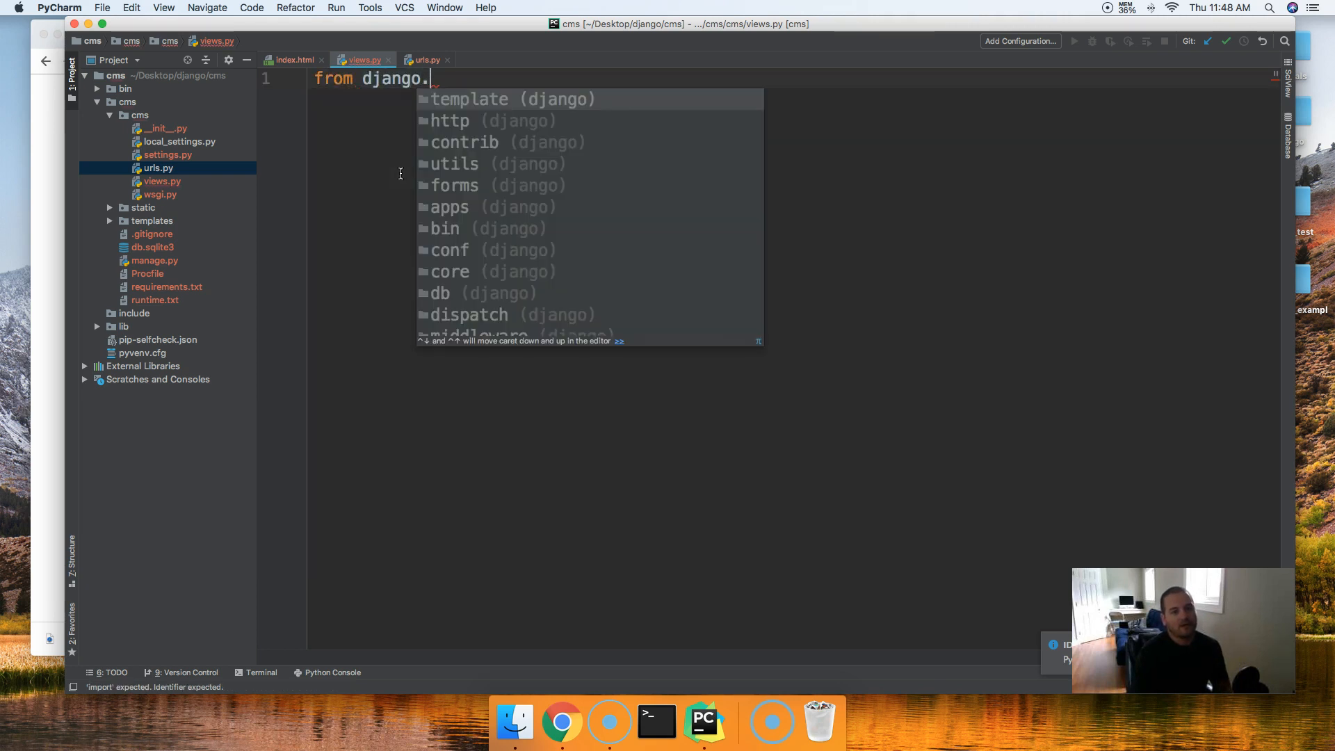
text(contrib)
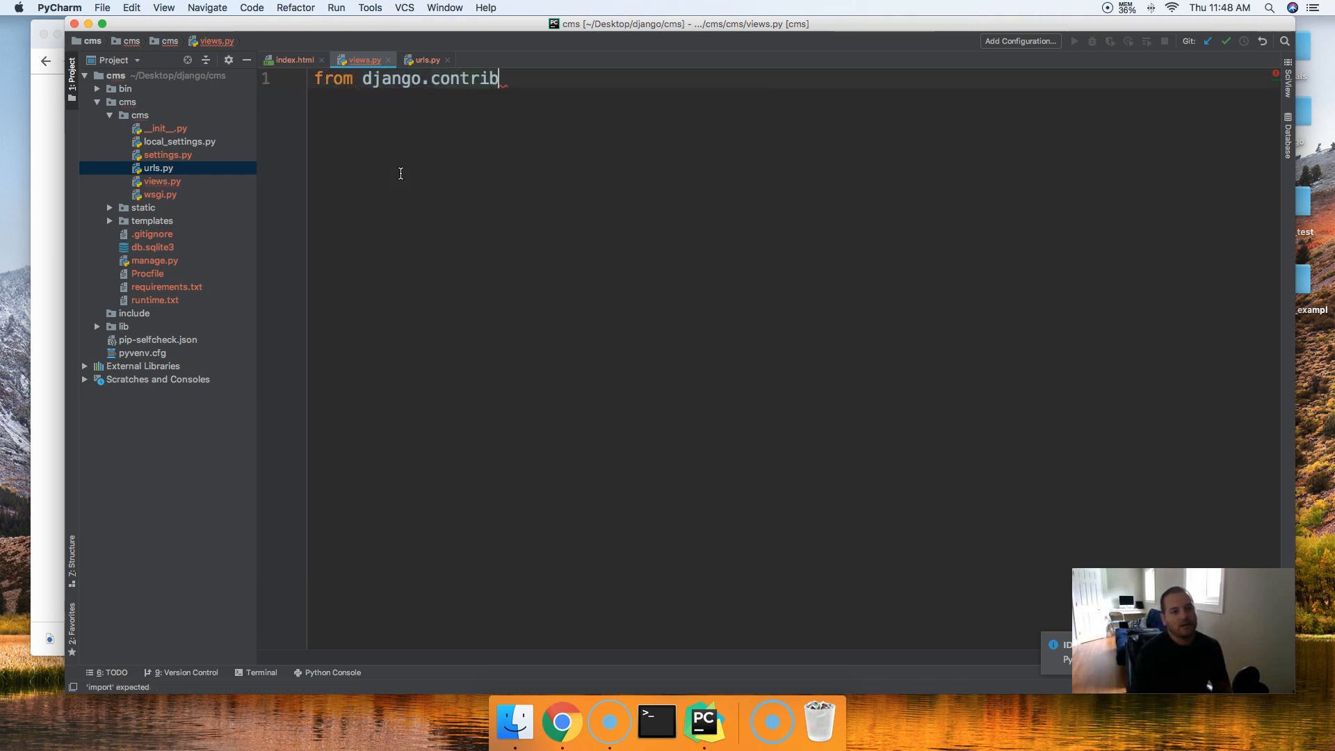
text(shortcuts impo)
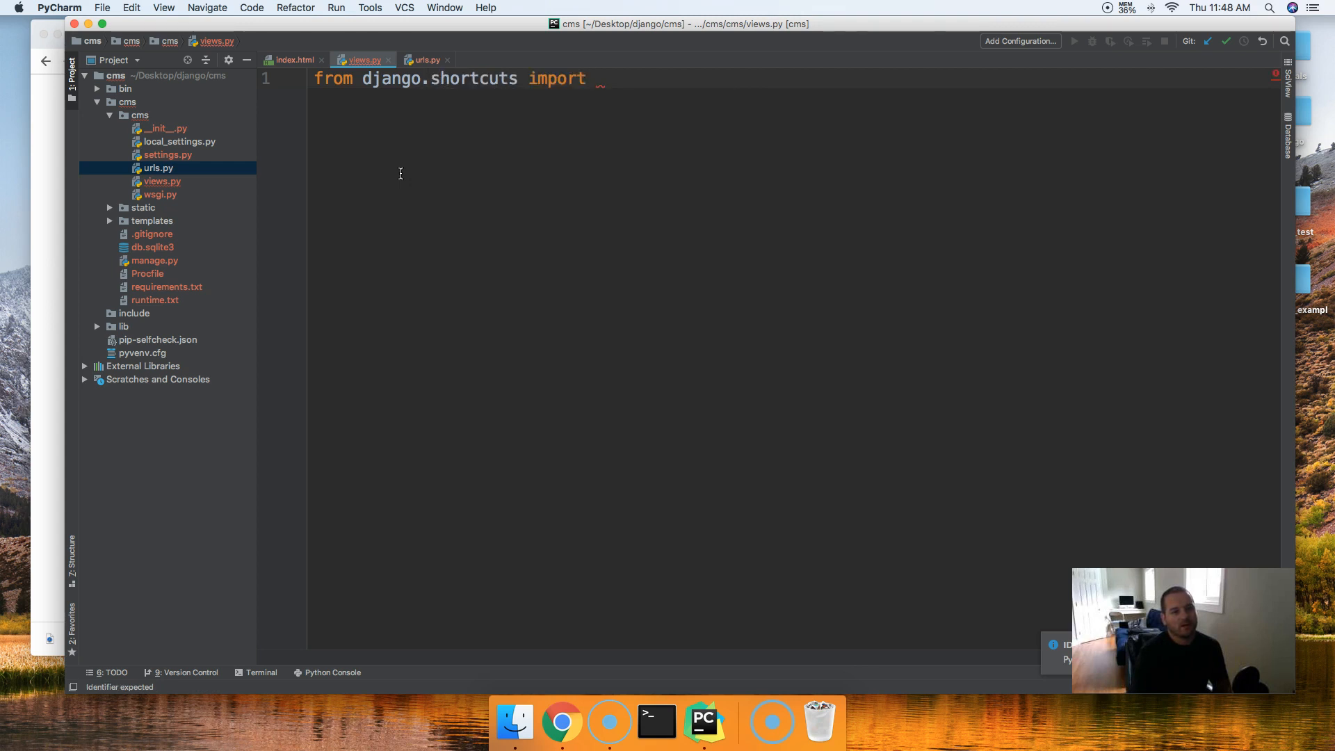
text(render)
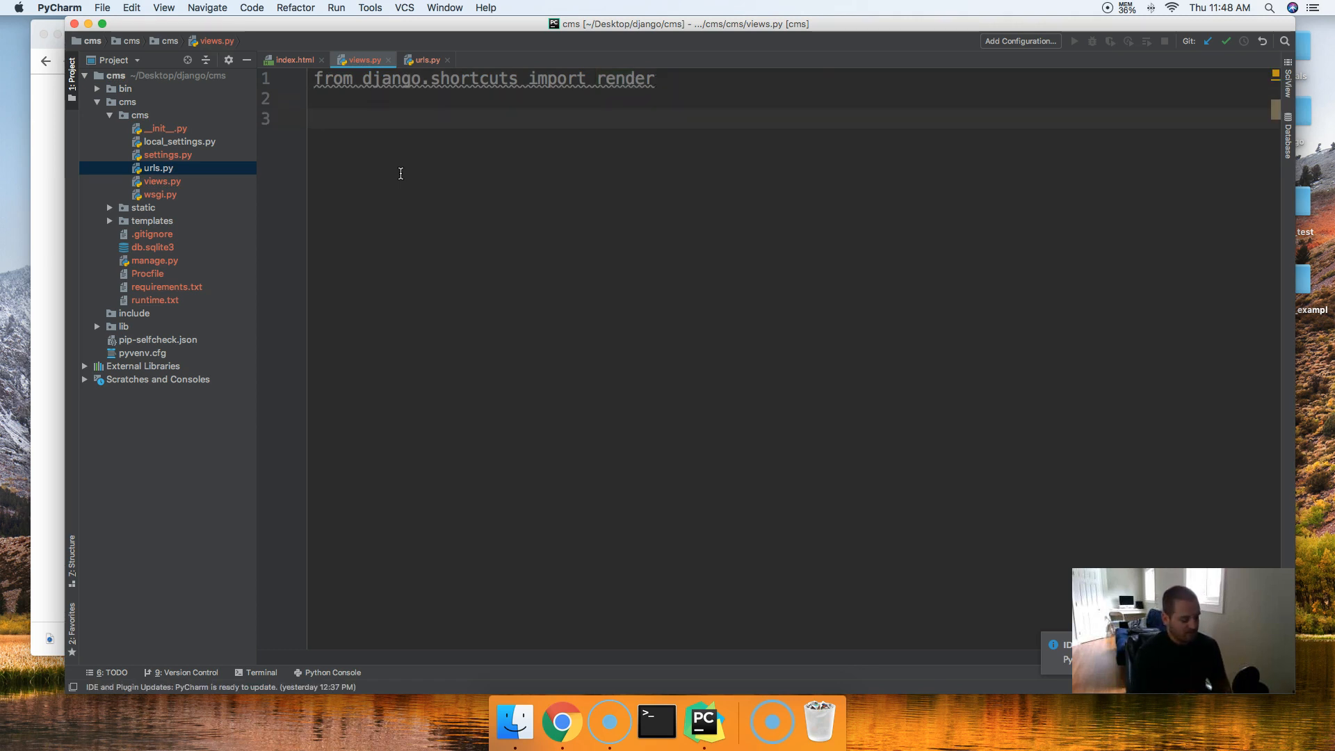
Define index(request) returning render(request, "index.html", {}) and return to urls.py
text(def)
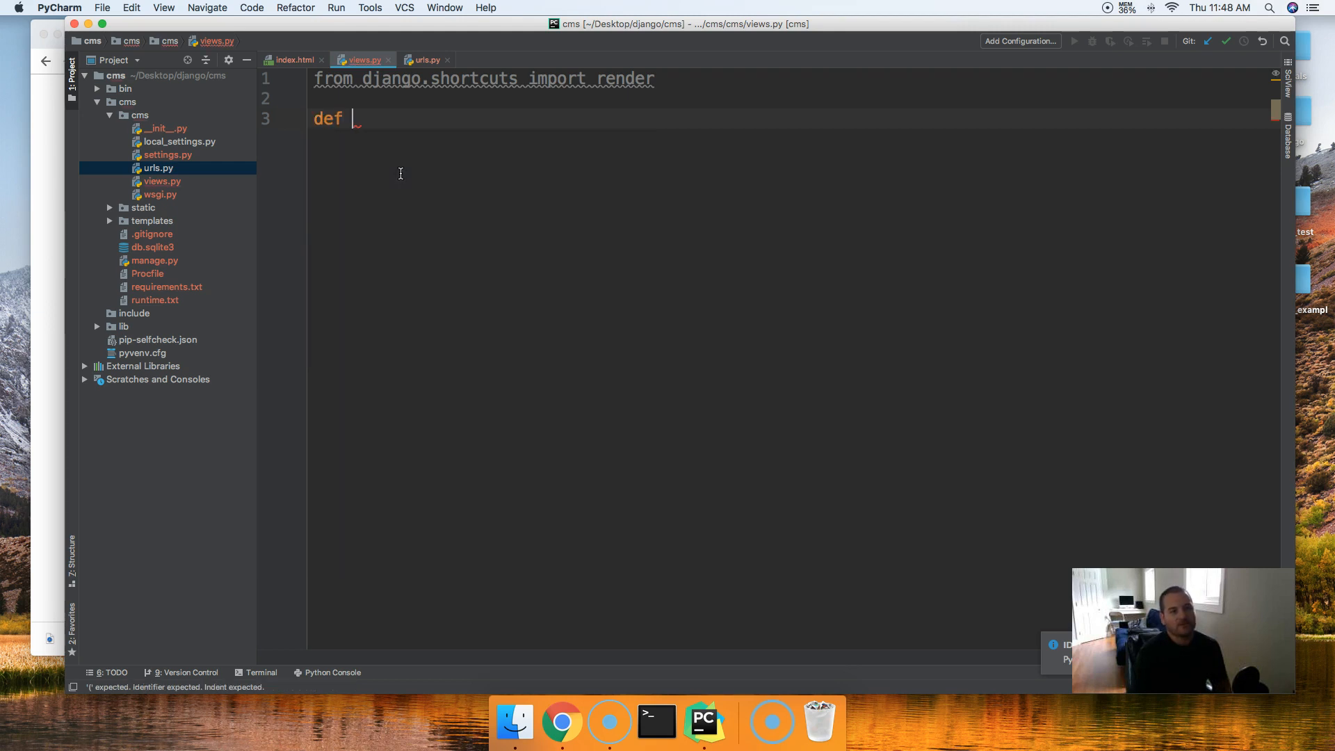
text(index())
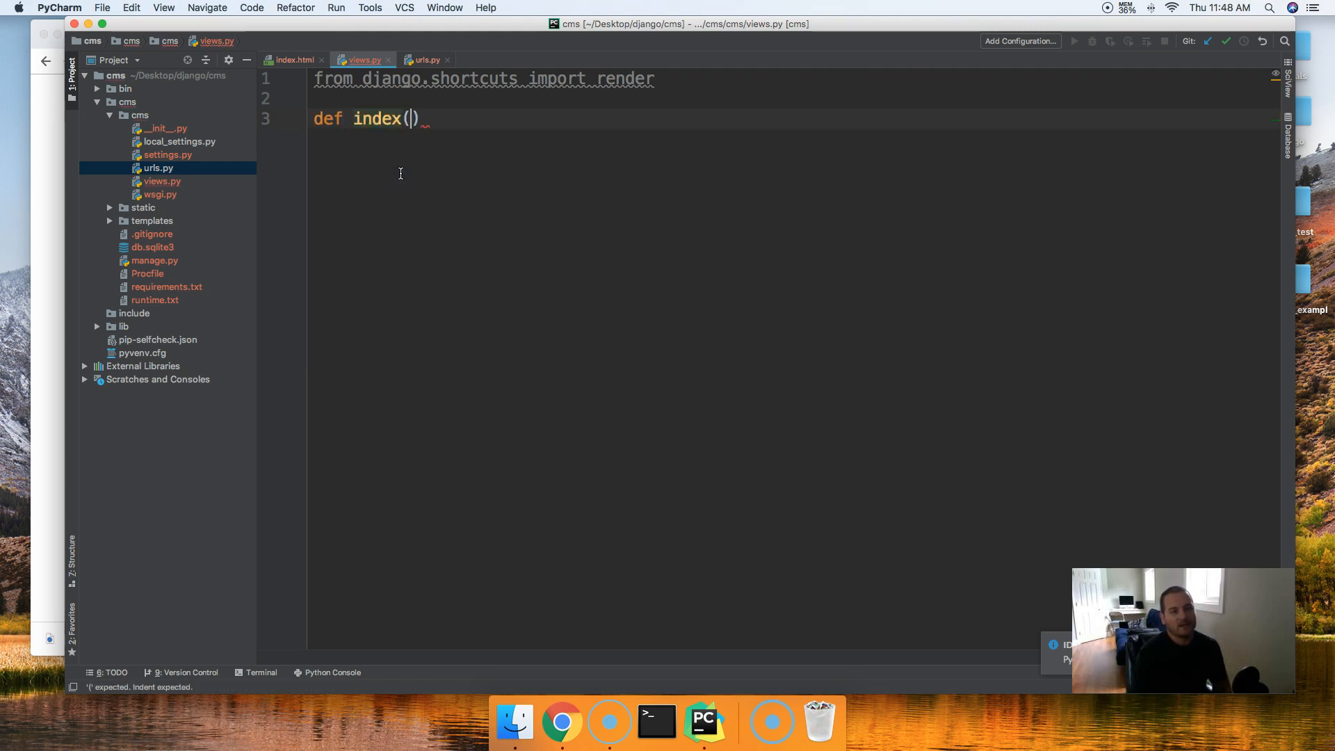
text(reques)
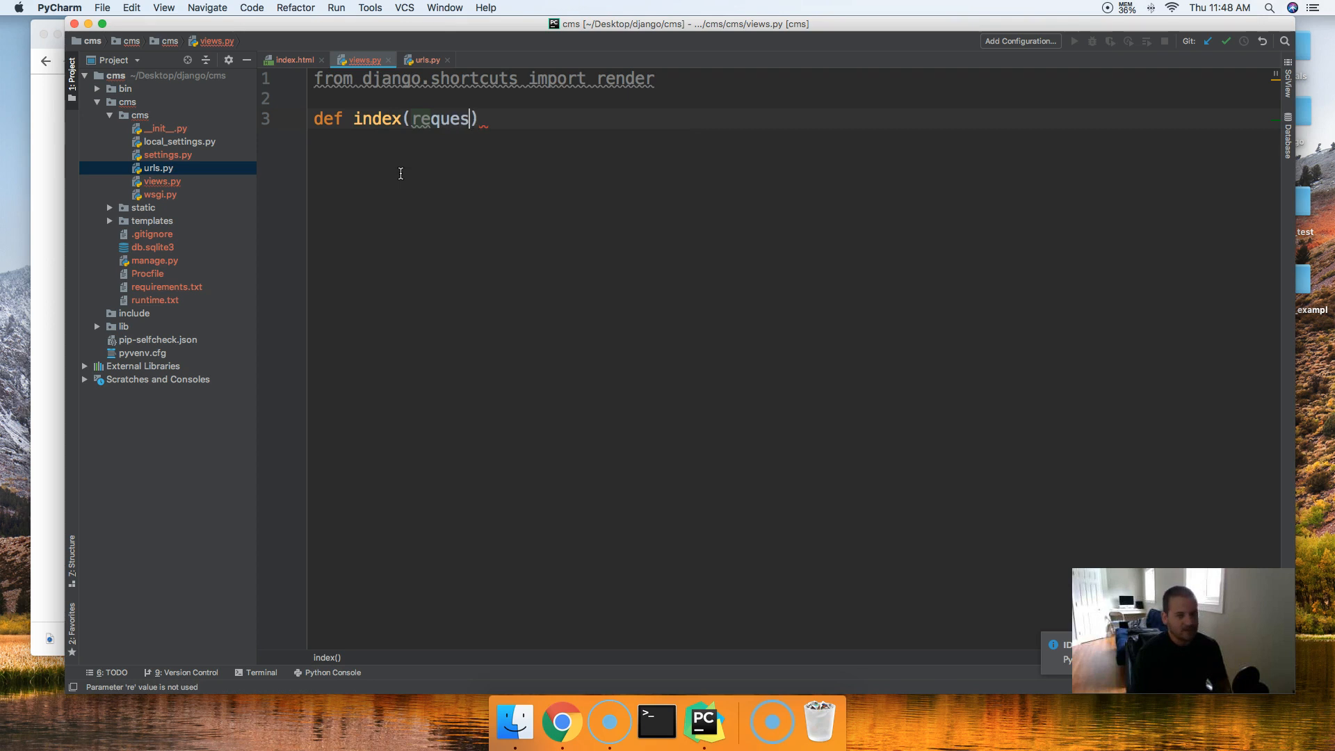
text(t):)
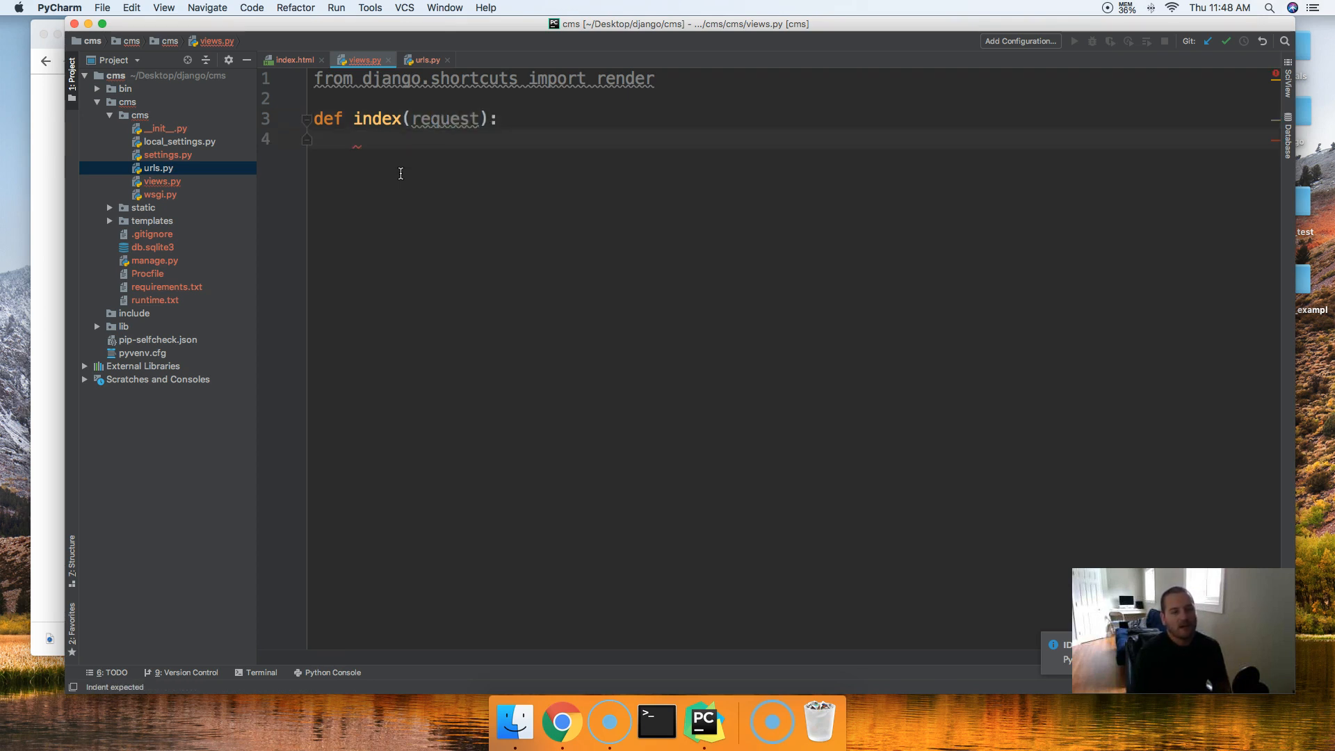
text(re)
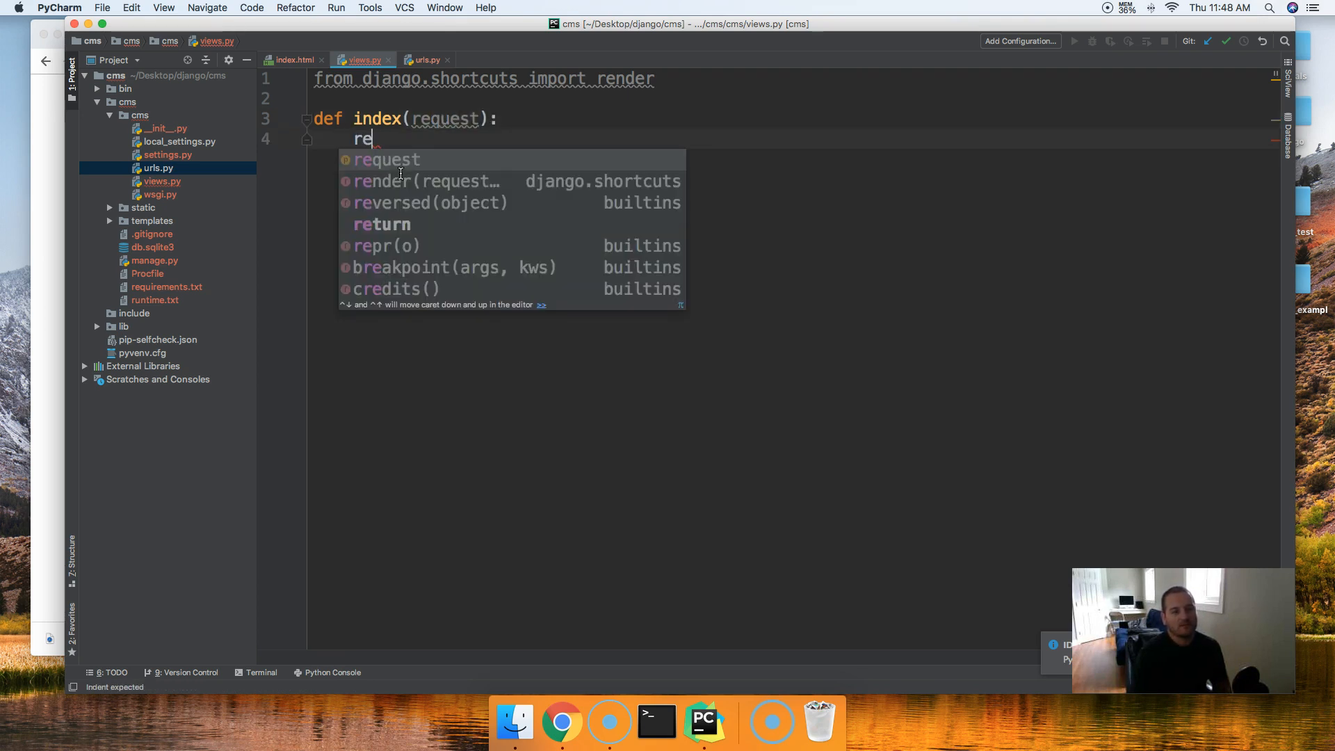
text(tru)
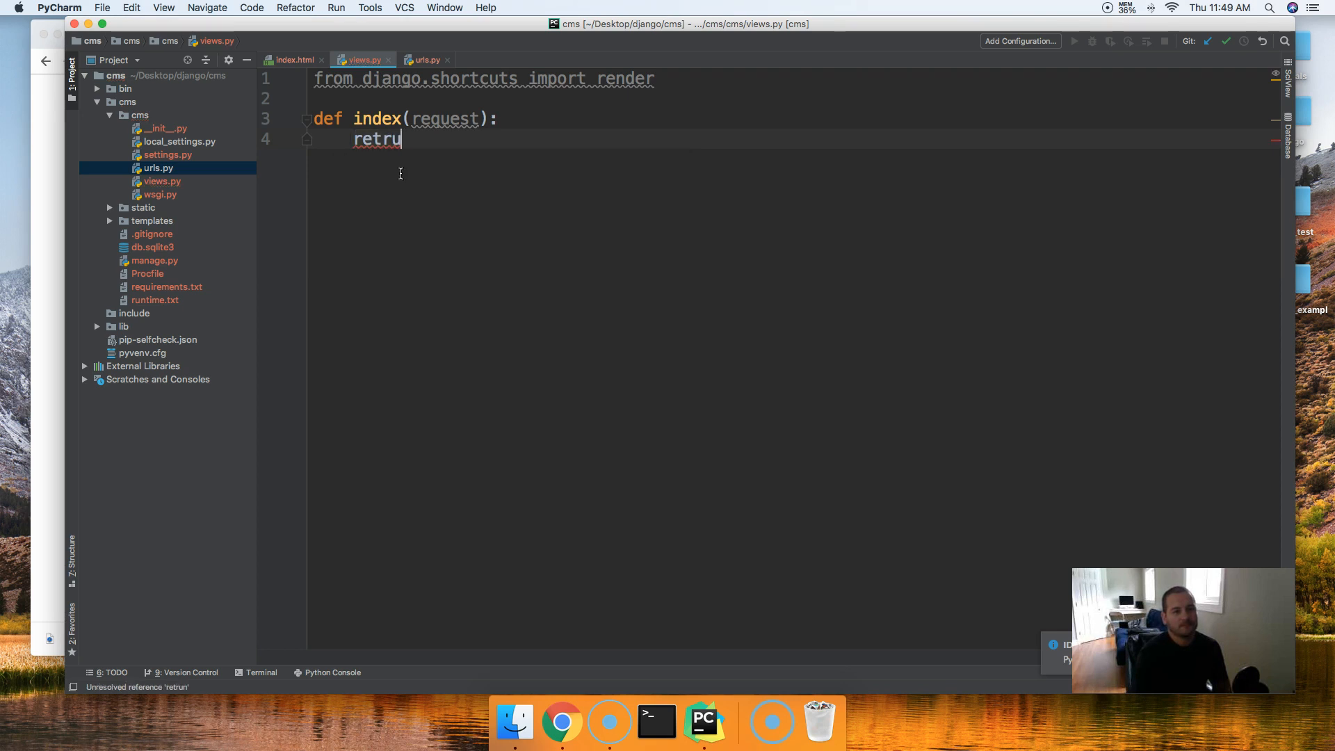
text(return render(request, ))
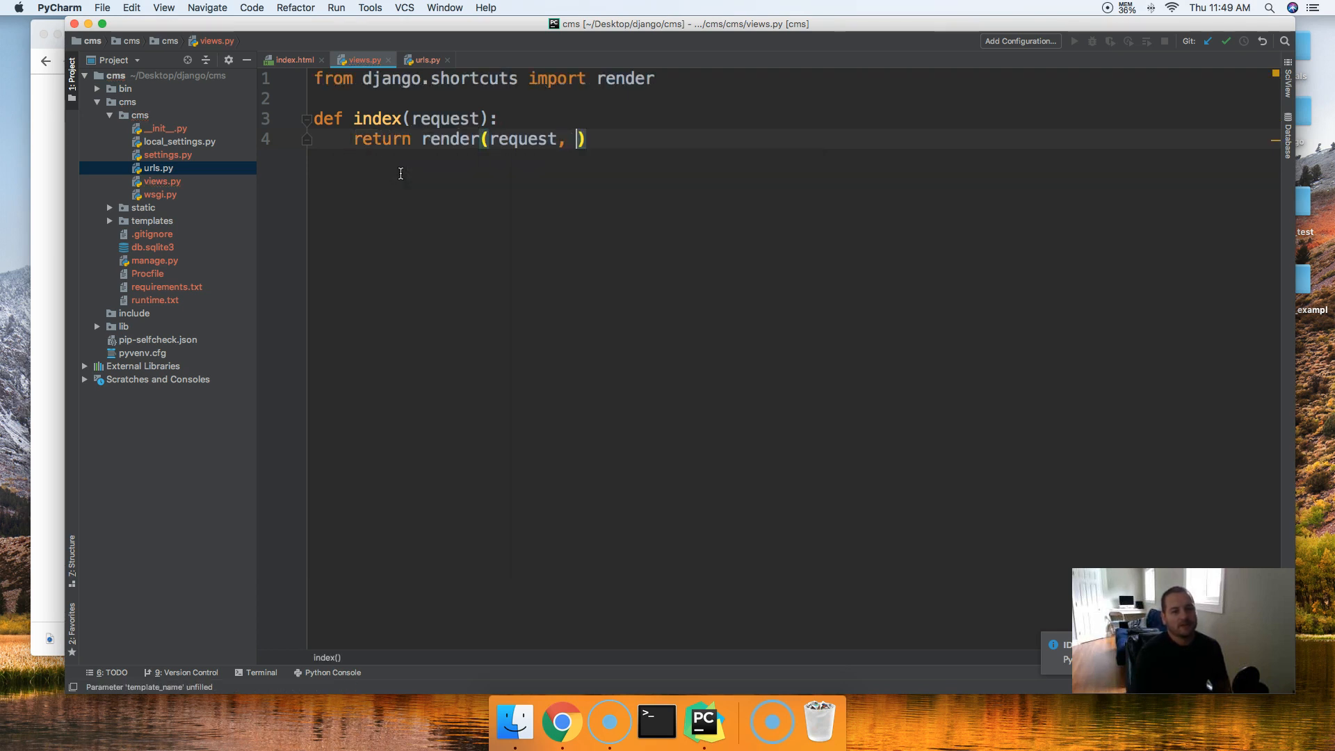
text("index")
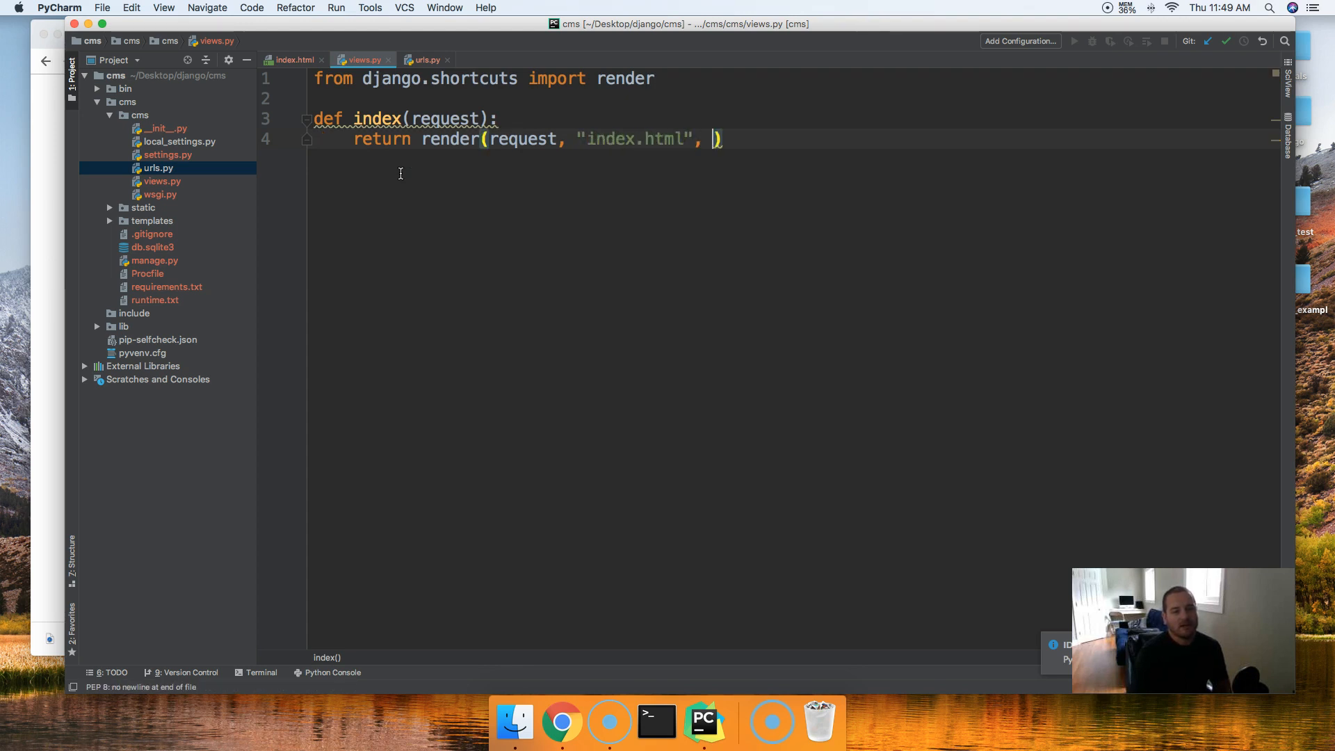
text({})
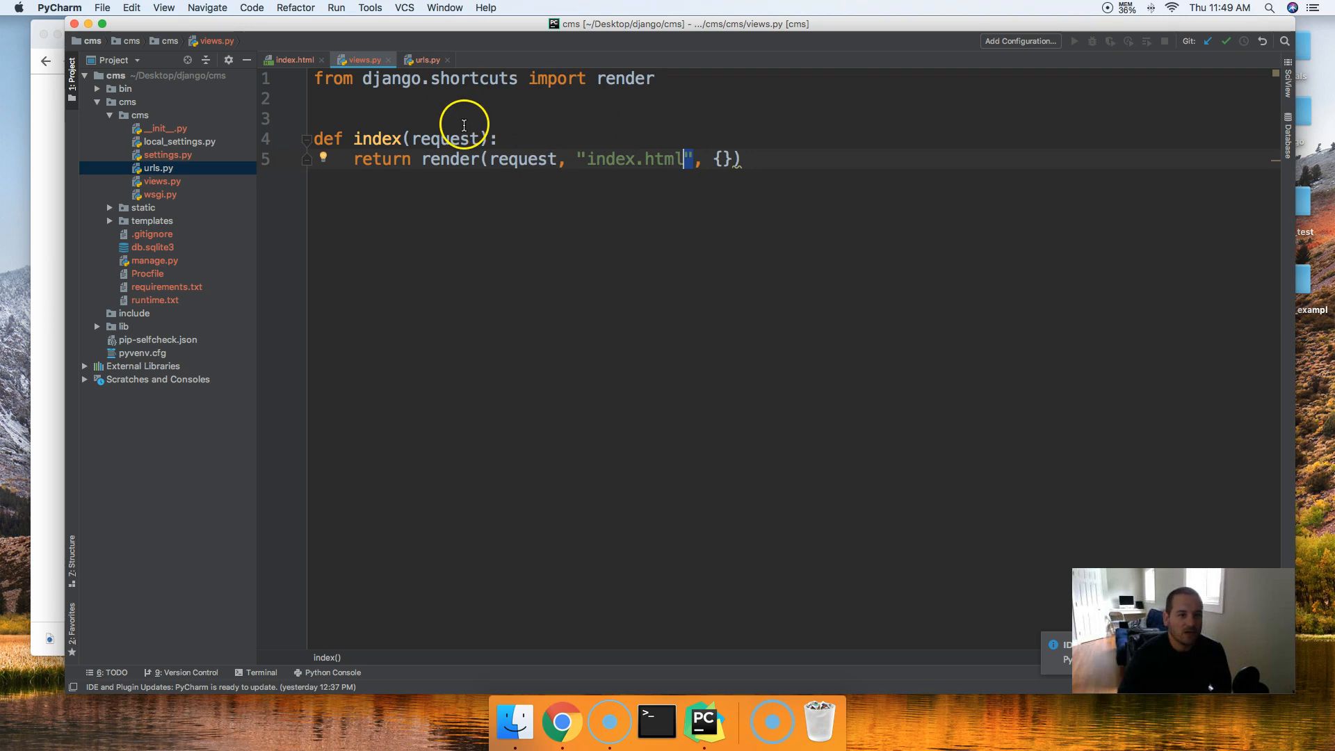
click(425, 60)
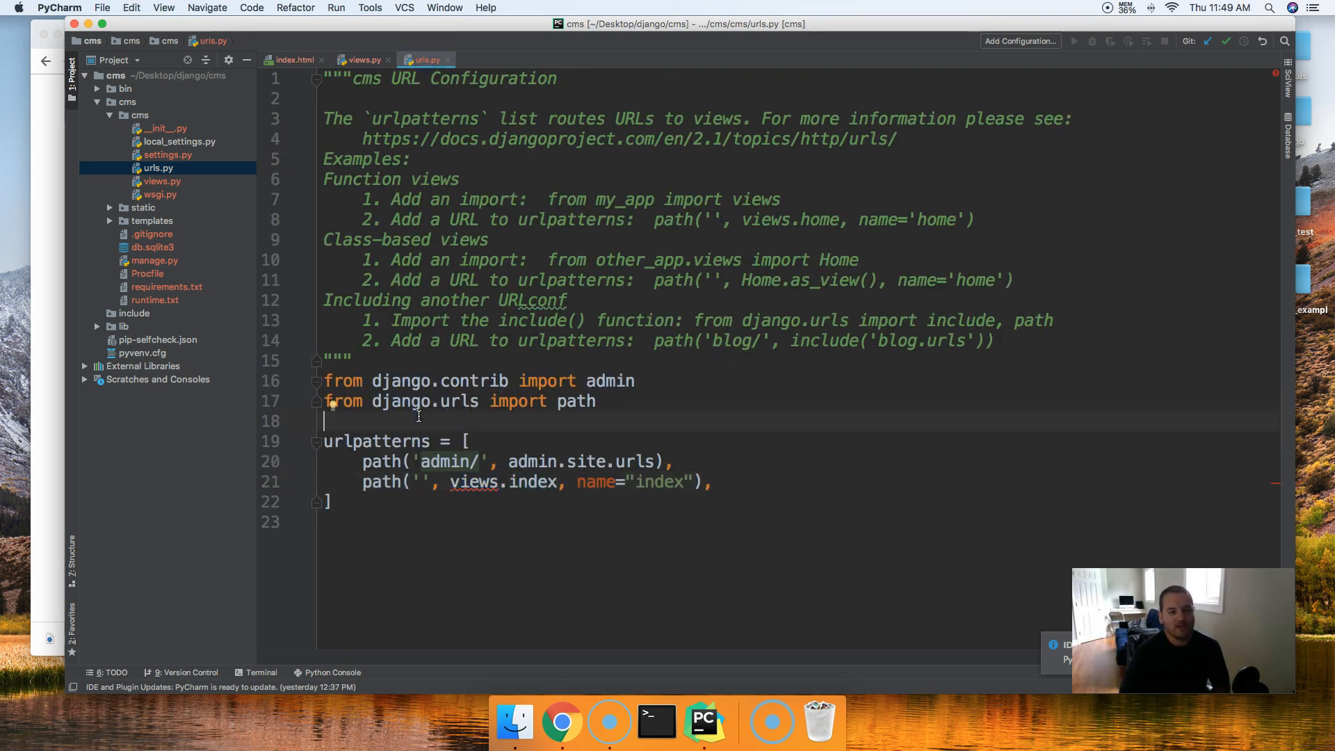
Compare the index view code with the unresolved views reference in urls.py
double_click(426, 482)
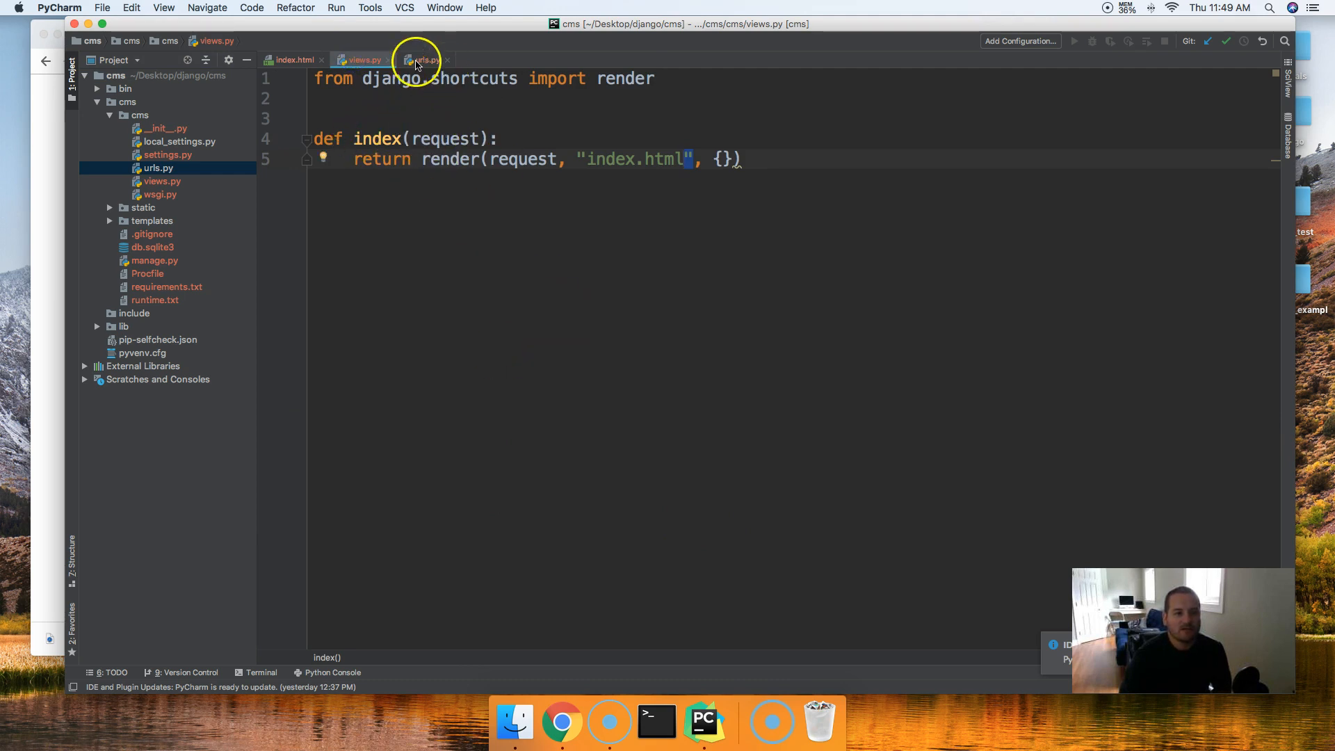
click(423, 60)
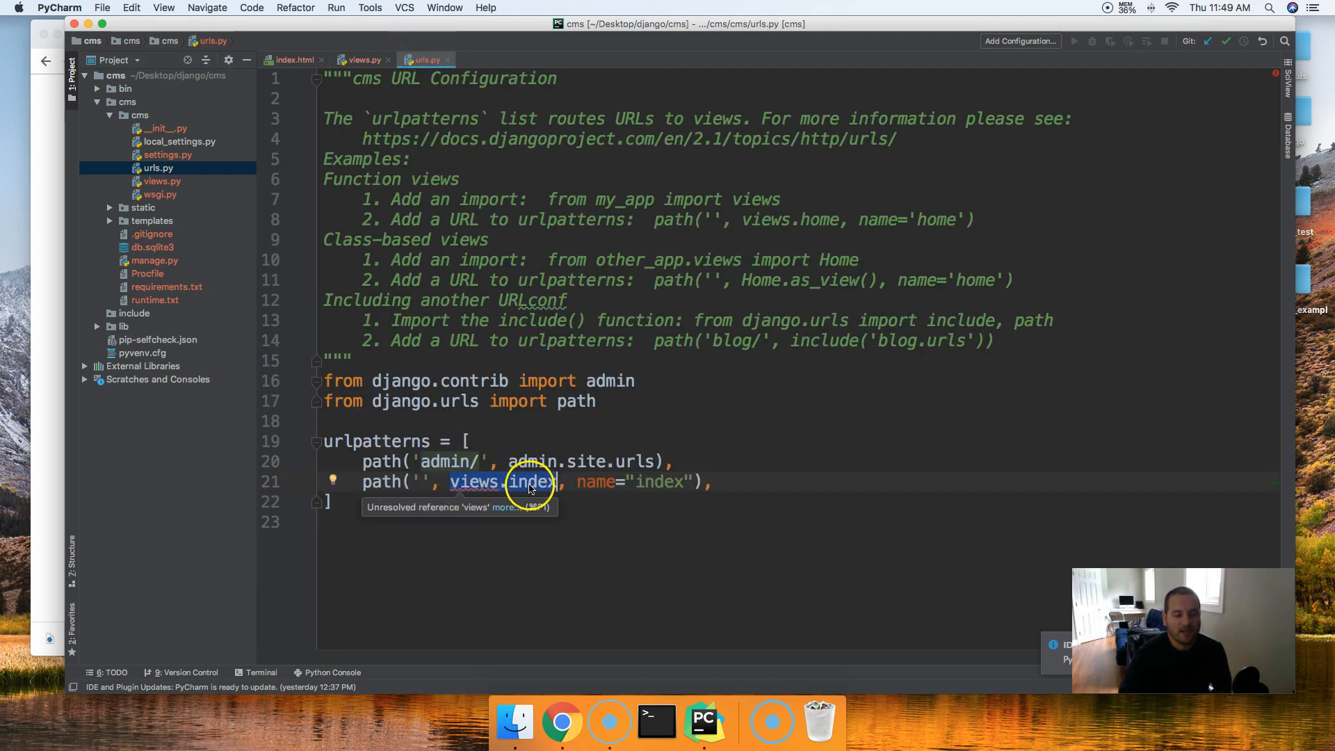
click(575, 482)
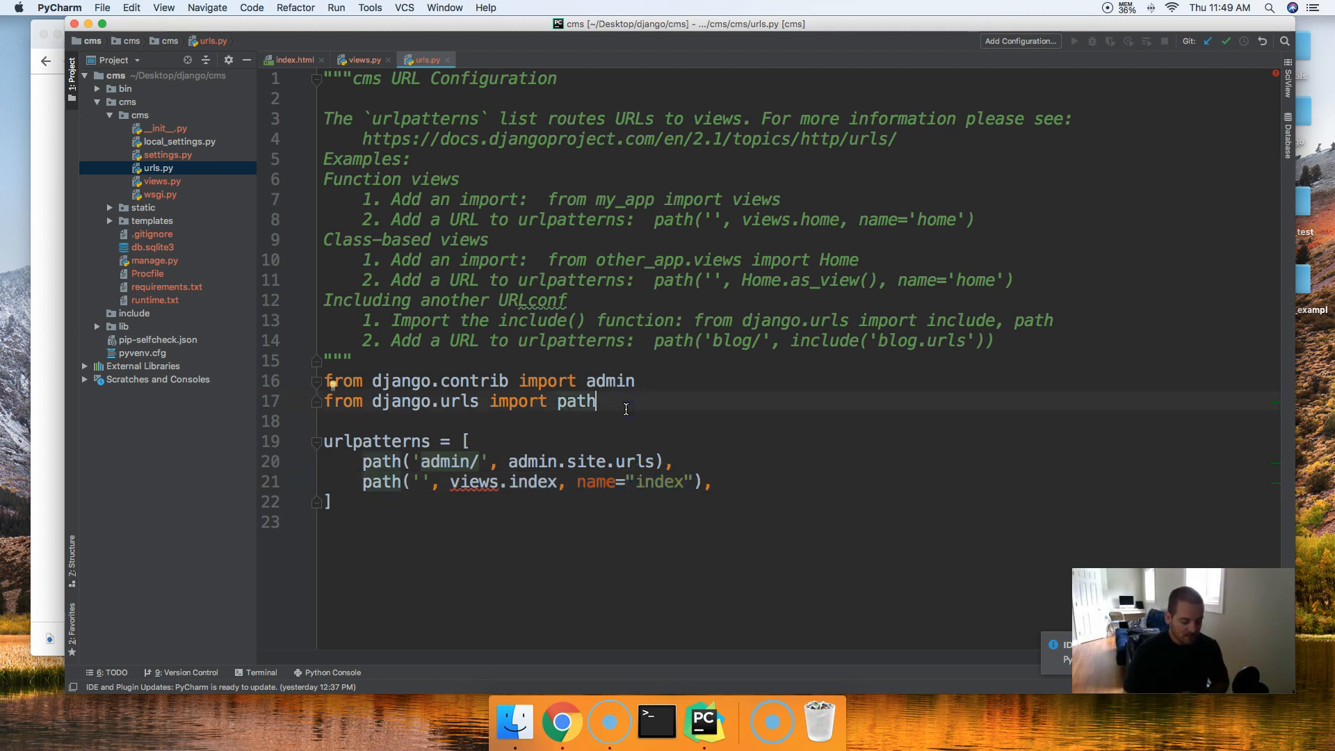
Add 'from . import views' below the imports in urls.py, then switch to the Terminal
key(enter)
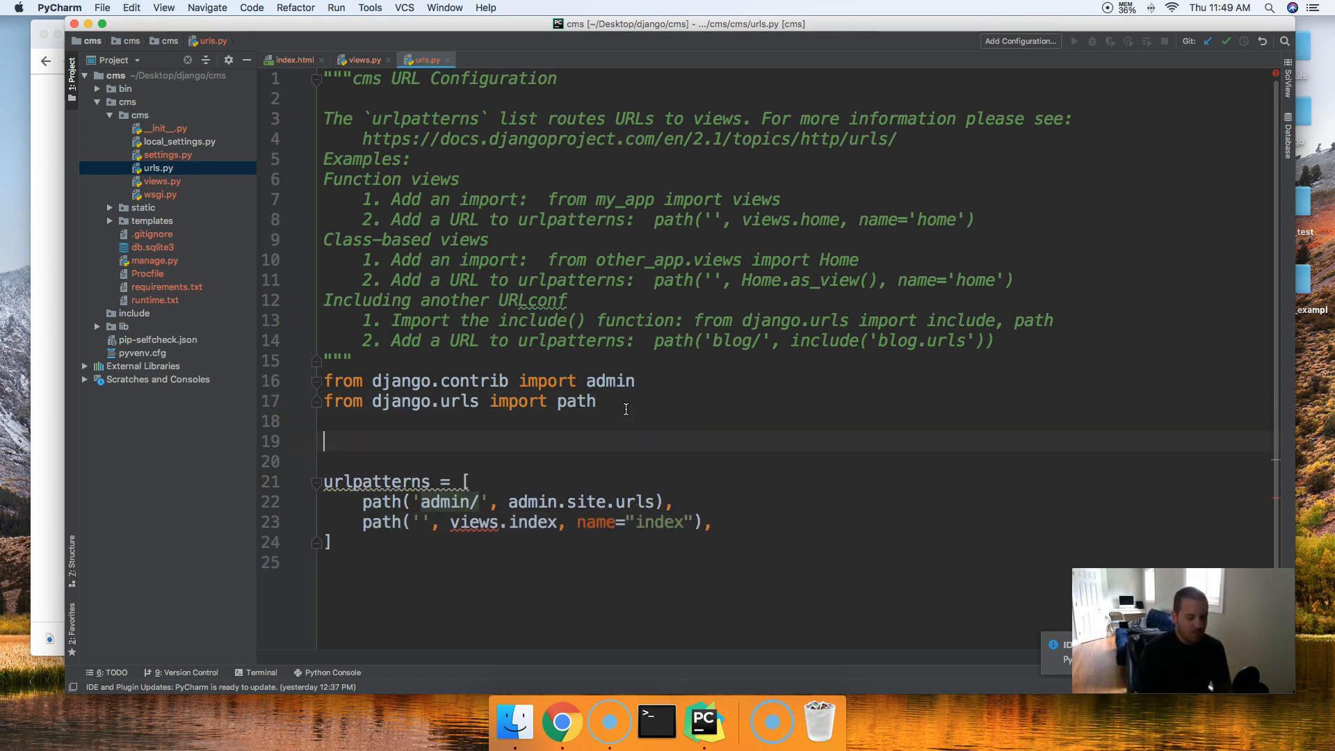
text(from .)
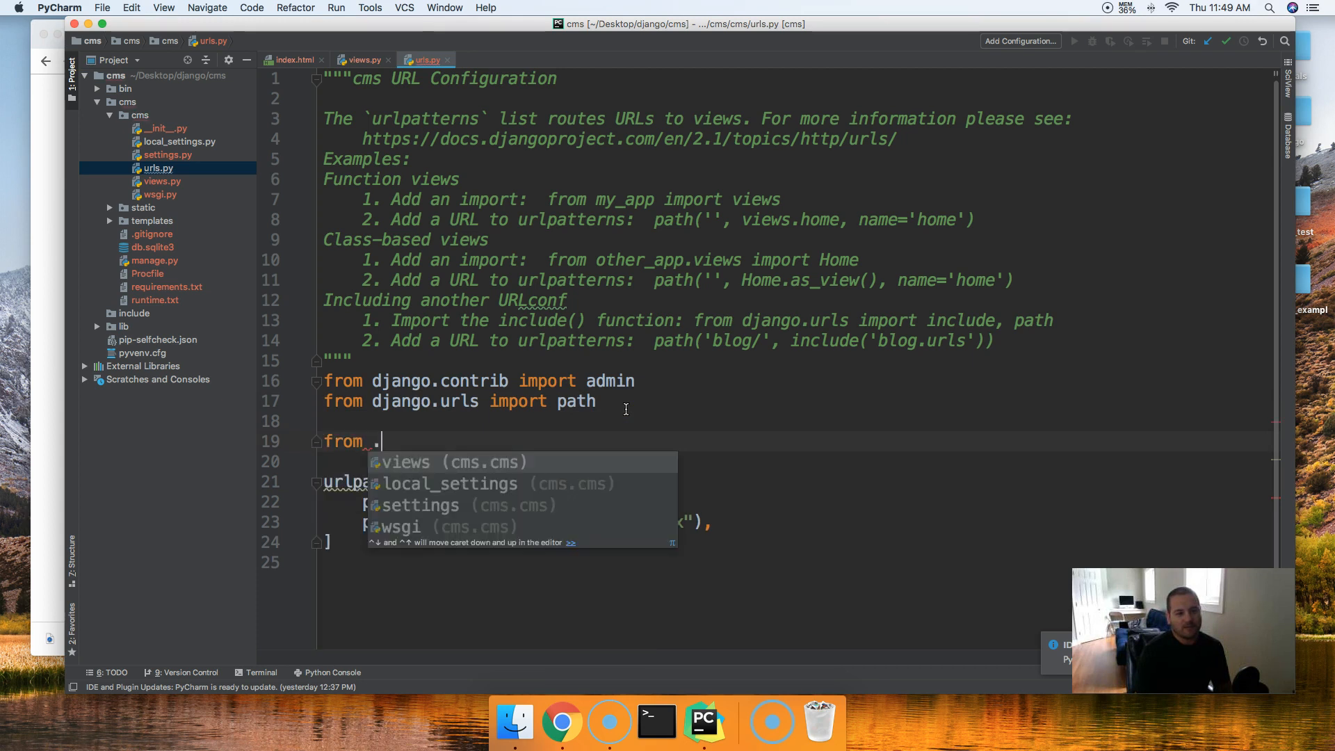
text(import views)
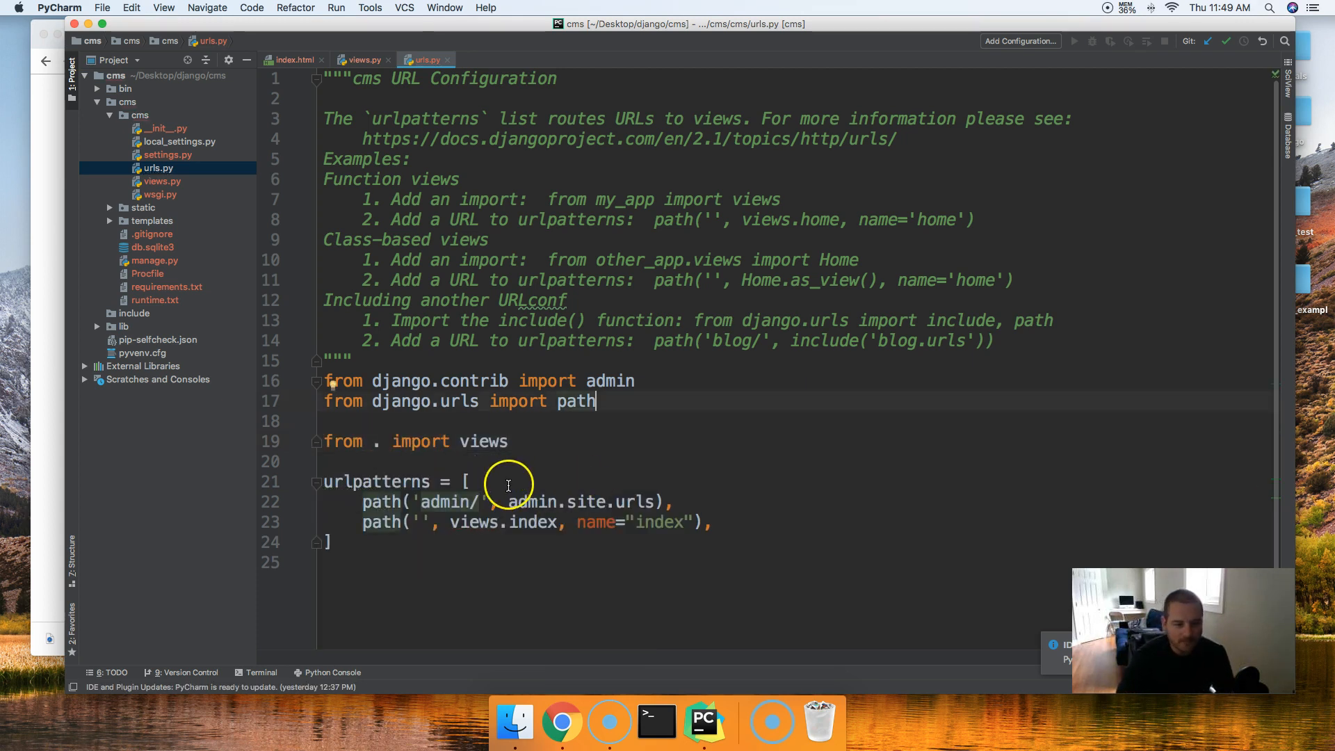
mouse_move(35, 262)
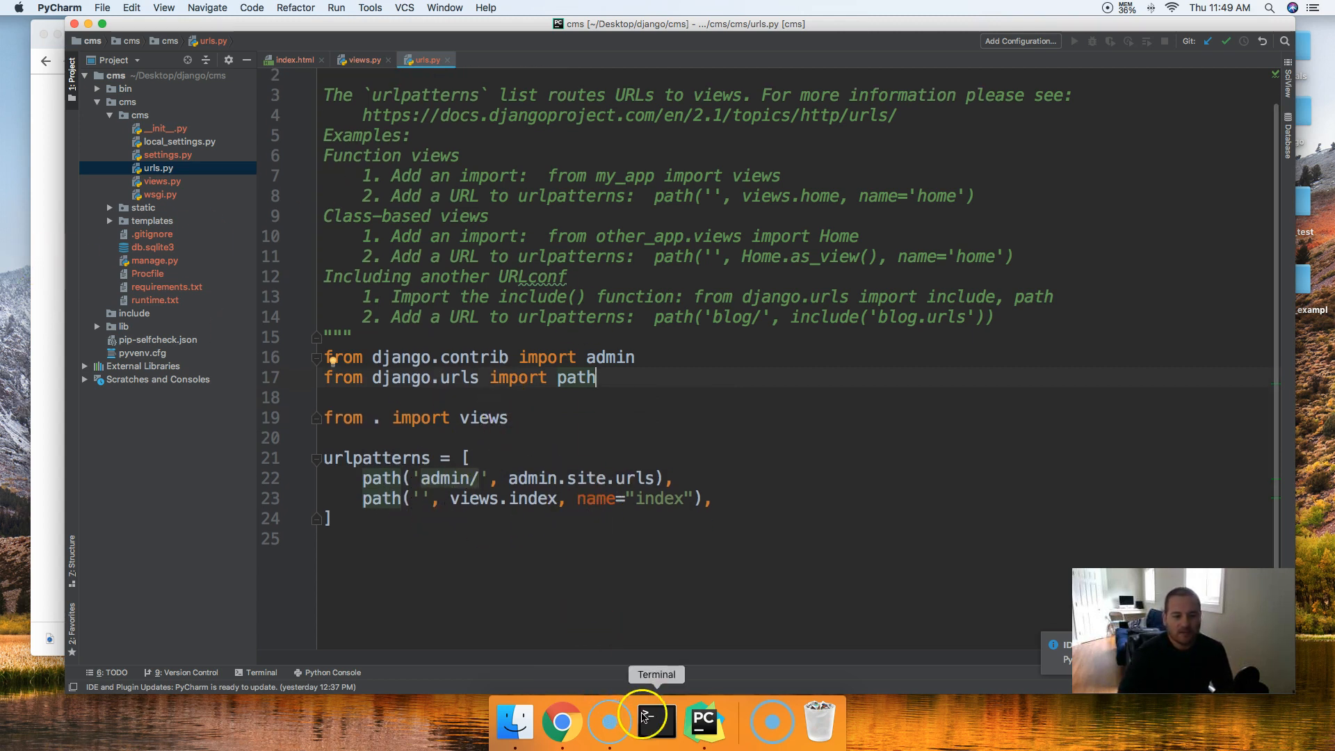
click(655, 722)
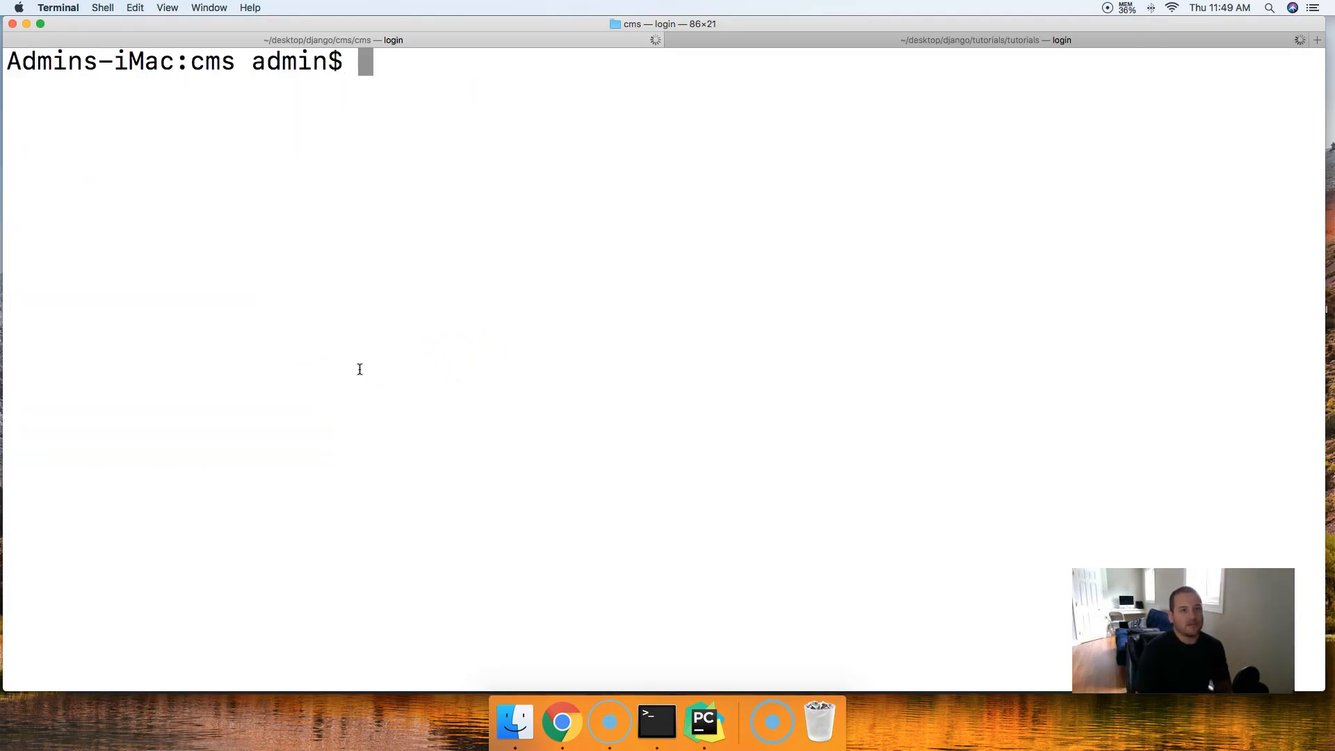
Activate the cms virtualenv via source bin/activate and move into the cms project folder
text(ls)
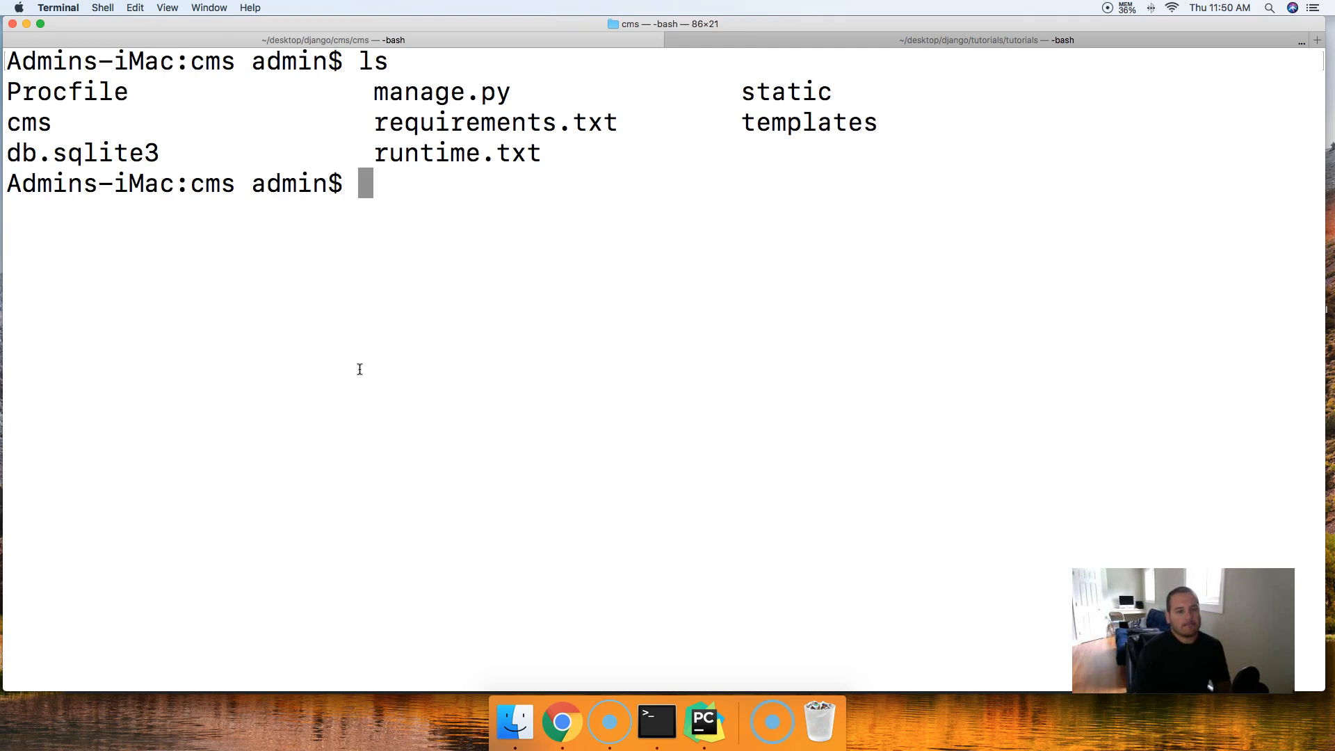
text(python manage.py ru)
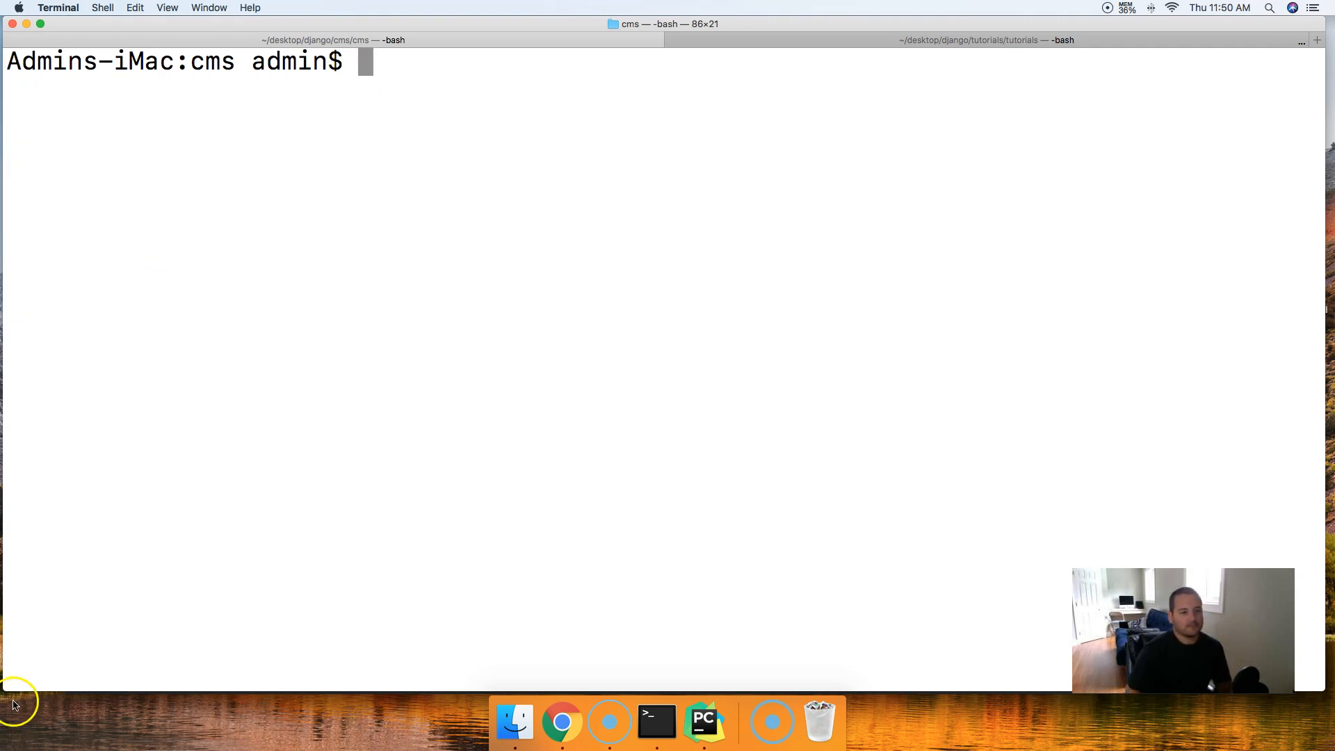
text(ls)
text(cd ../)
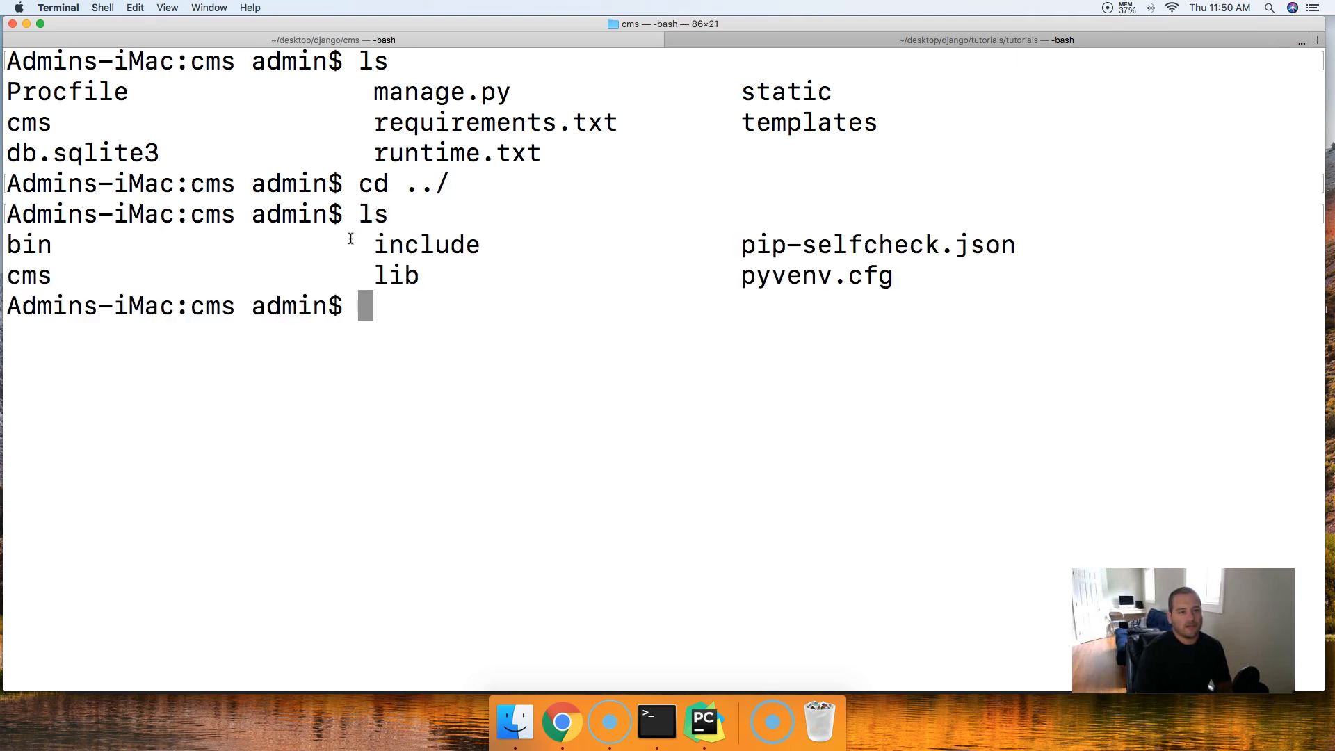
text(source b)
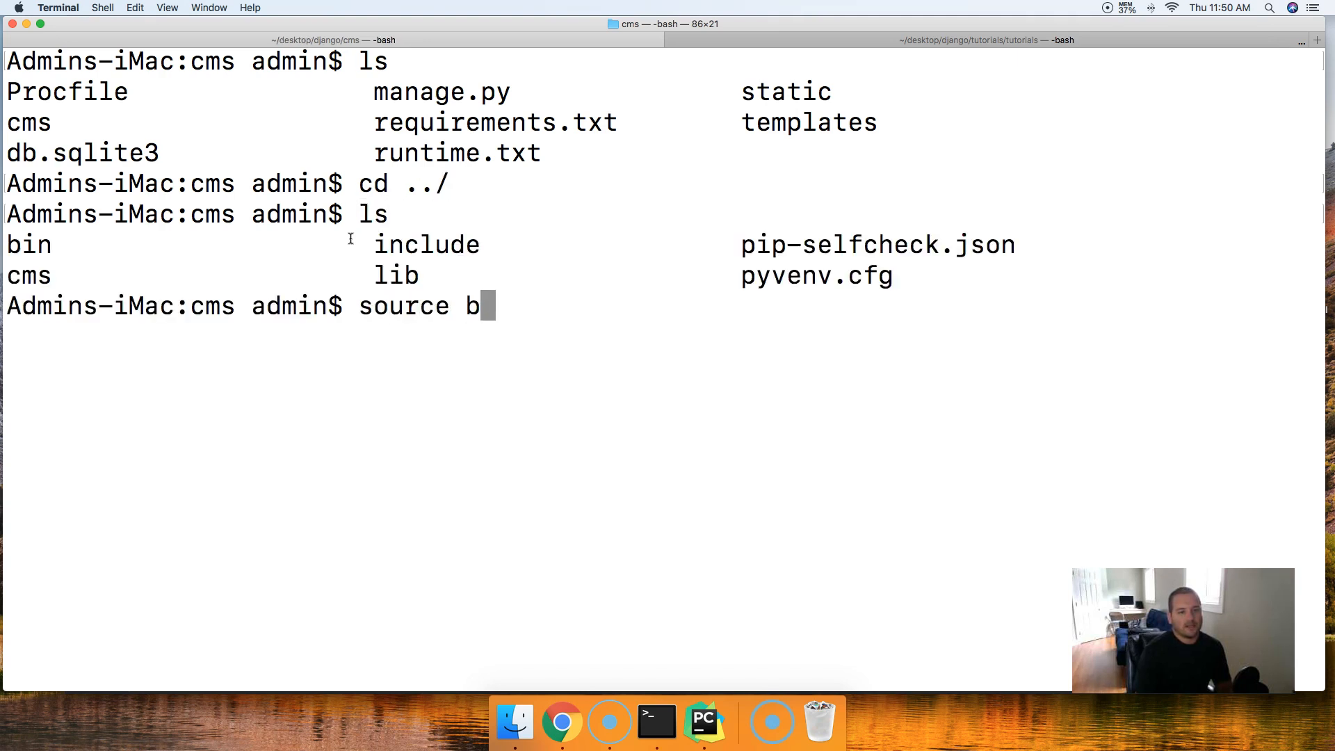
text(in/activate)
text(cd)
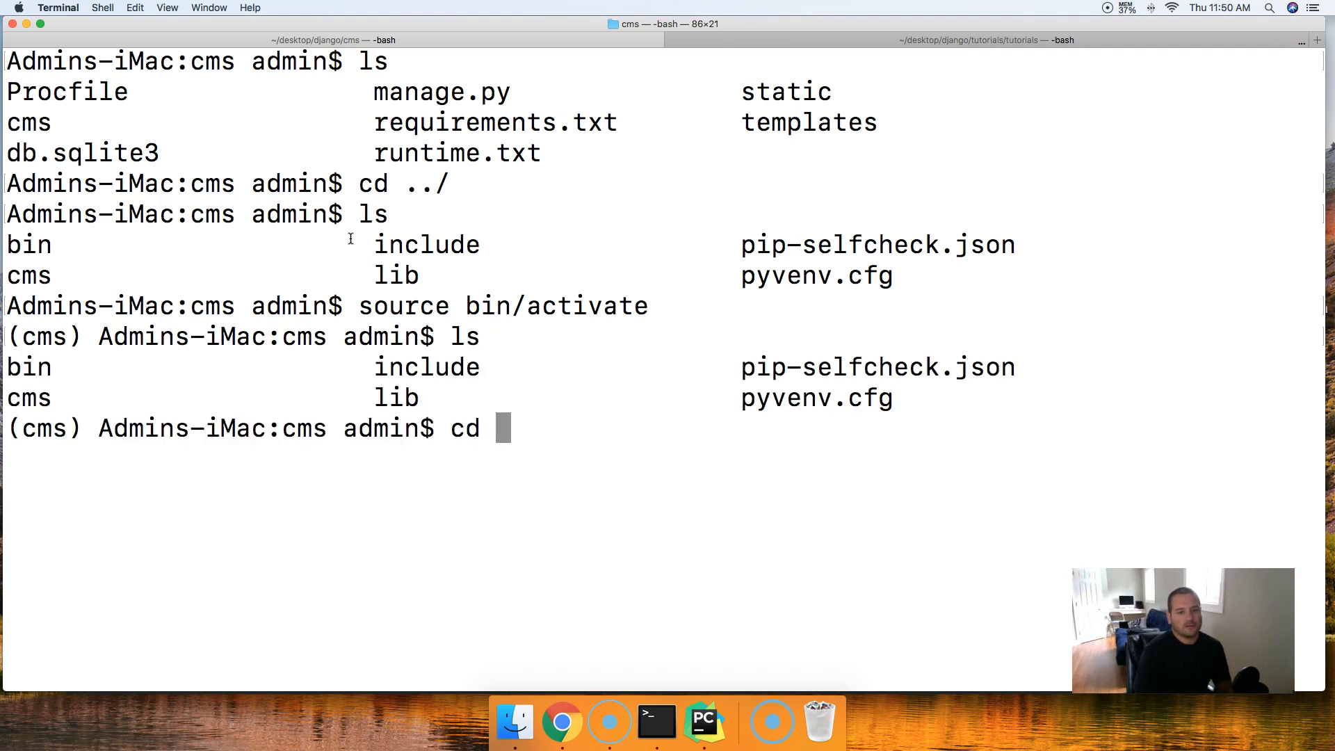
text(cms)
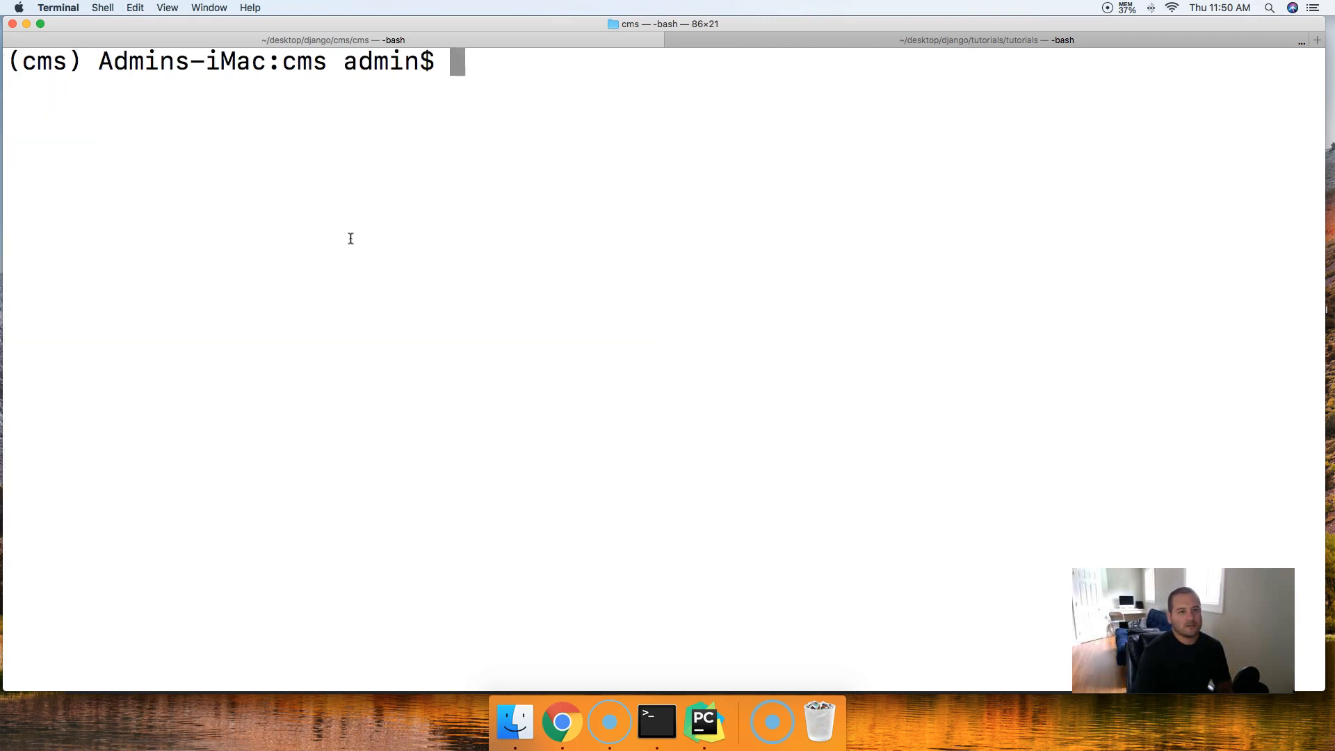
Start the Django dev server with python manage.py runserver and switch to the browser
text(python manage.py)
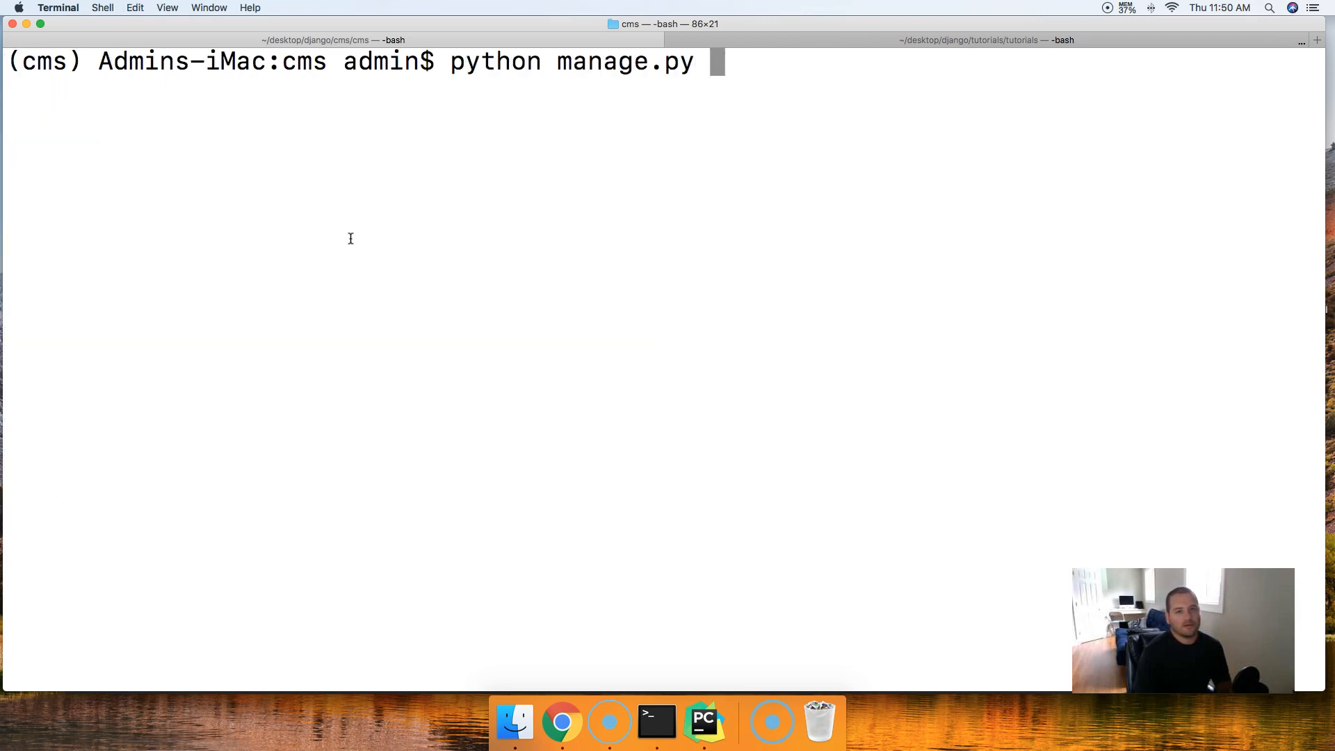
text(runserver)
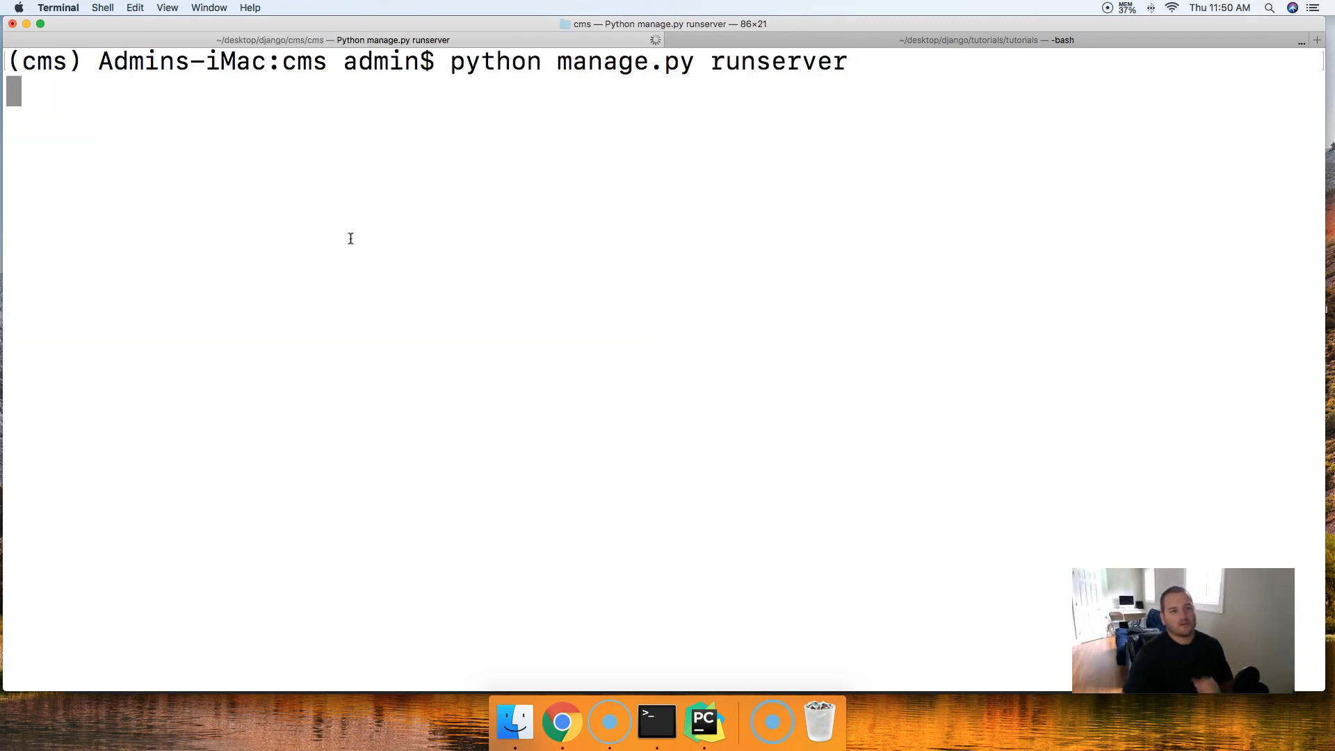
click(561, 723)
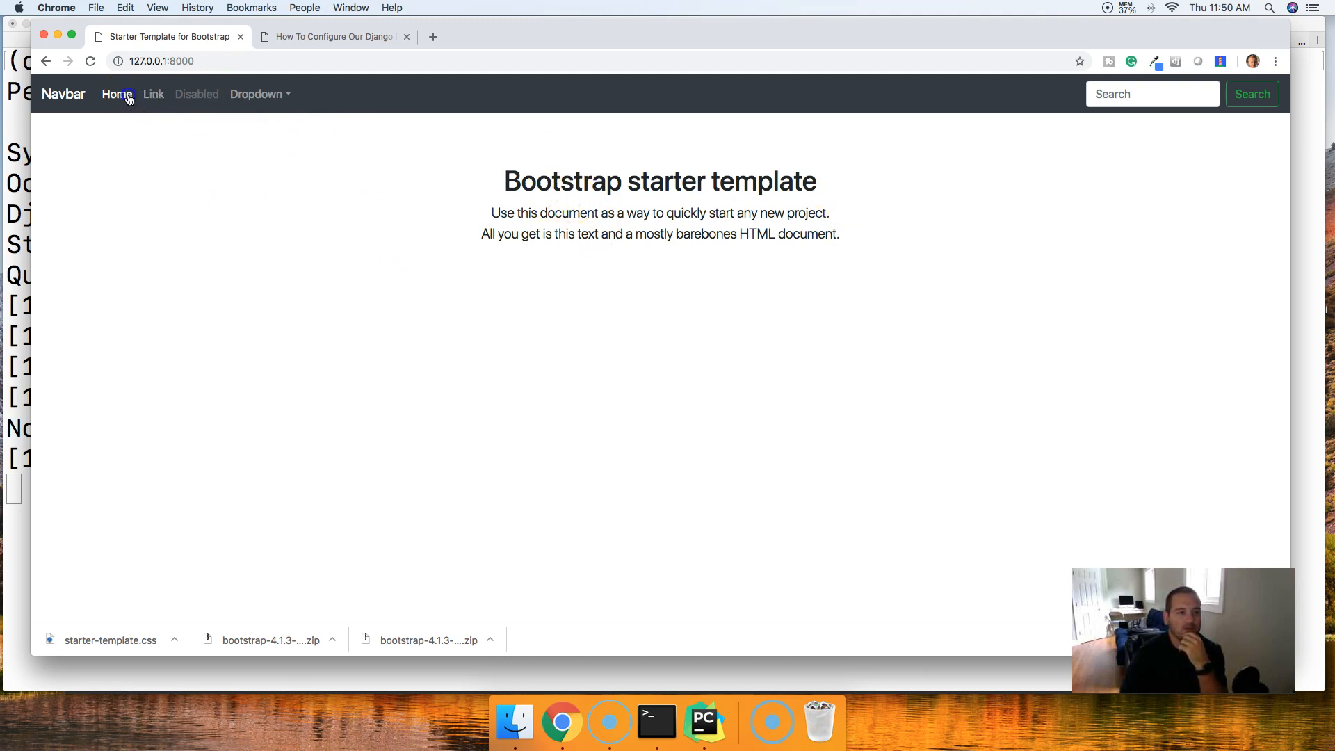
Follow the starter page's Home link at 127.0.0.1:8000, then return to the server terminal
click(117, 94)
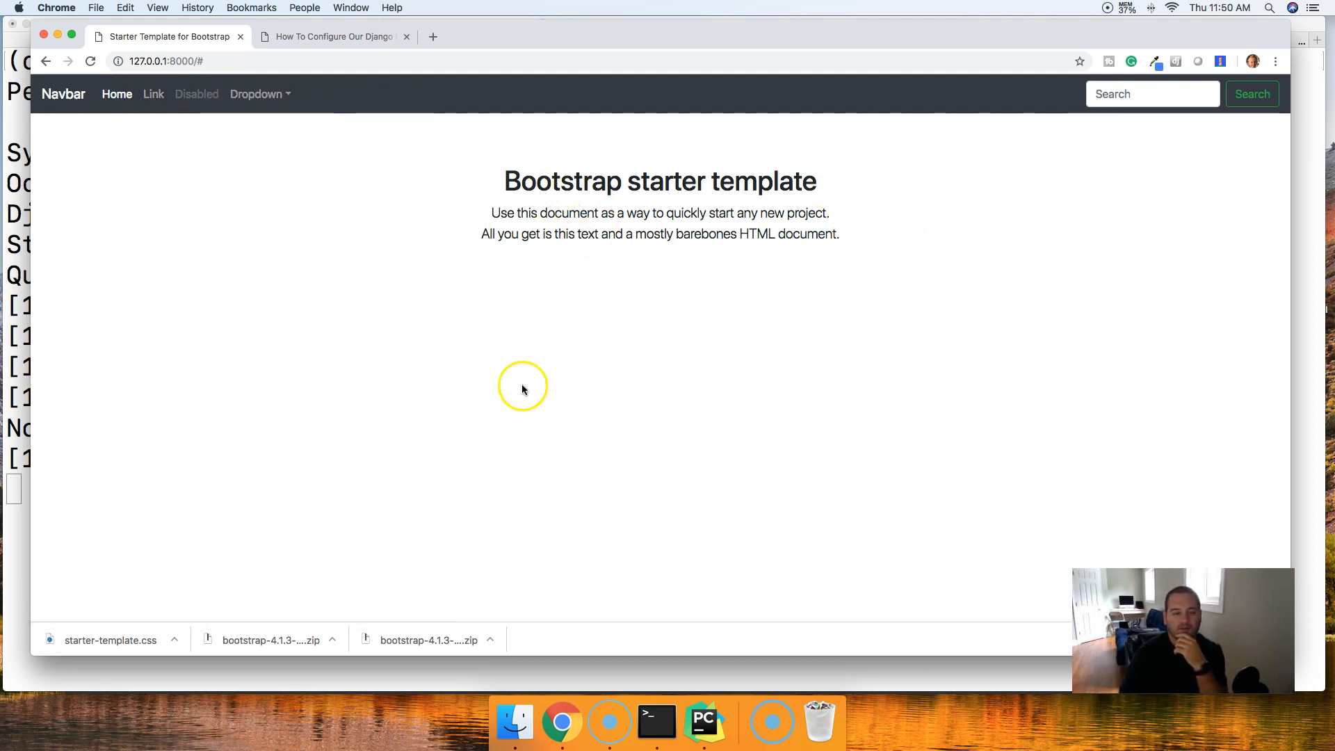
mouse_move(95, 599)
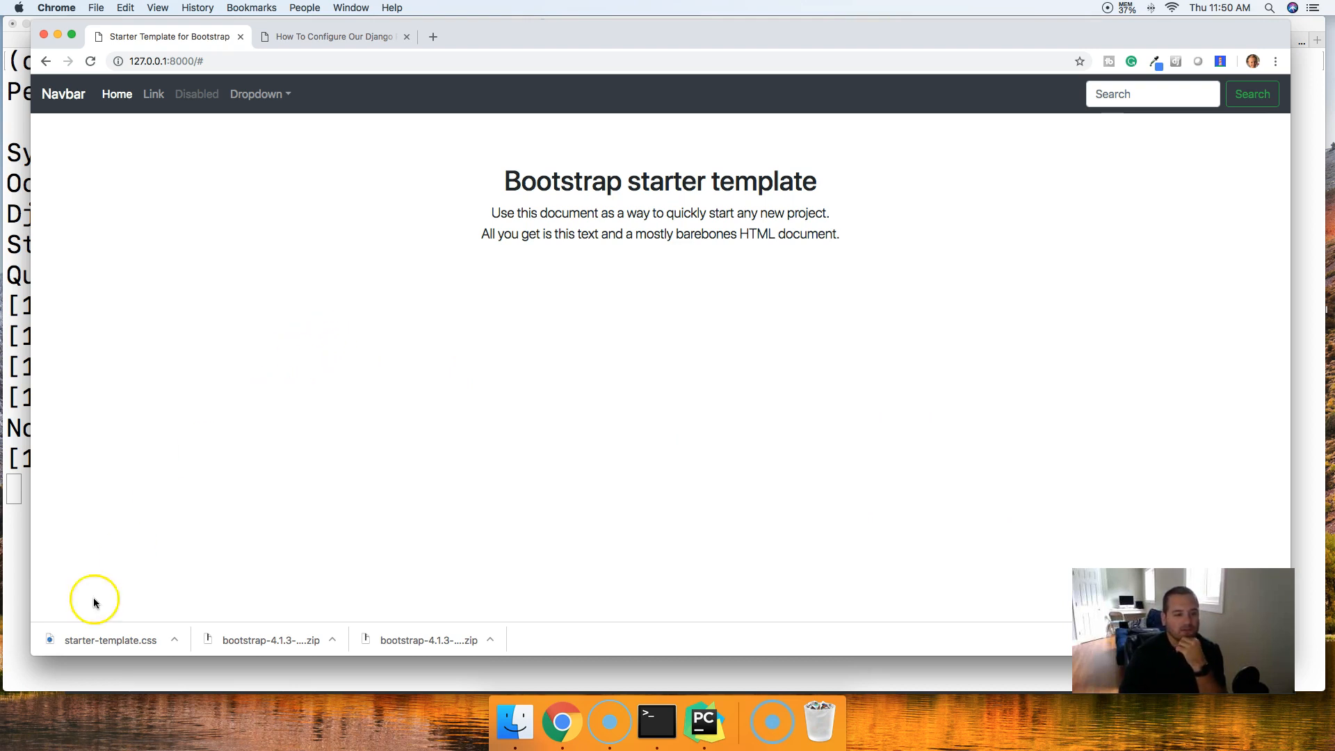
mouse_move(276, 221)
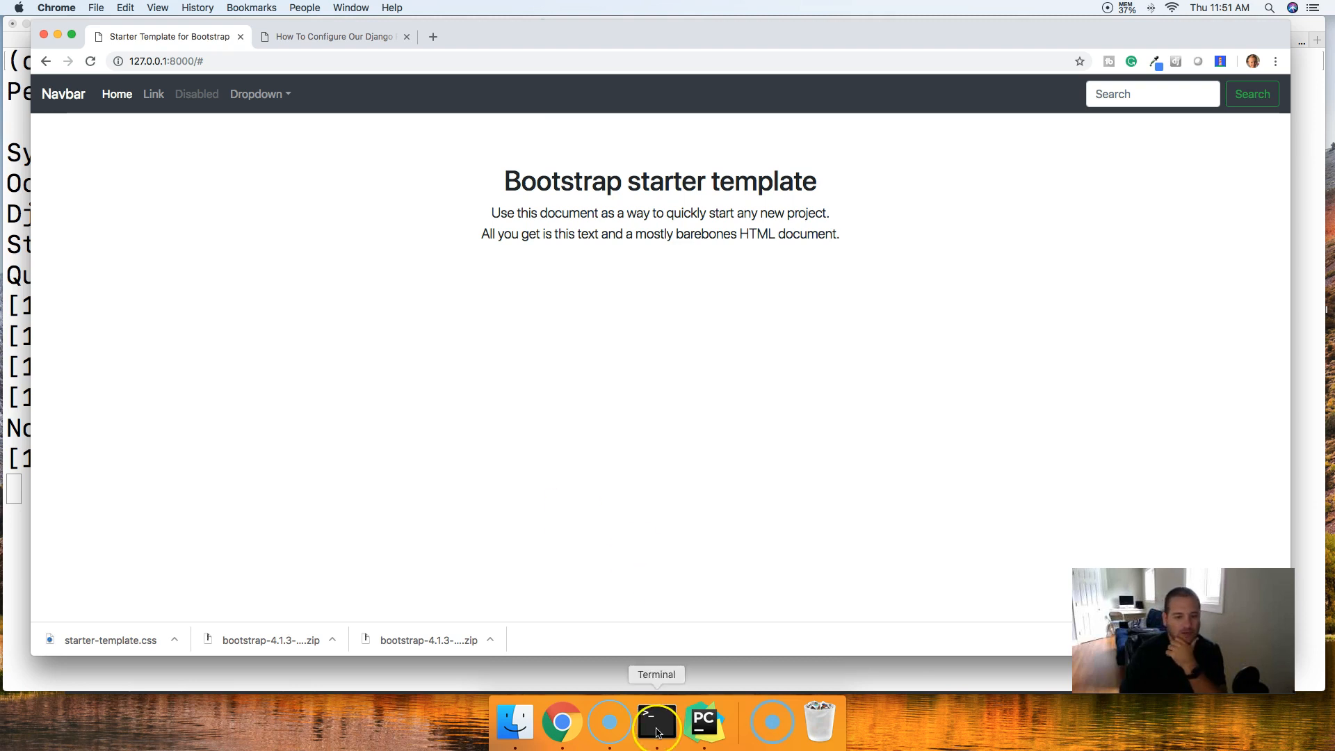
click(655, 723)
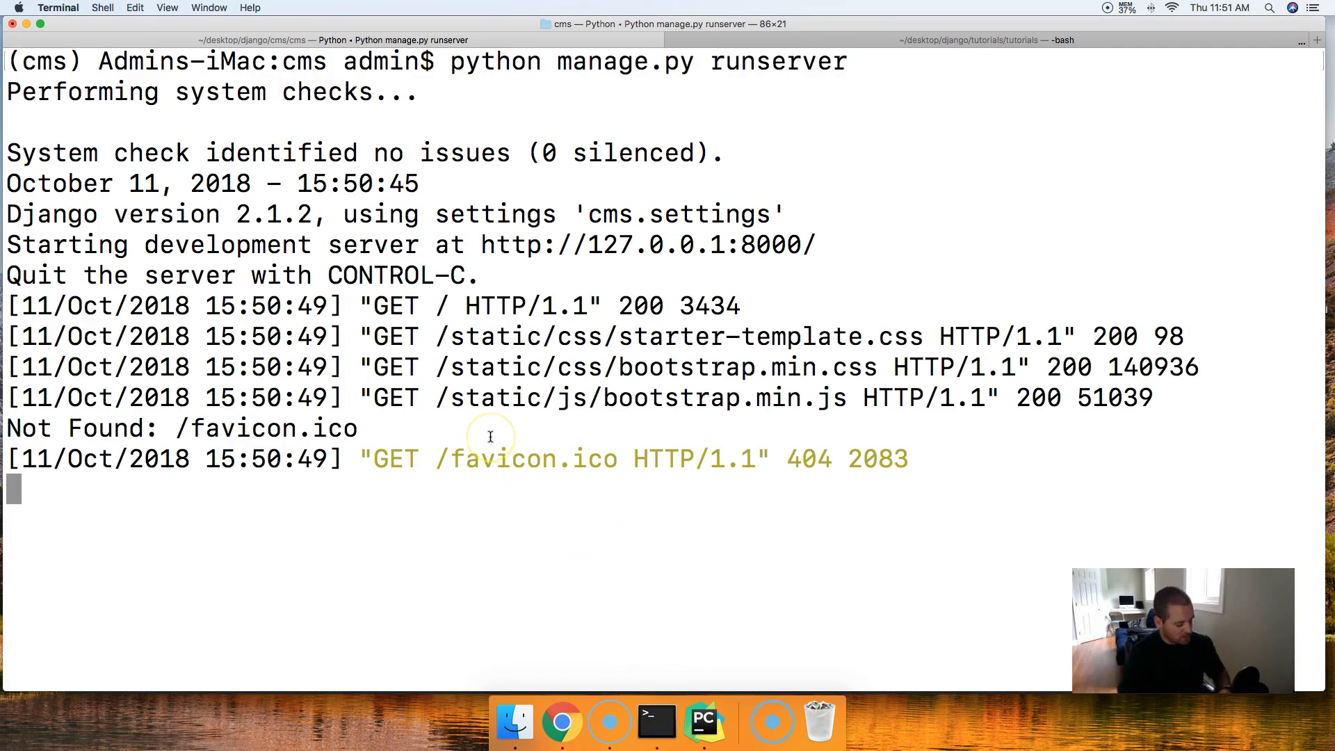
Stop the dev server with Ctrl+C, run git init and stage everything with git add
key(ctrl+c)
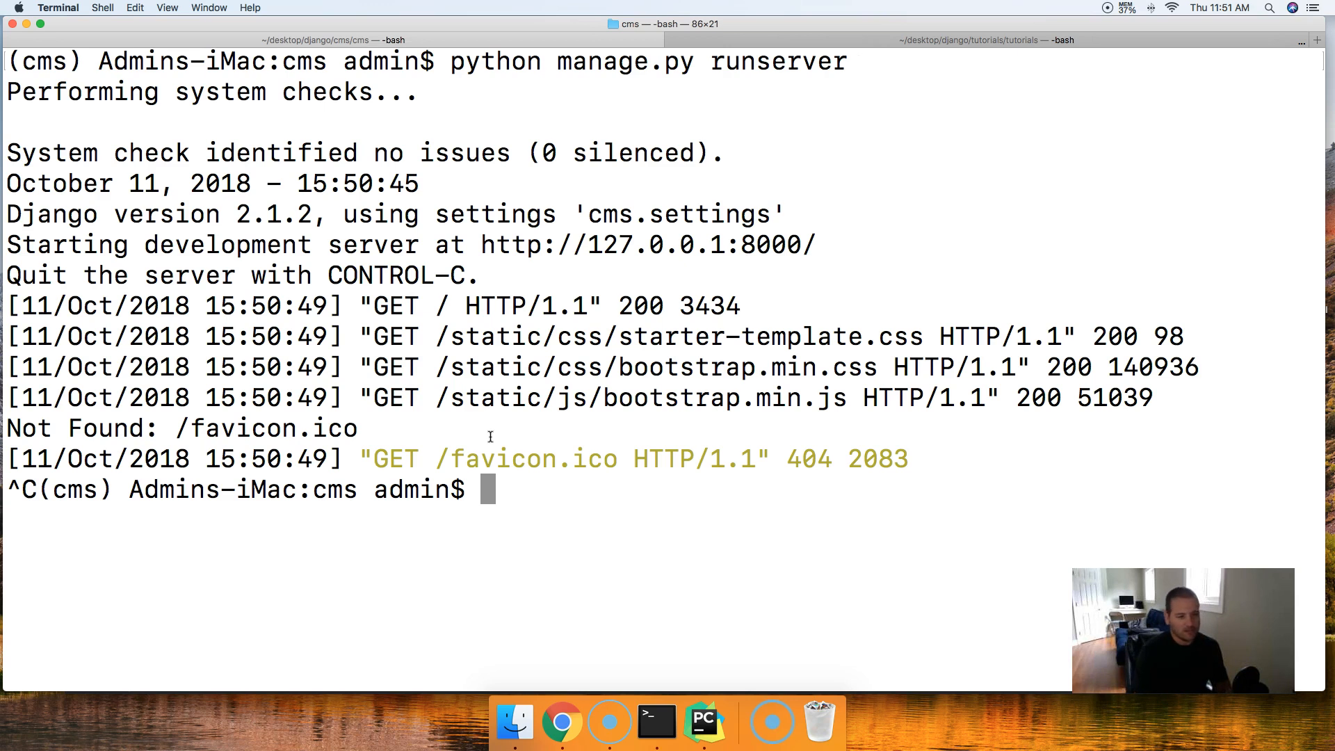
text(git)
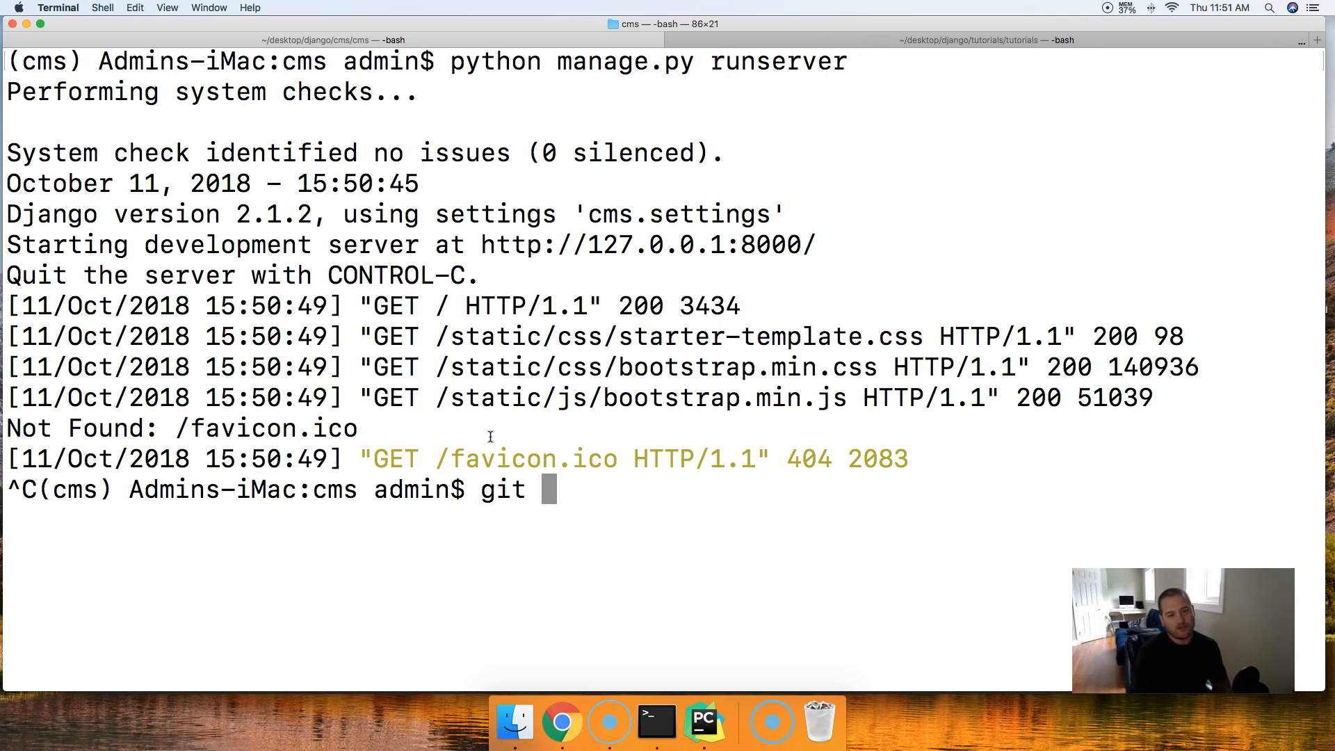
text(init)
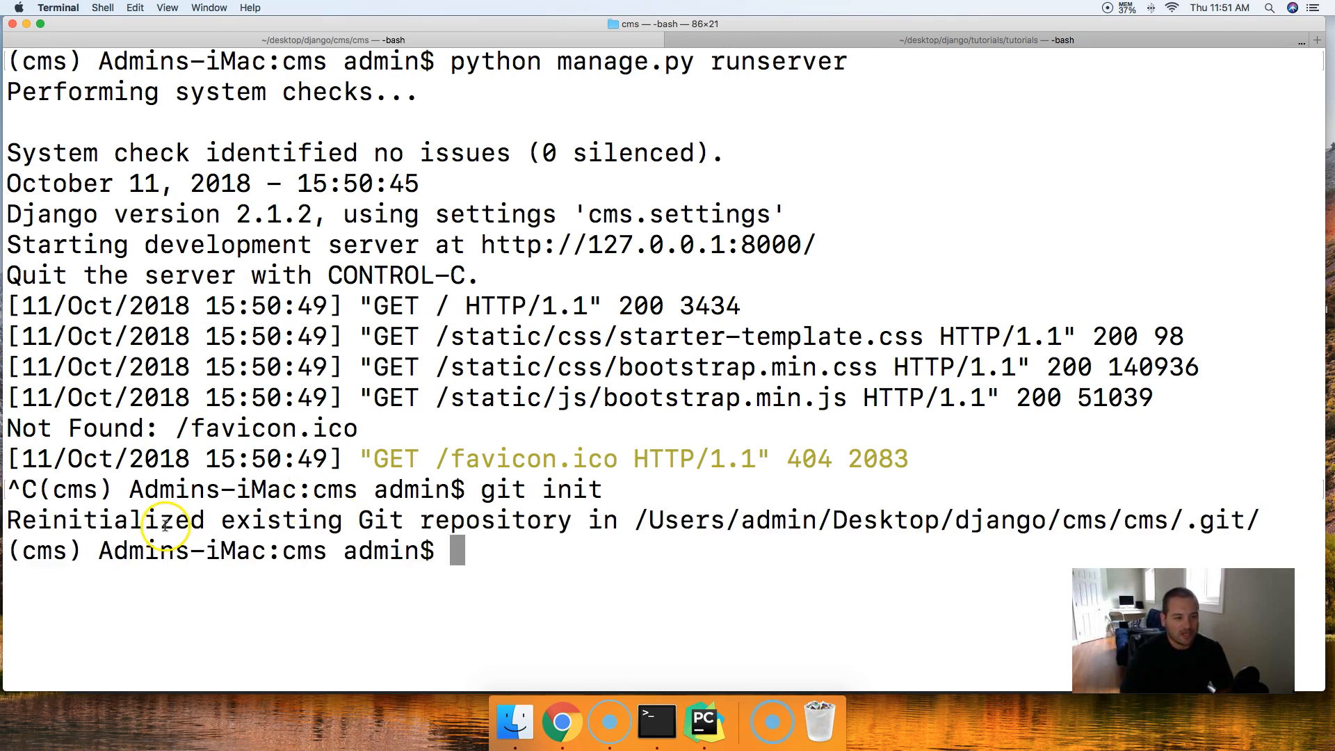
mouse_move(531, 445)
text(git a)
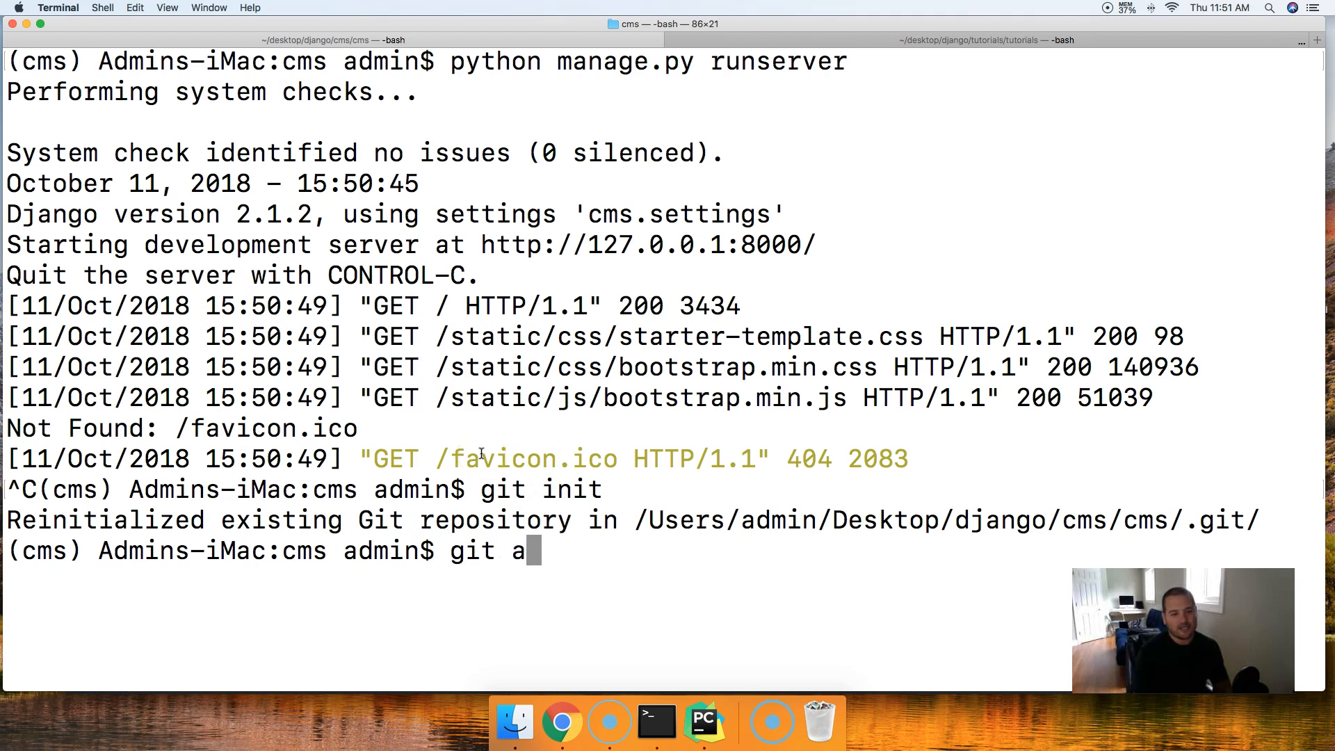
text(dd .)
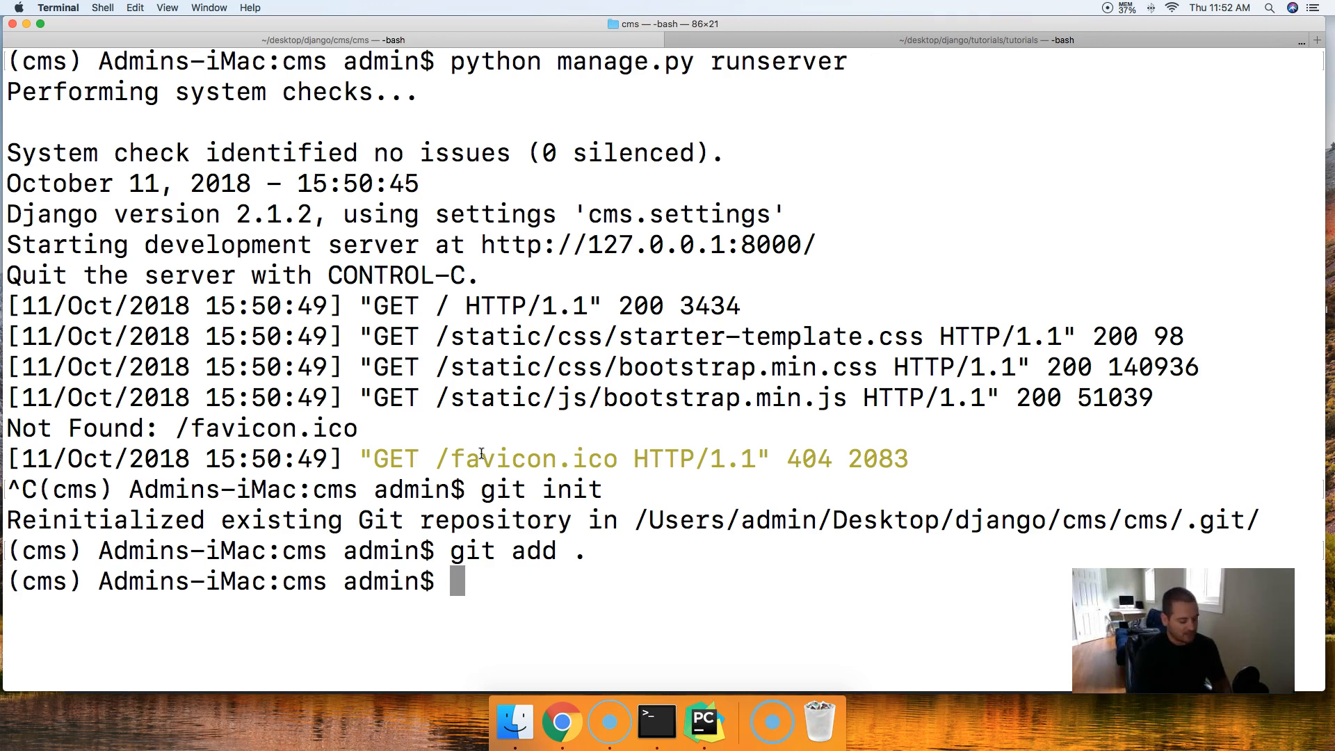
Commit all project files with git commit -m "Init Commit"
text(git commit)
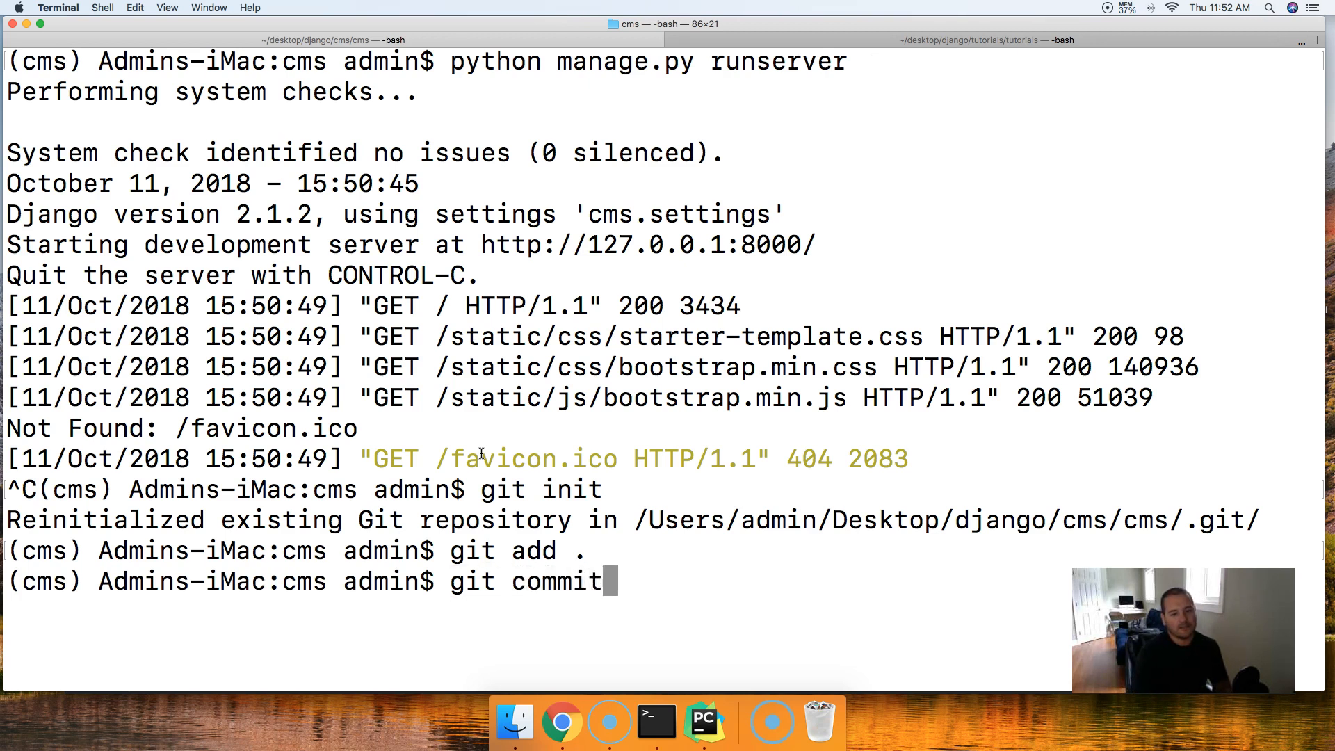
text(-m ")
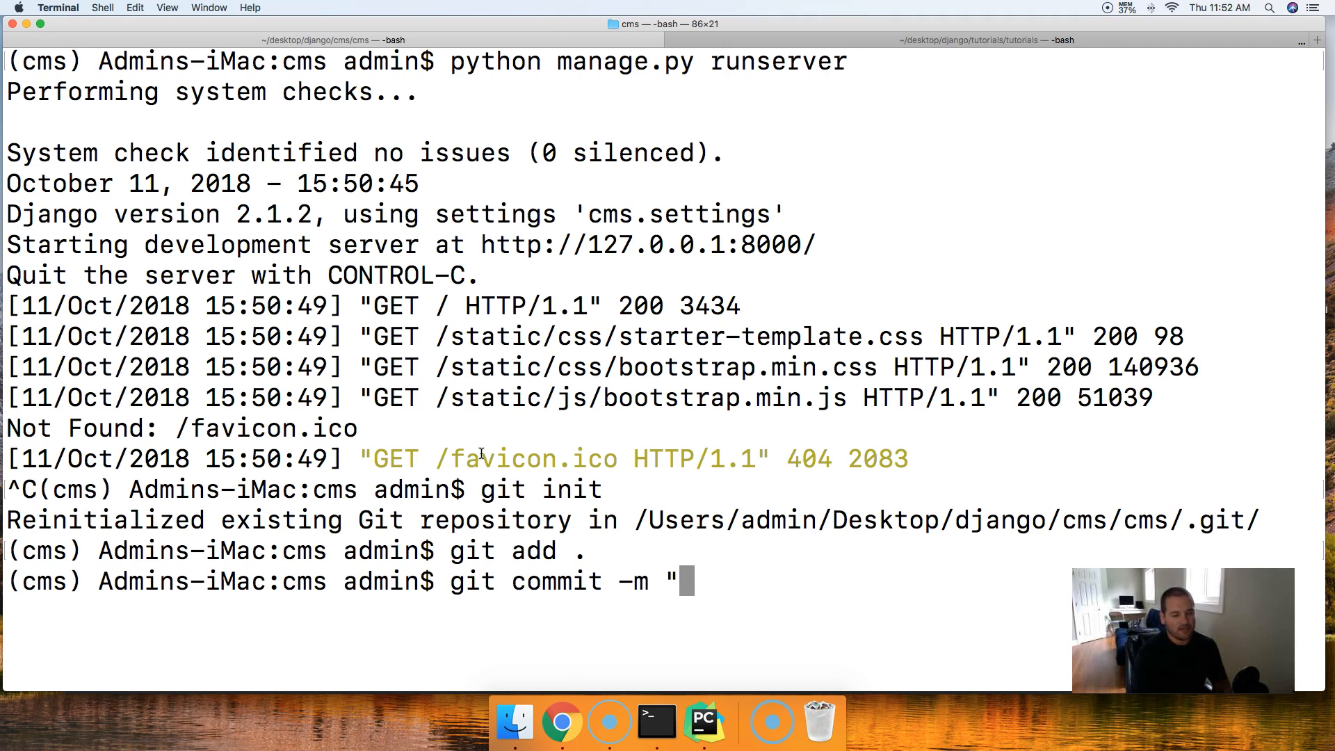
text(I)
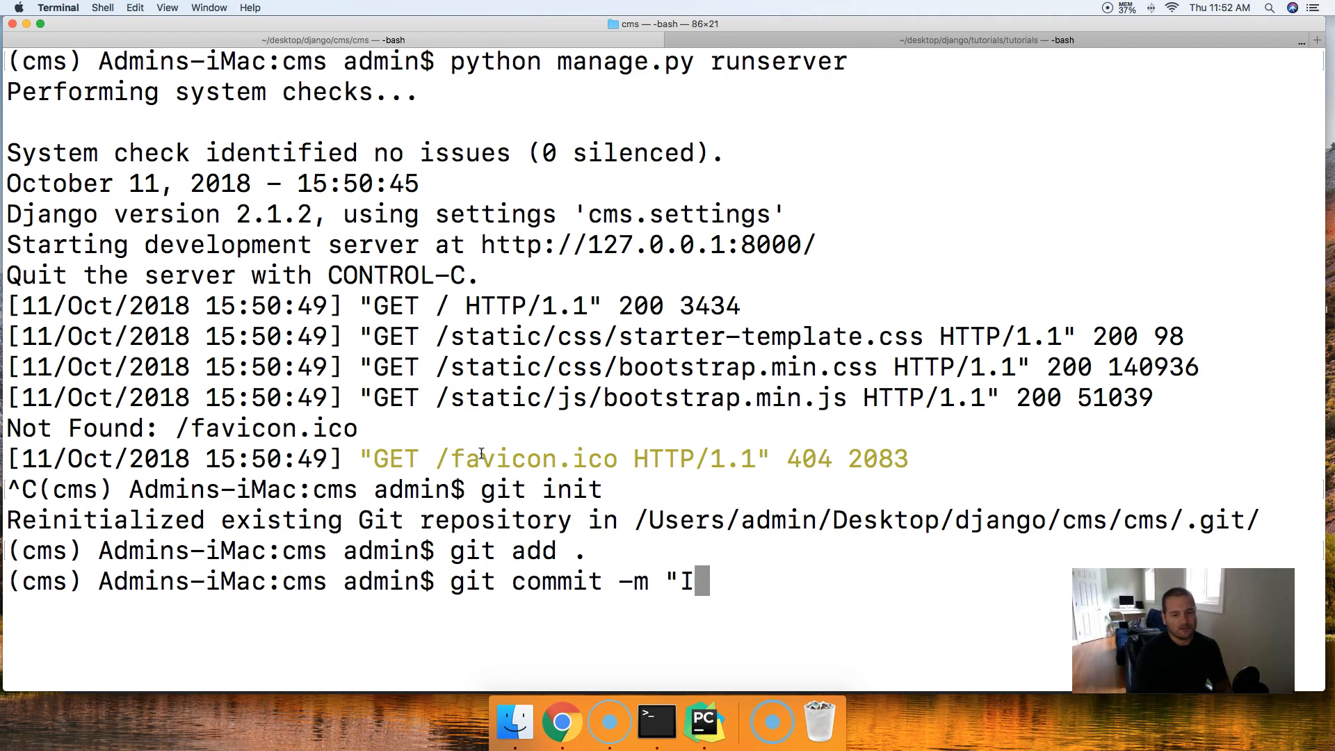
text(nit Commi)
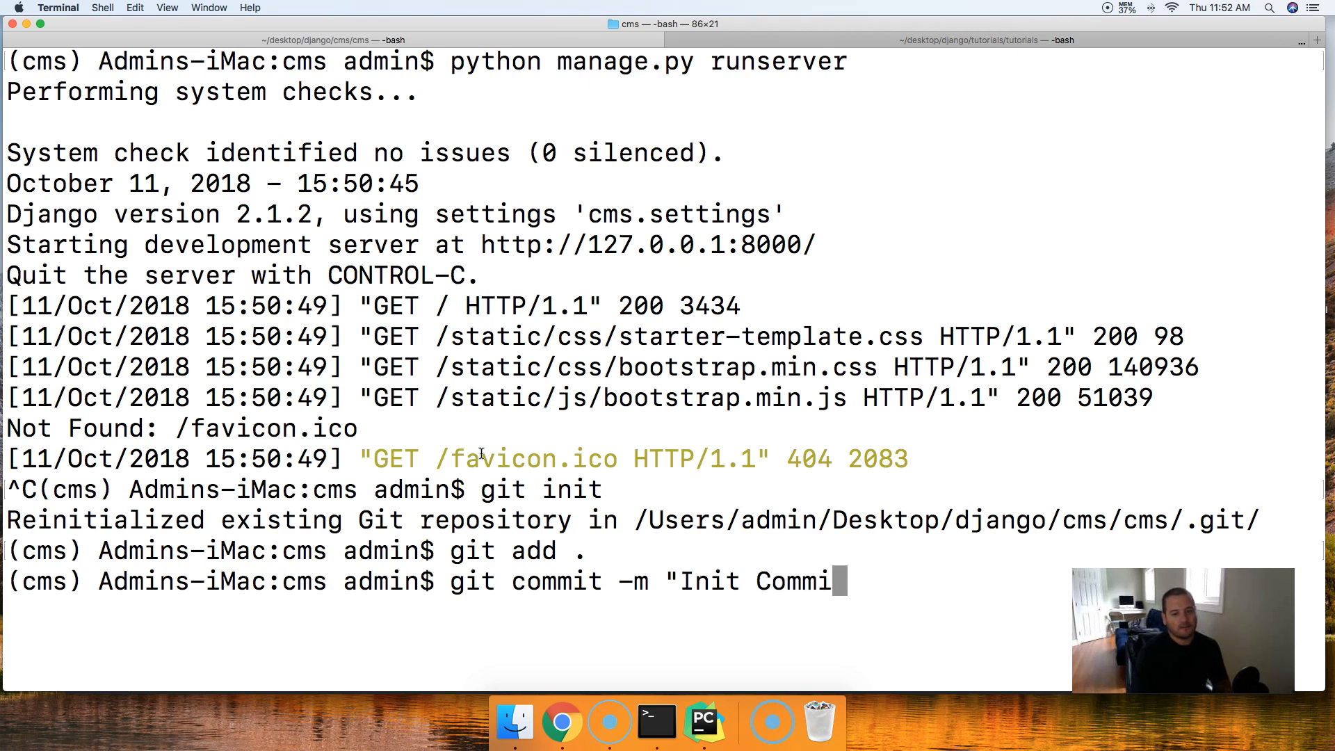
key(Enter)
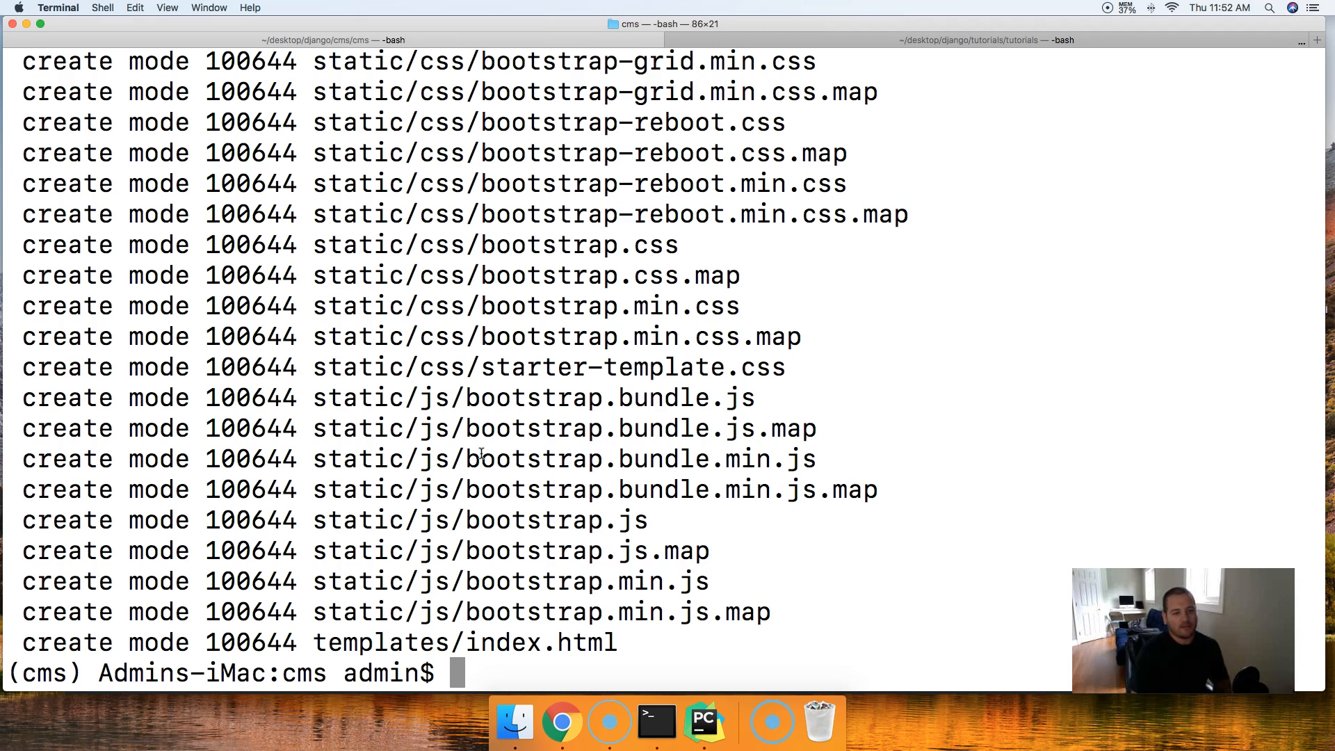